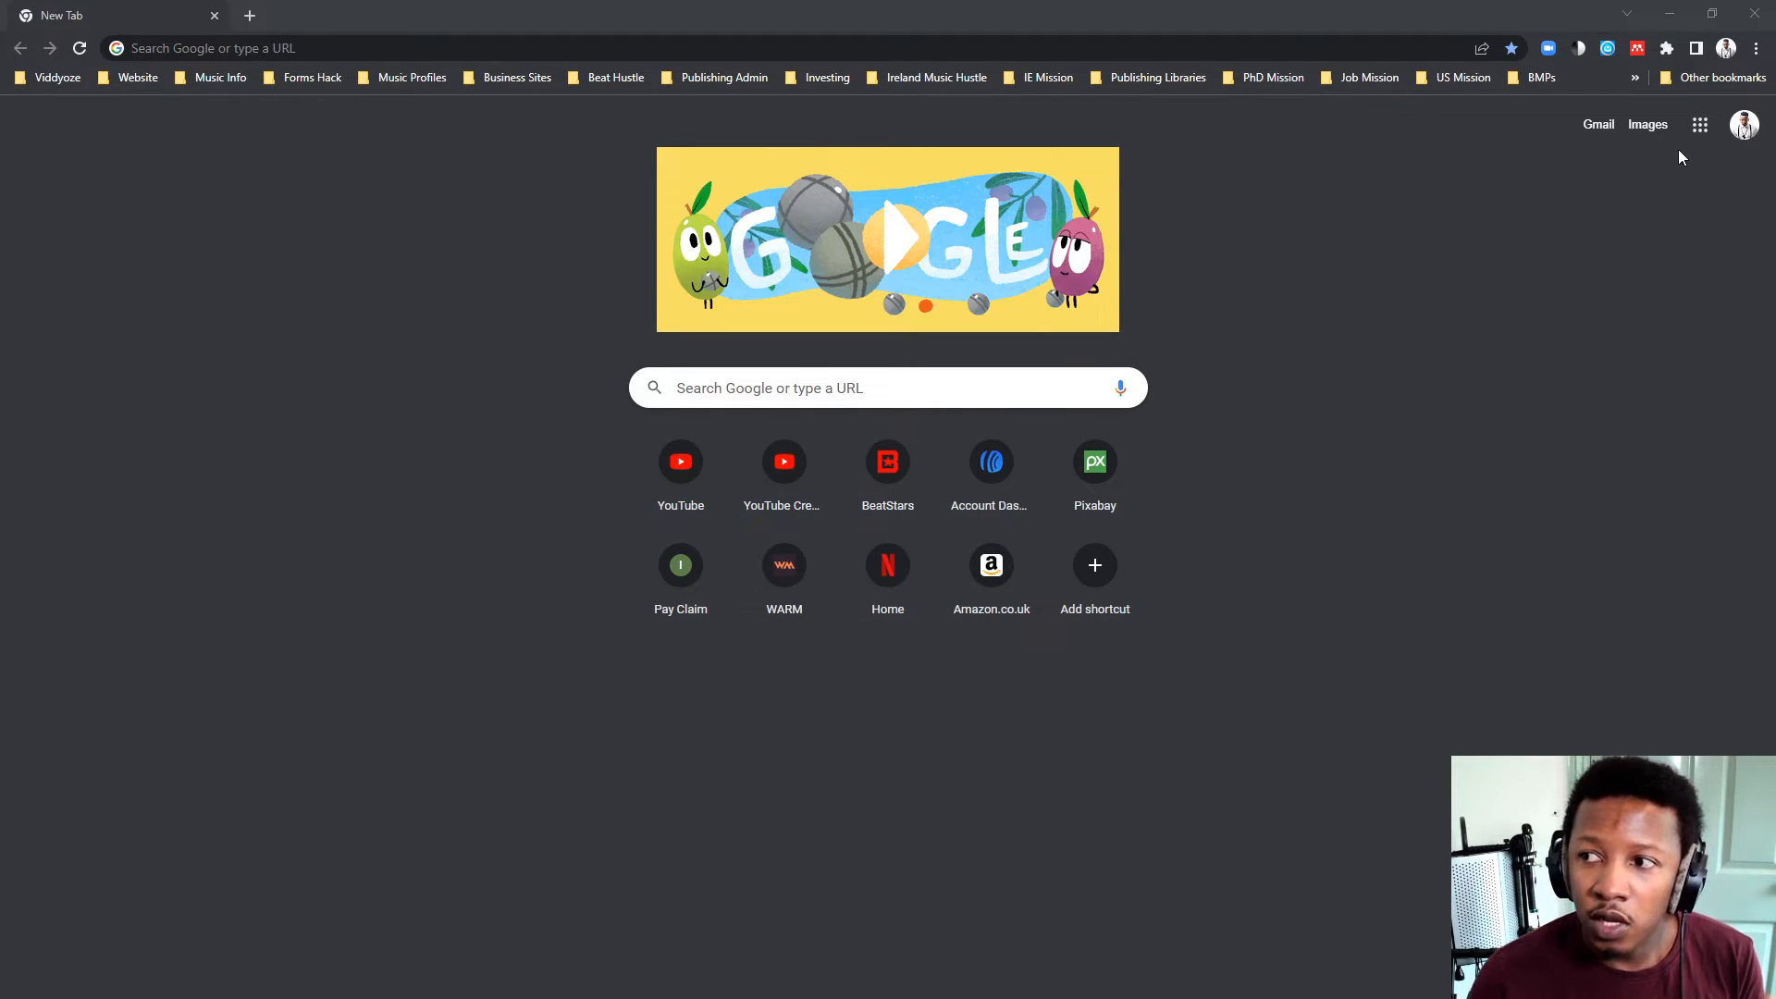
mouse_move(1666, 157)
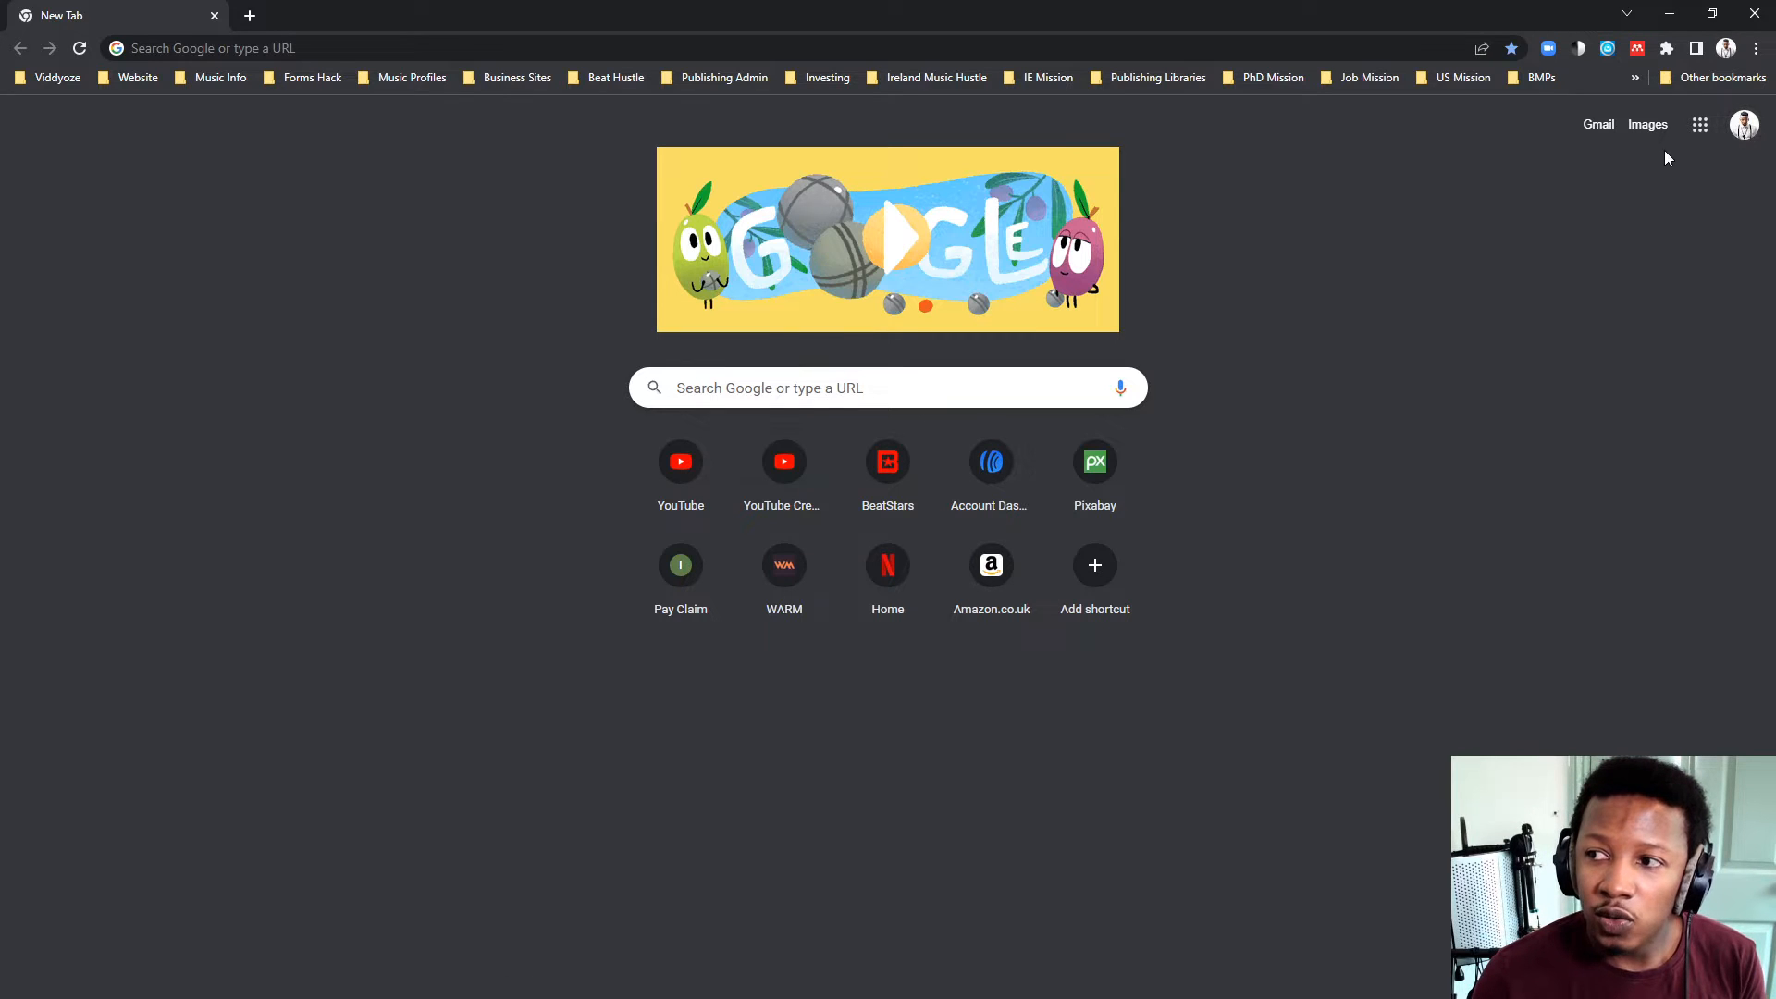
mouse_move(1699, 125)
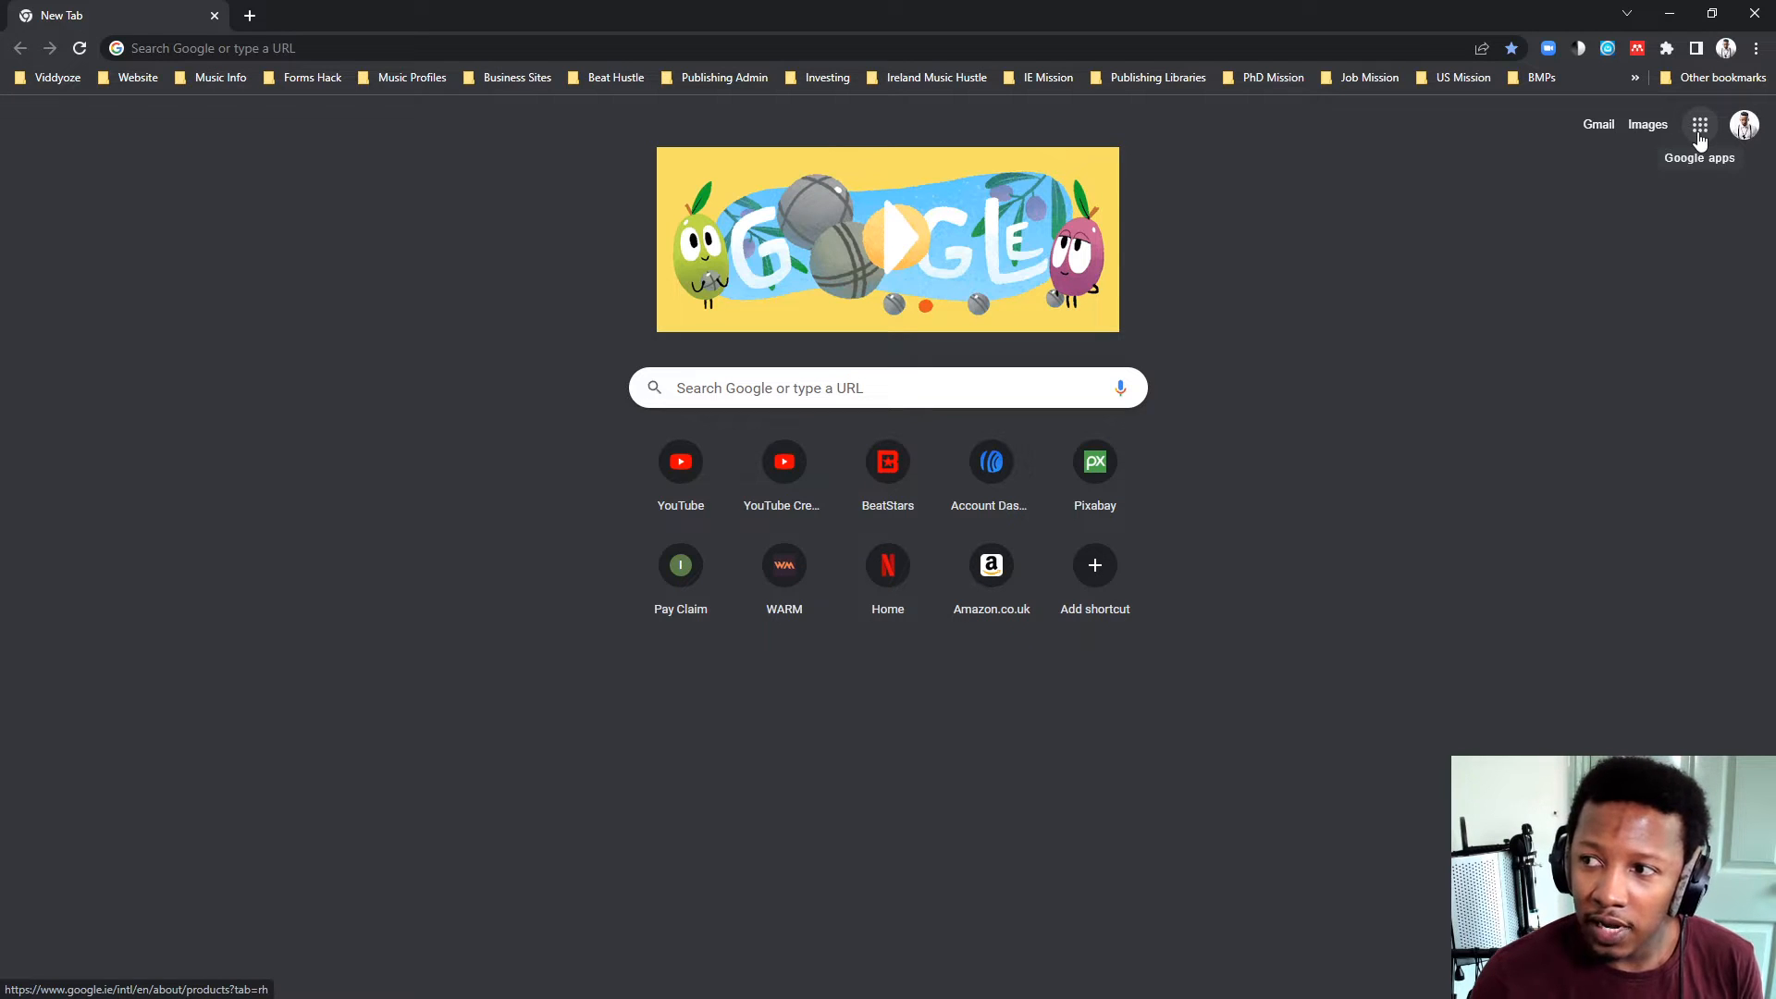
Launch Google Sheets from the Google apps grid on Chrome's new tab page
click(1699, 125)
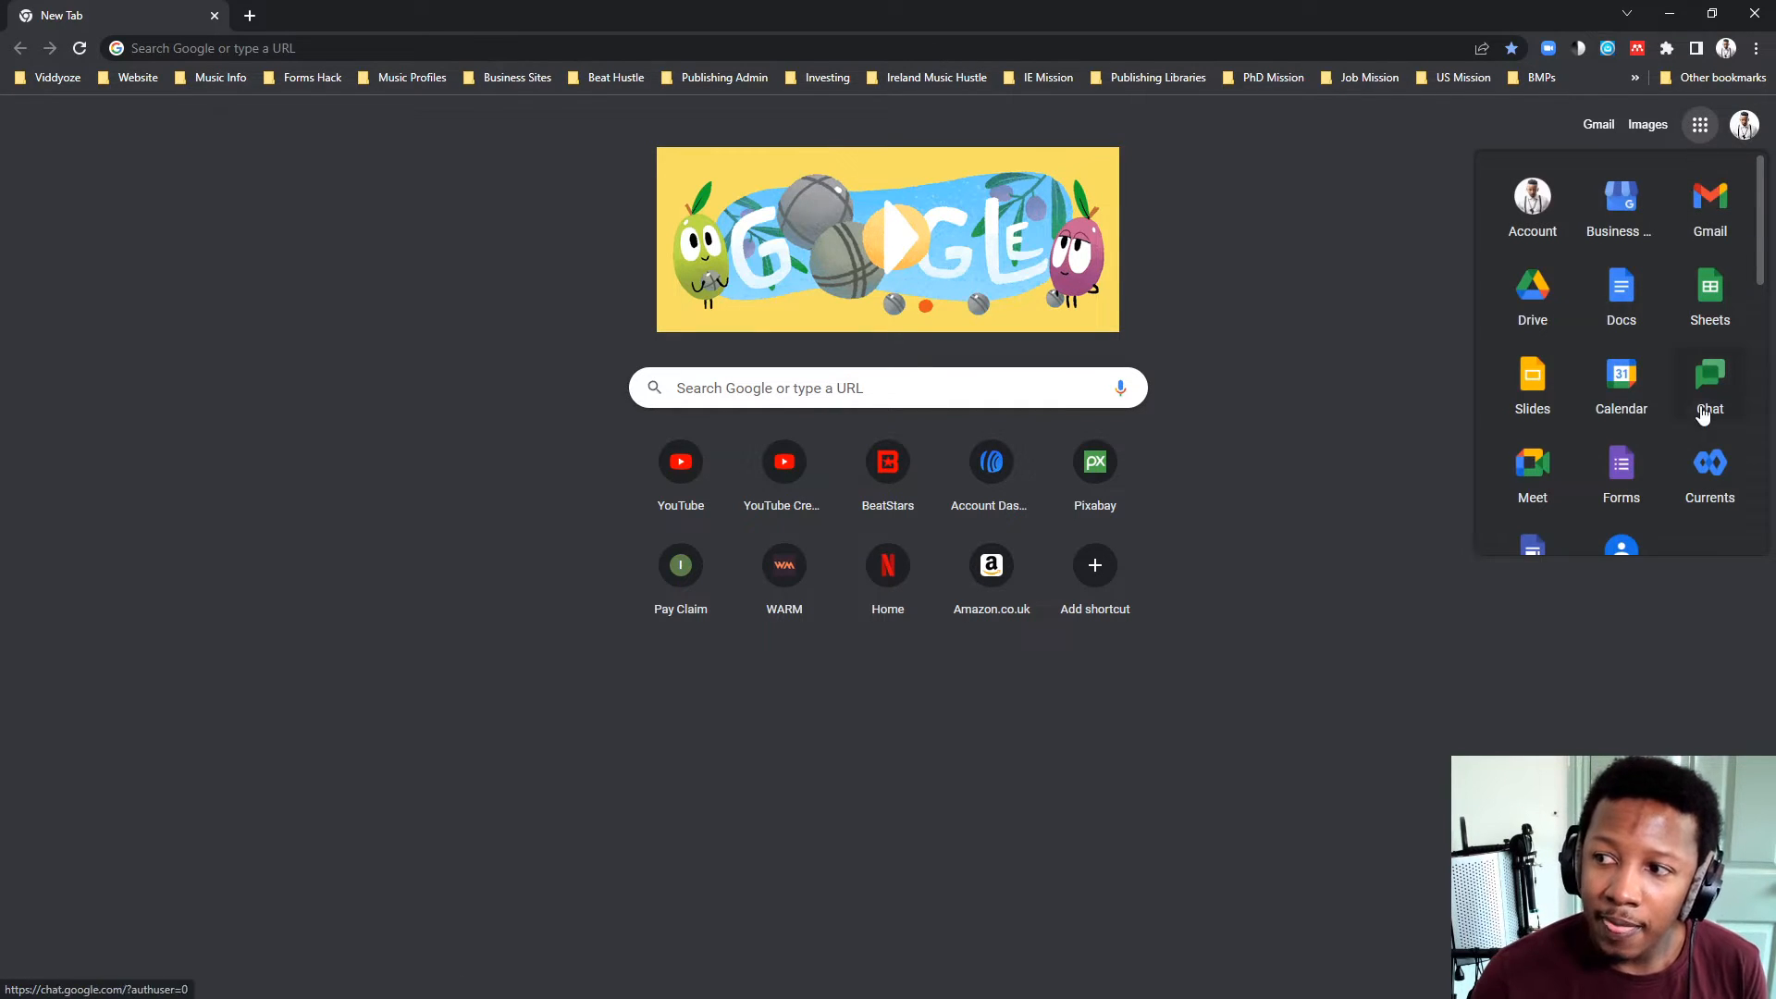
scroll(down, 3)
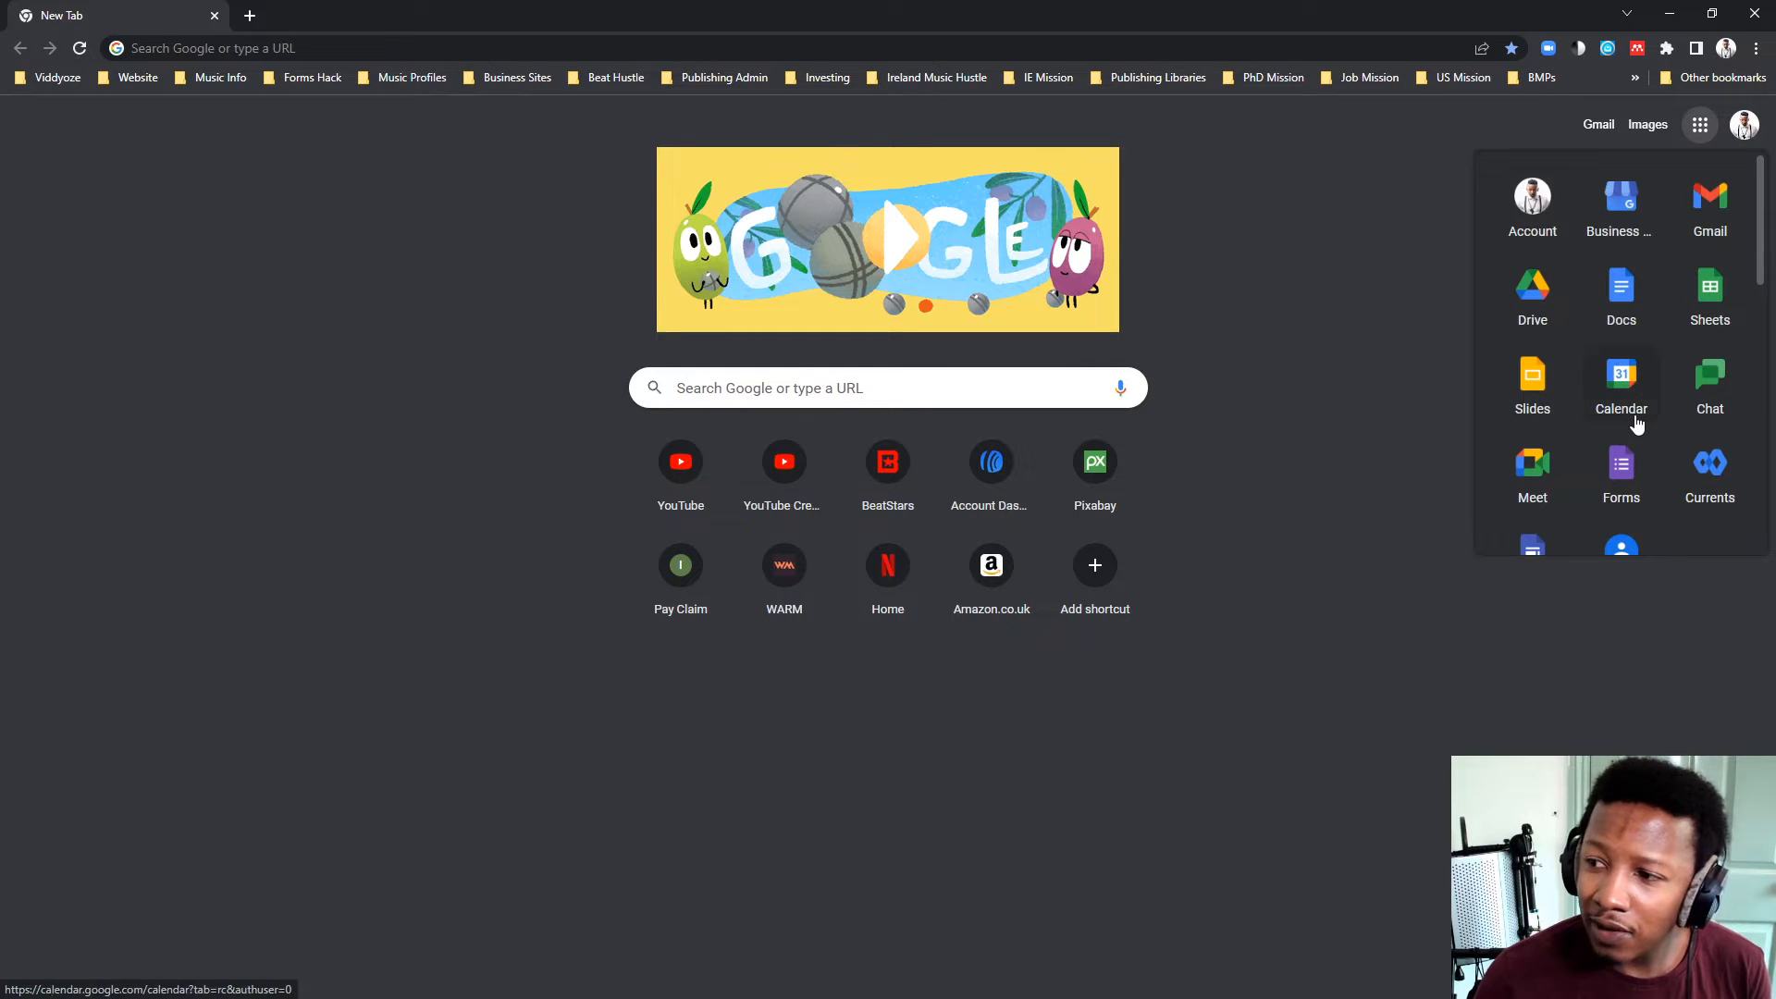
mouse_move(1532, 464)
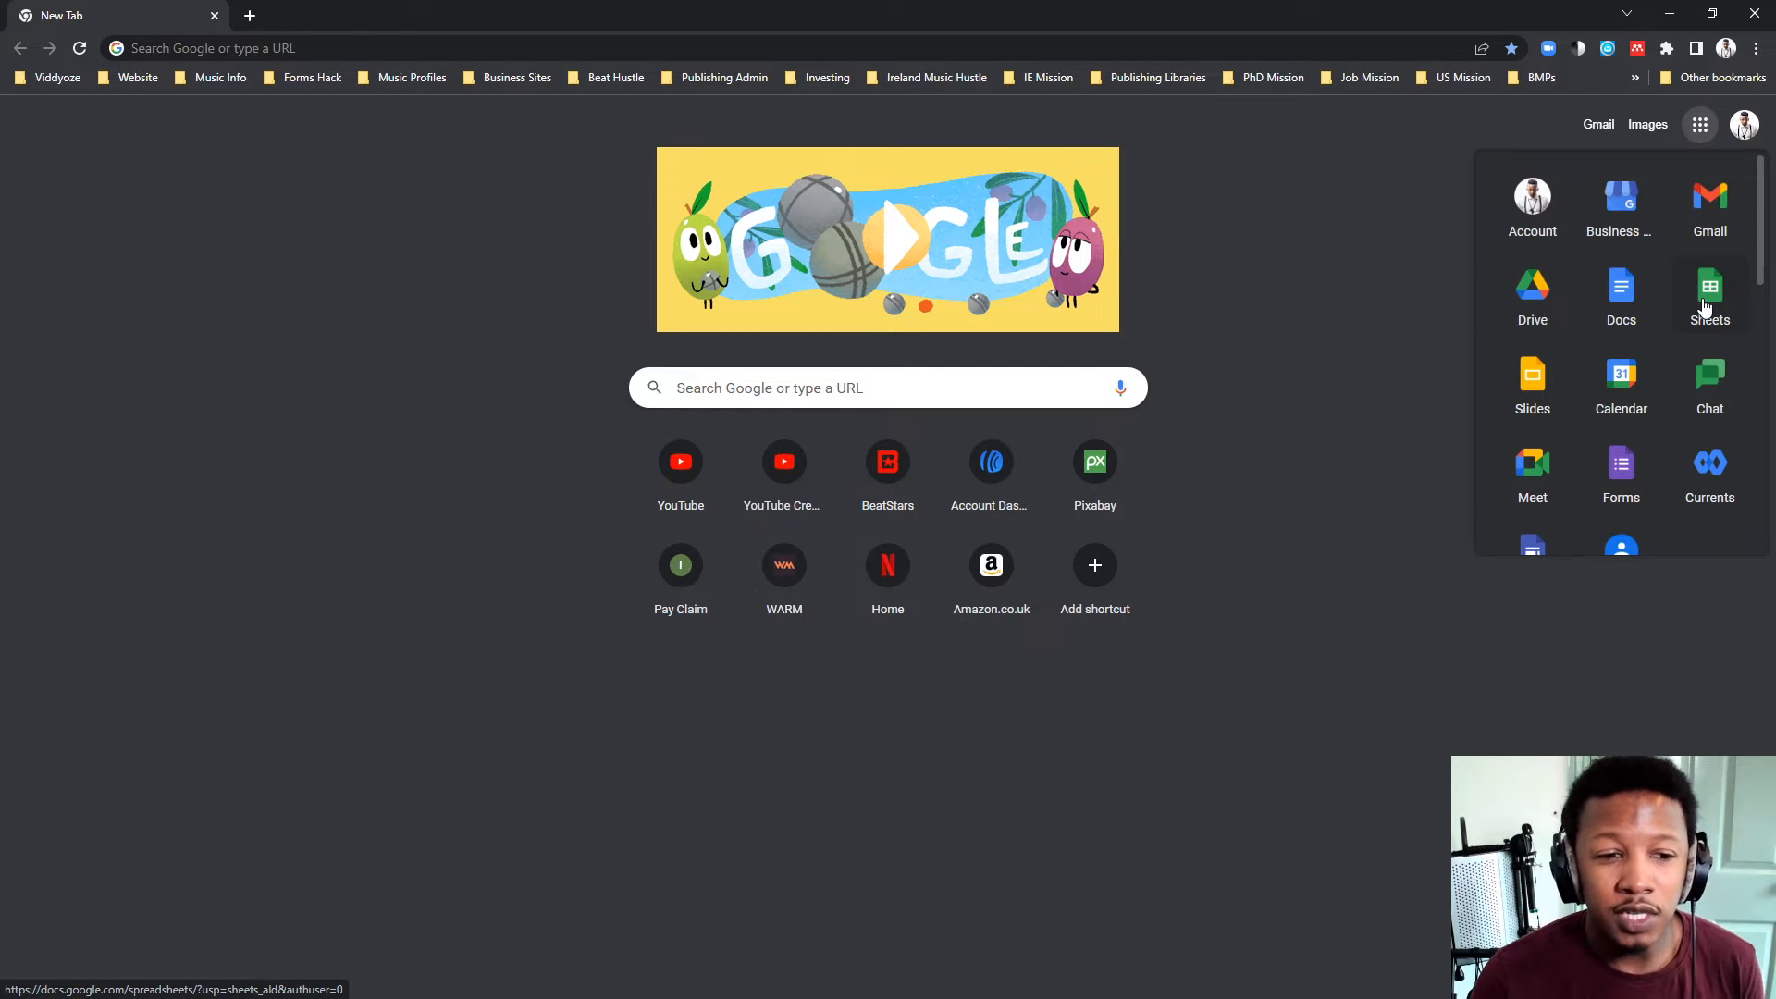
click(1709, 288)
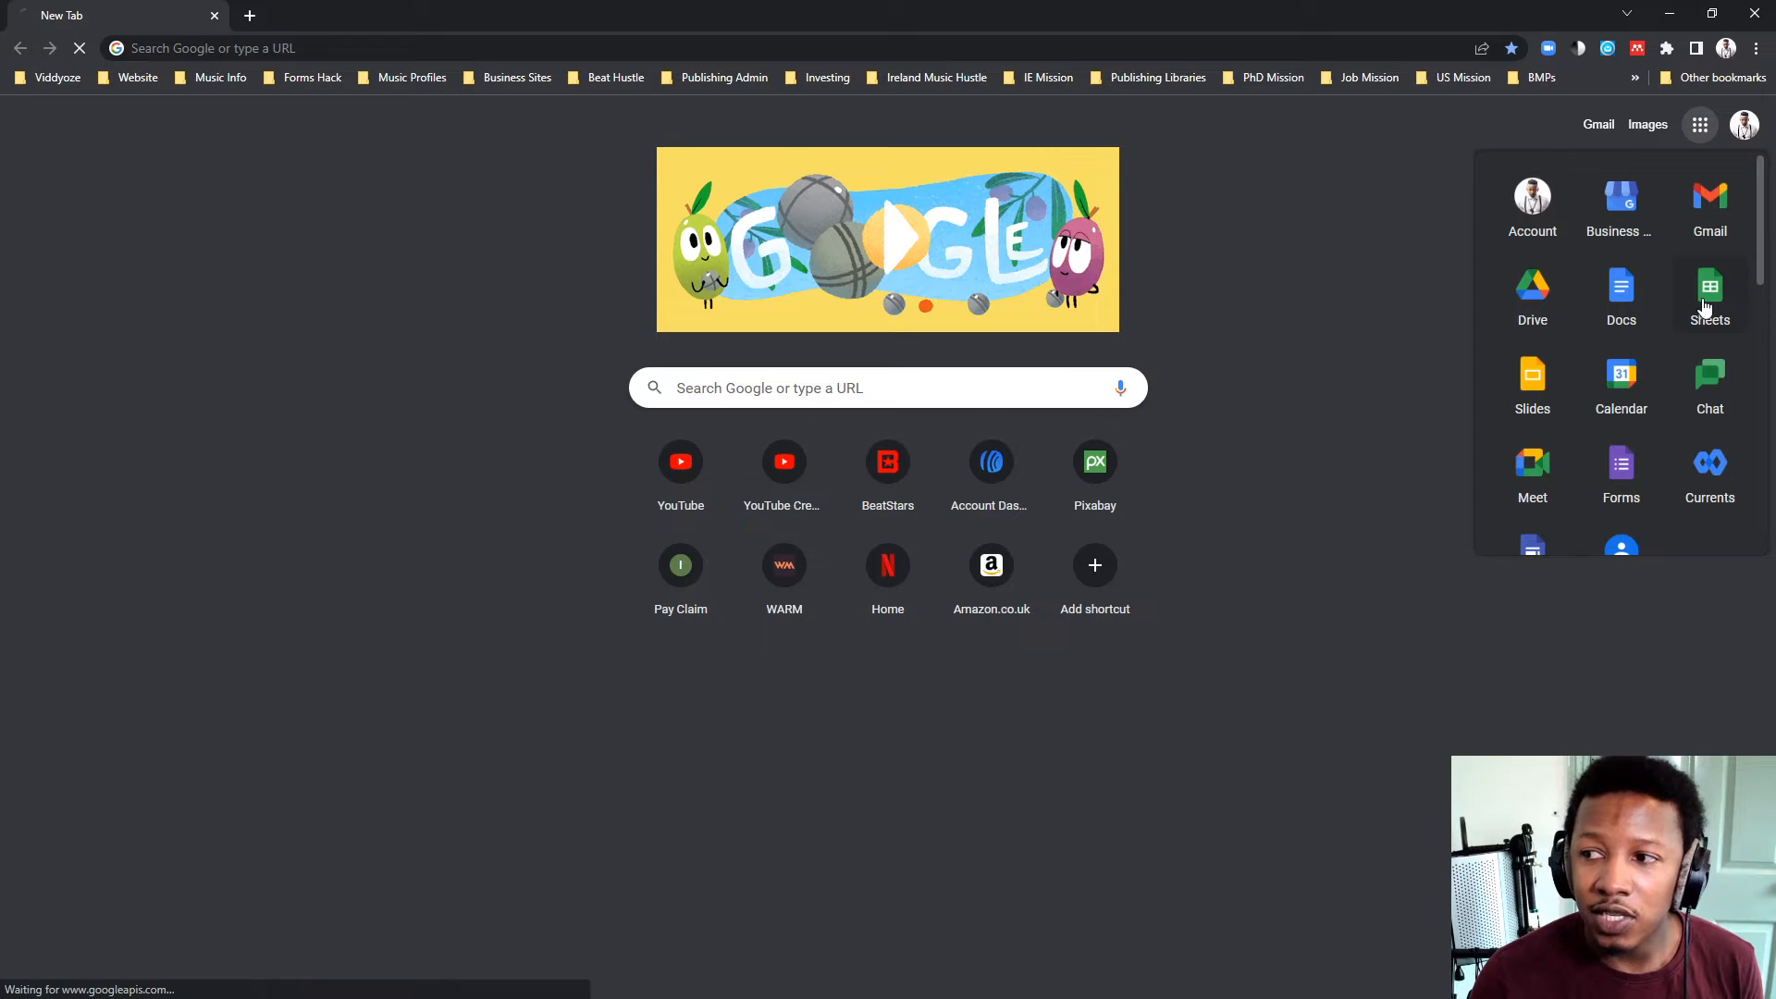
Choose the Blank tile on the Sheets home page to create a spreadsheet
click(1709, 297)
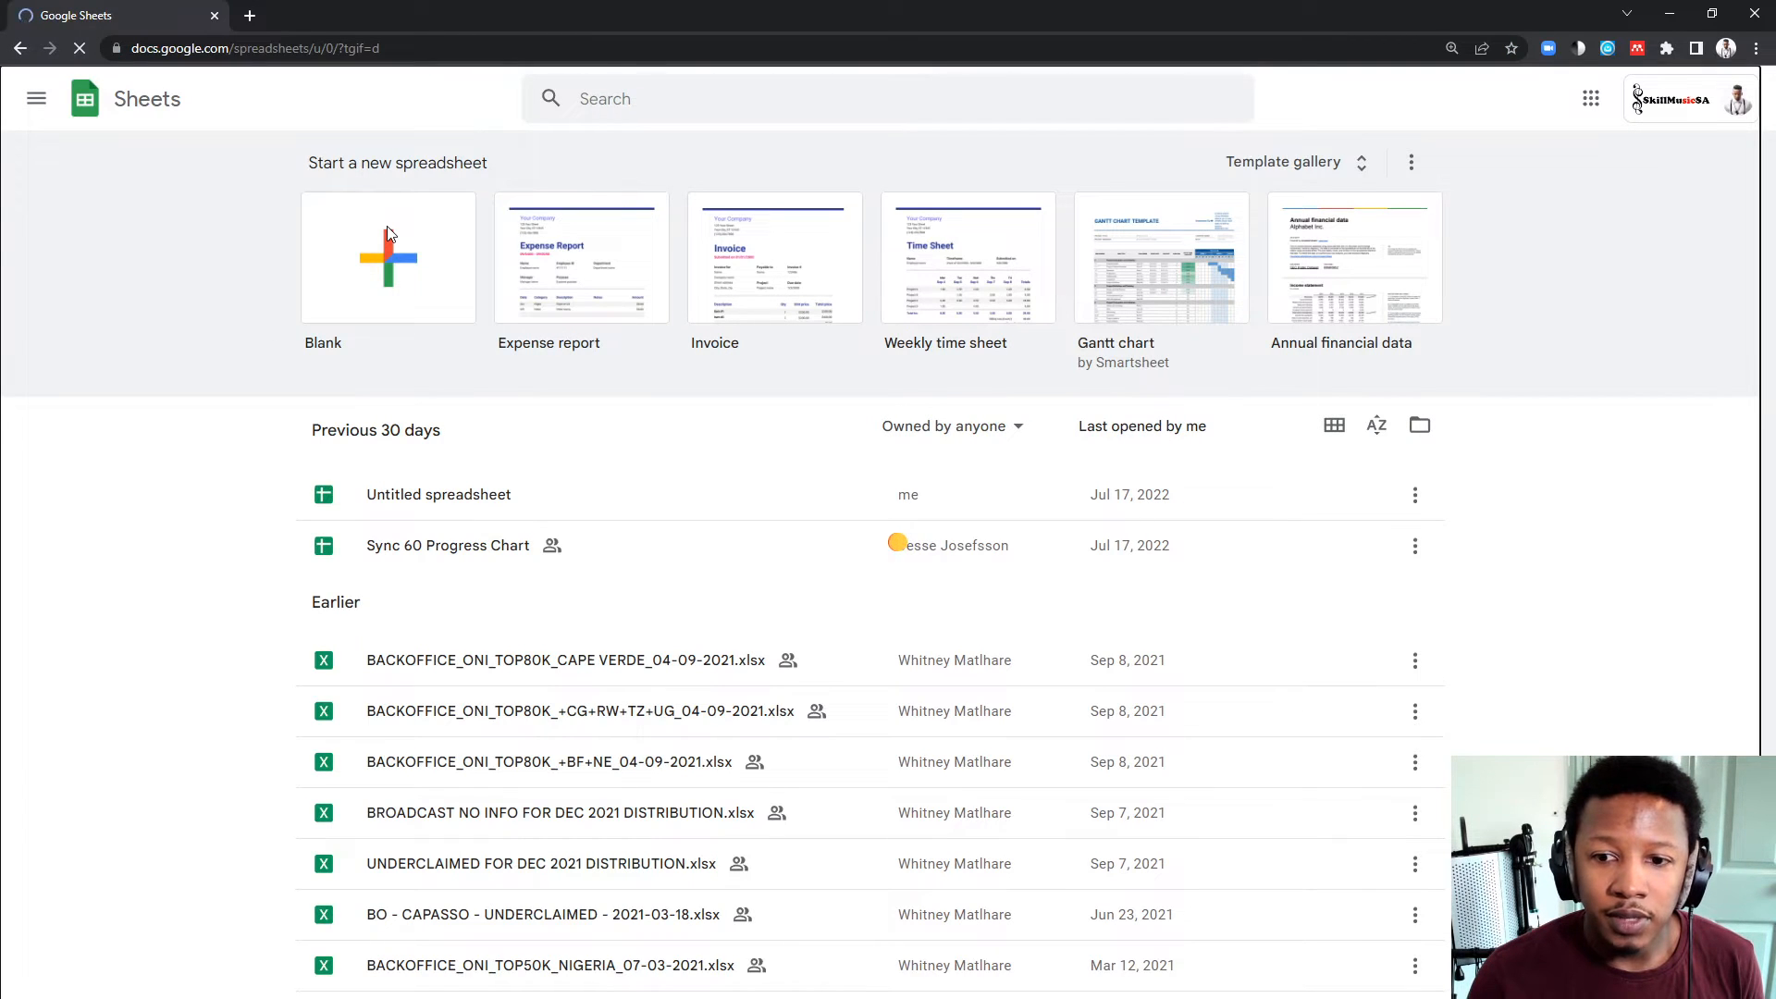
click(388, 257)
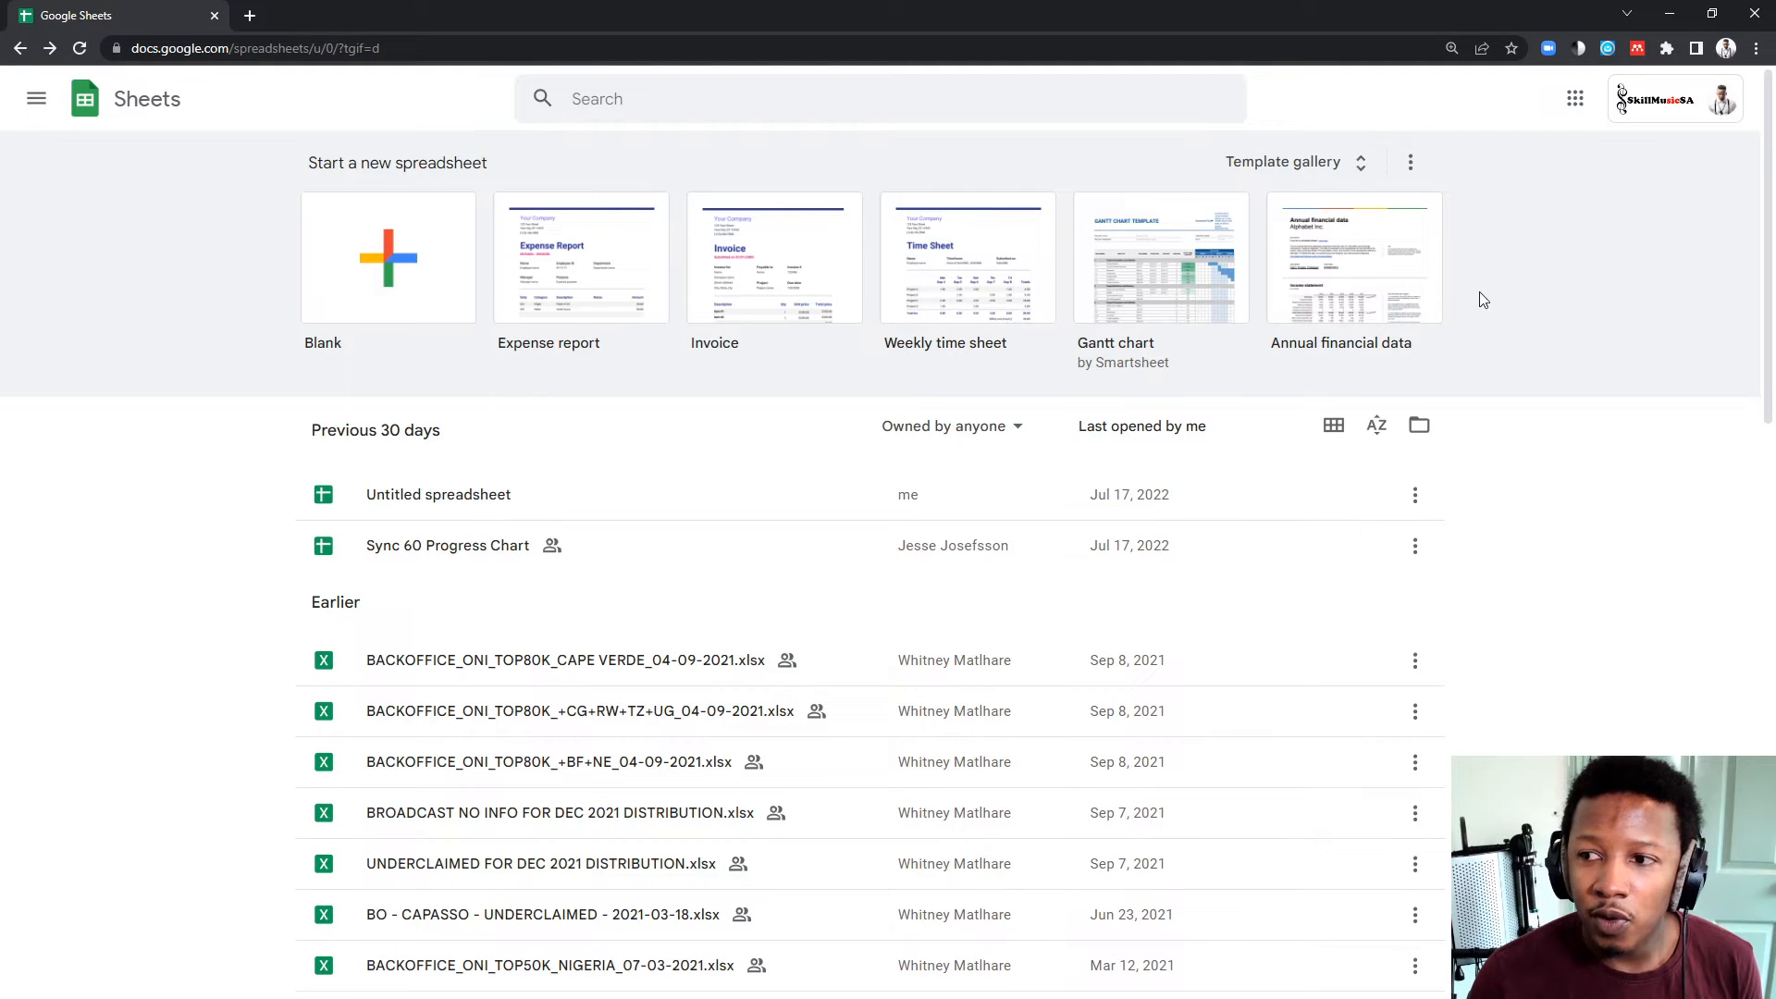
mouse_move(736, 247)
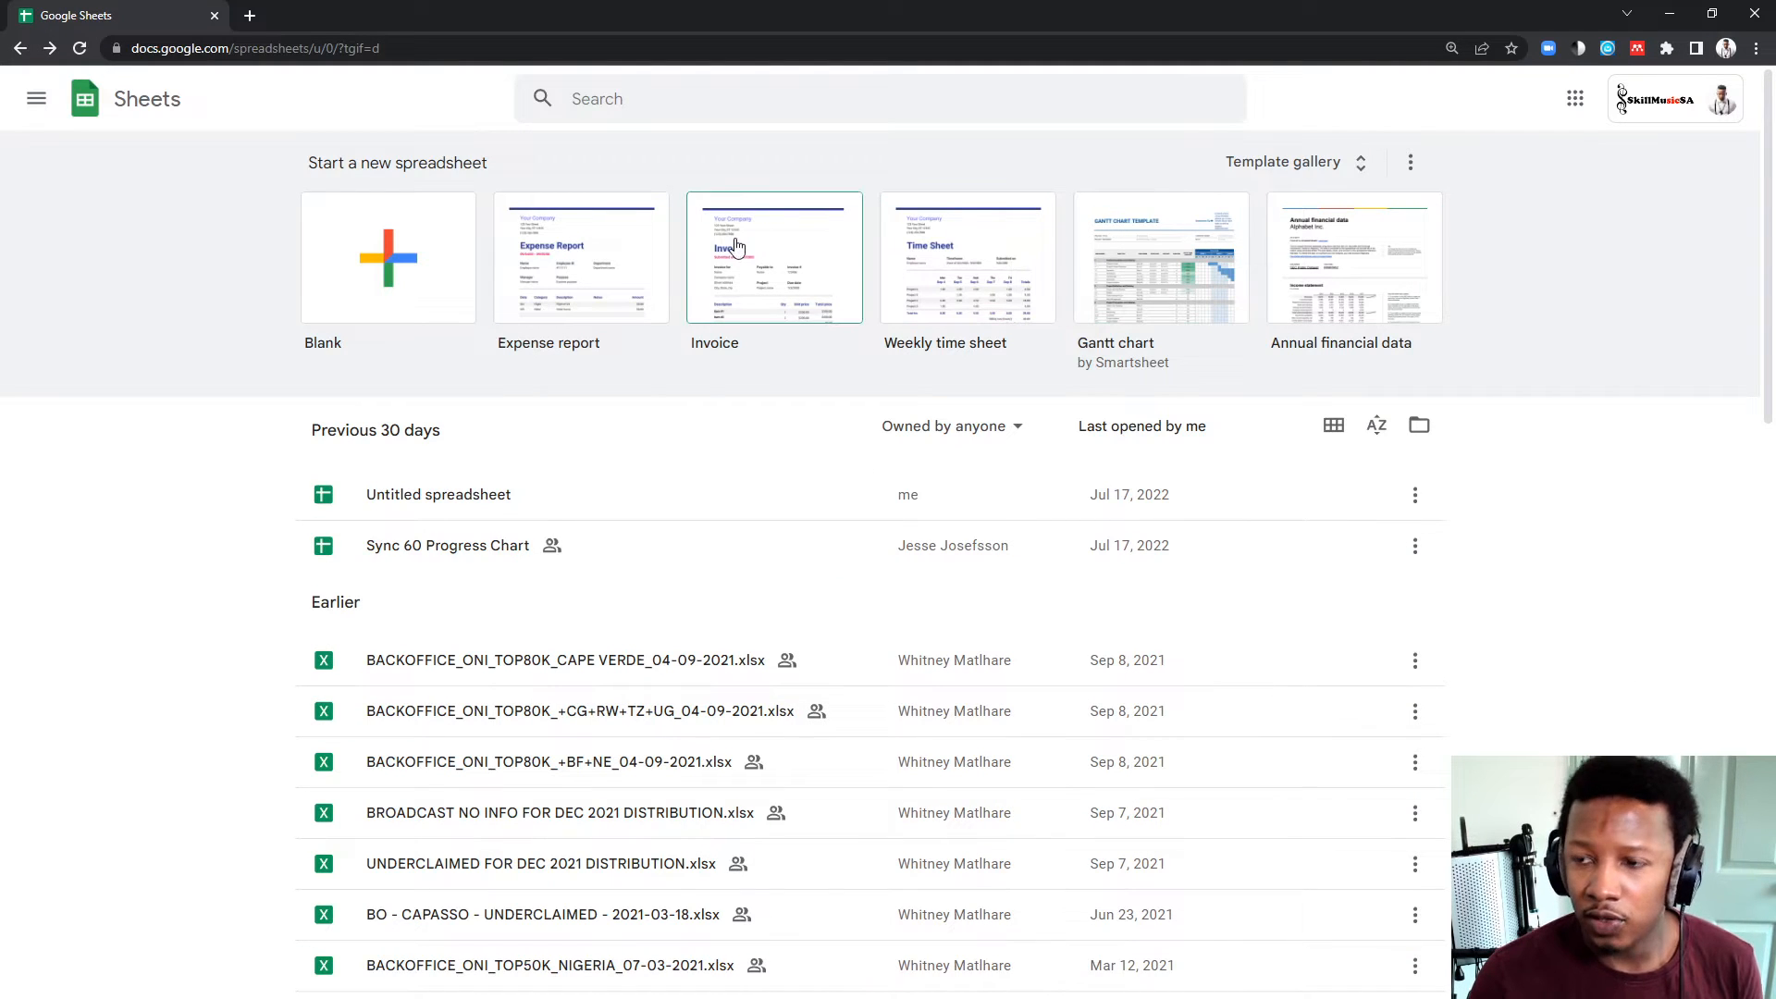
mouse_move(1206, 251)
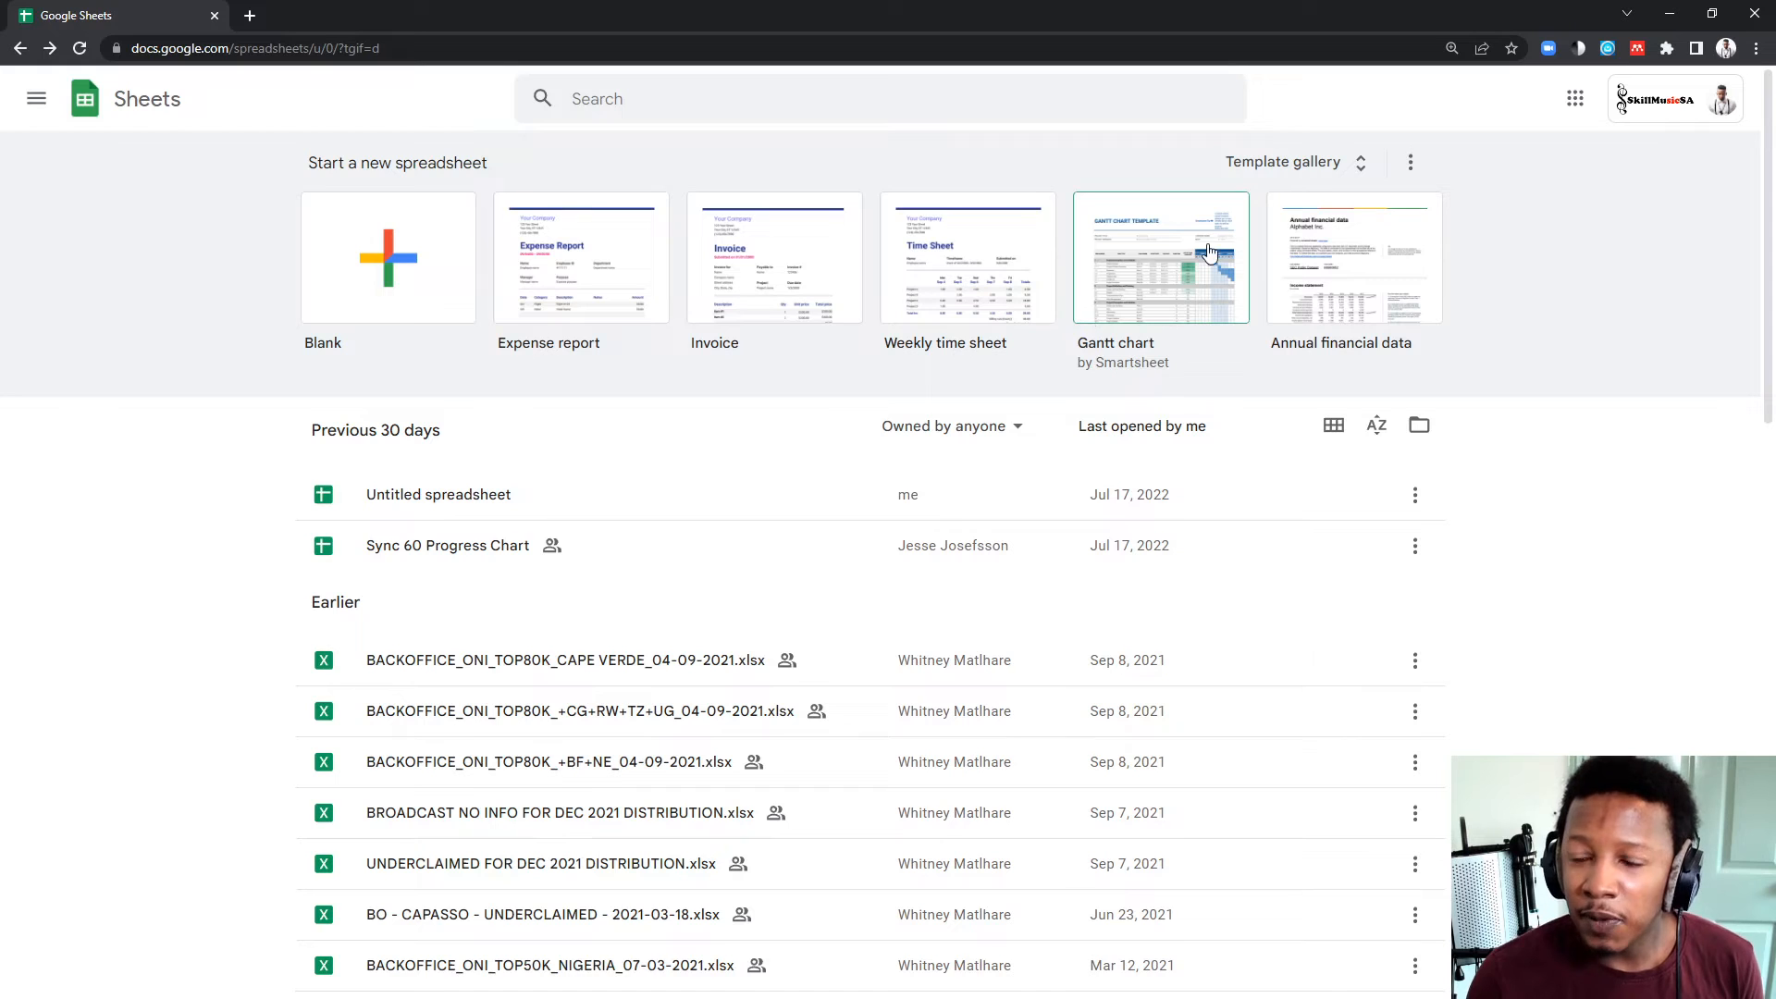
mouse_move(1181, 278)
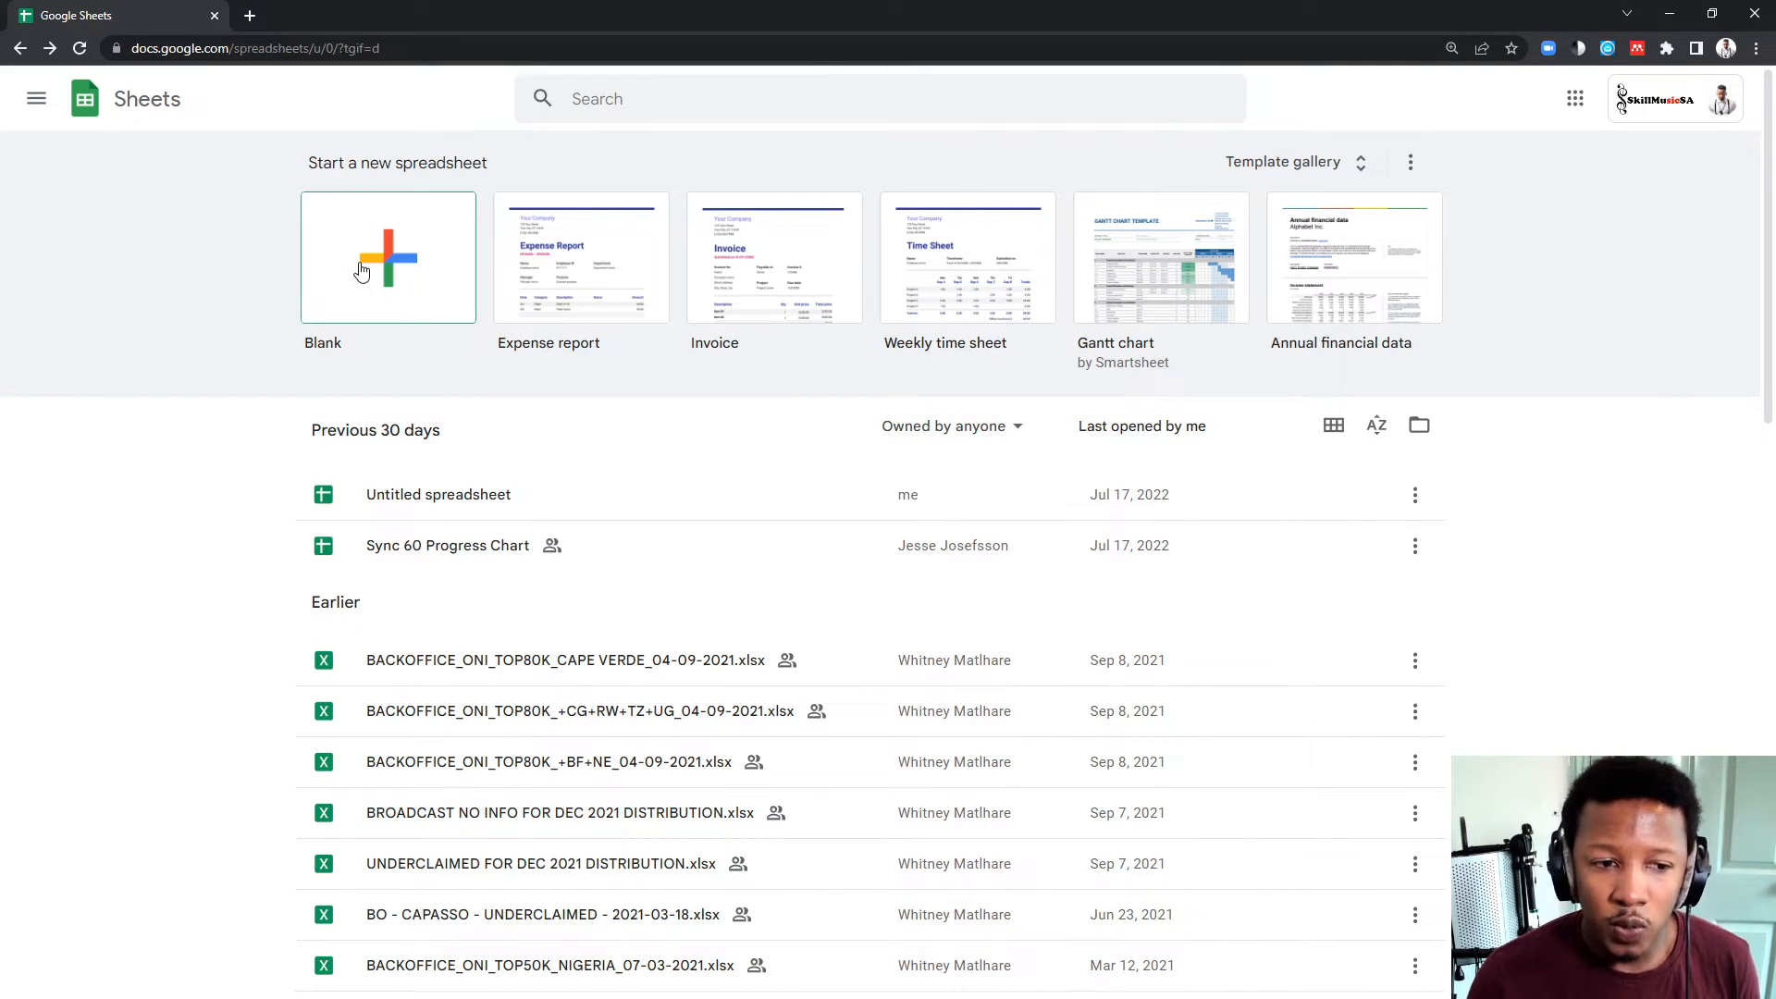
click(388, 257)
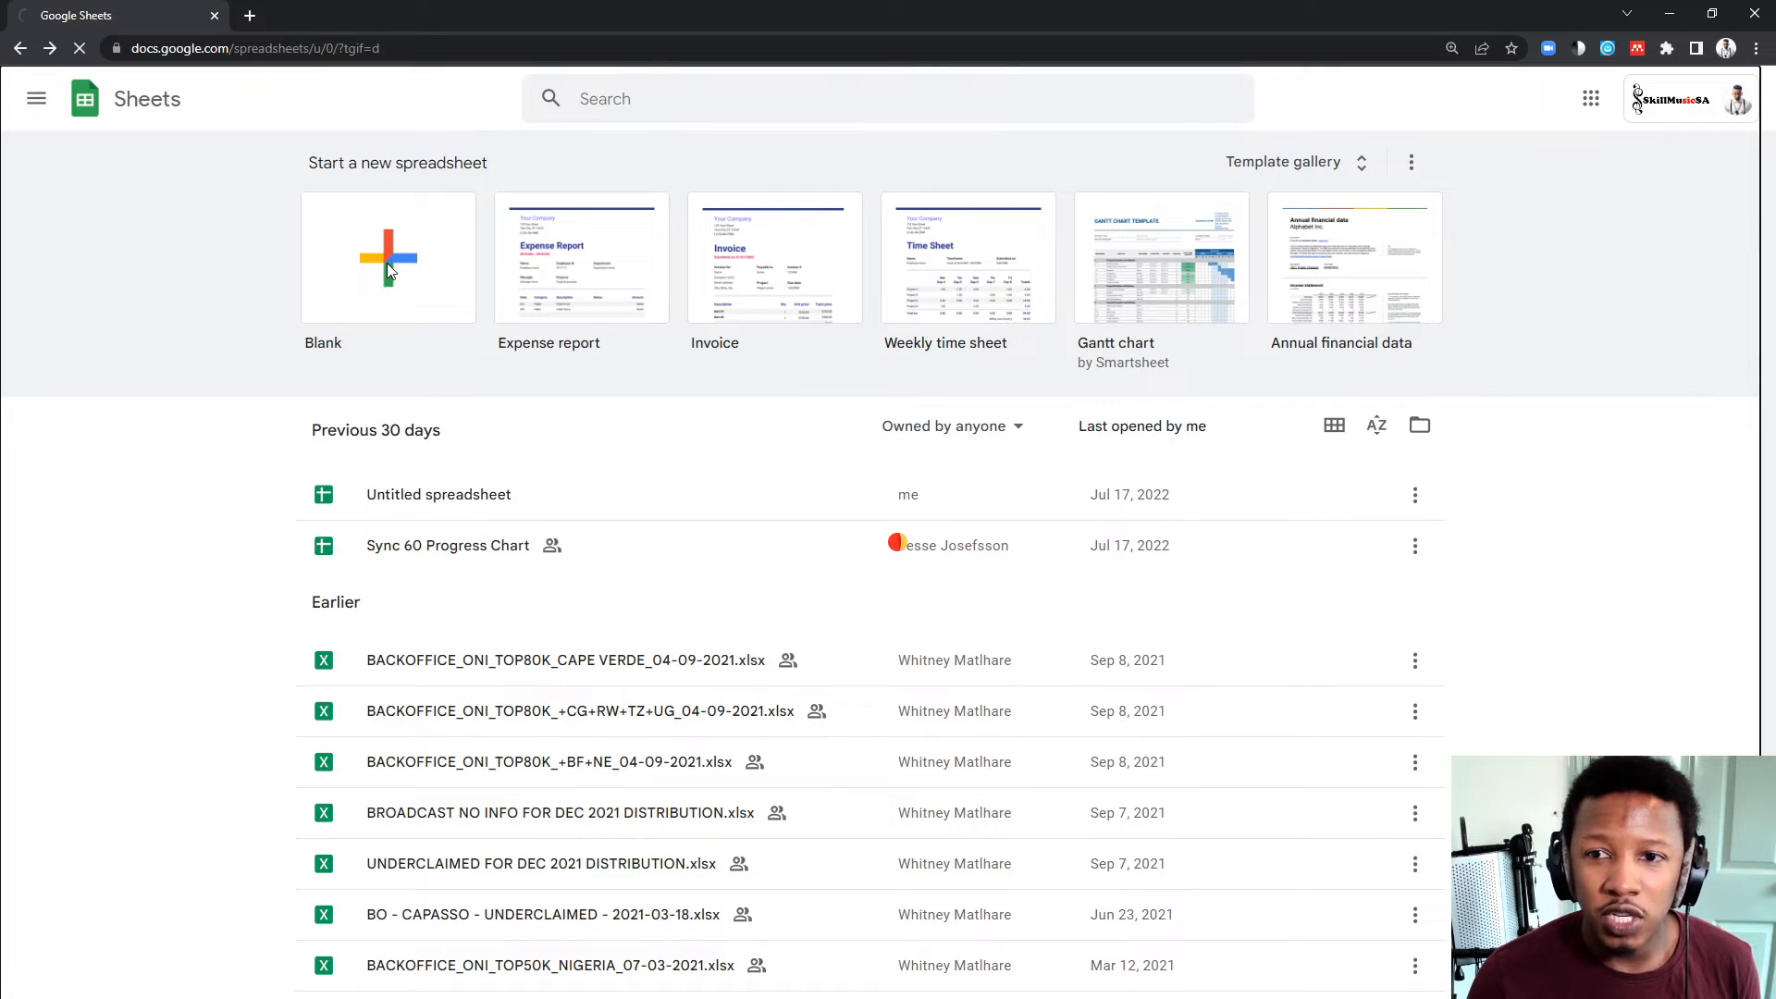
Reveal the hidden menus and retitle the untitled spreadsheet 'ISRC - Spreadsheet'
click(387, 258)
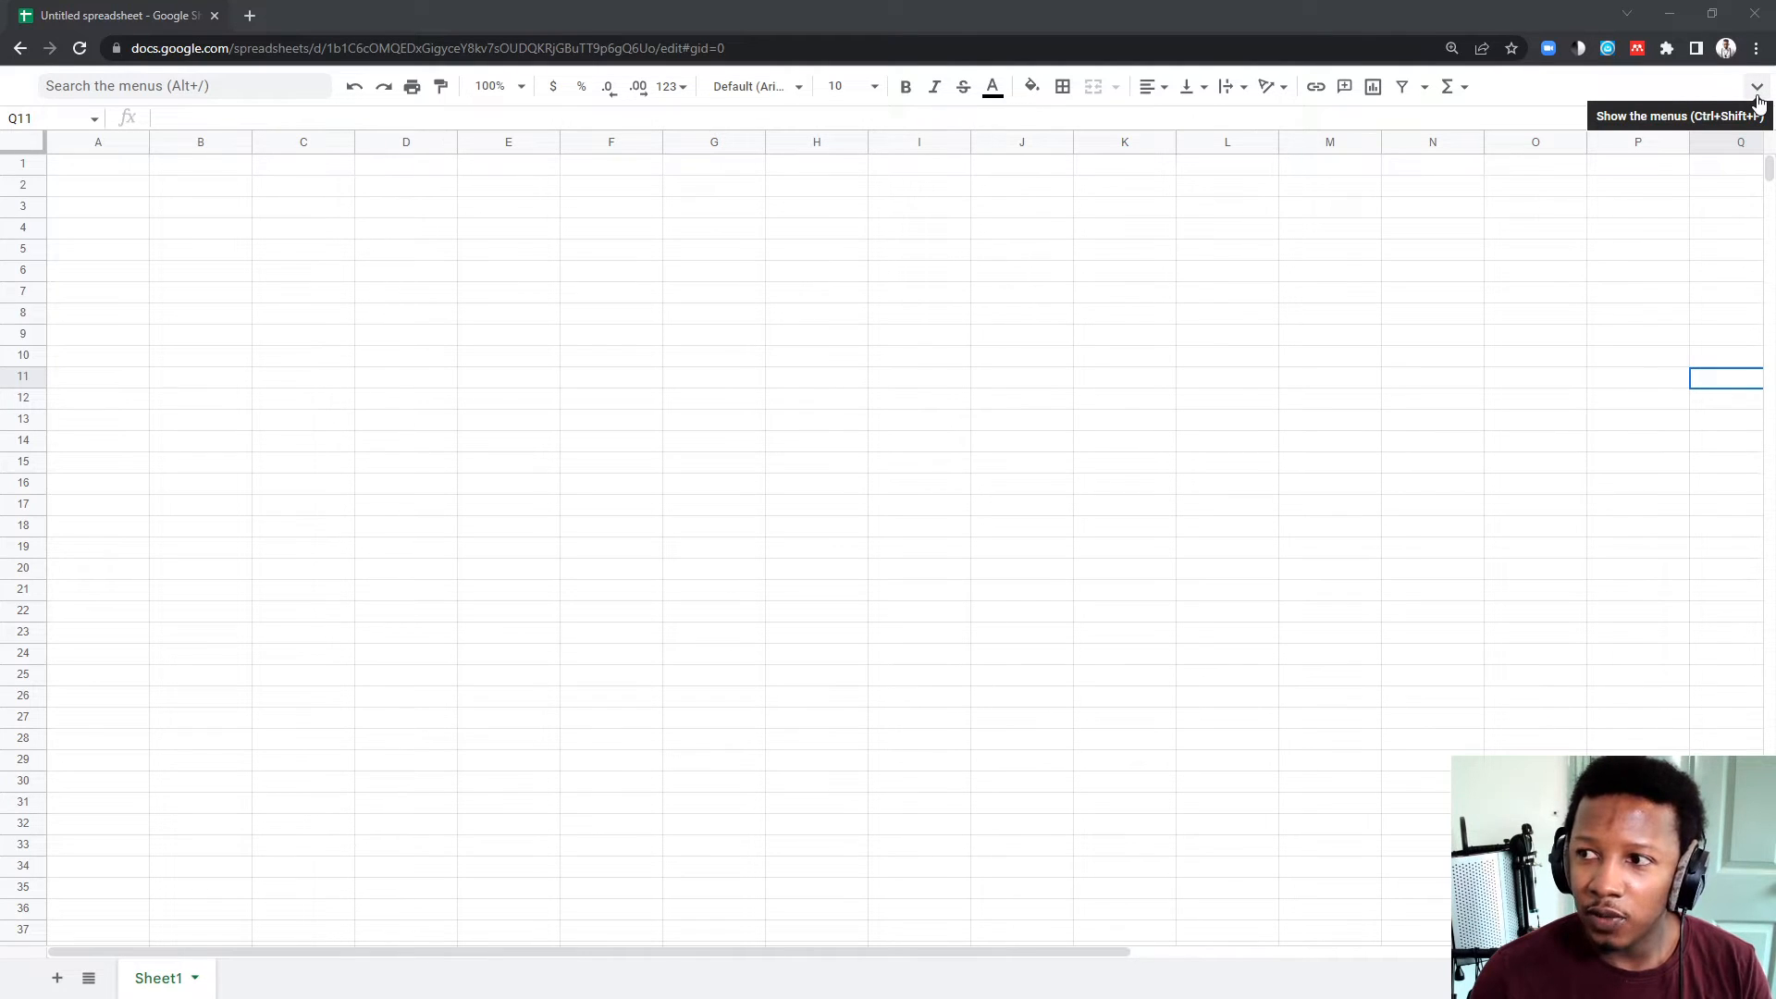
click(1756, 86)
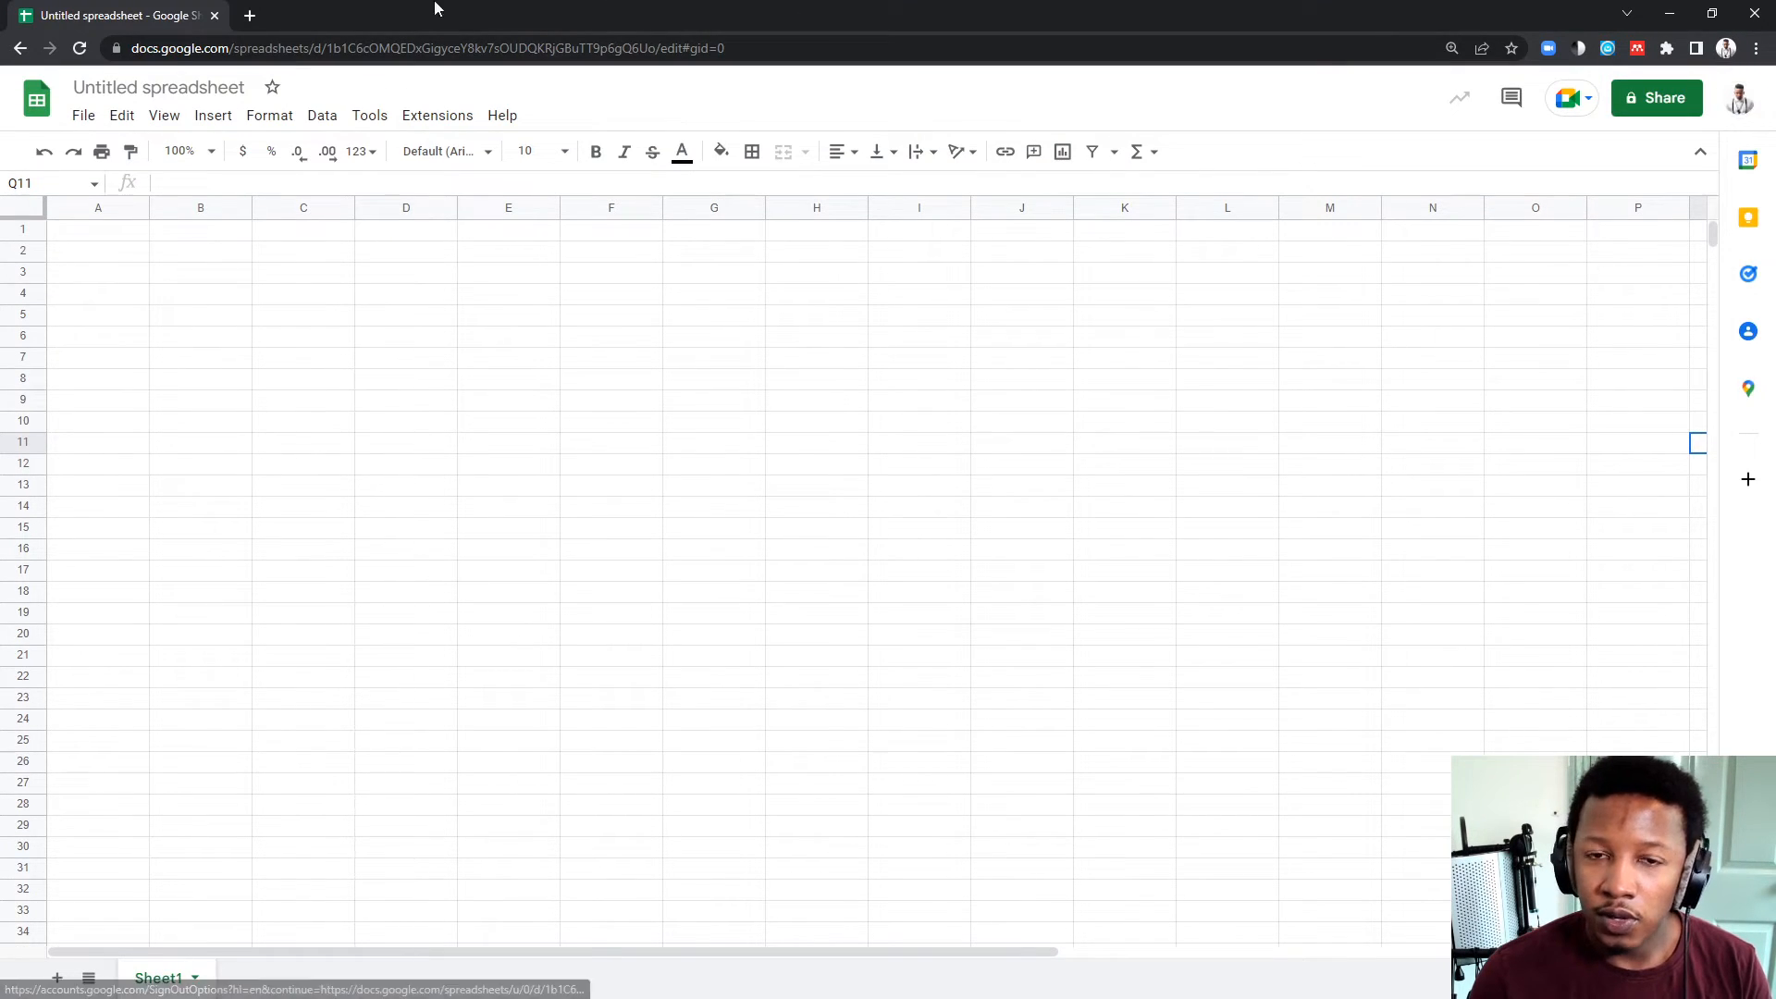
click(158, 87)
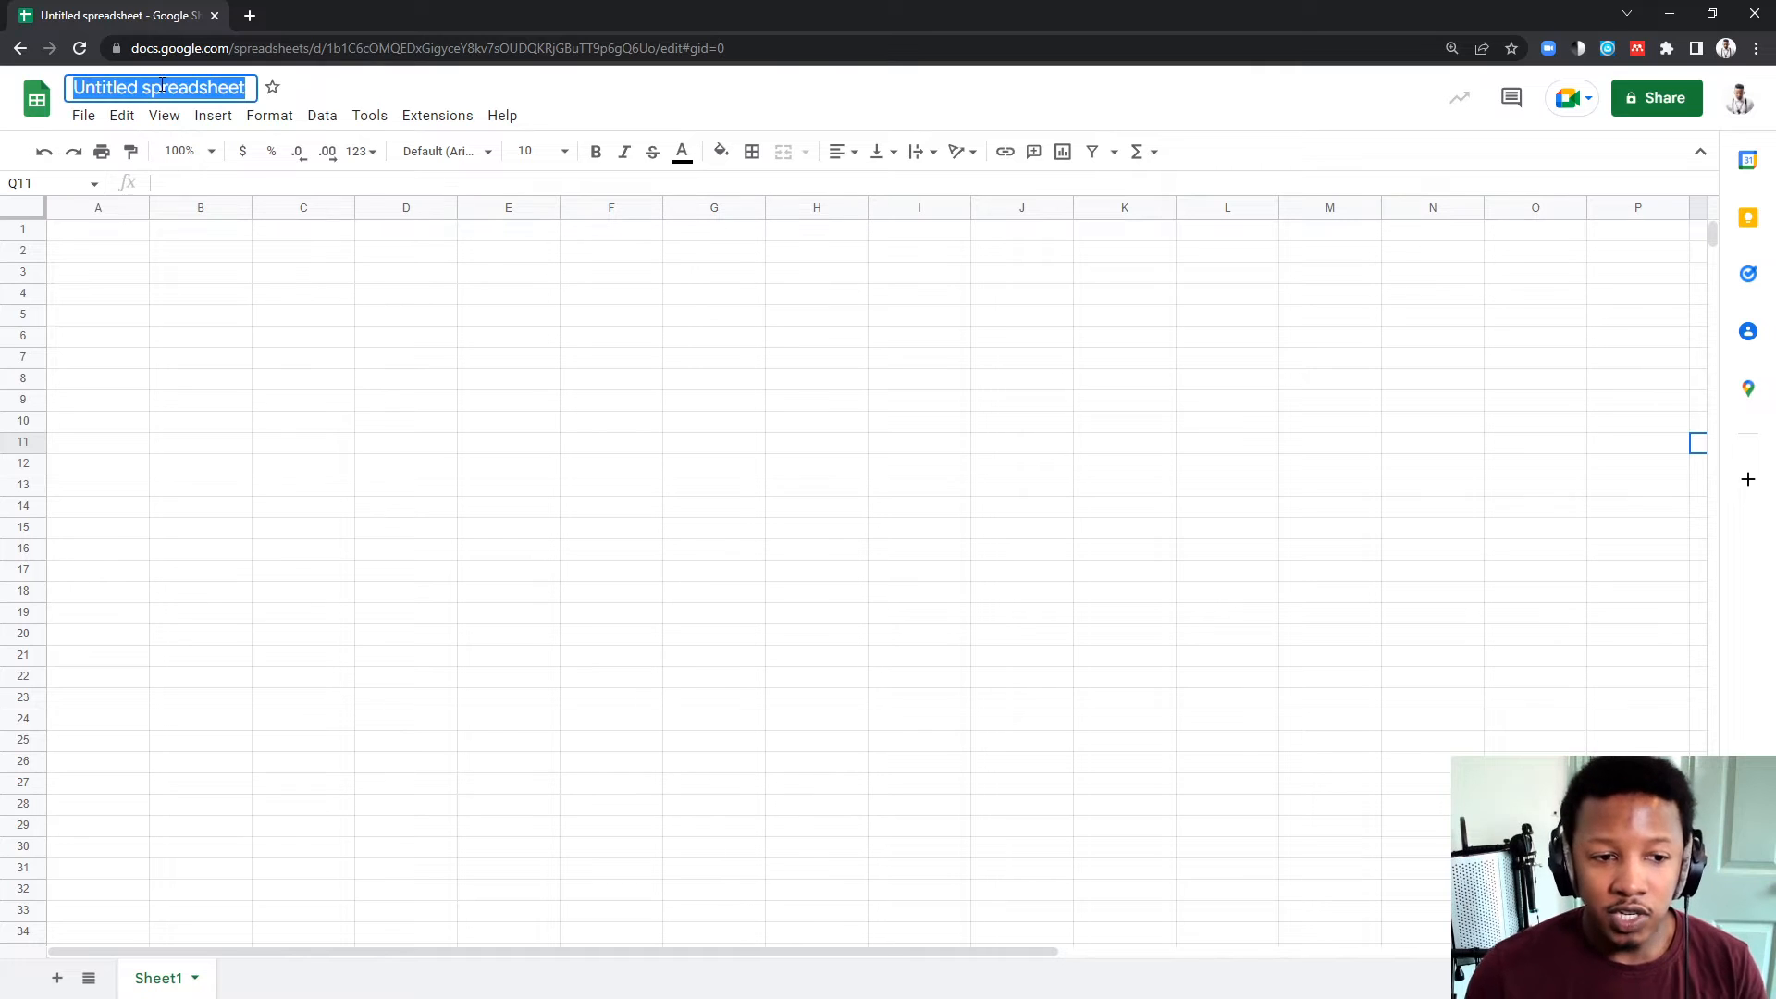
text(ISC)
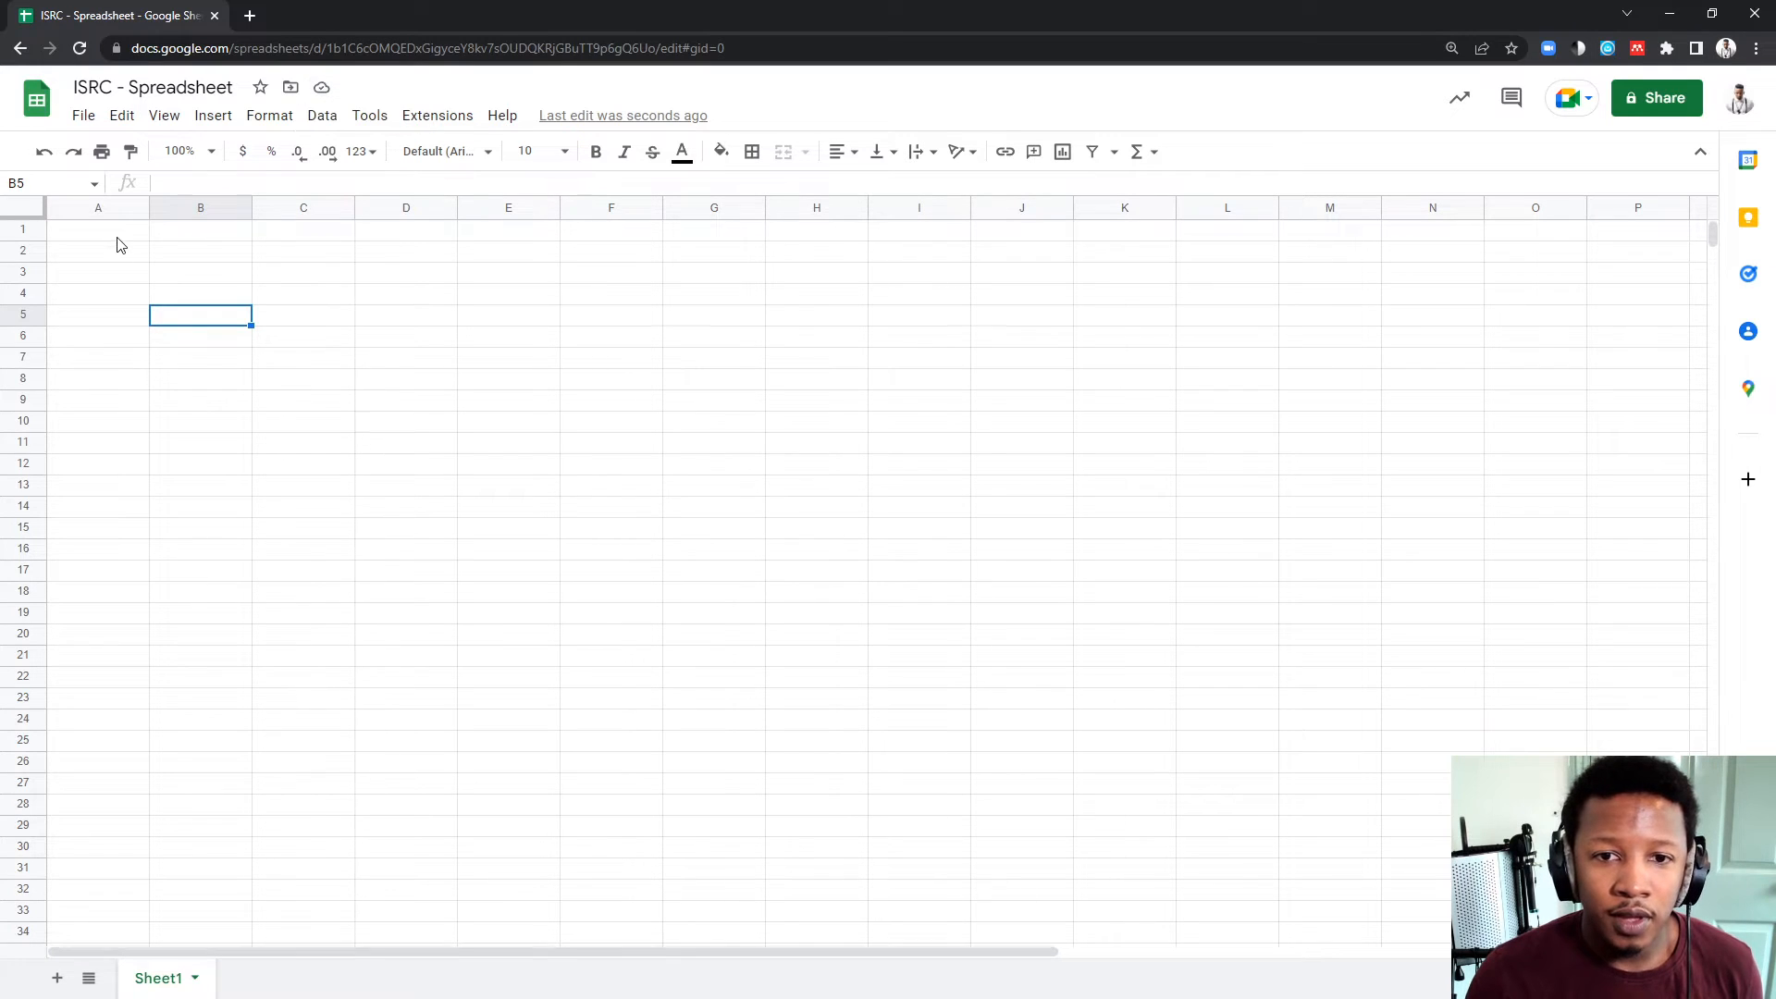
Enter 'Cat. Number' in A1 and catalogue number SMSA00001 in A2
click(97, 228)
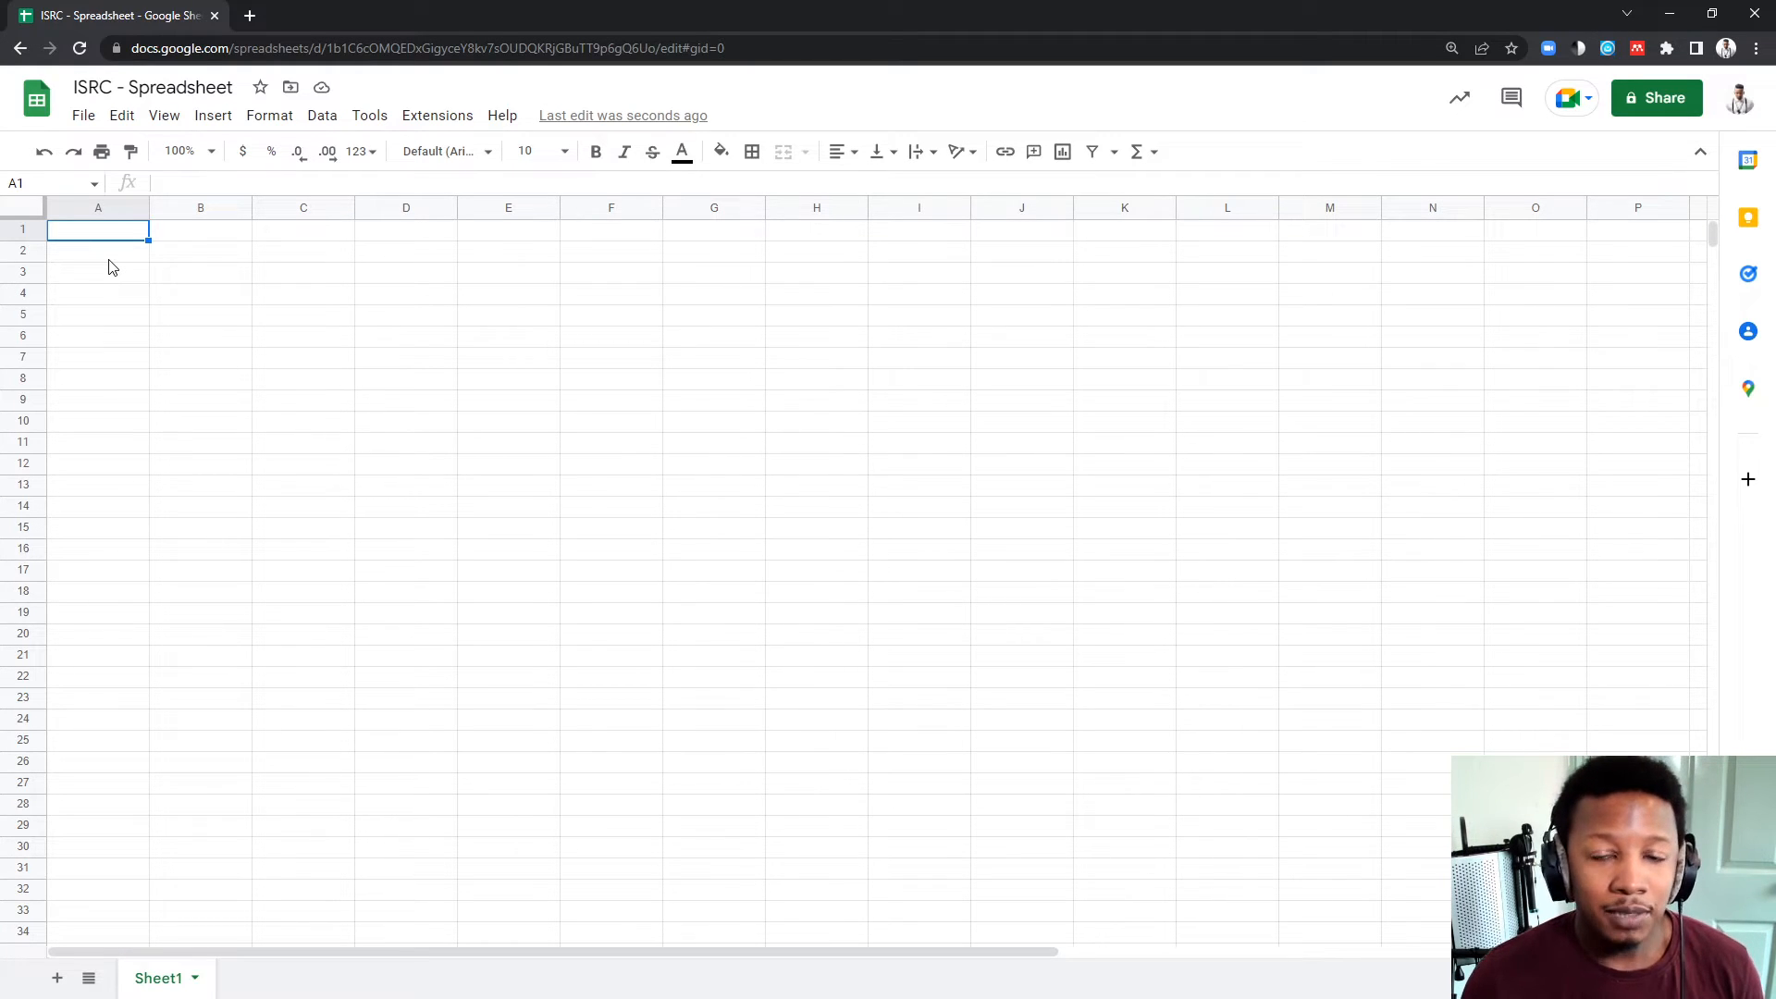
text(Cat)
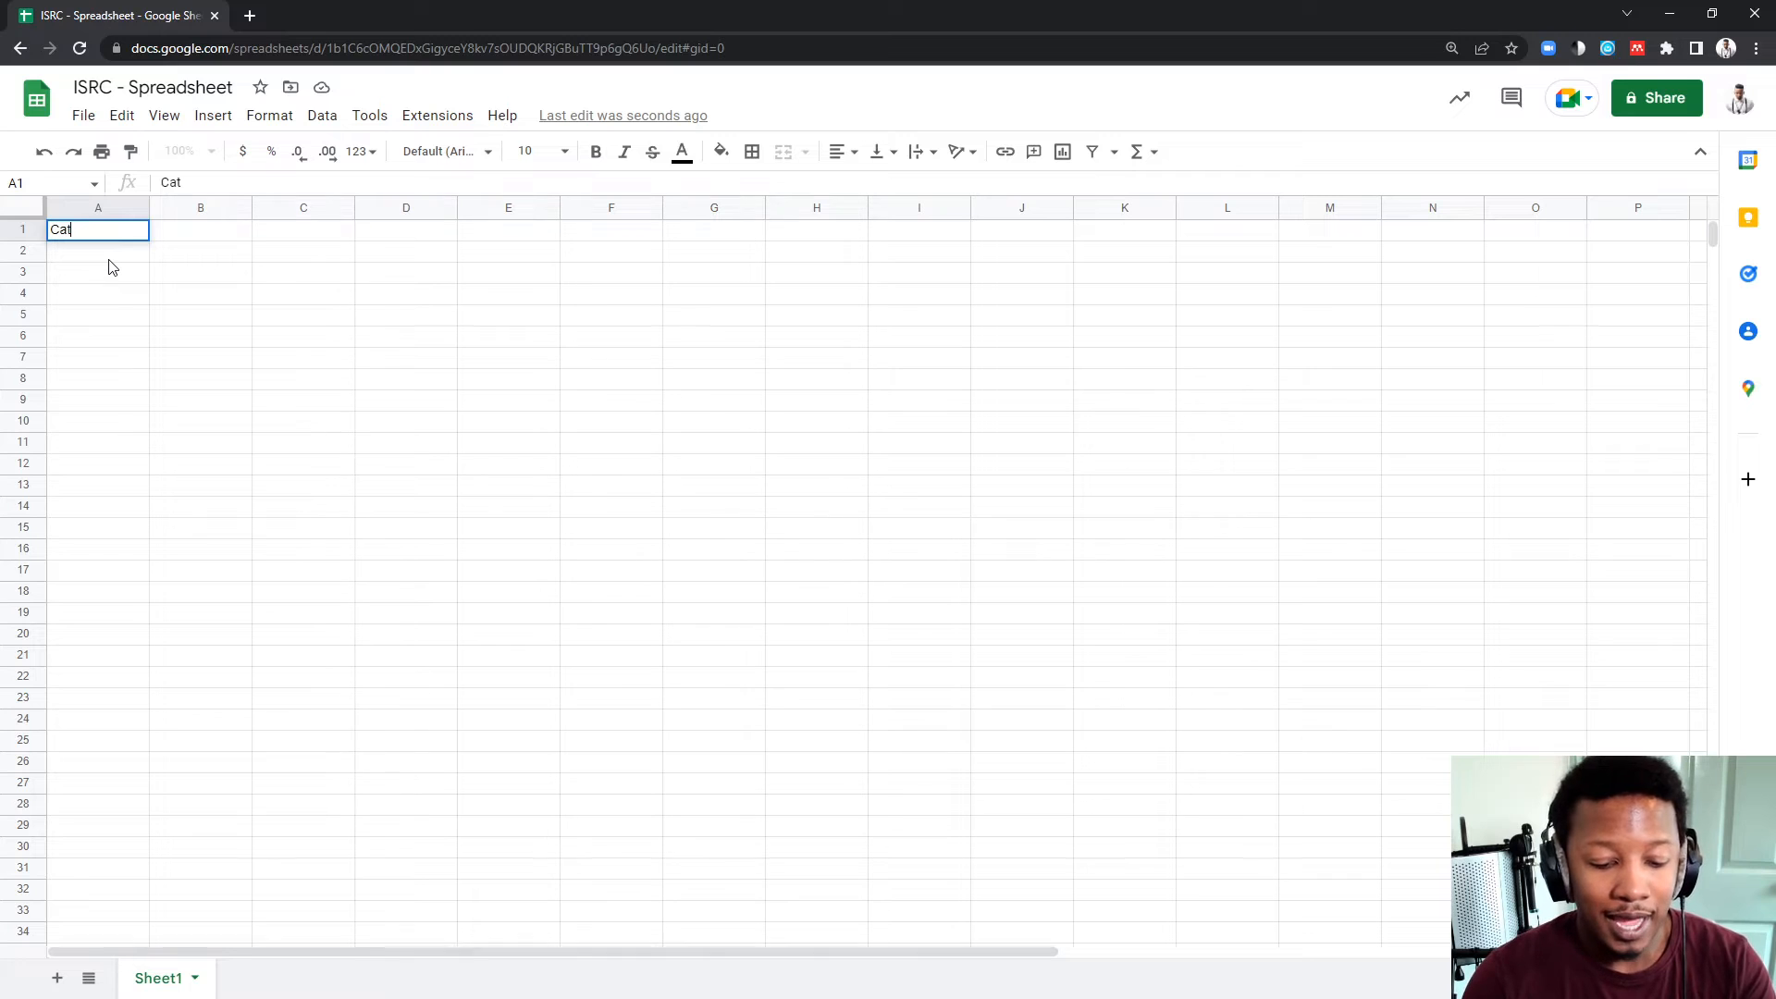
text(. Number)
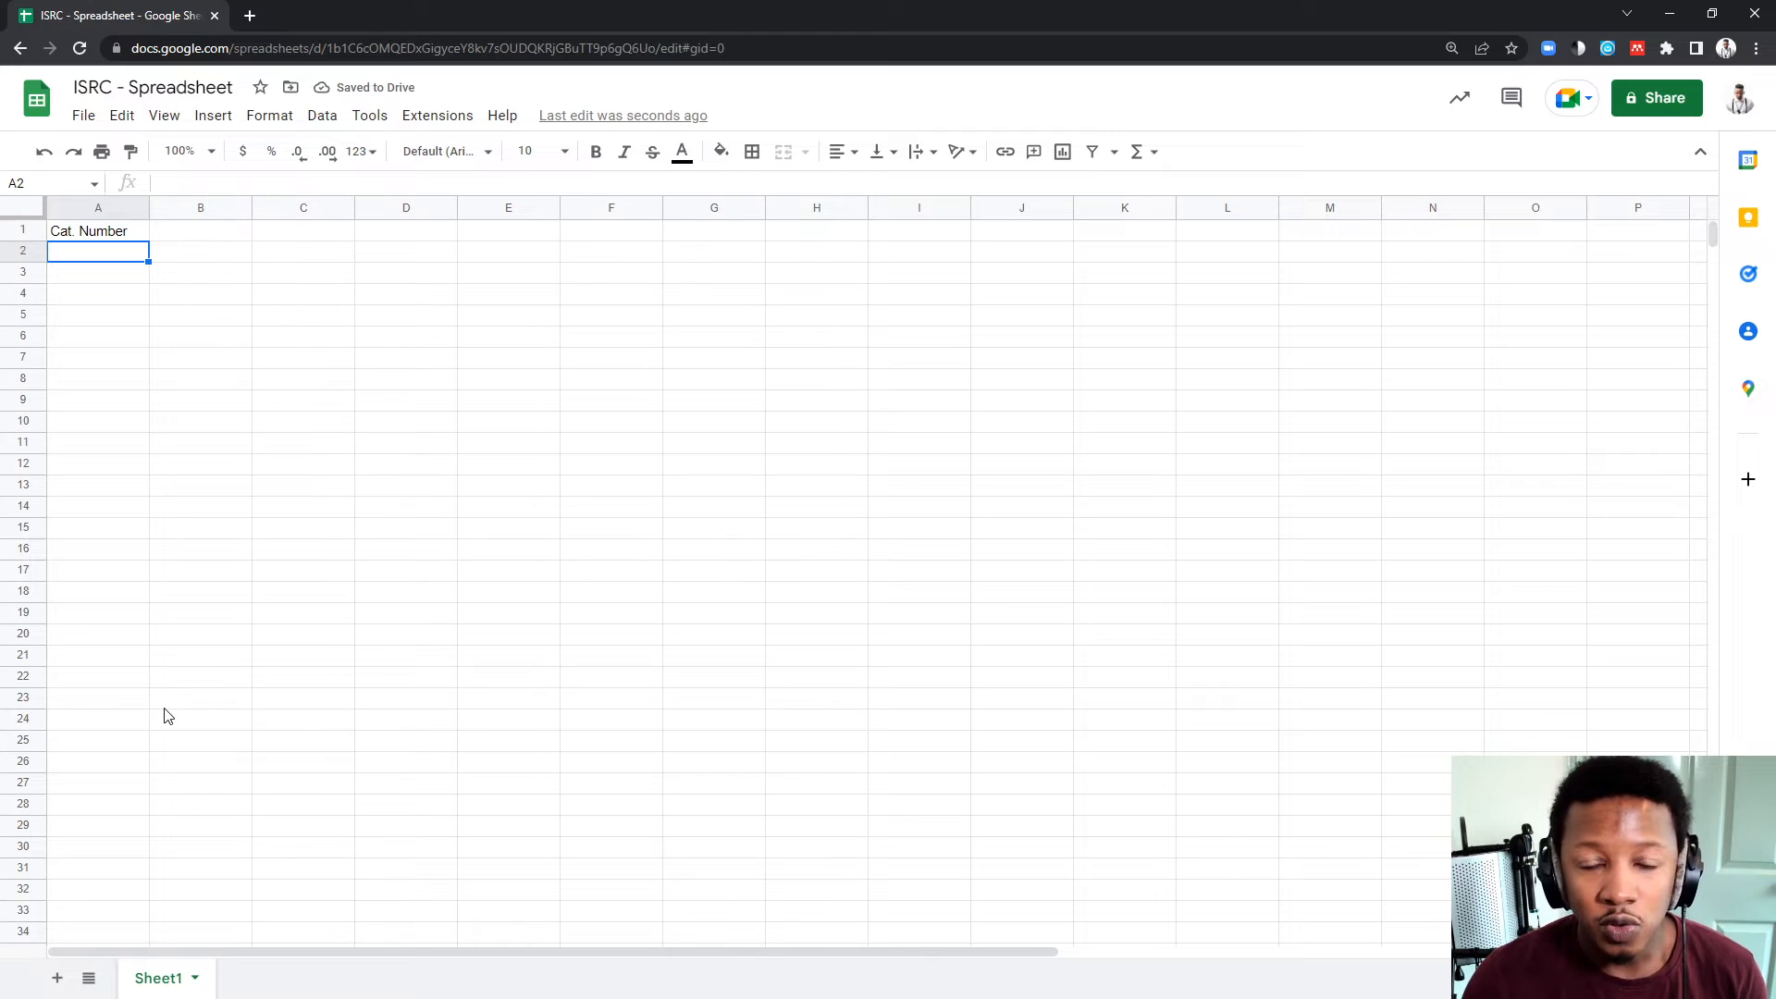
text(SMSA)
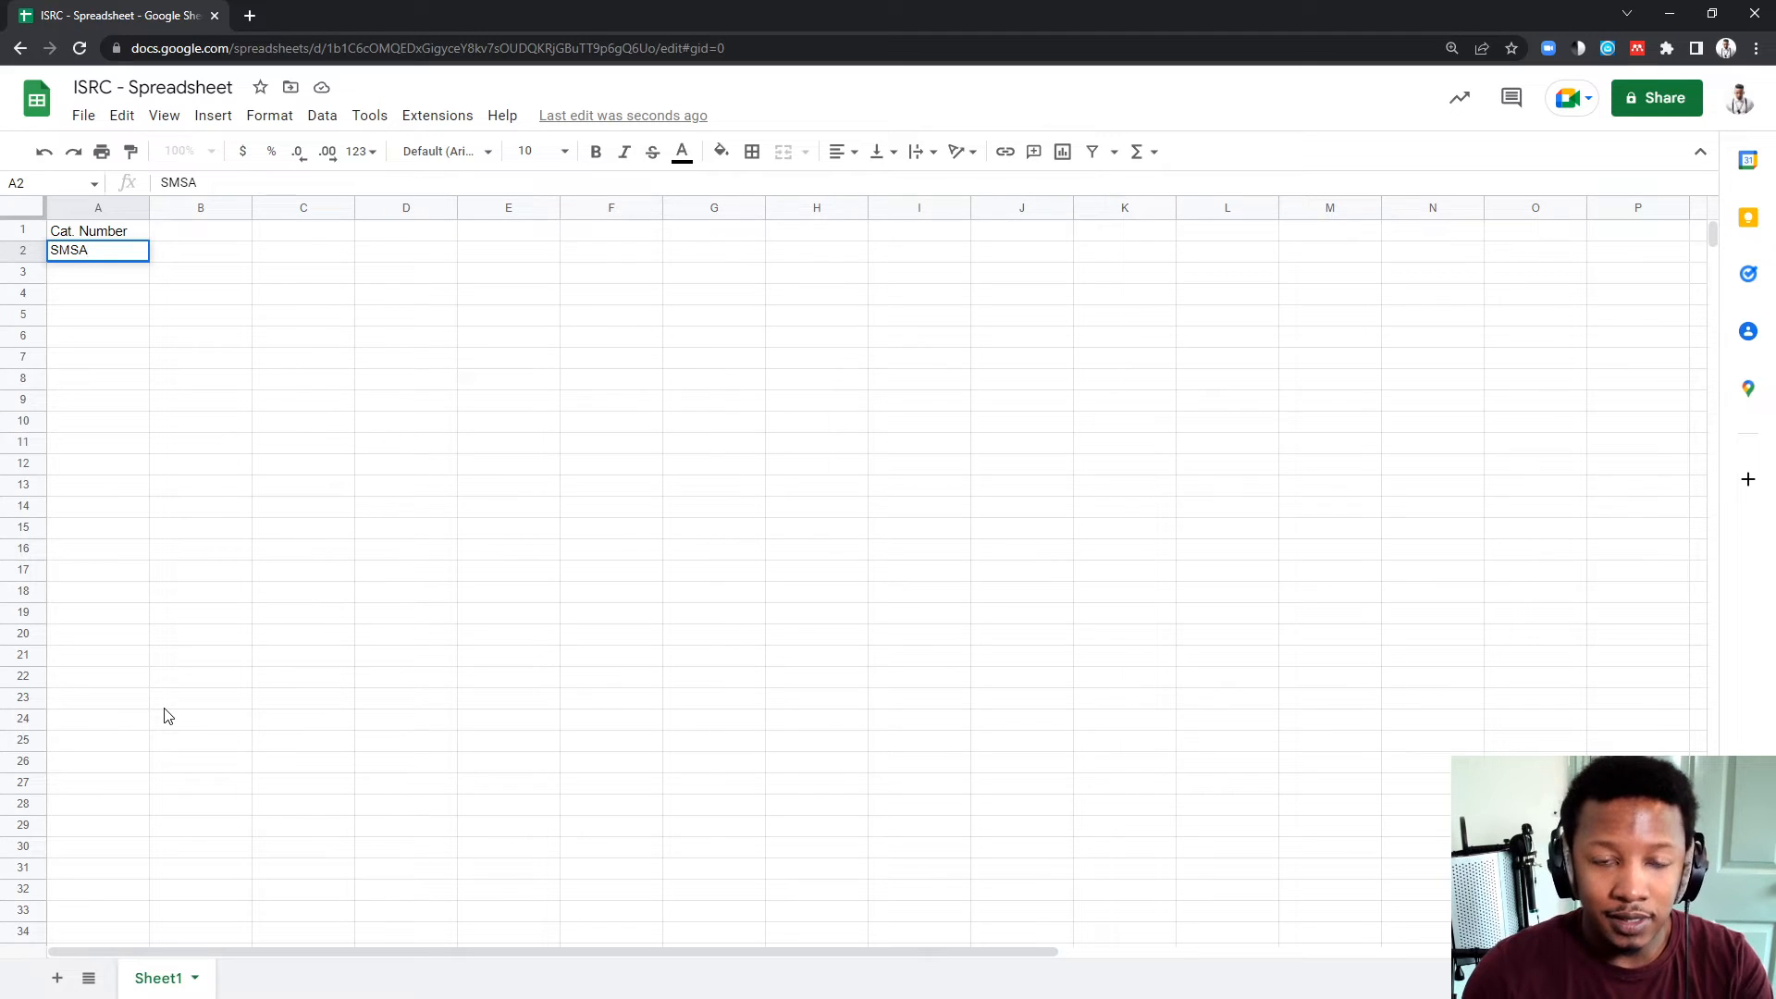
text(00010)
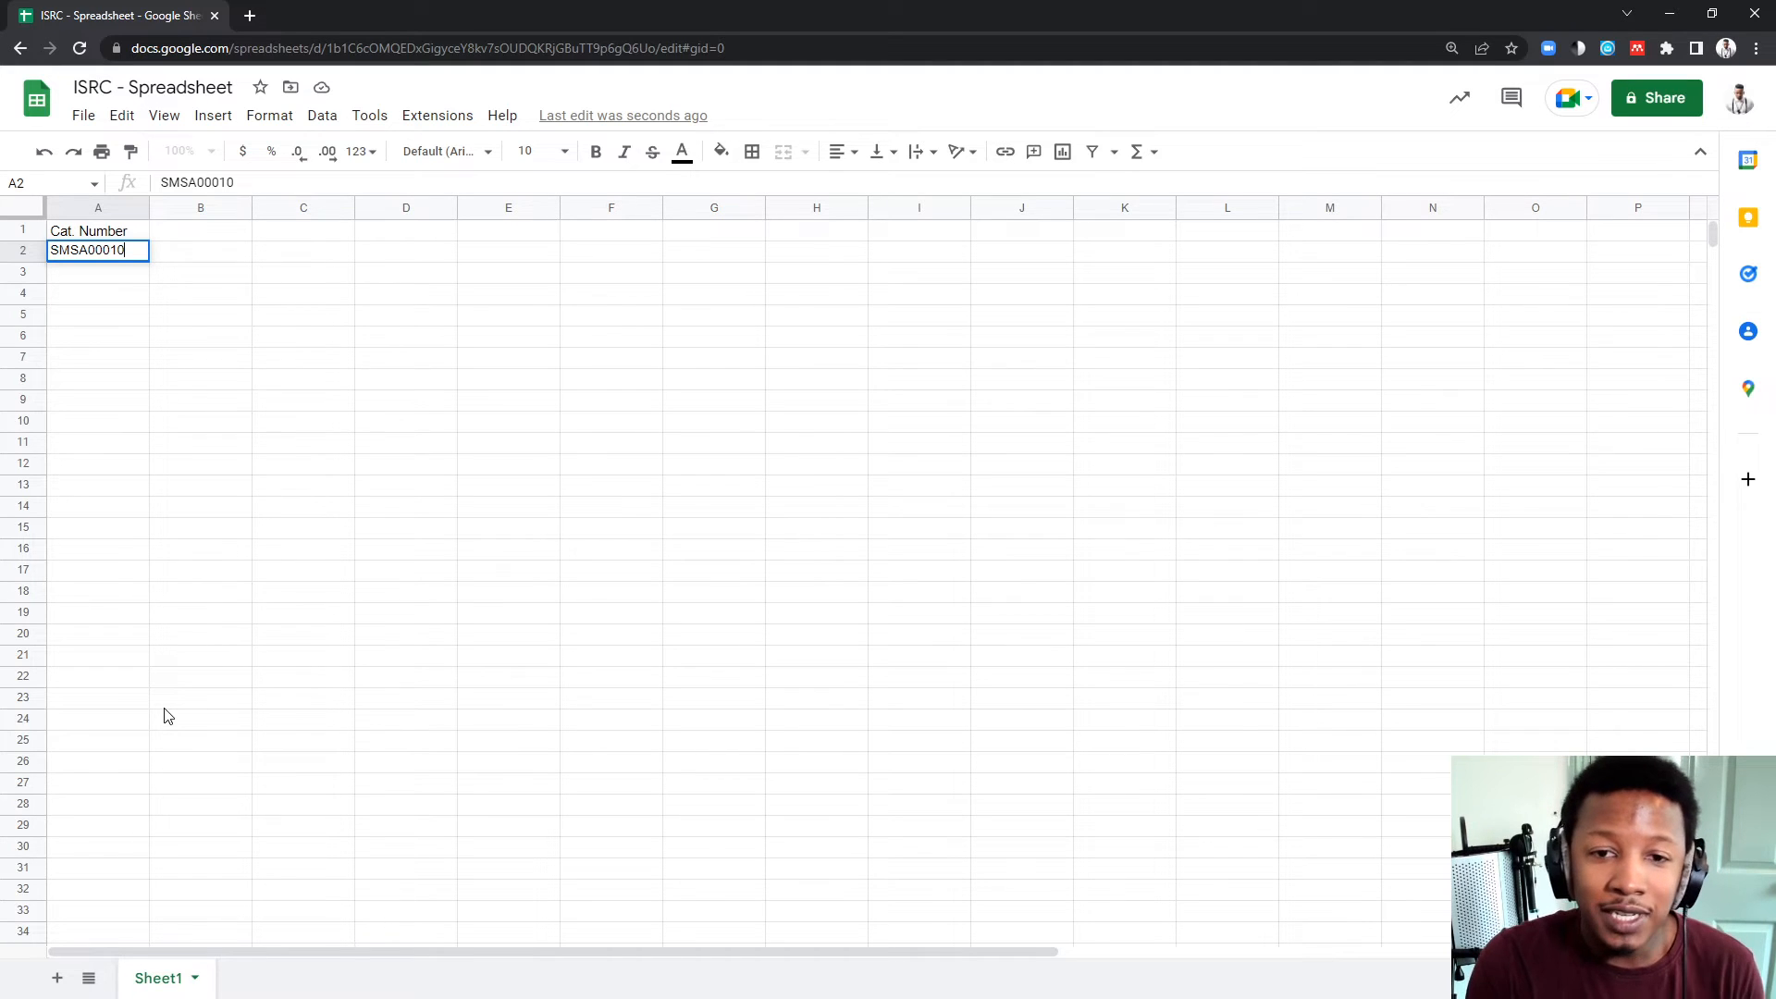
key(Backspace)
text(0)
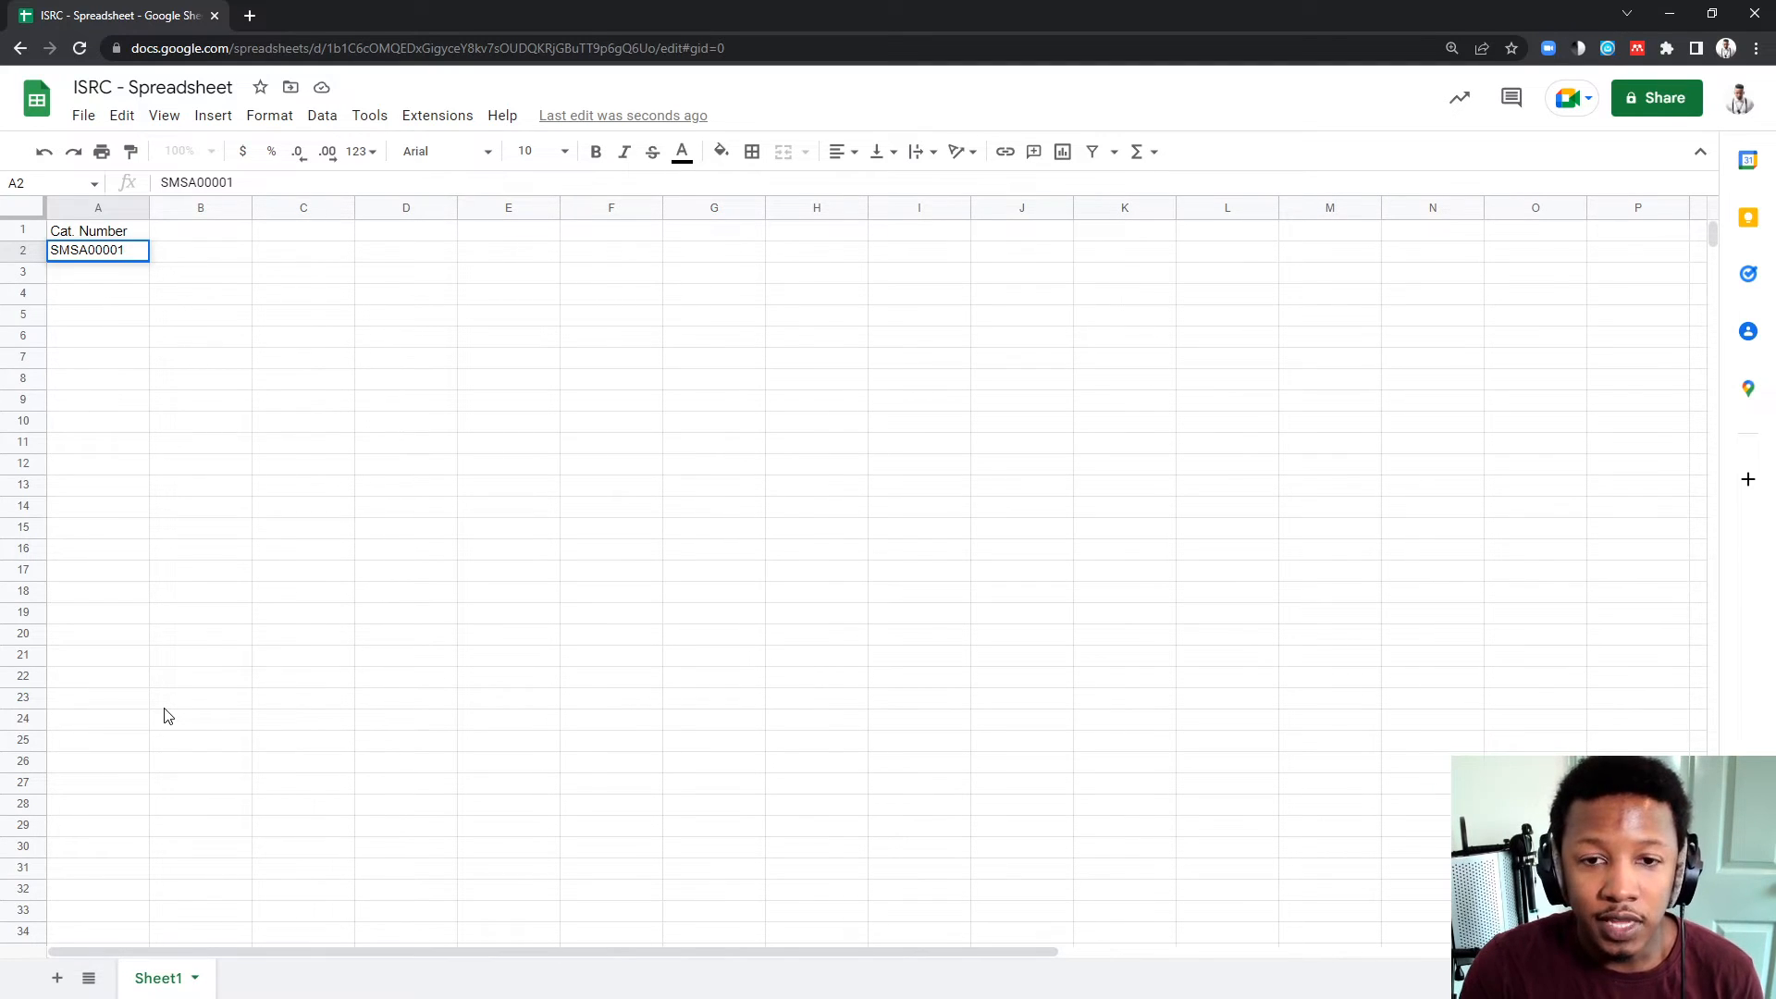
key(enter)
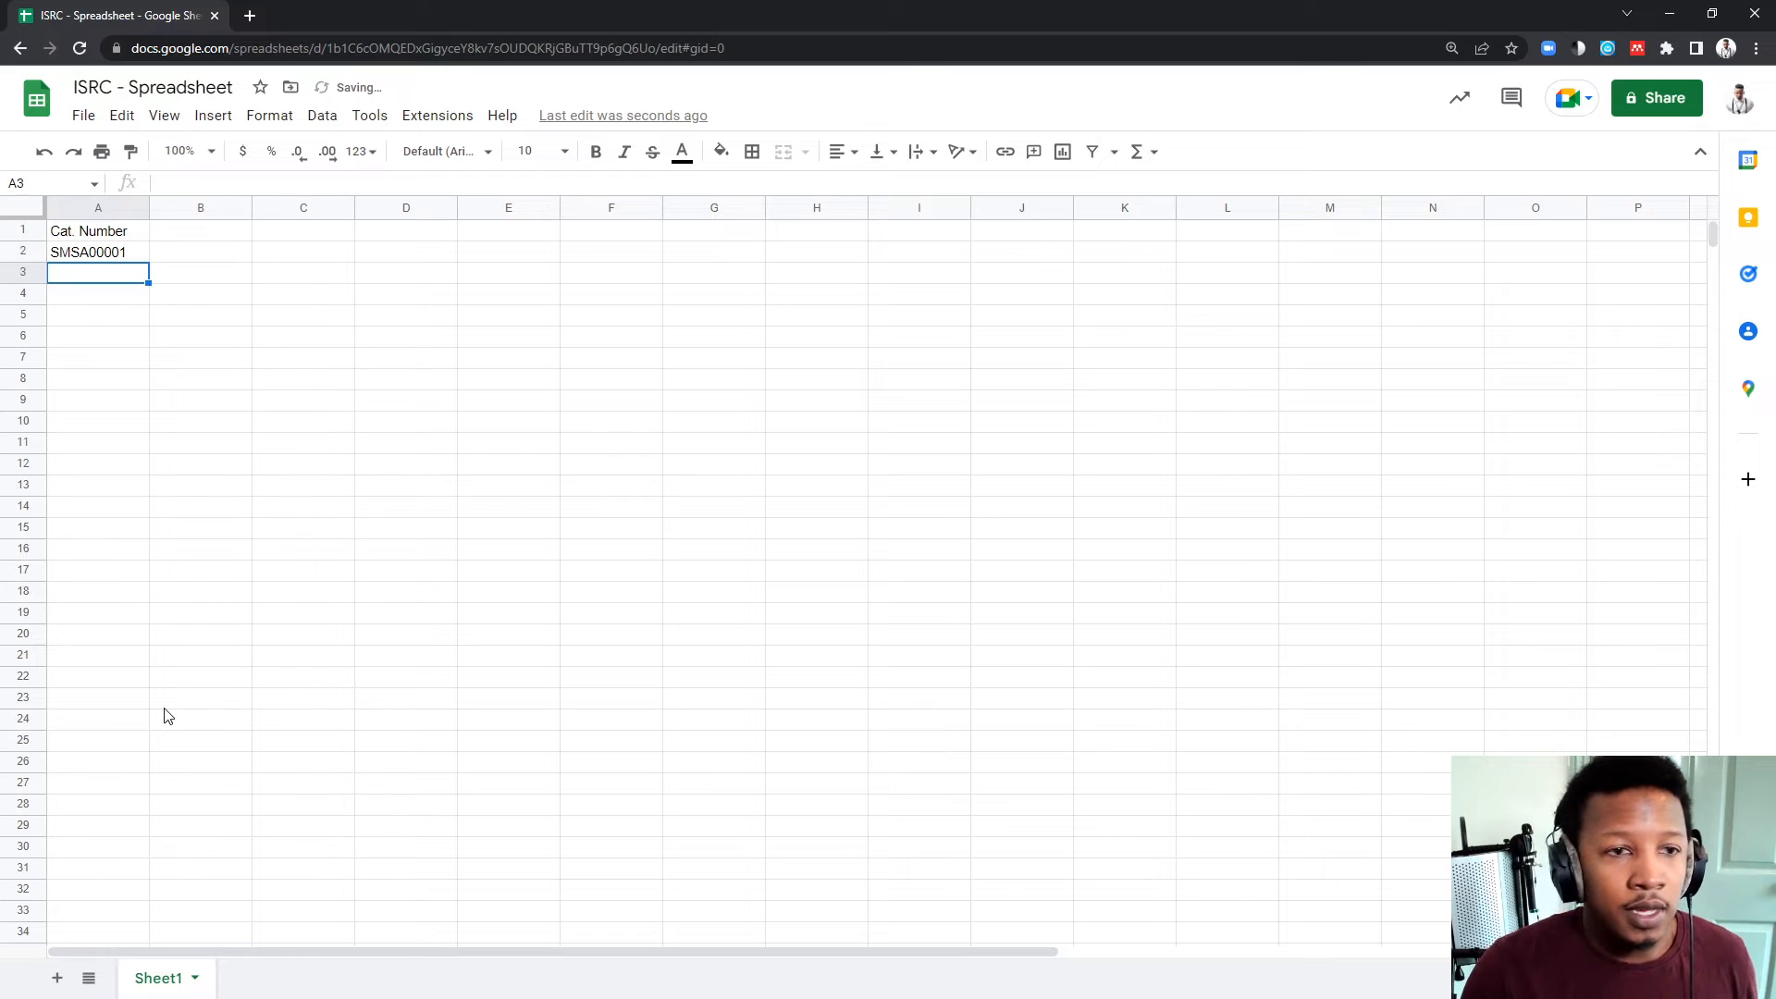
Type headers Track Title, Album Name, ISRC #, SAMRO Work # and Status into B1–F1
click(201, 230)
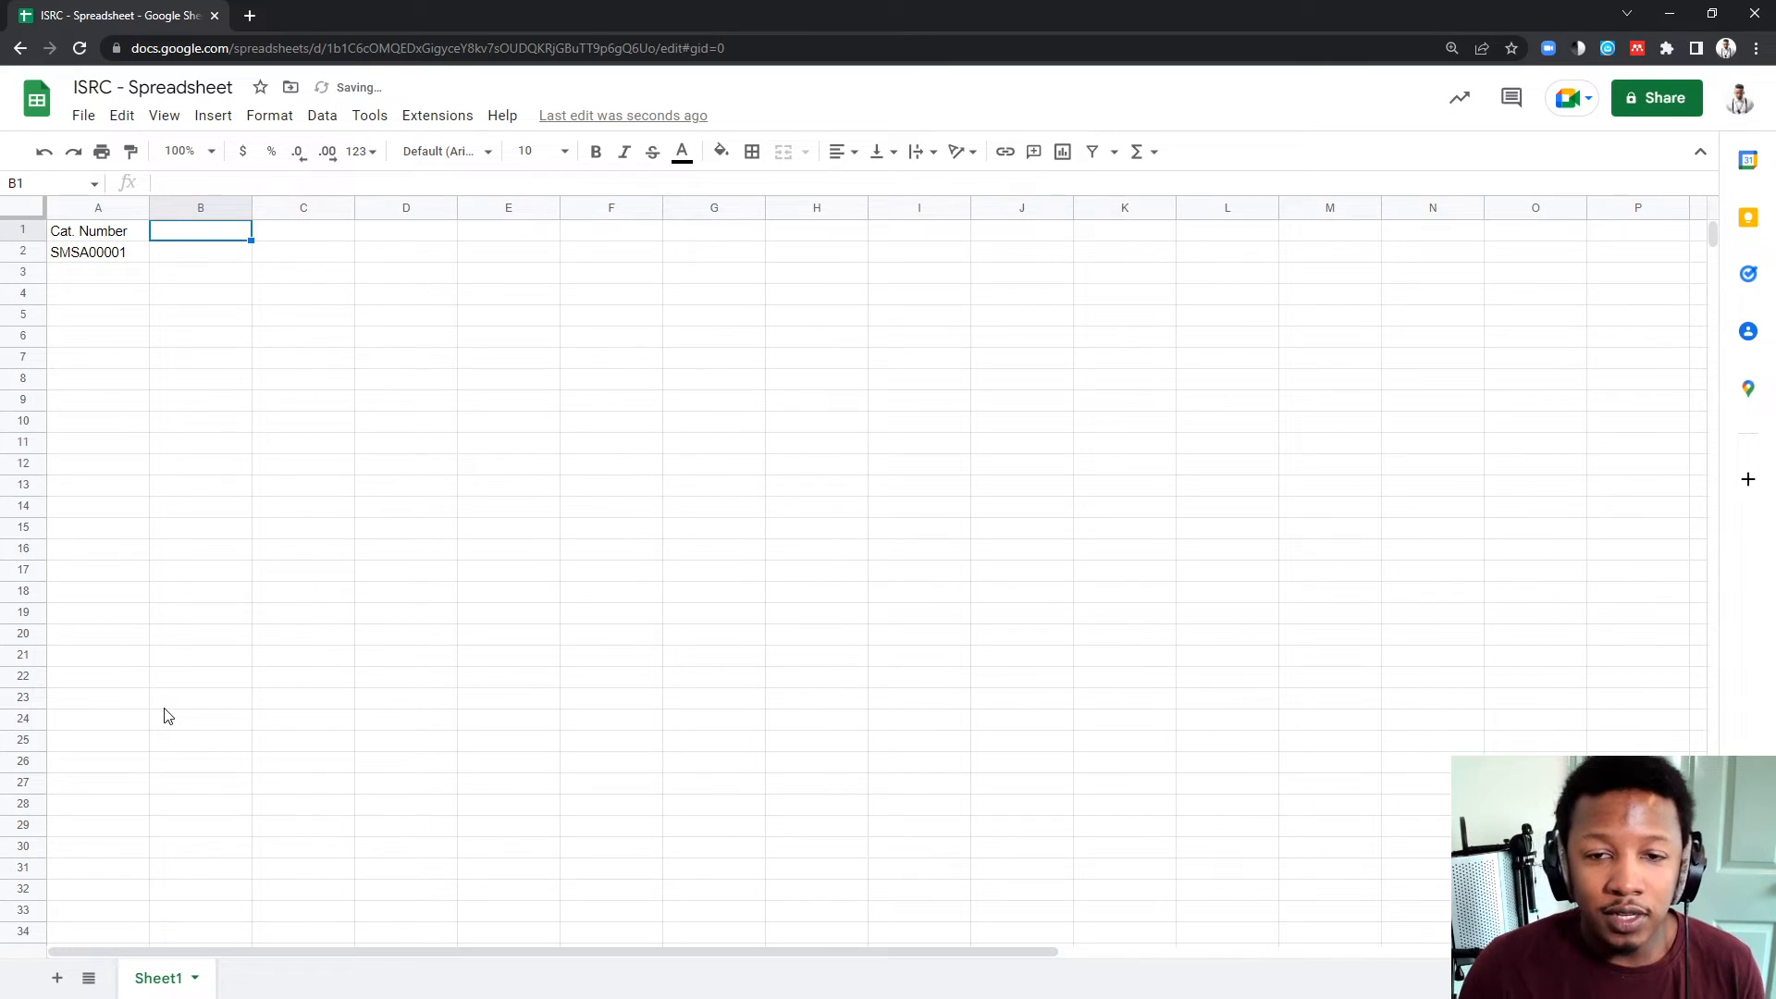
mouse_move(181, 375)
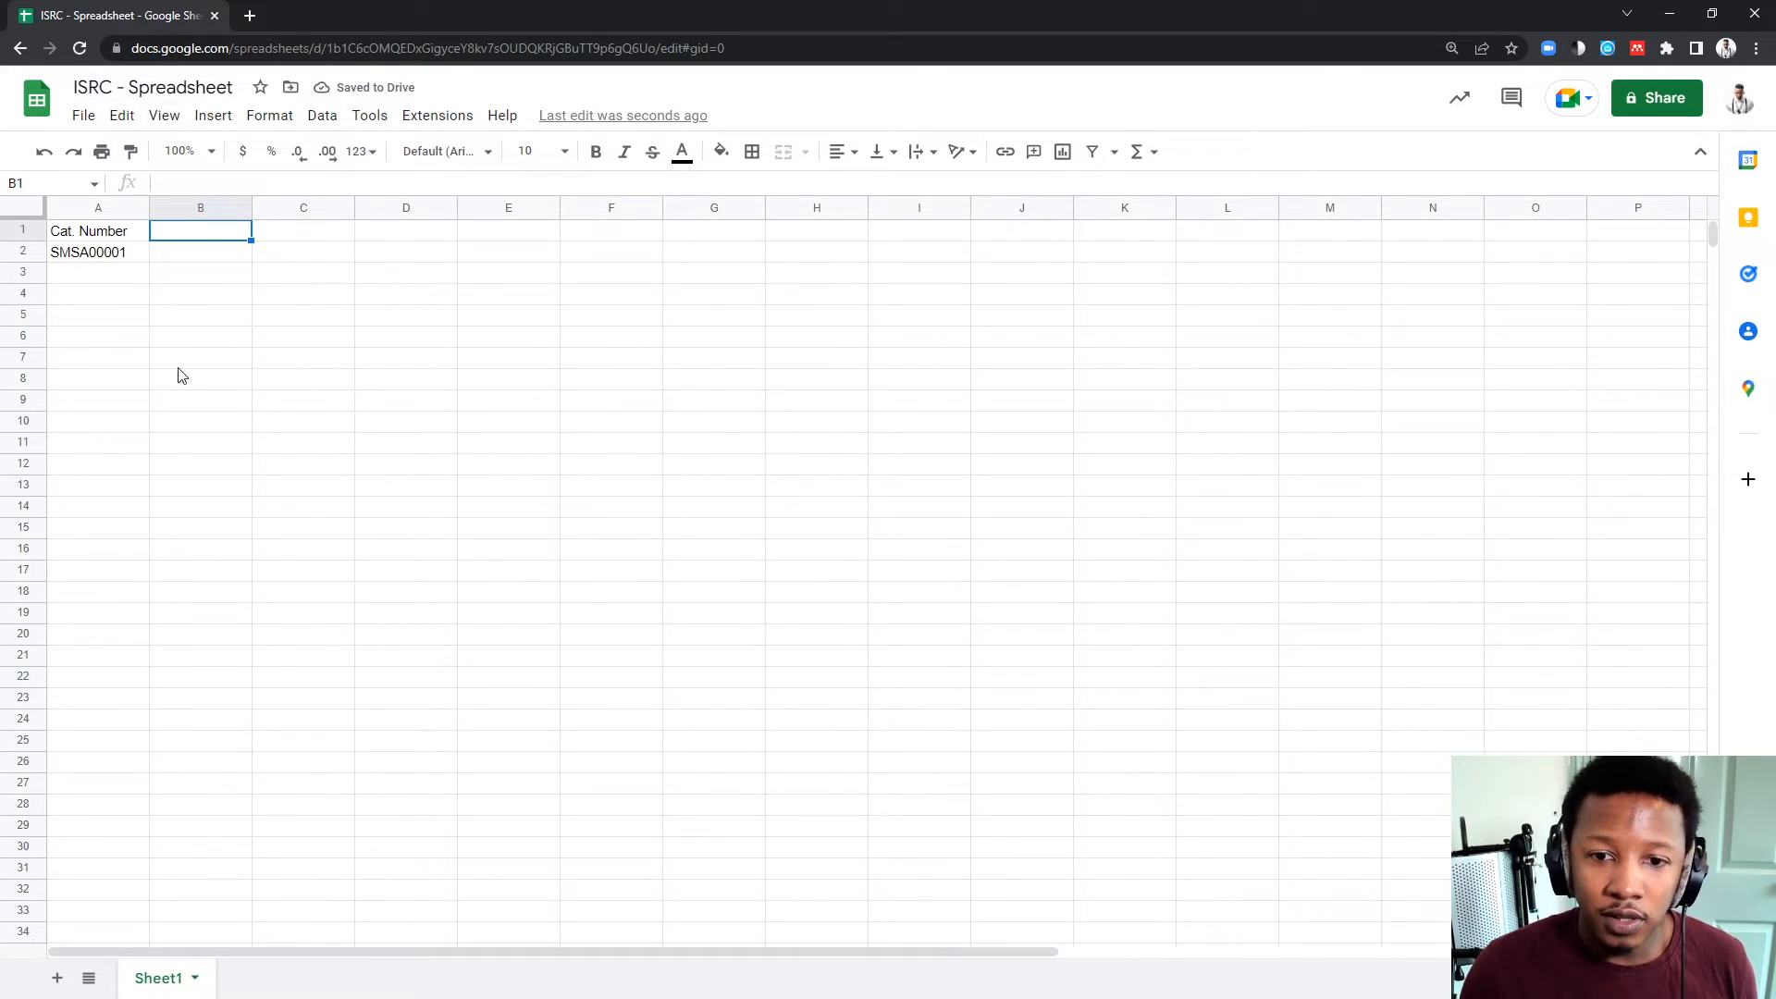
mouse_move(745, 376)
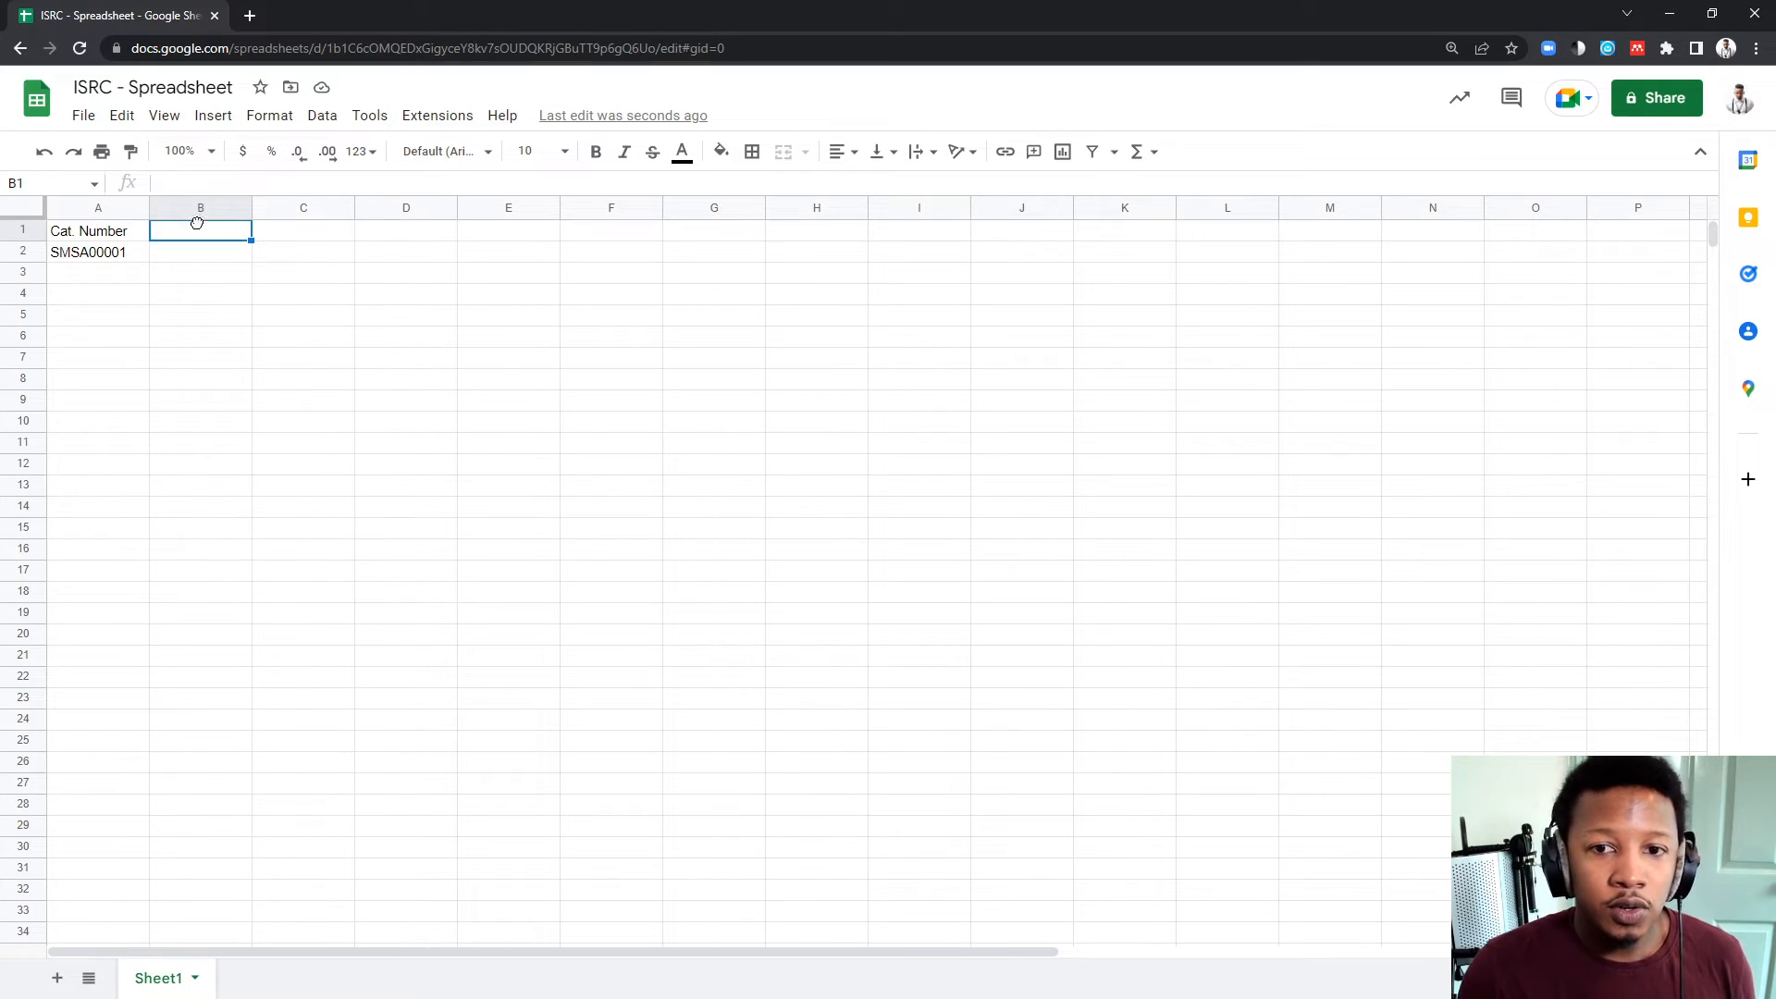
mouse_move(237, 259)
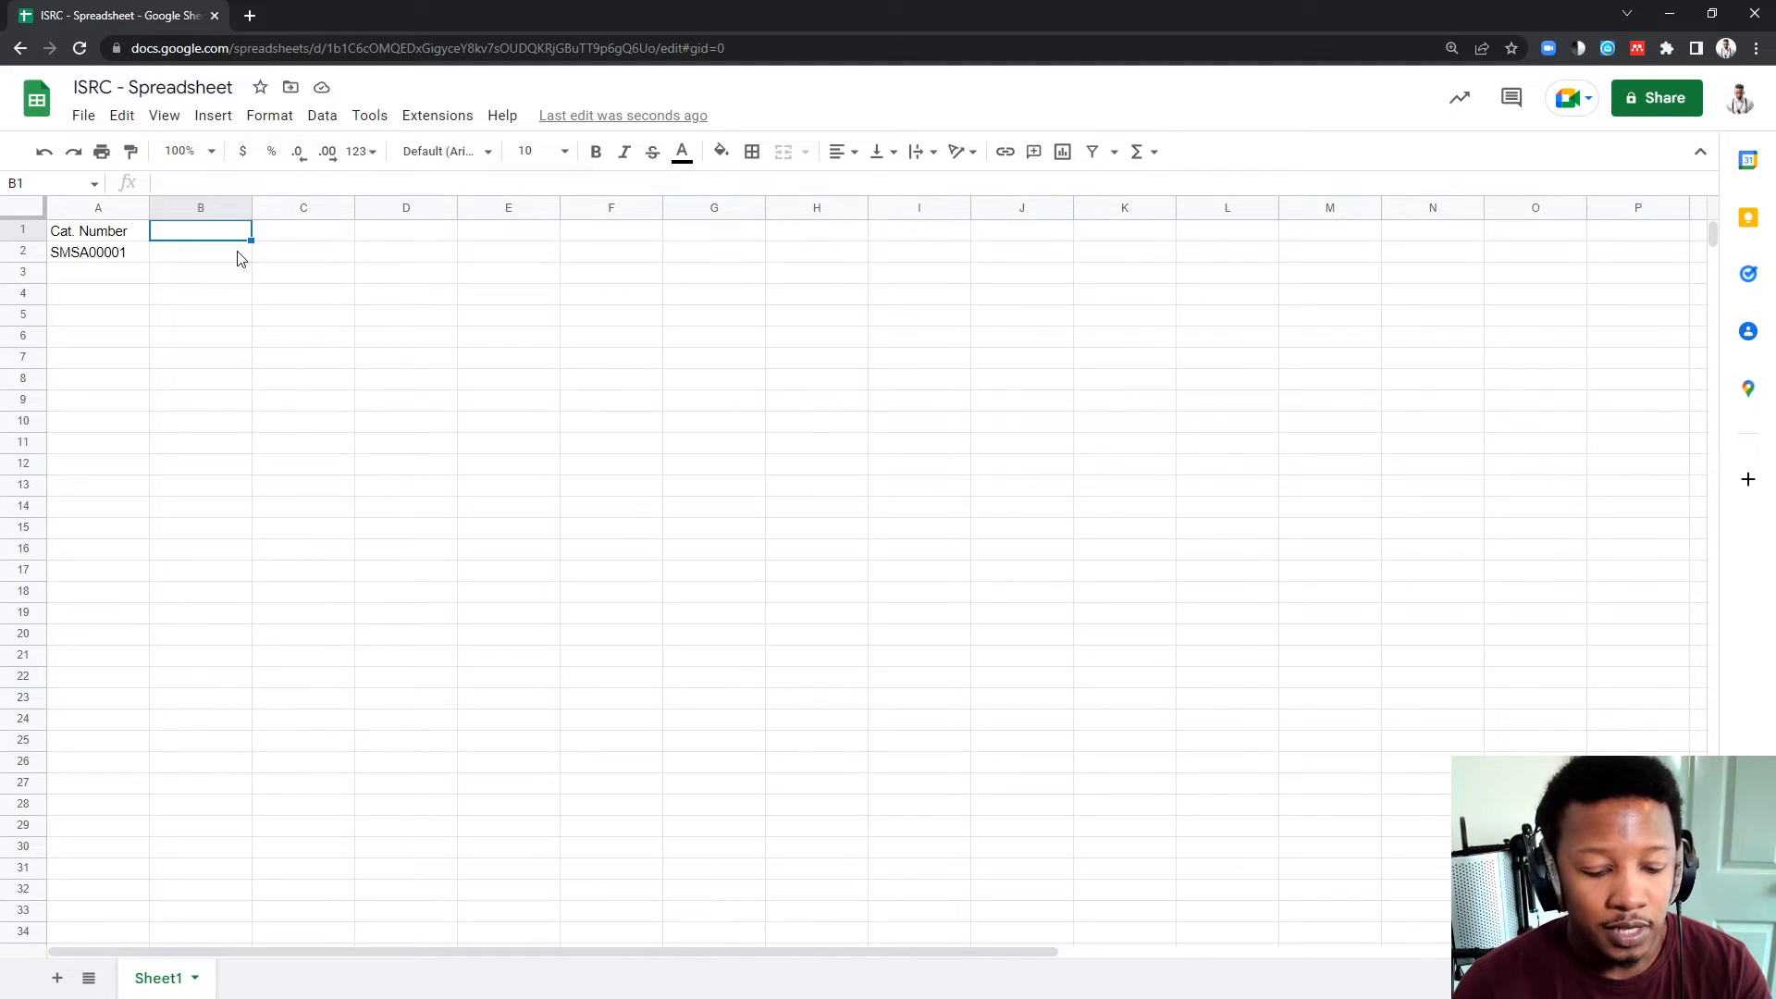
text(Track)
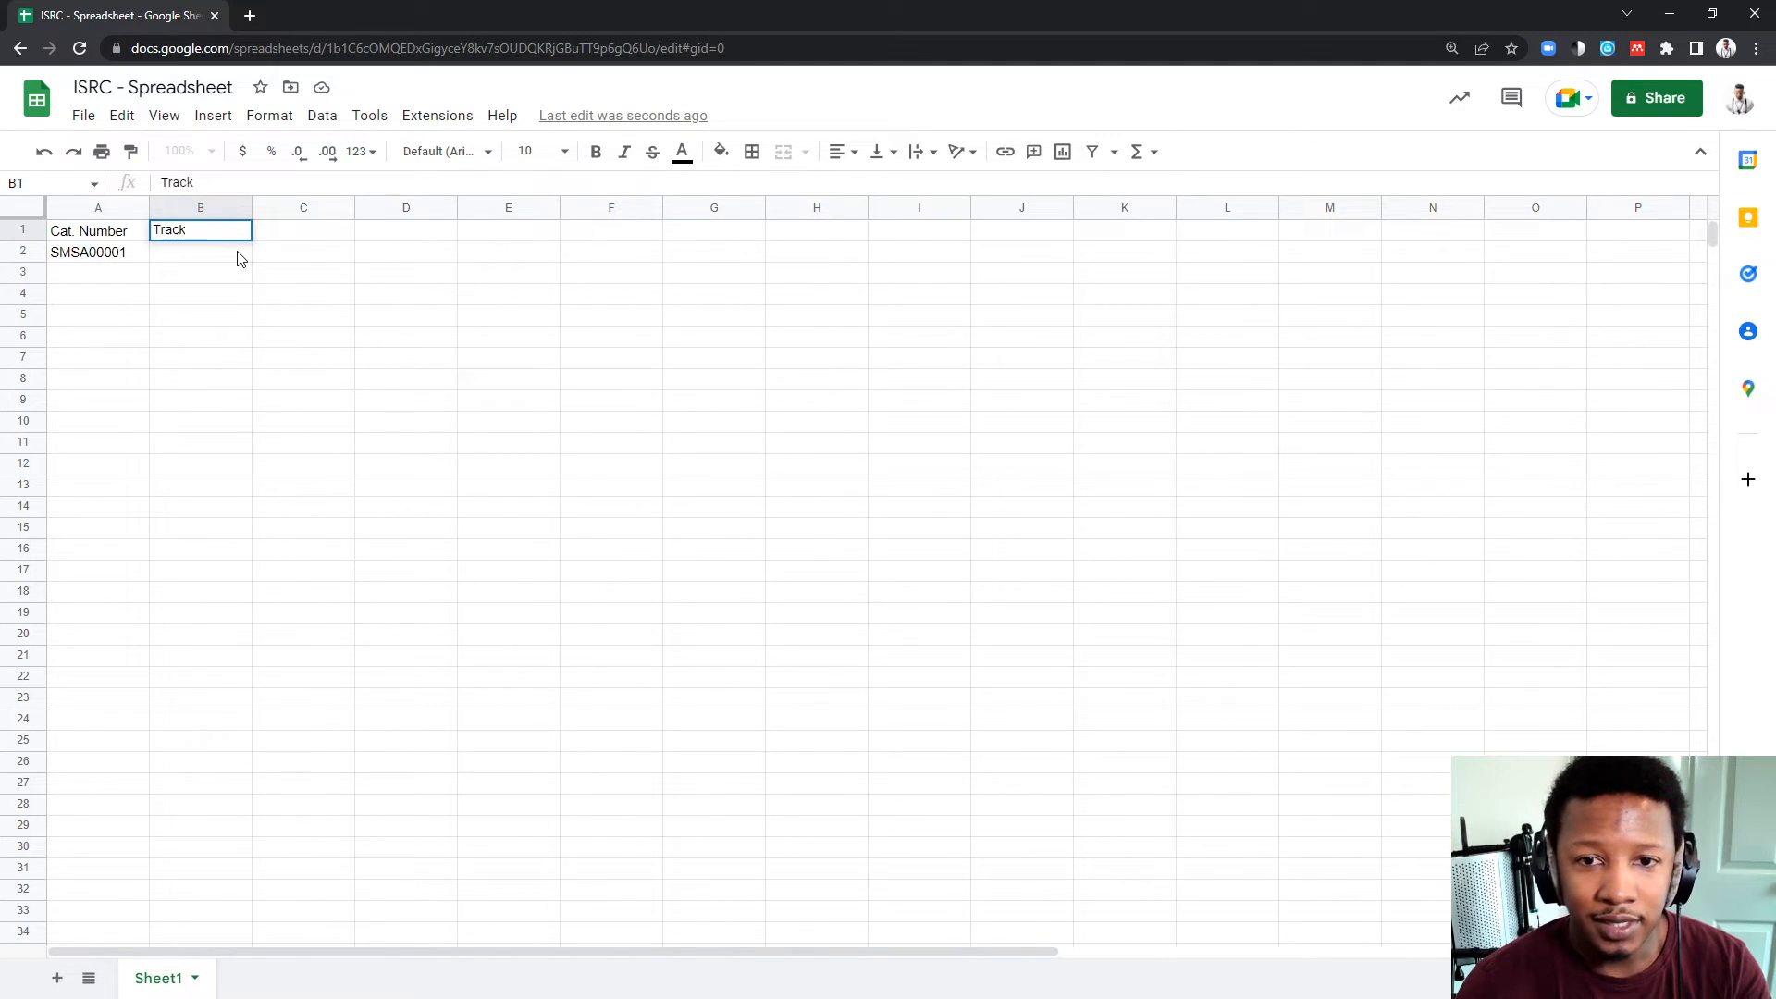
text(Title)
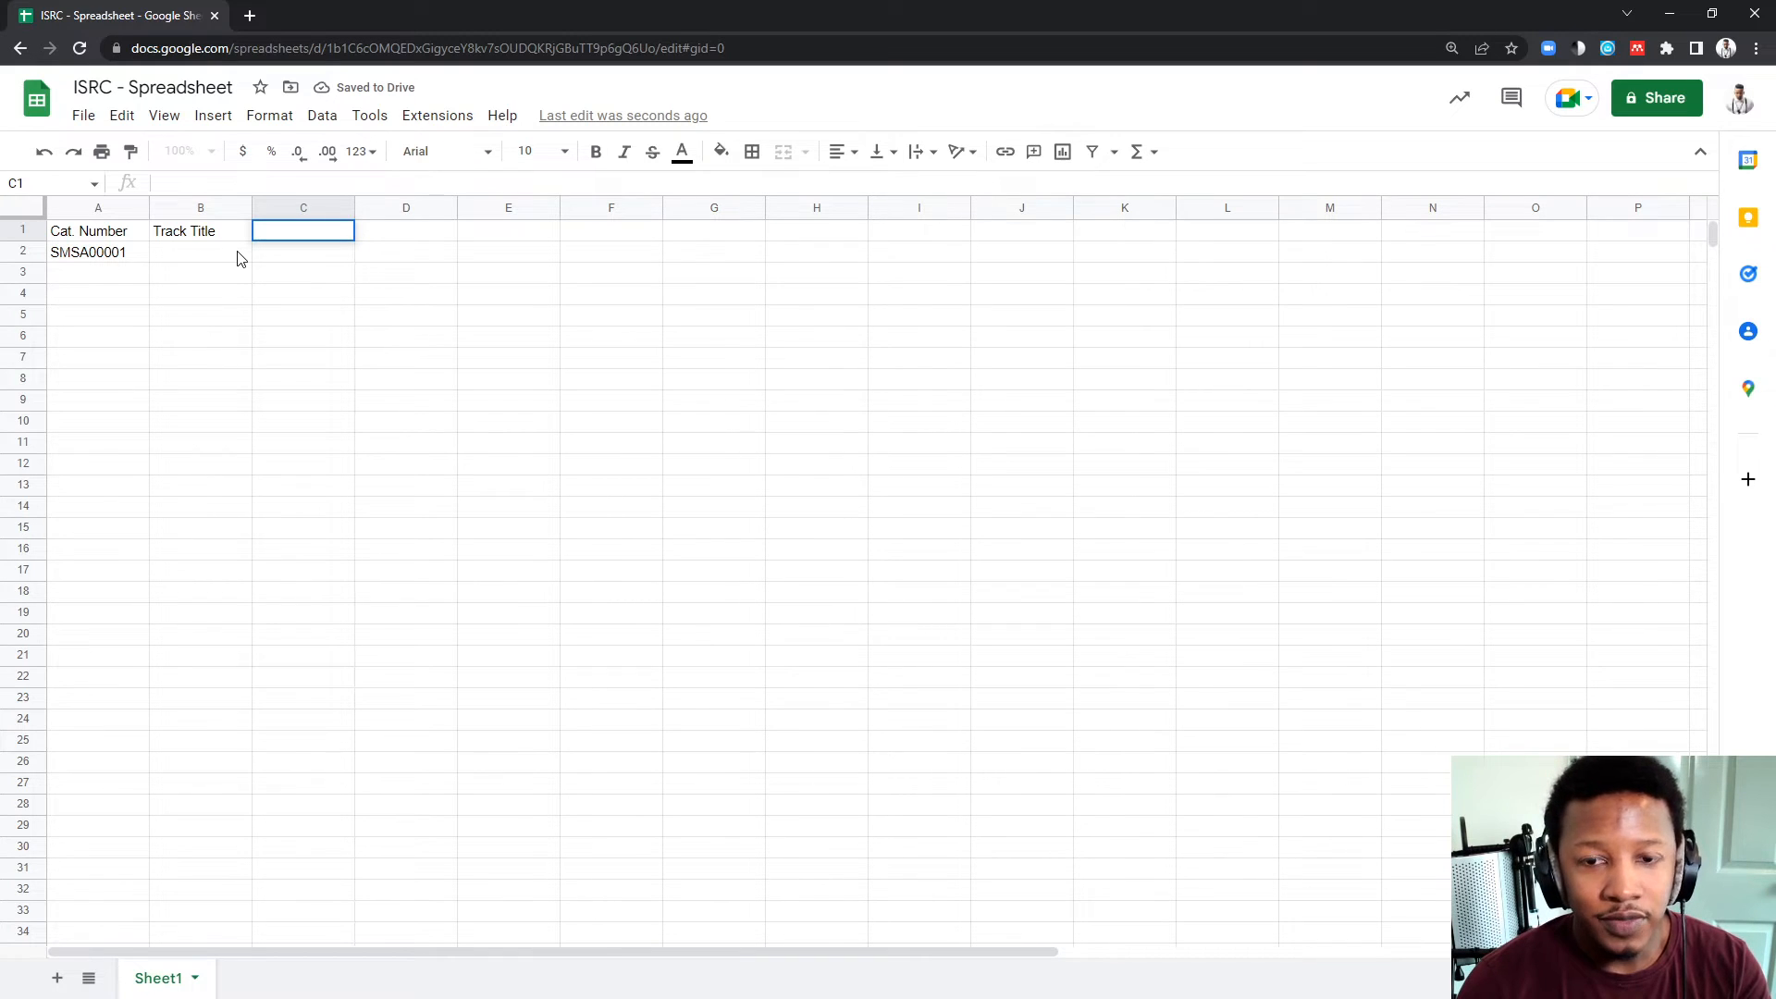
text(Album)
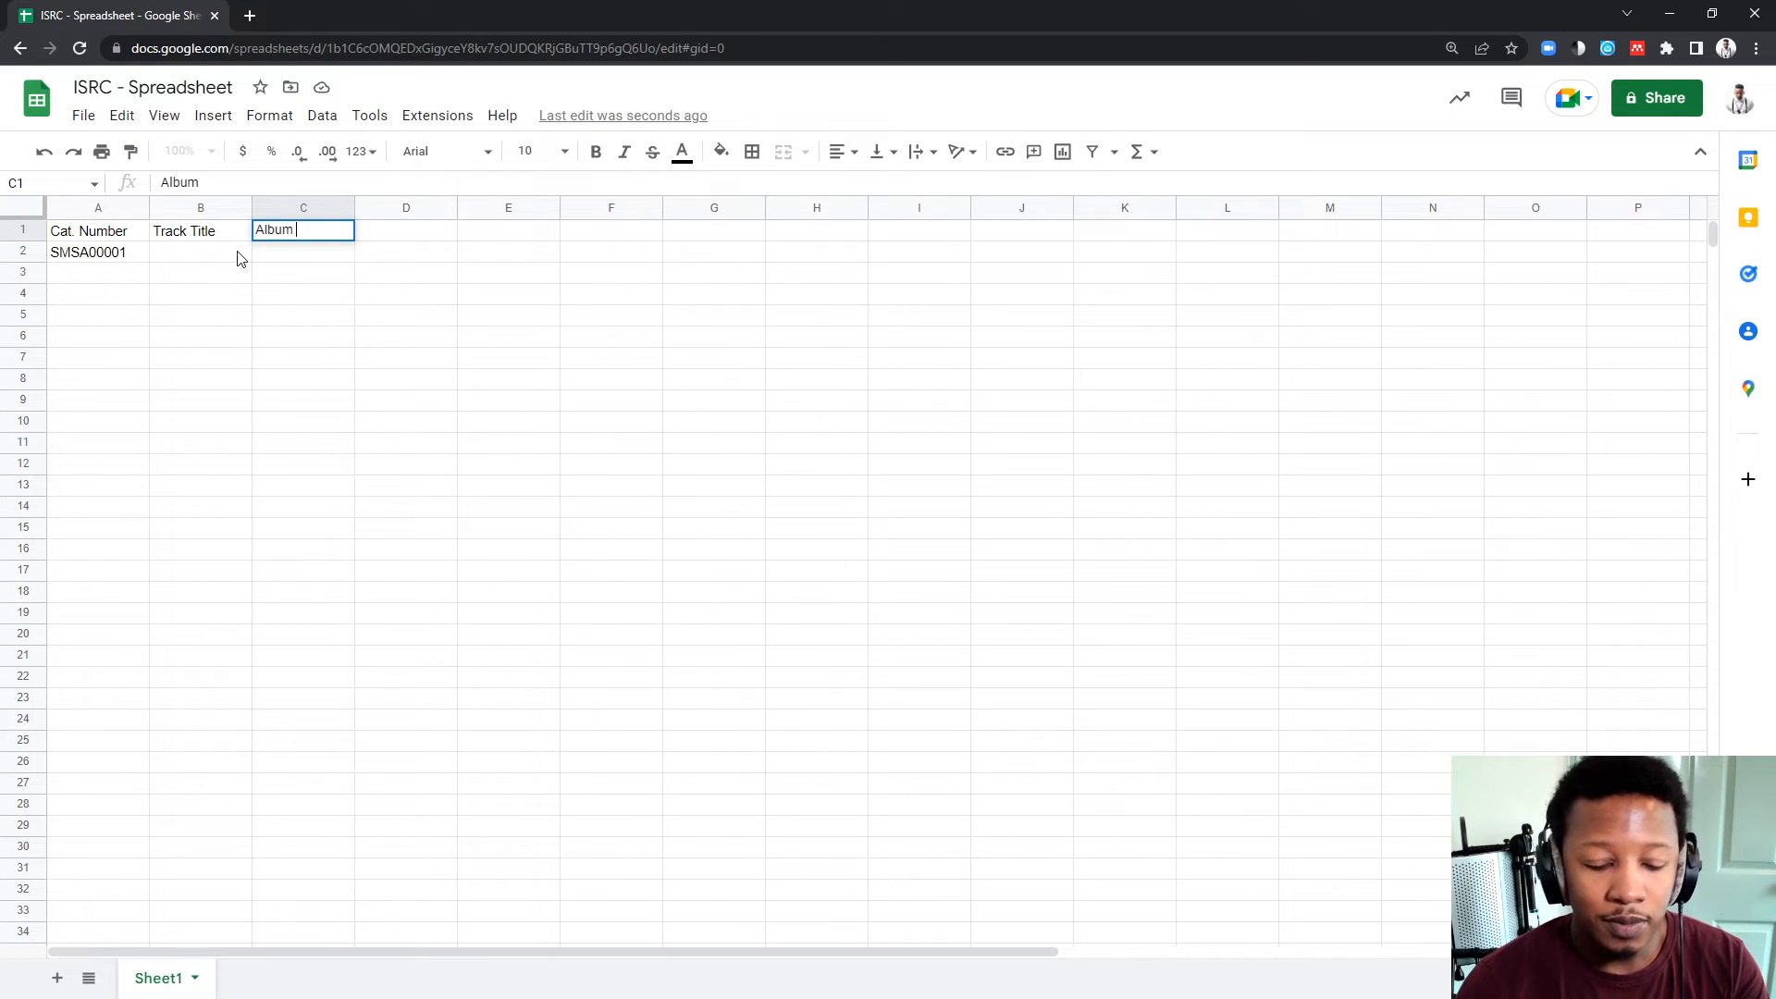
text(Name)
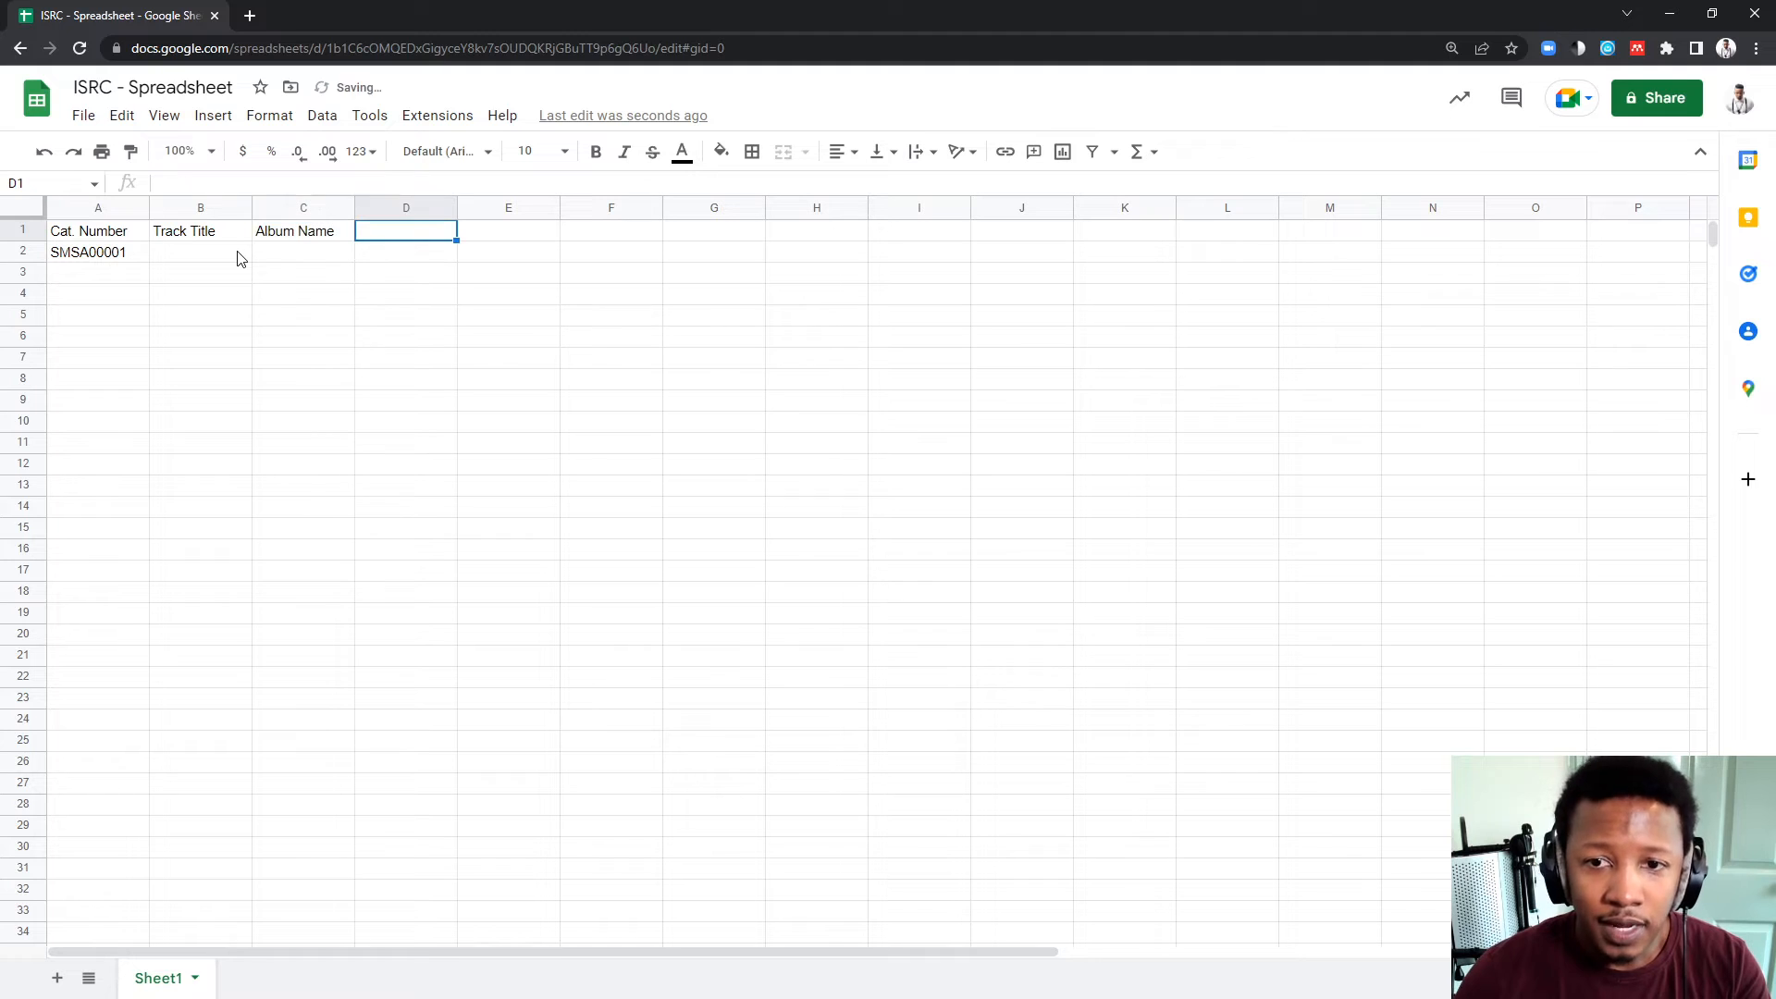
text(IS)
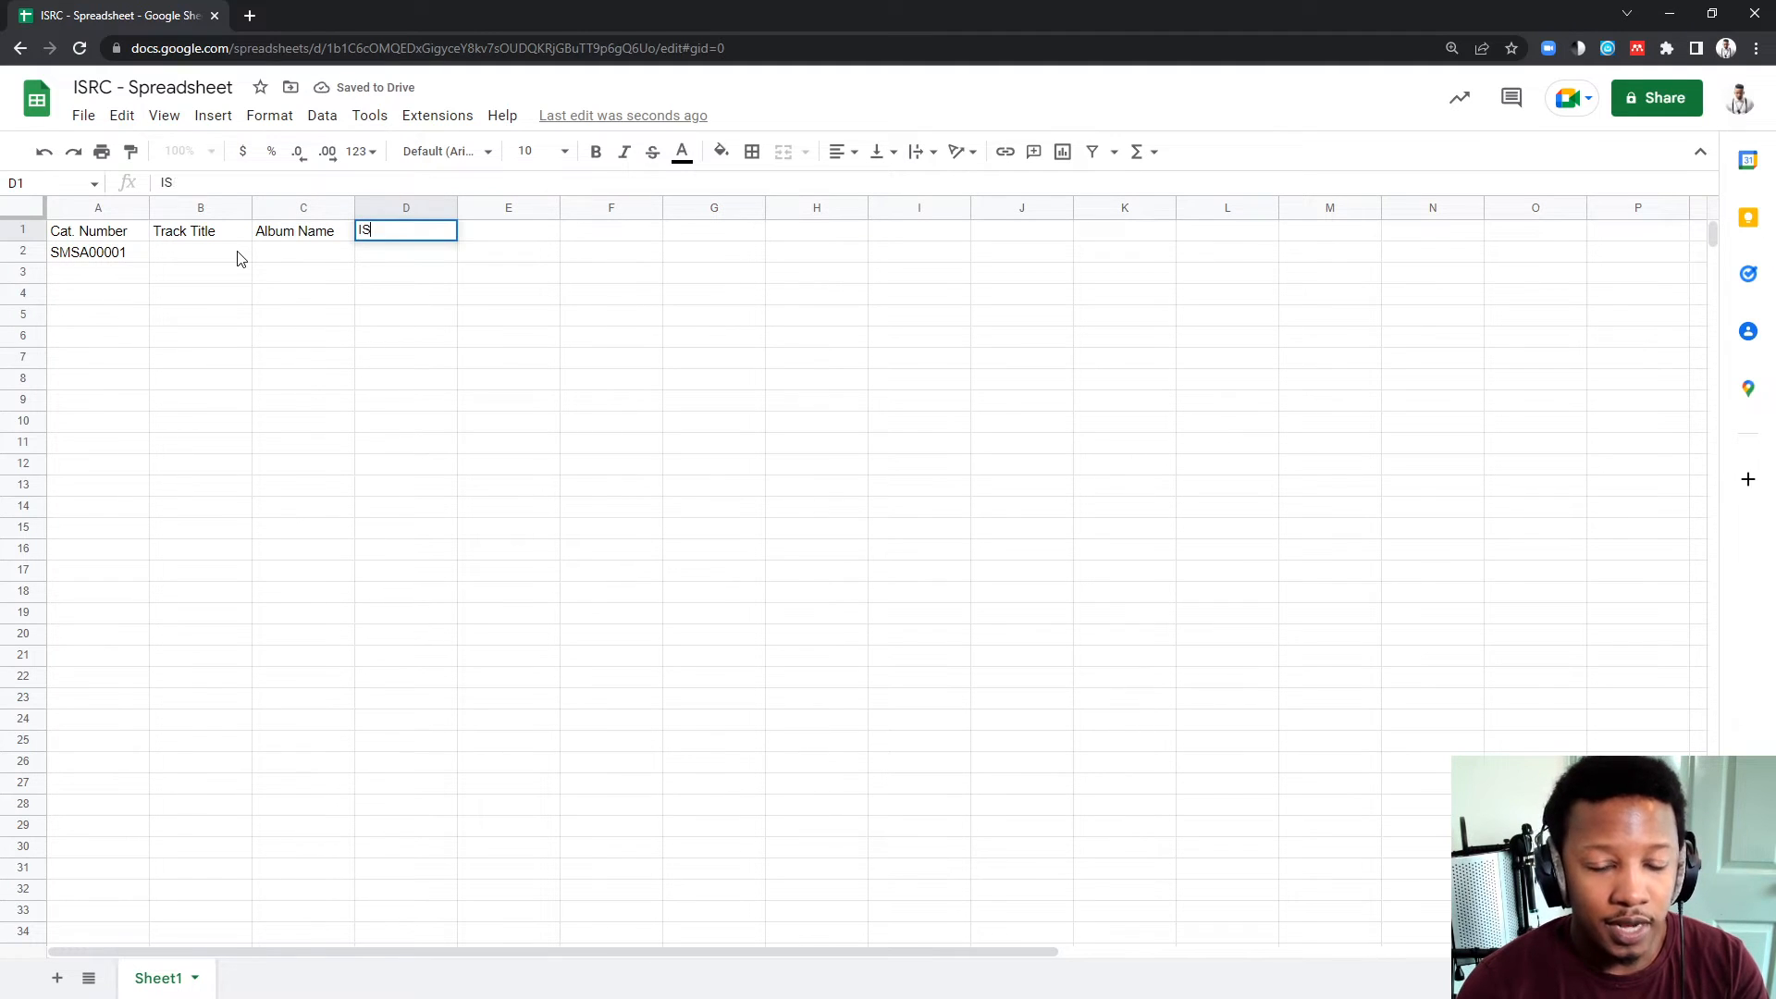
text(ISRC #)
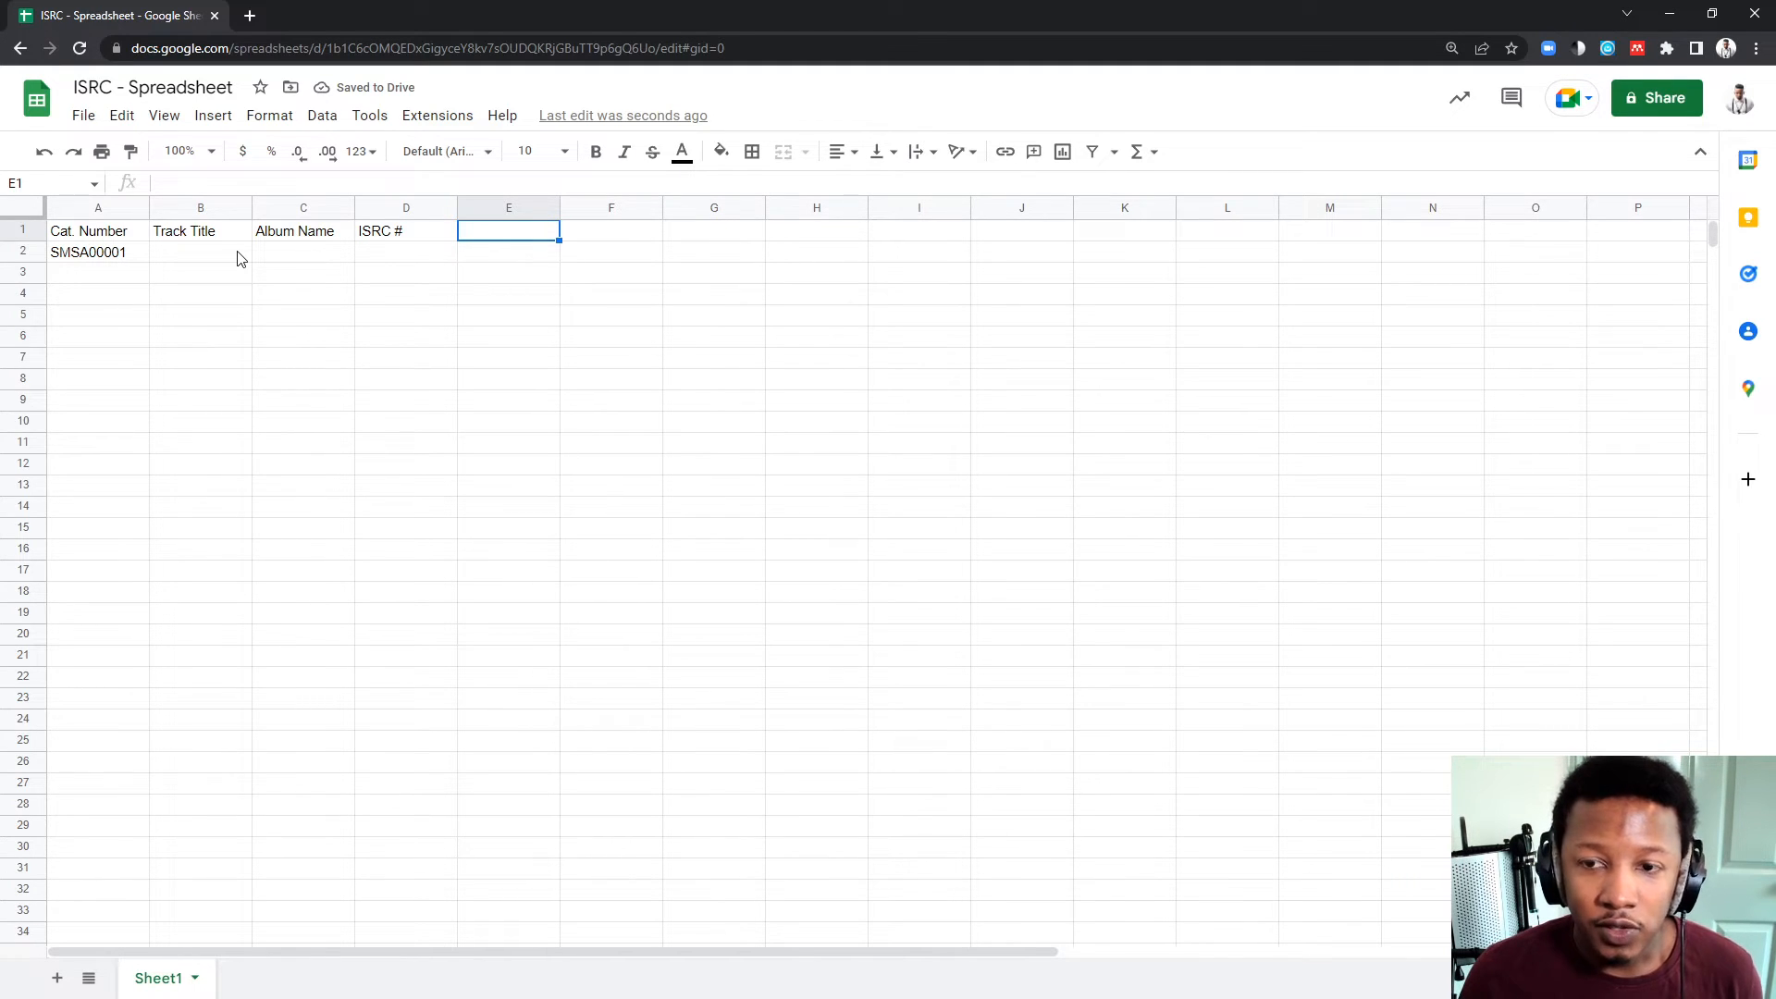
text(SAM)
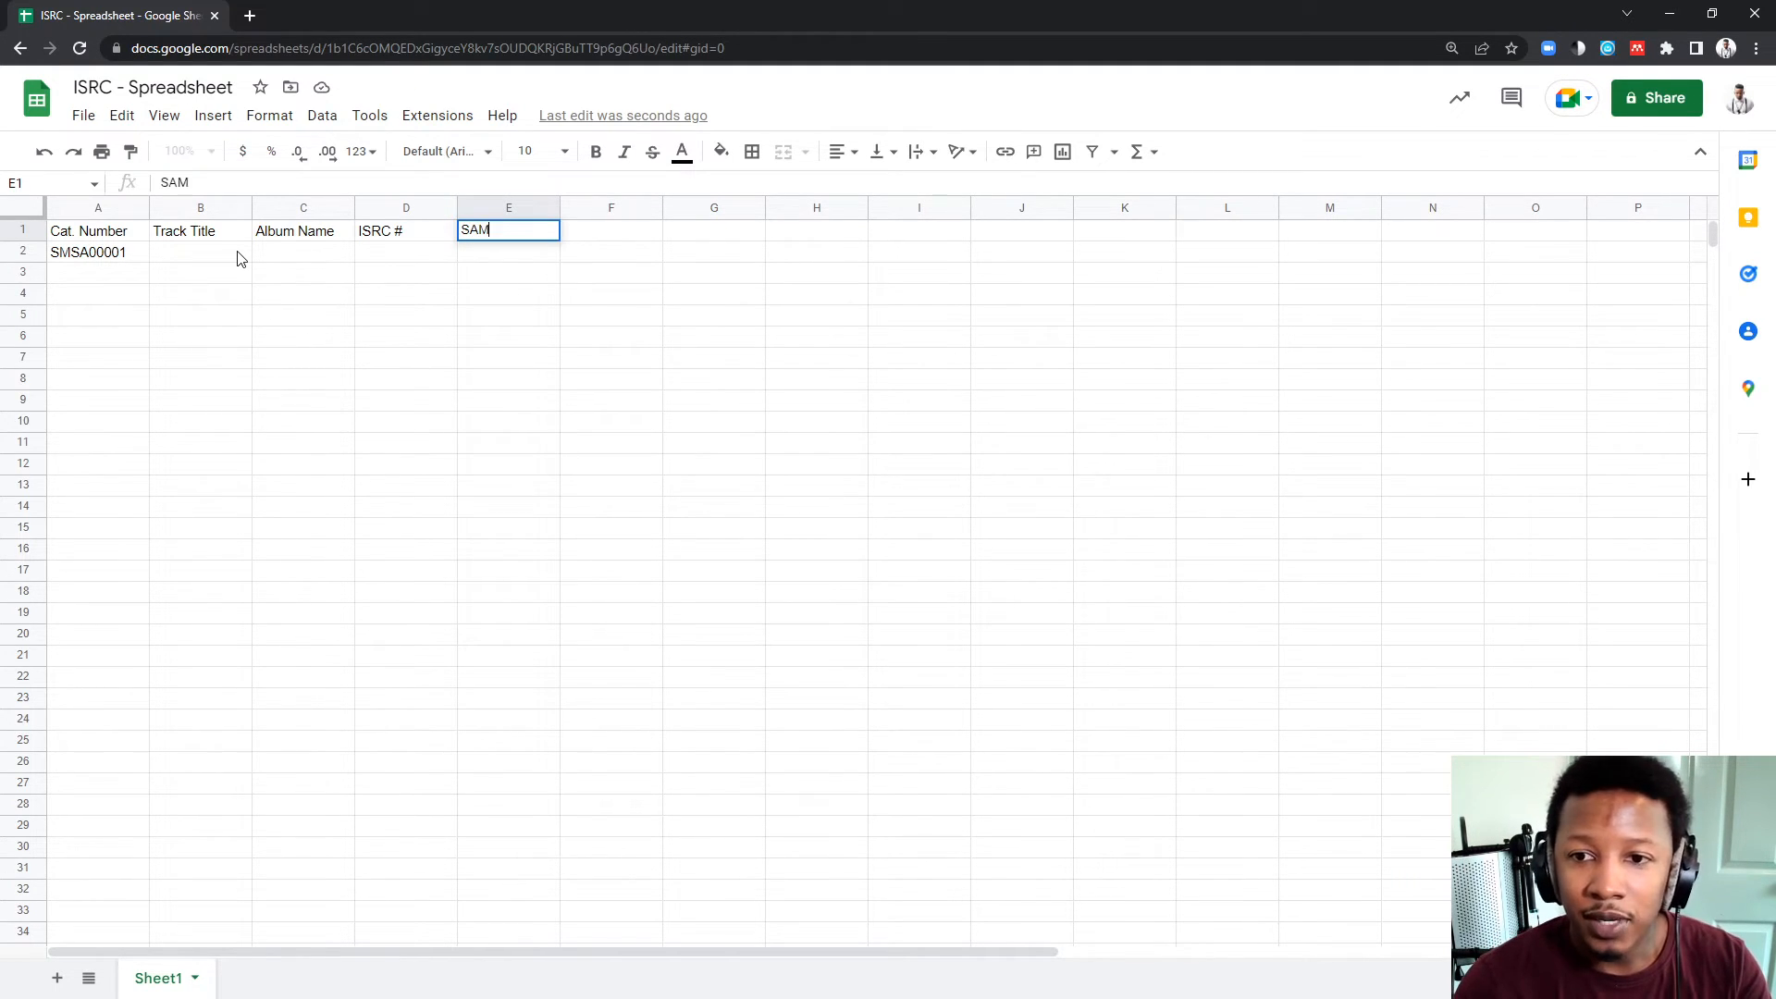
text(RO Work #)
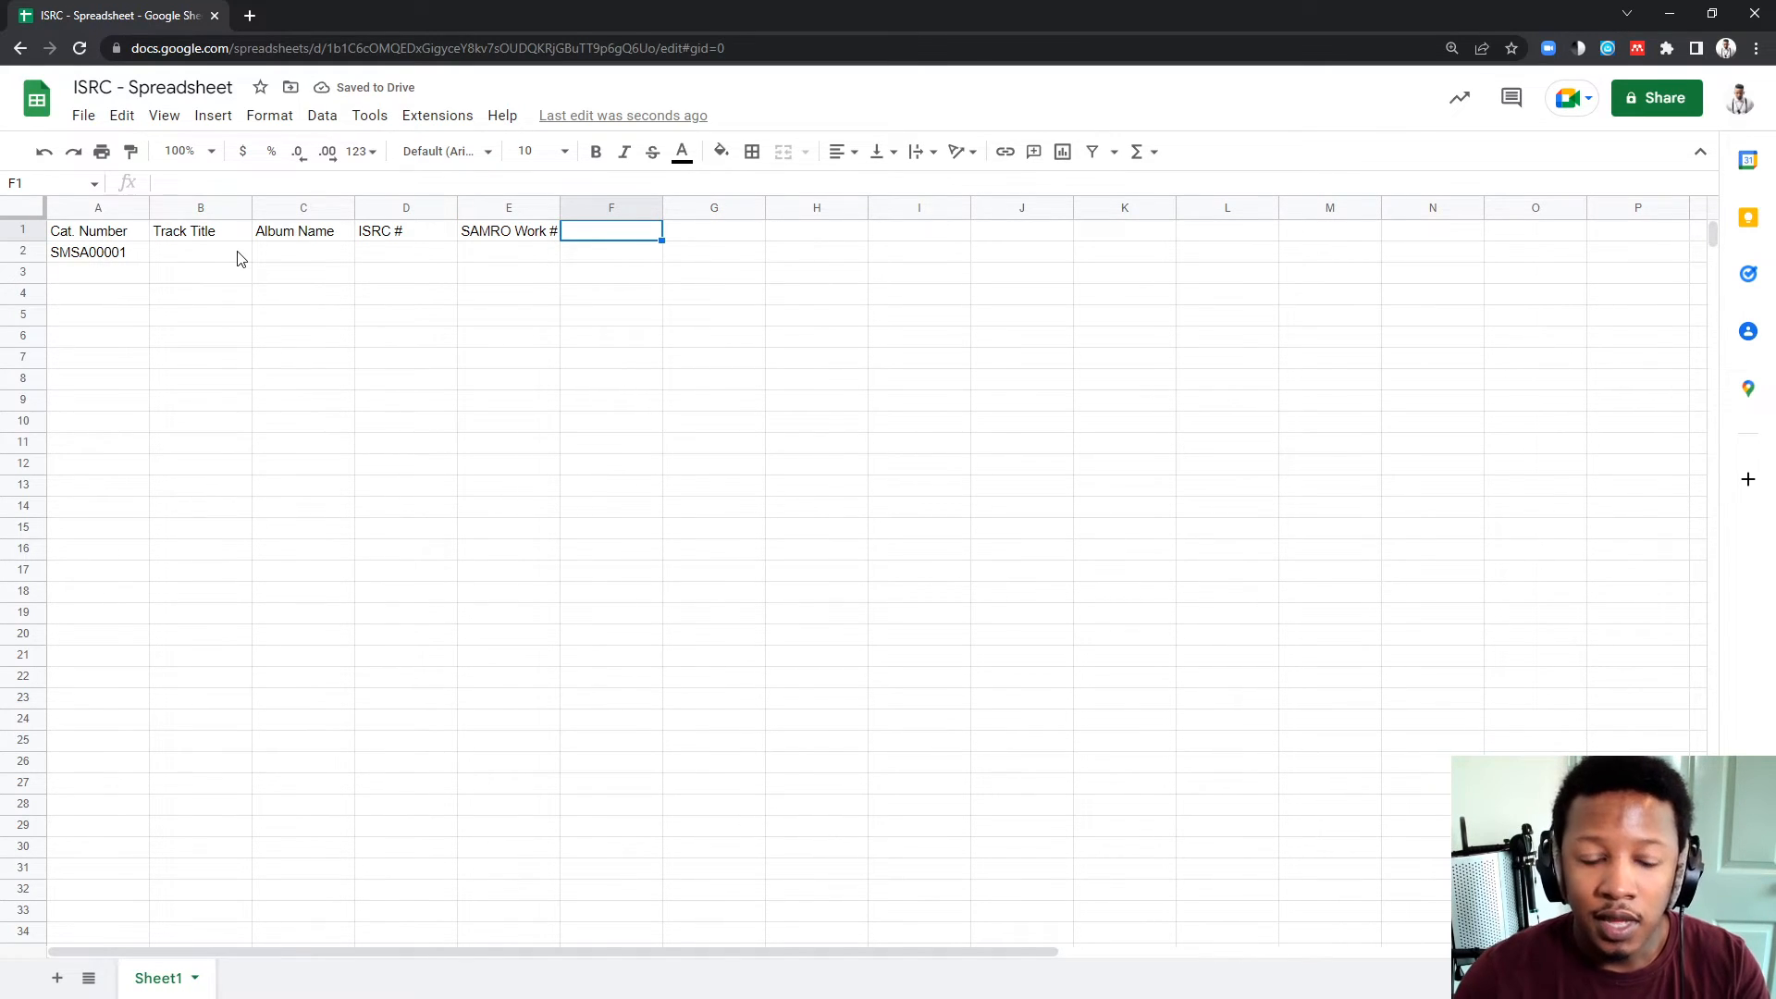
text(Status)
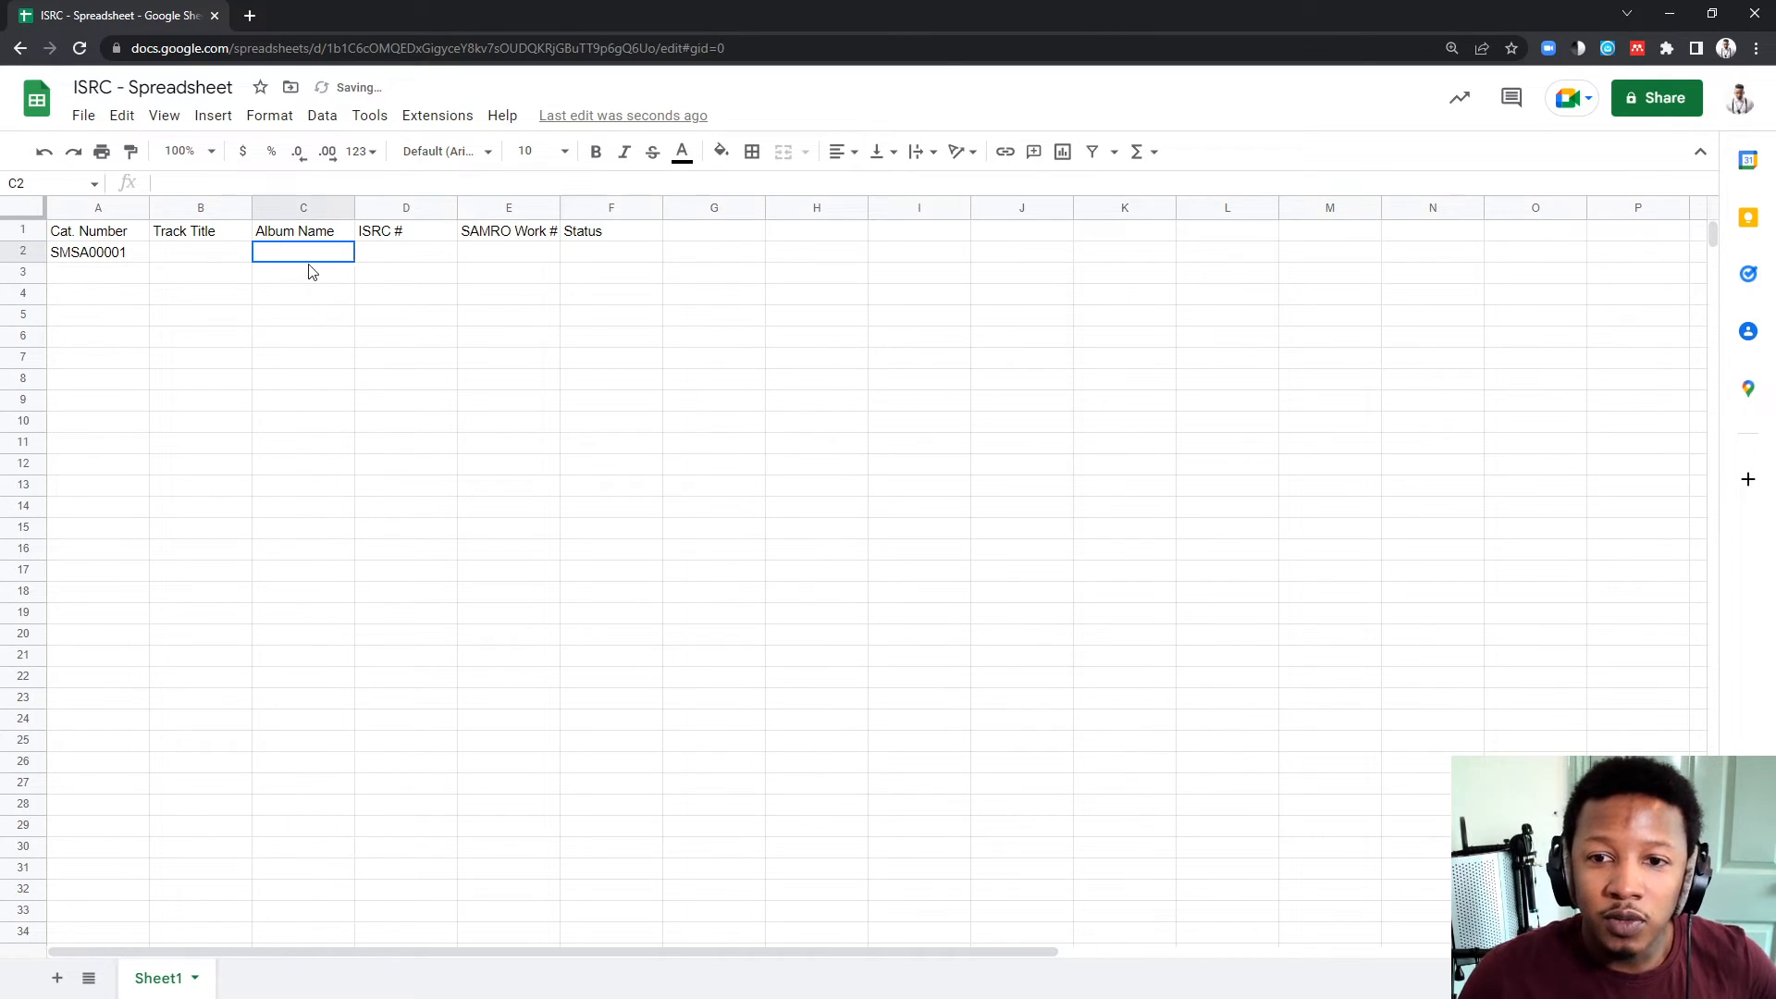
Enter 'One For Me' as the first track title in B2
click(405, 208)
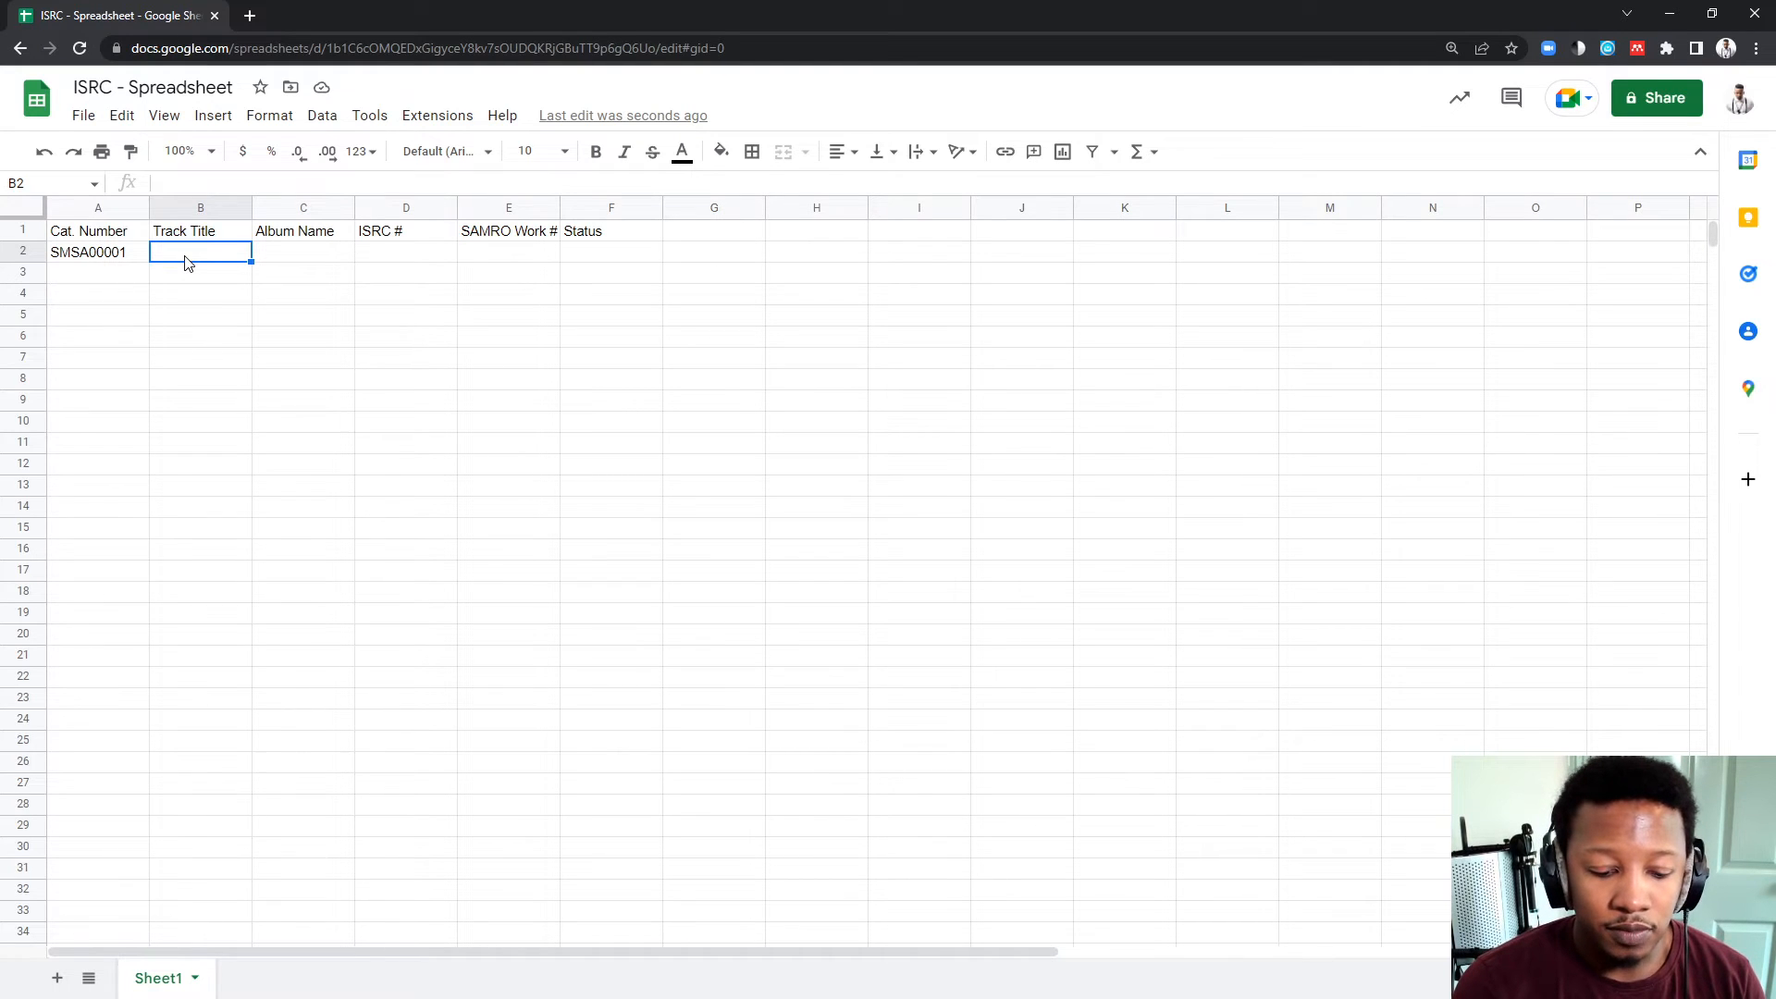
text(One For)
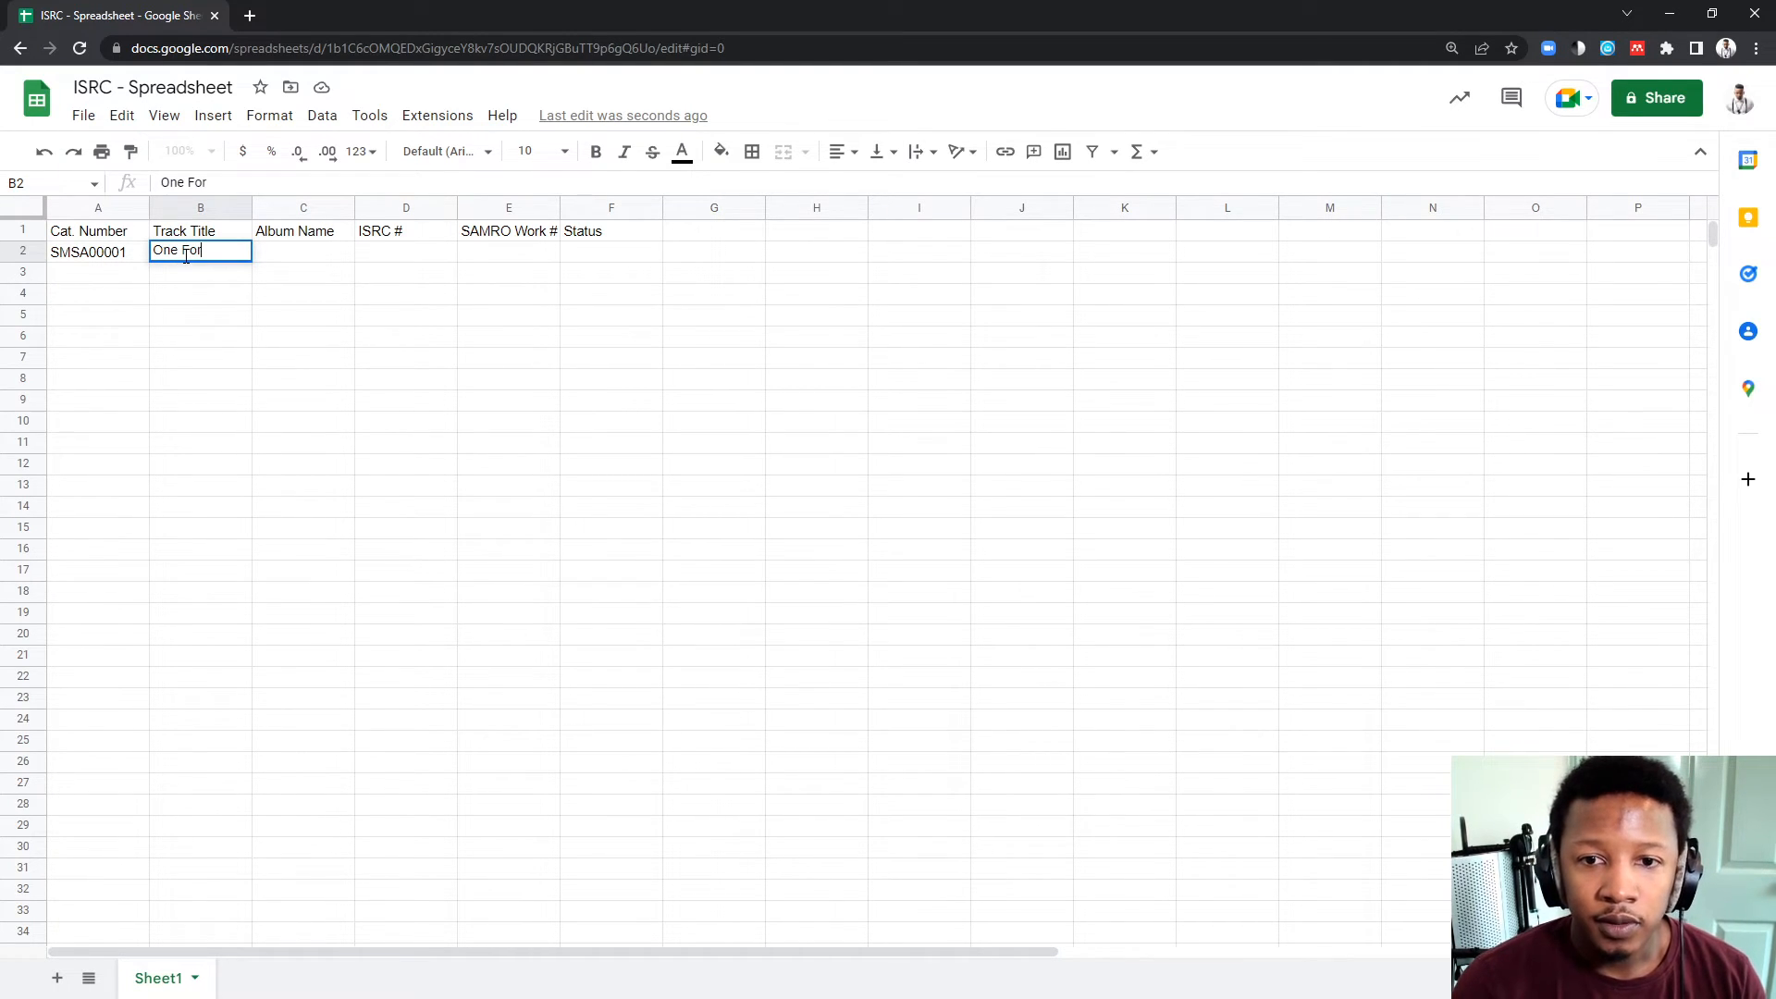
text(Me)
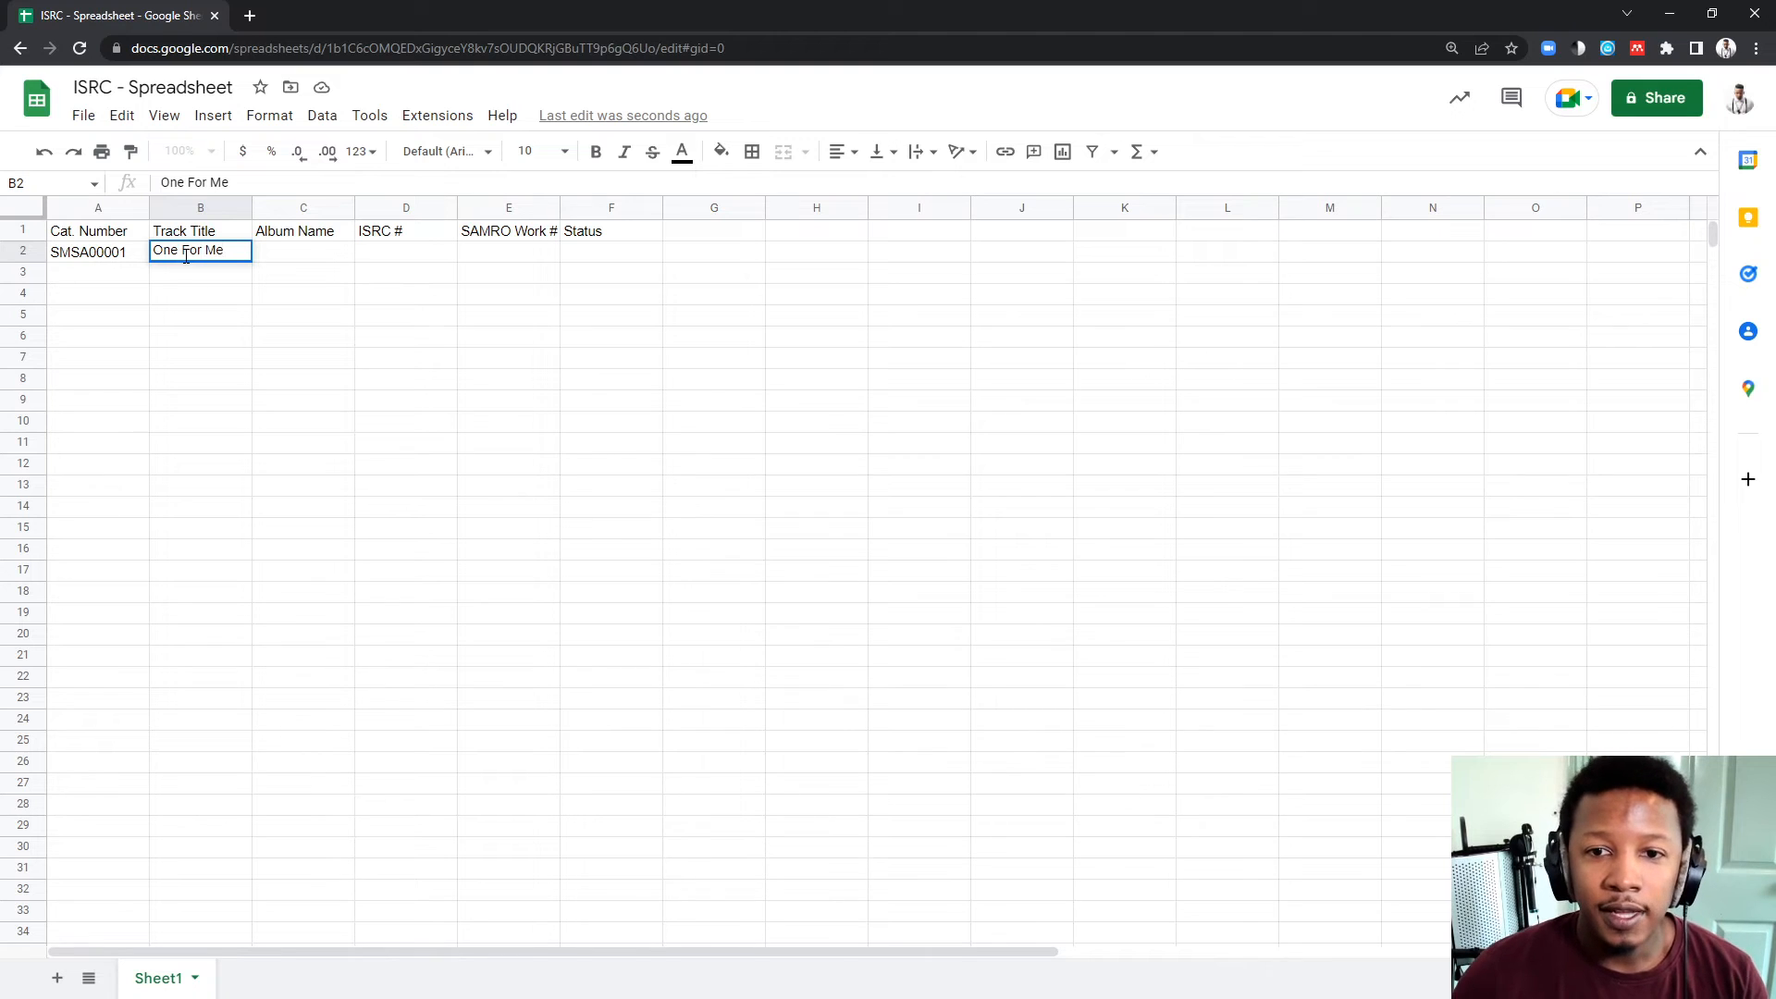
click(302, 335)
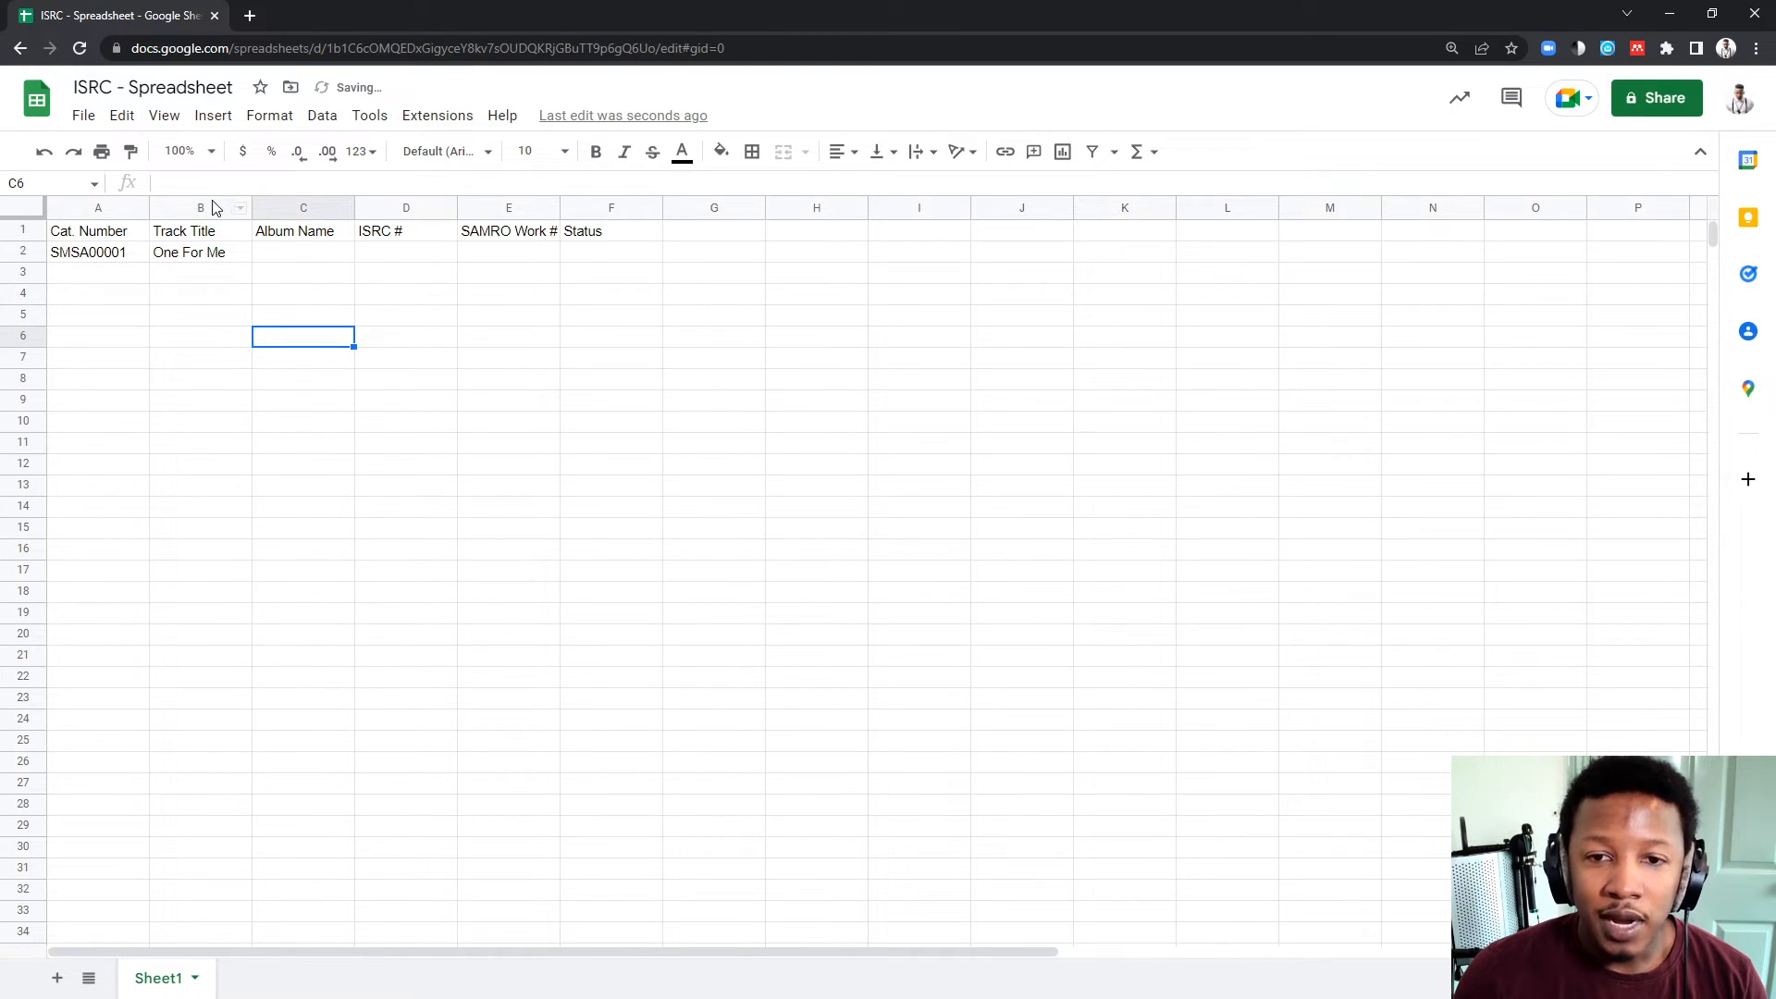
Insert a column left of Album Name and head it 'Featured Artist'
right_click(303, 208)
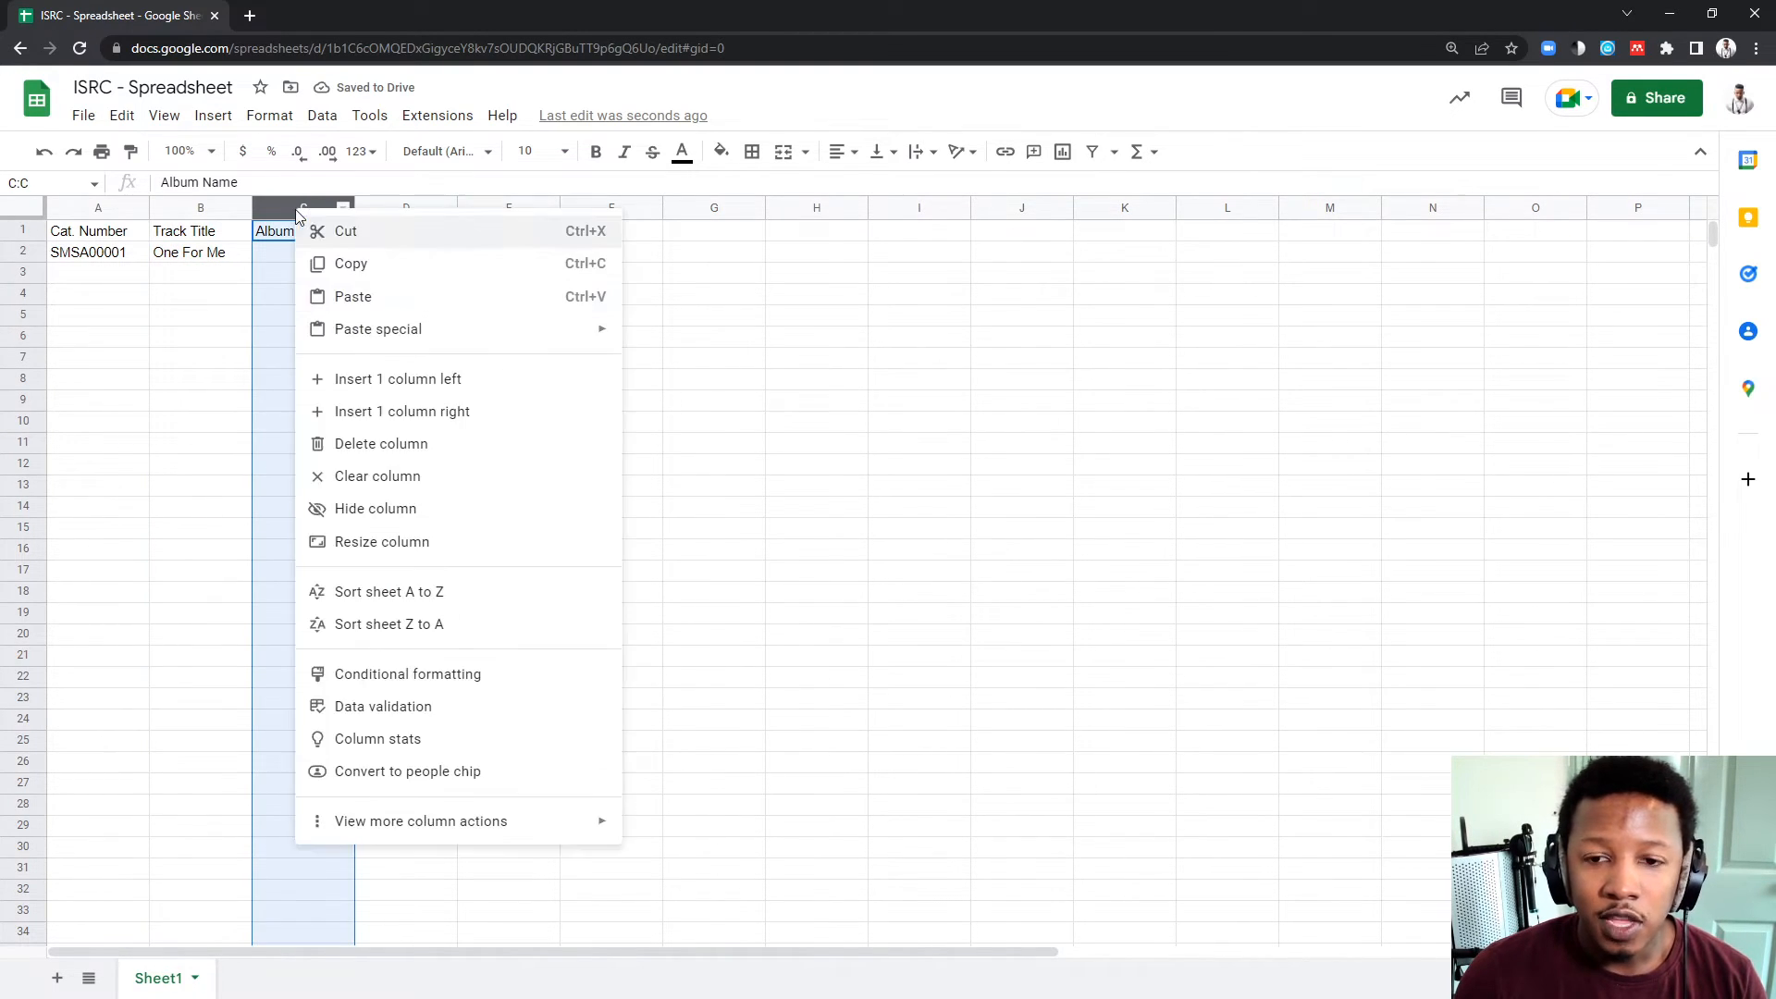
click(377, 475)
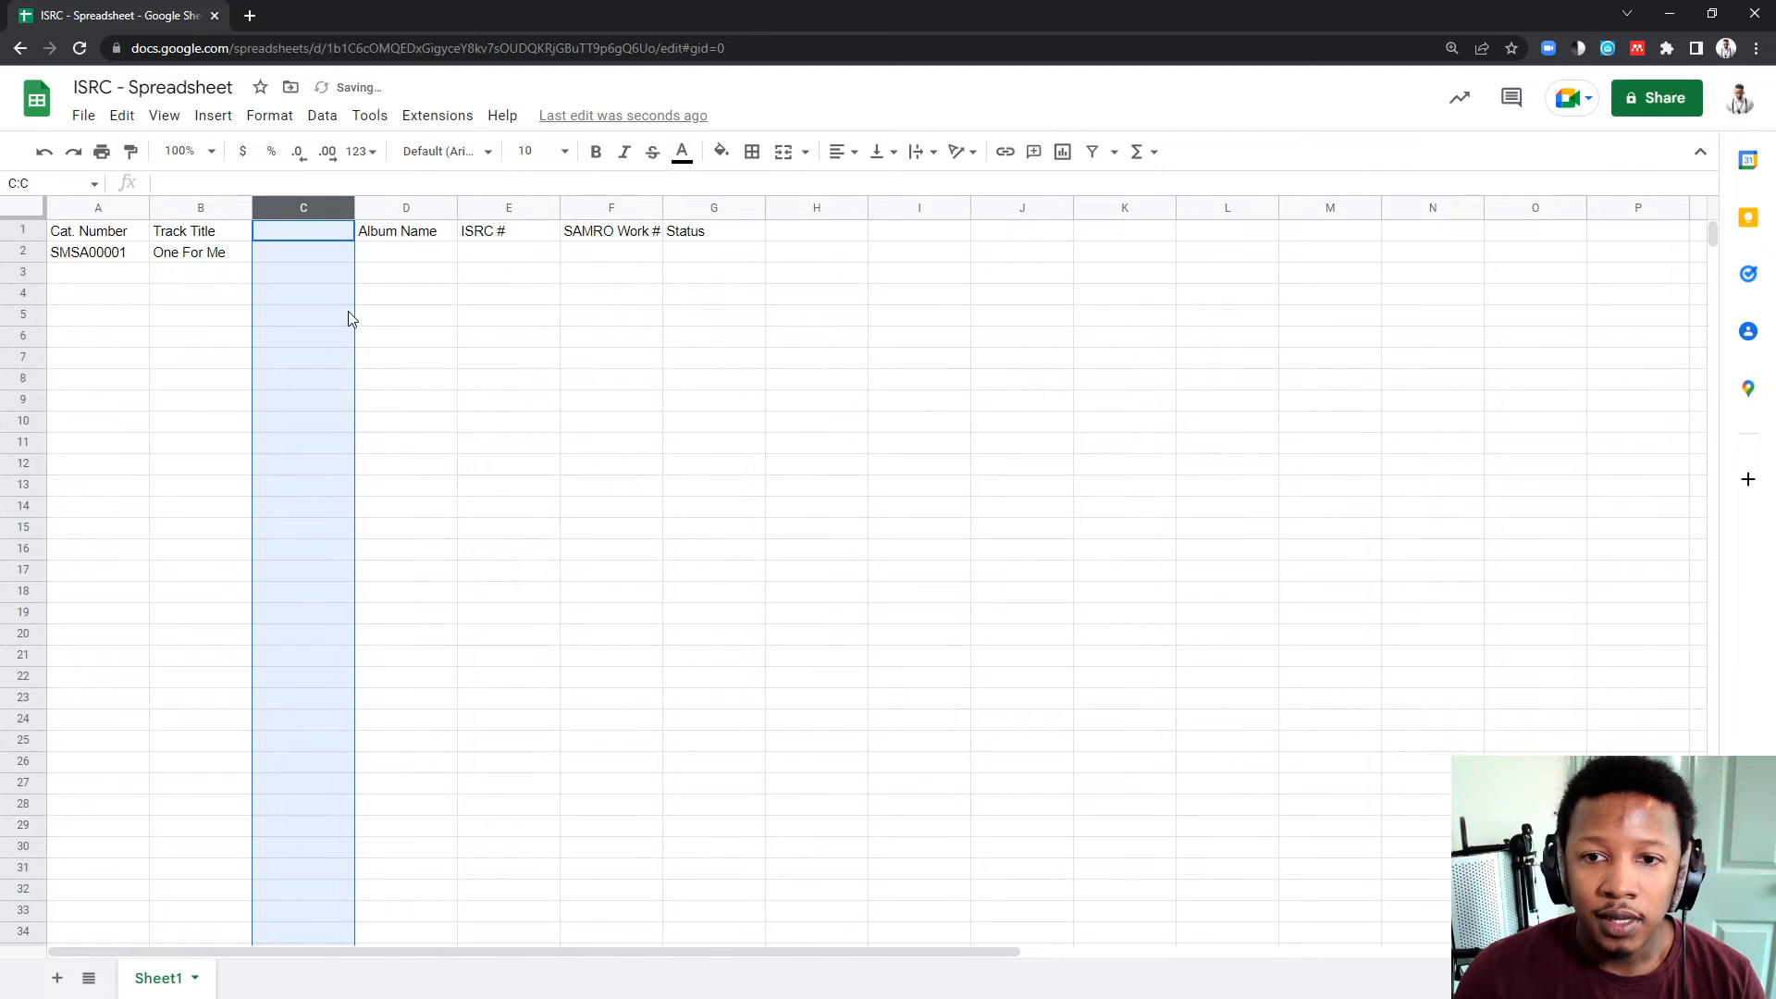
text(A)
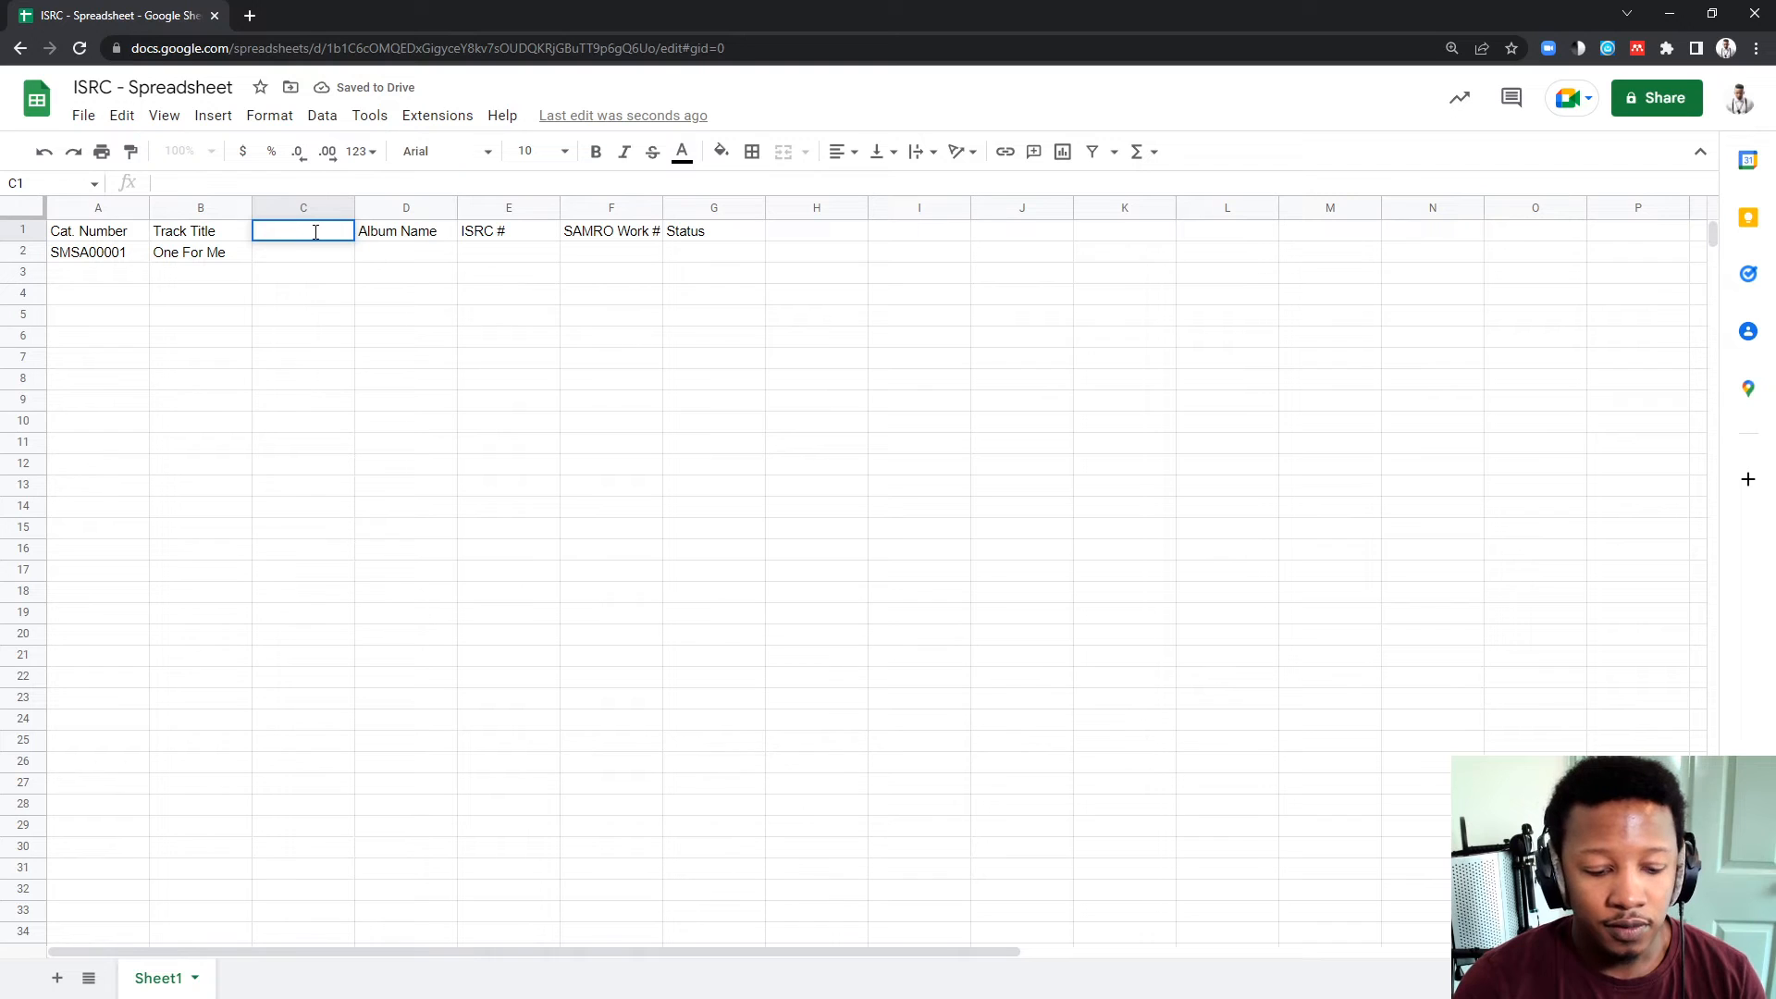
text(Featured Artis)
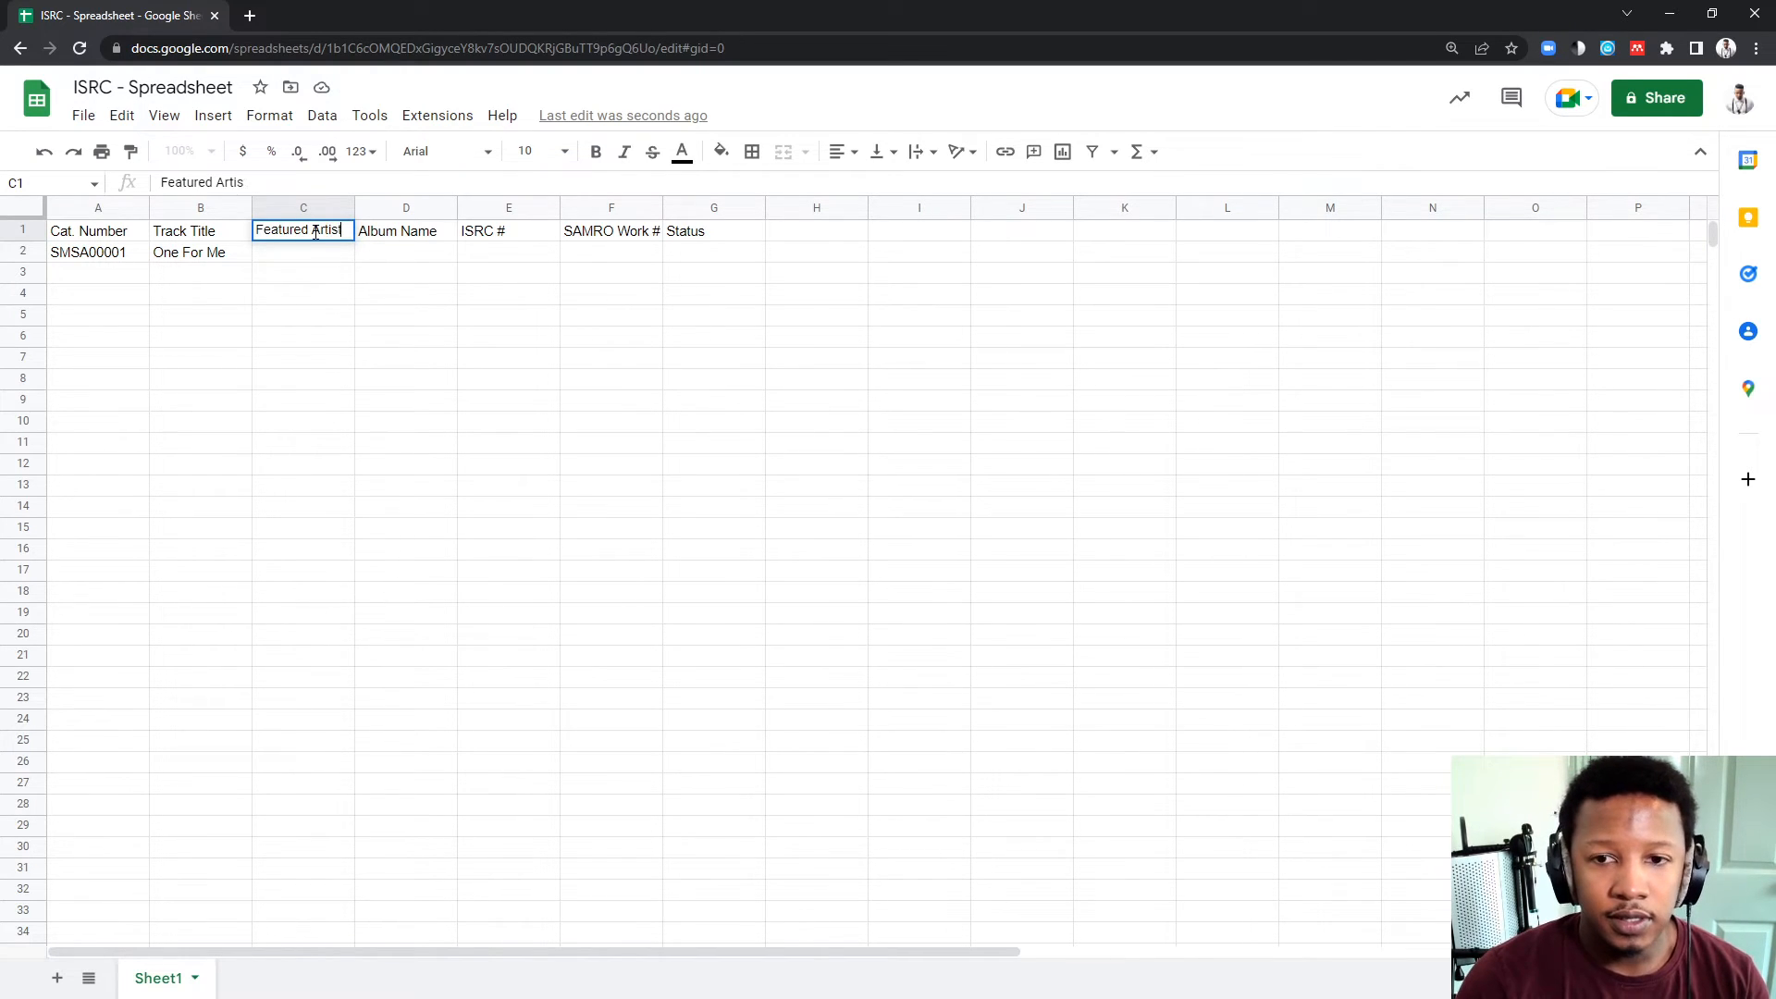
key(Enter)
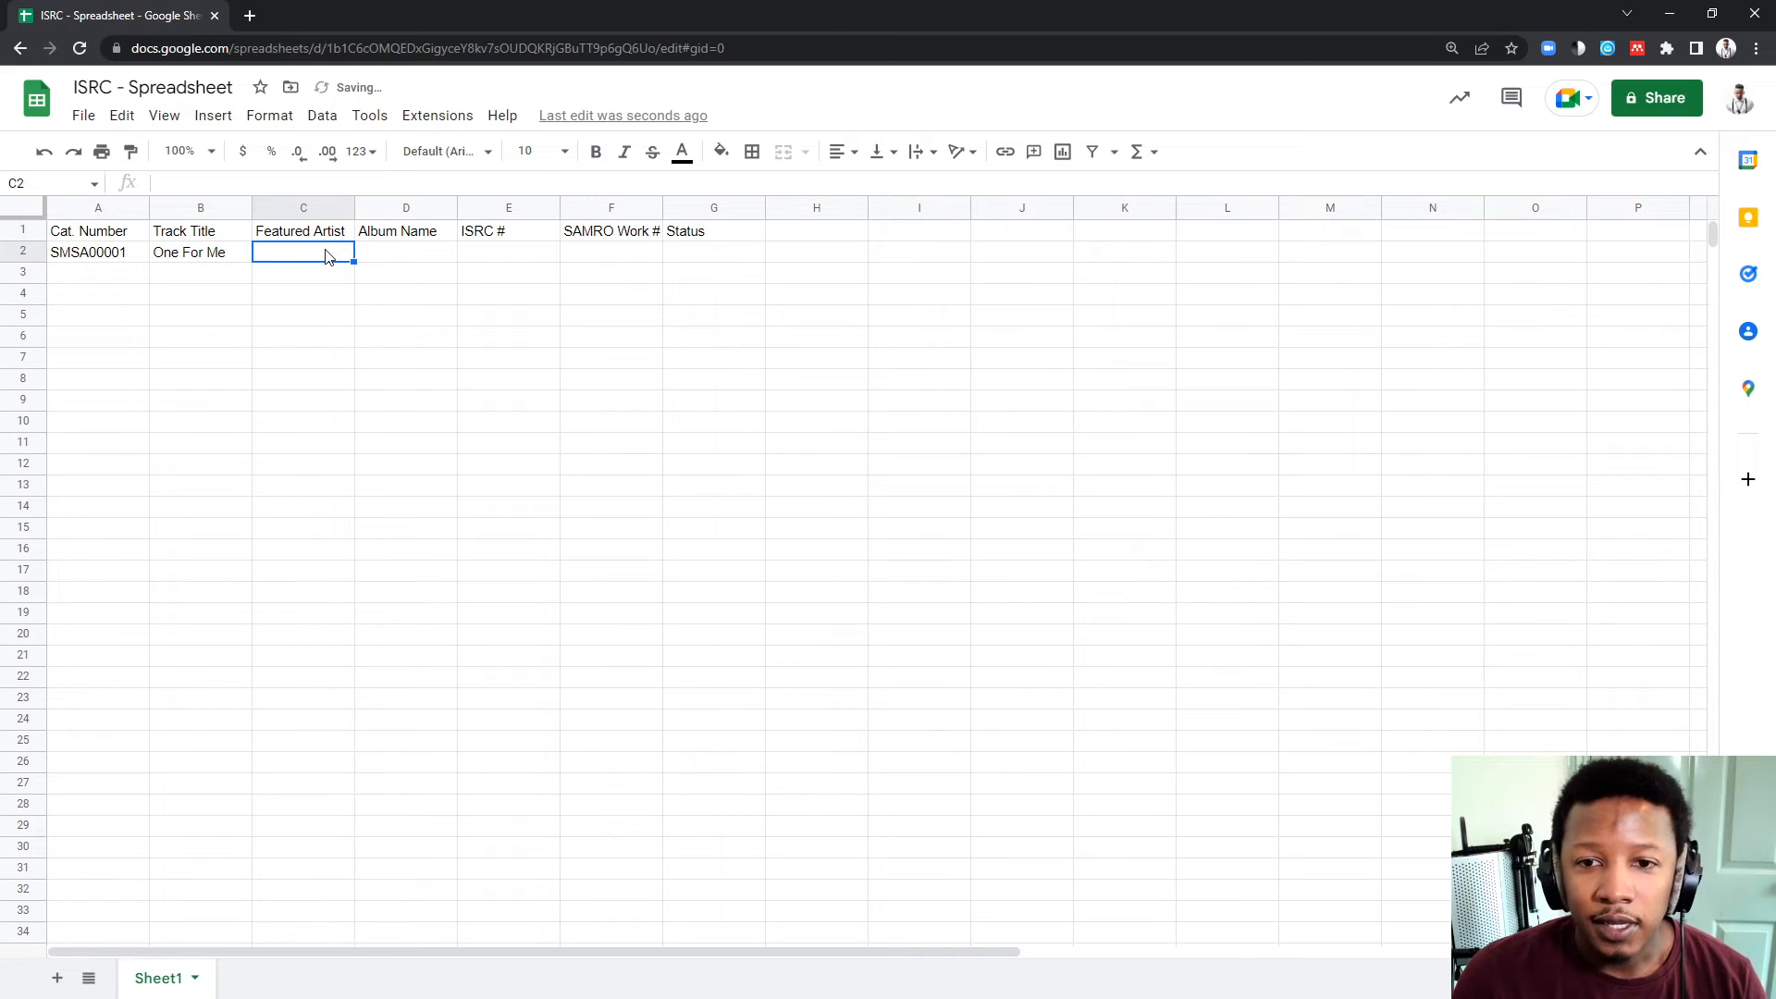
Fill row 2 with '-' as featured artist and album 'One For Me (Single)', widening column D
text(-)
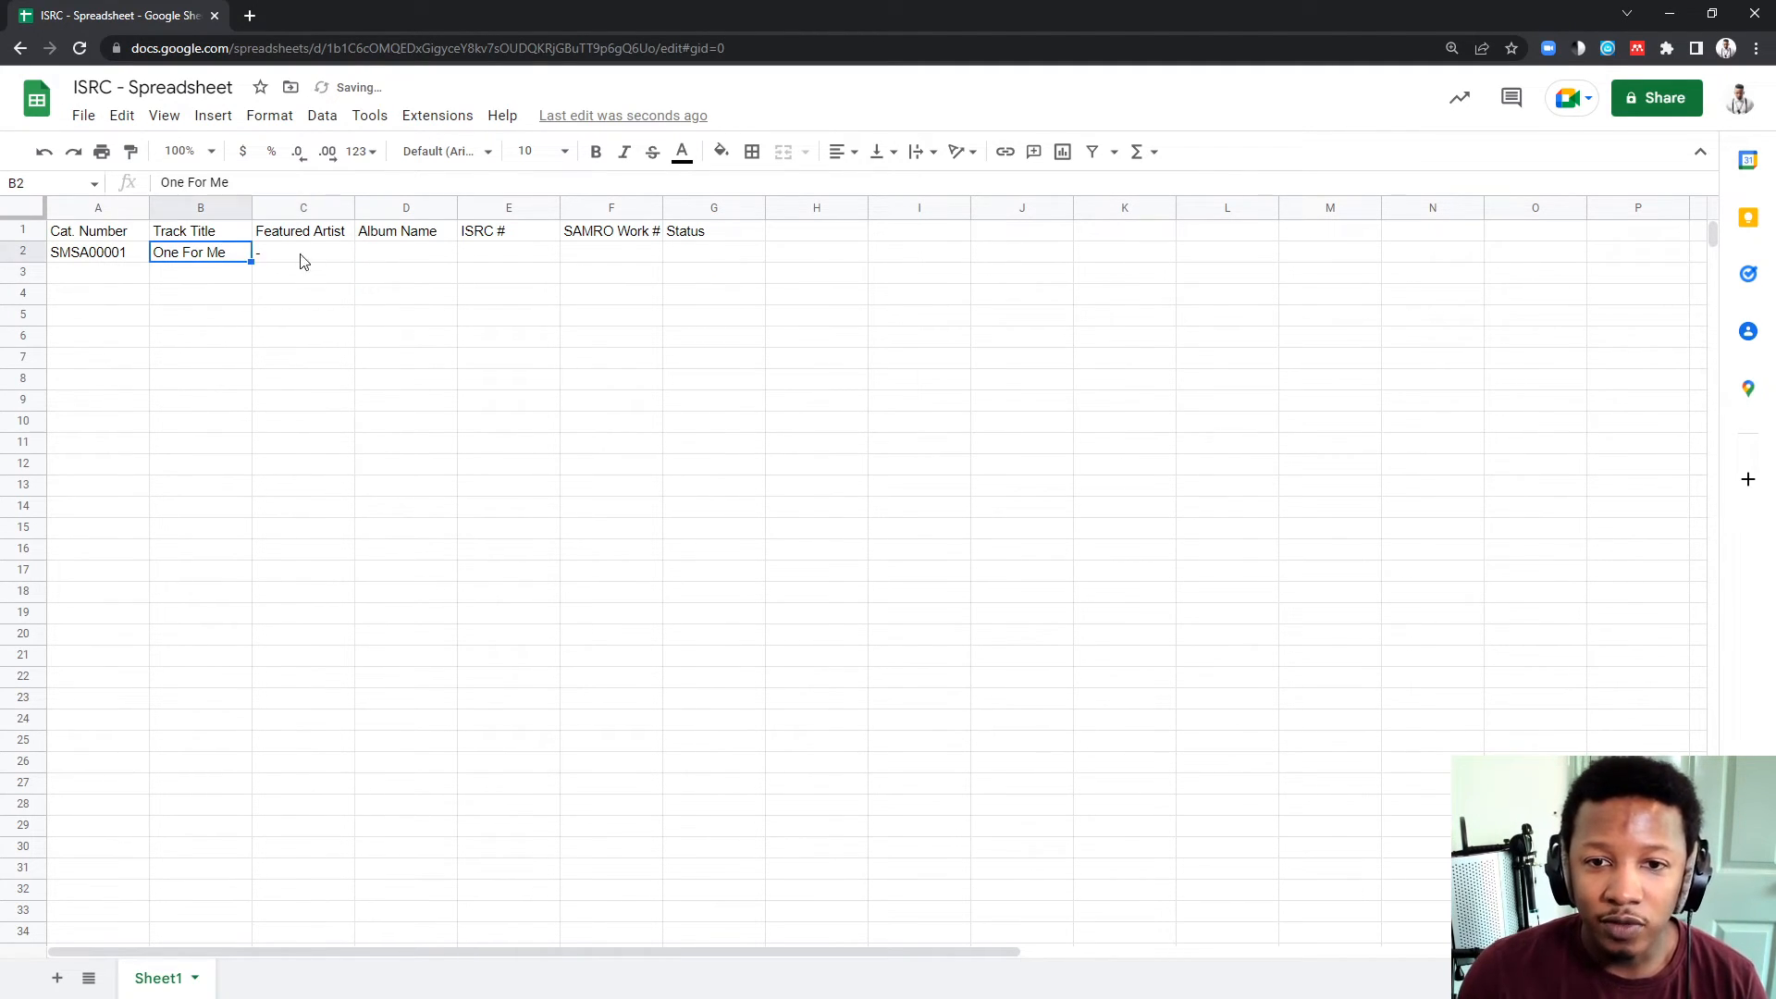
click(404, 252)
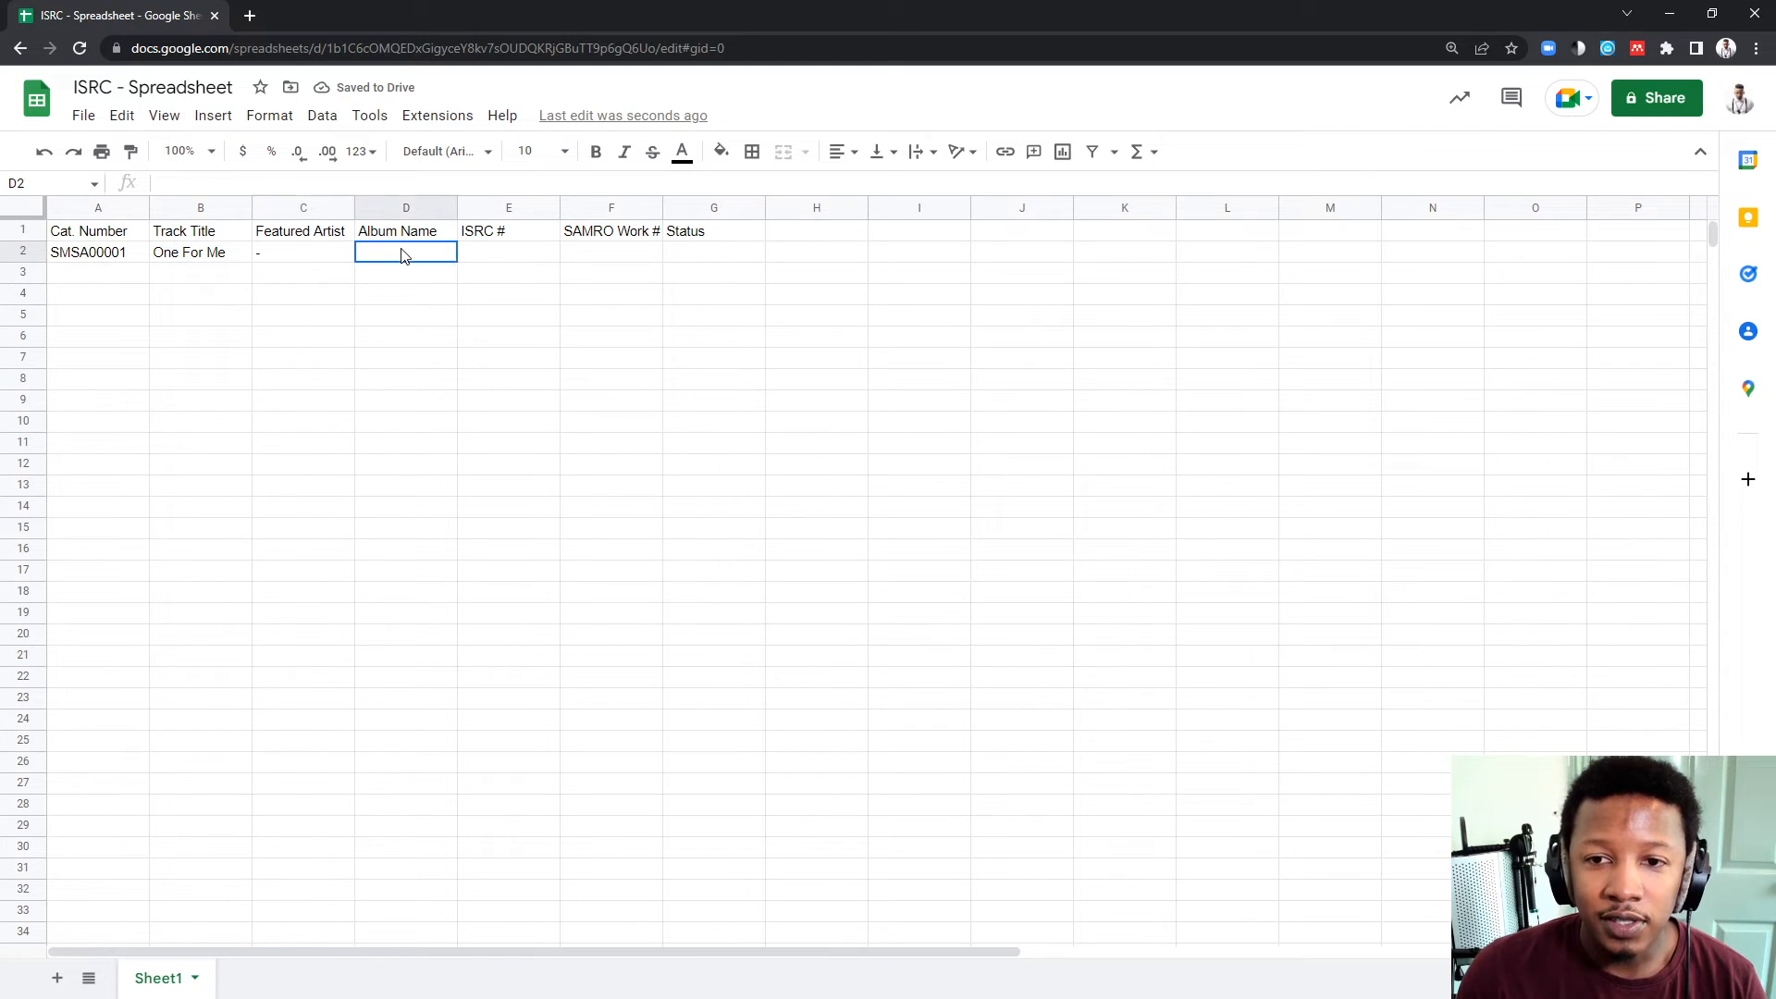
click(200, 251)
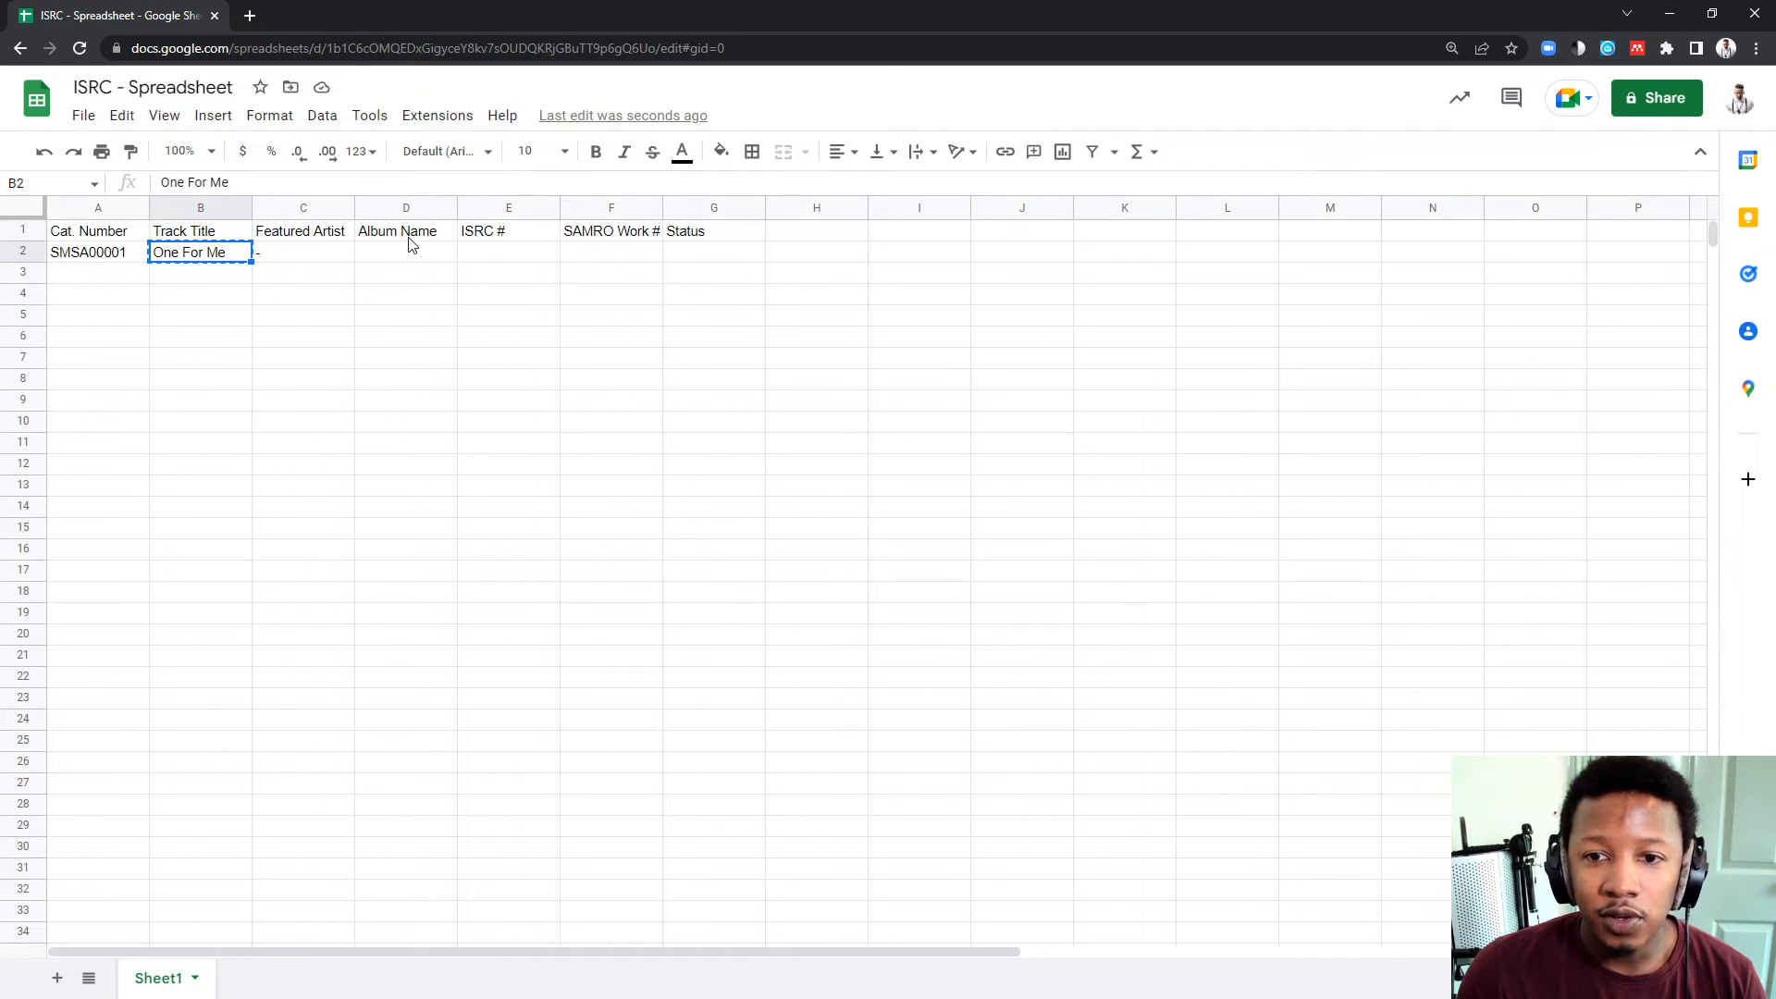
key(ctrl+v)
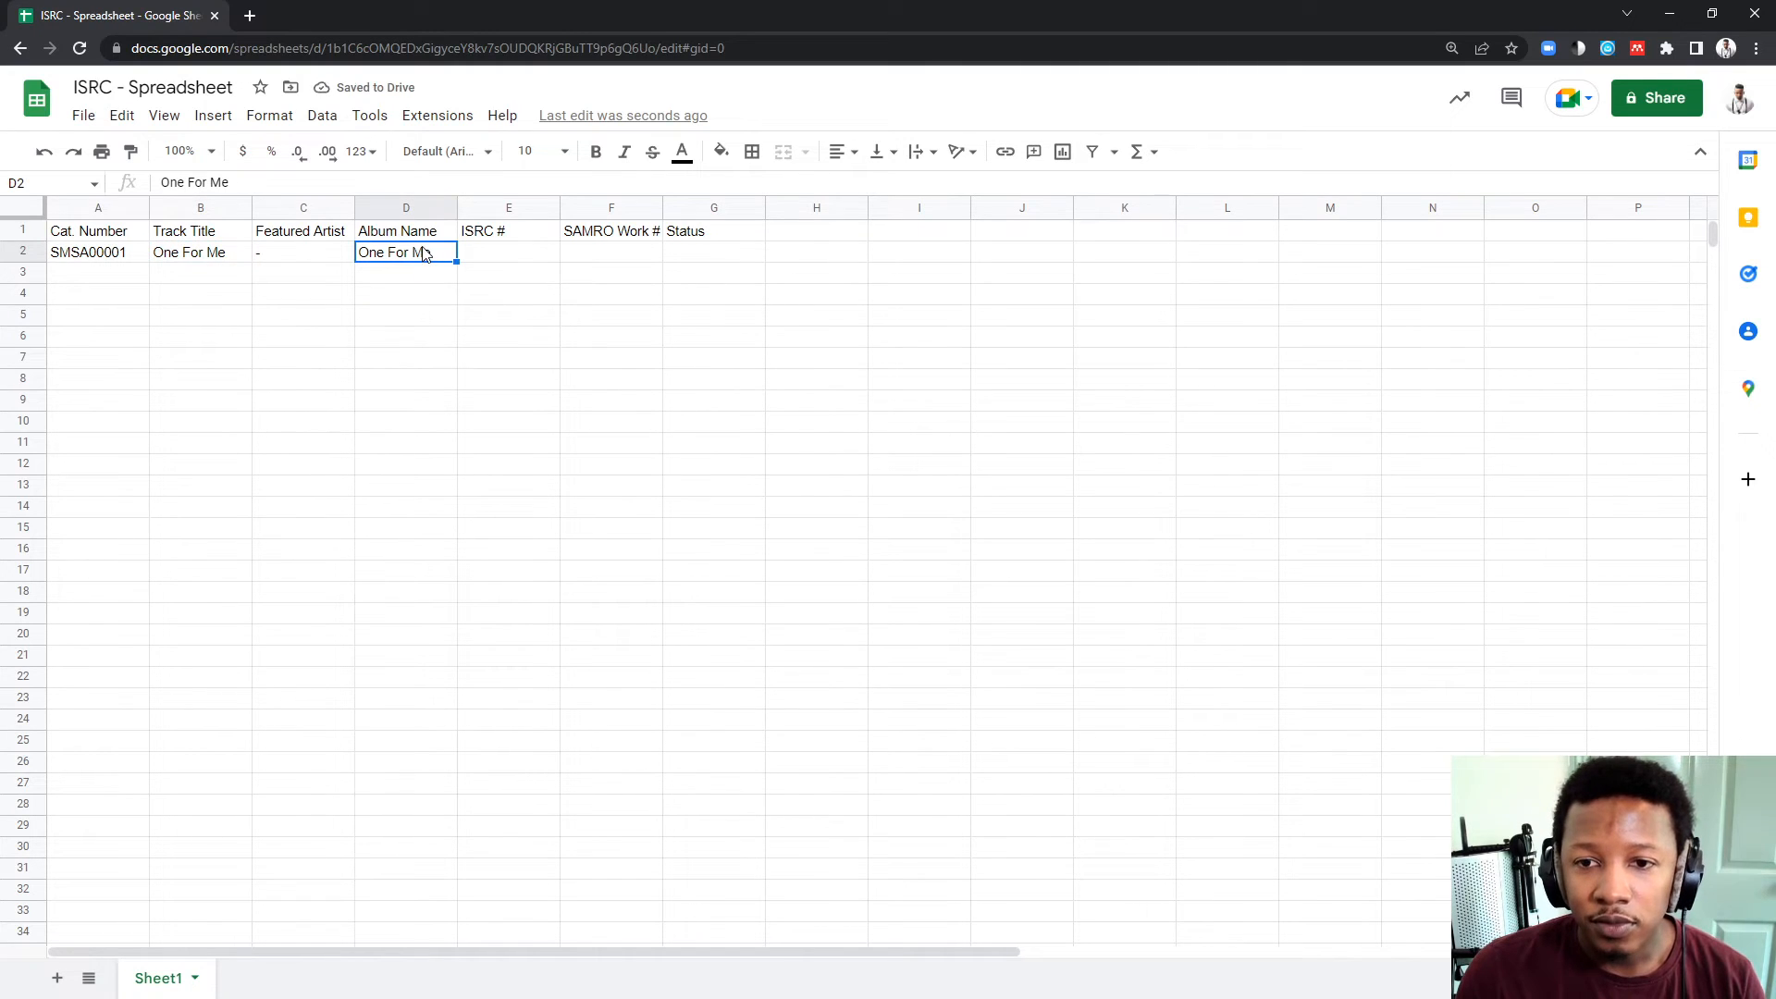
text((Single)
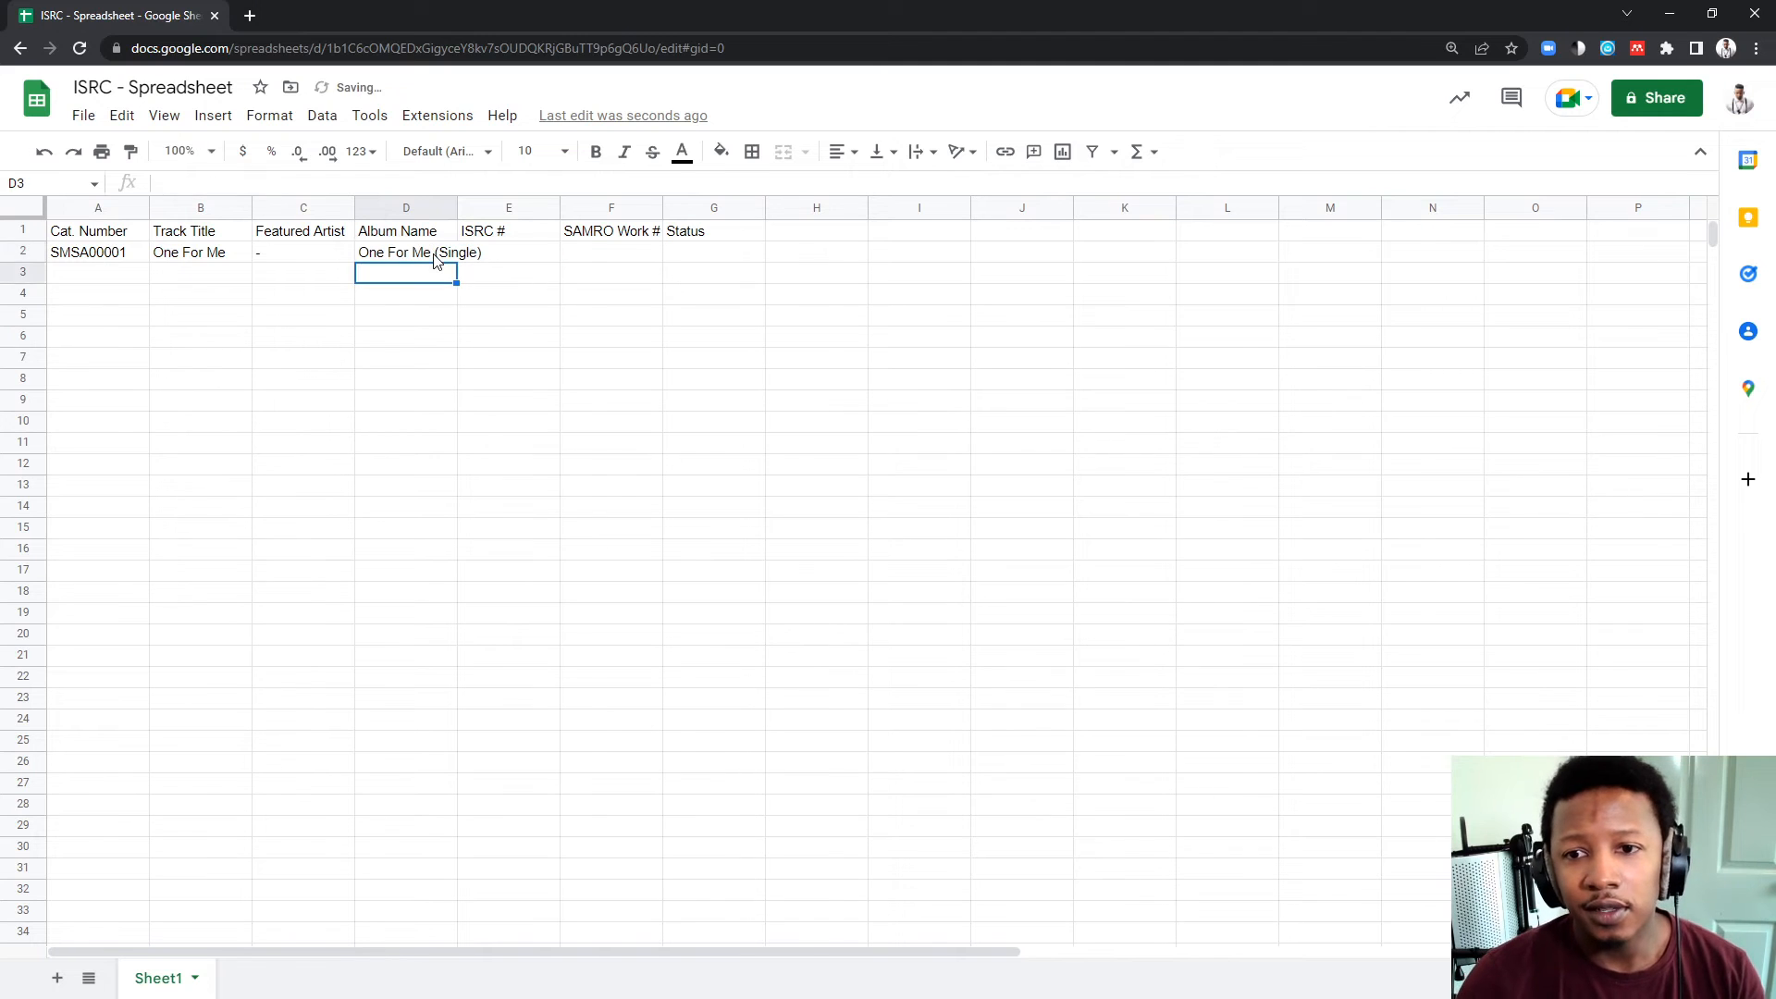
drag(458, 207, 487, 207)
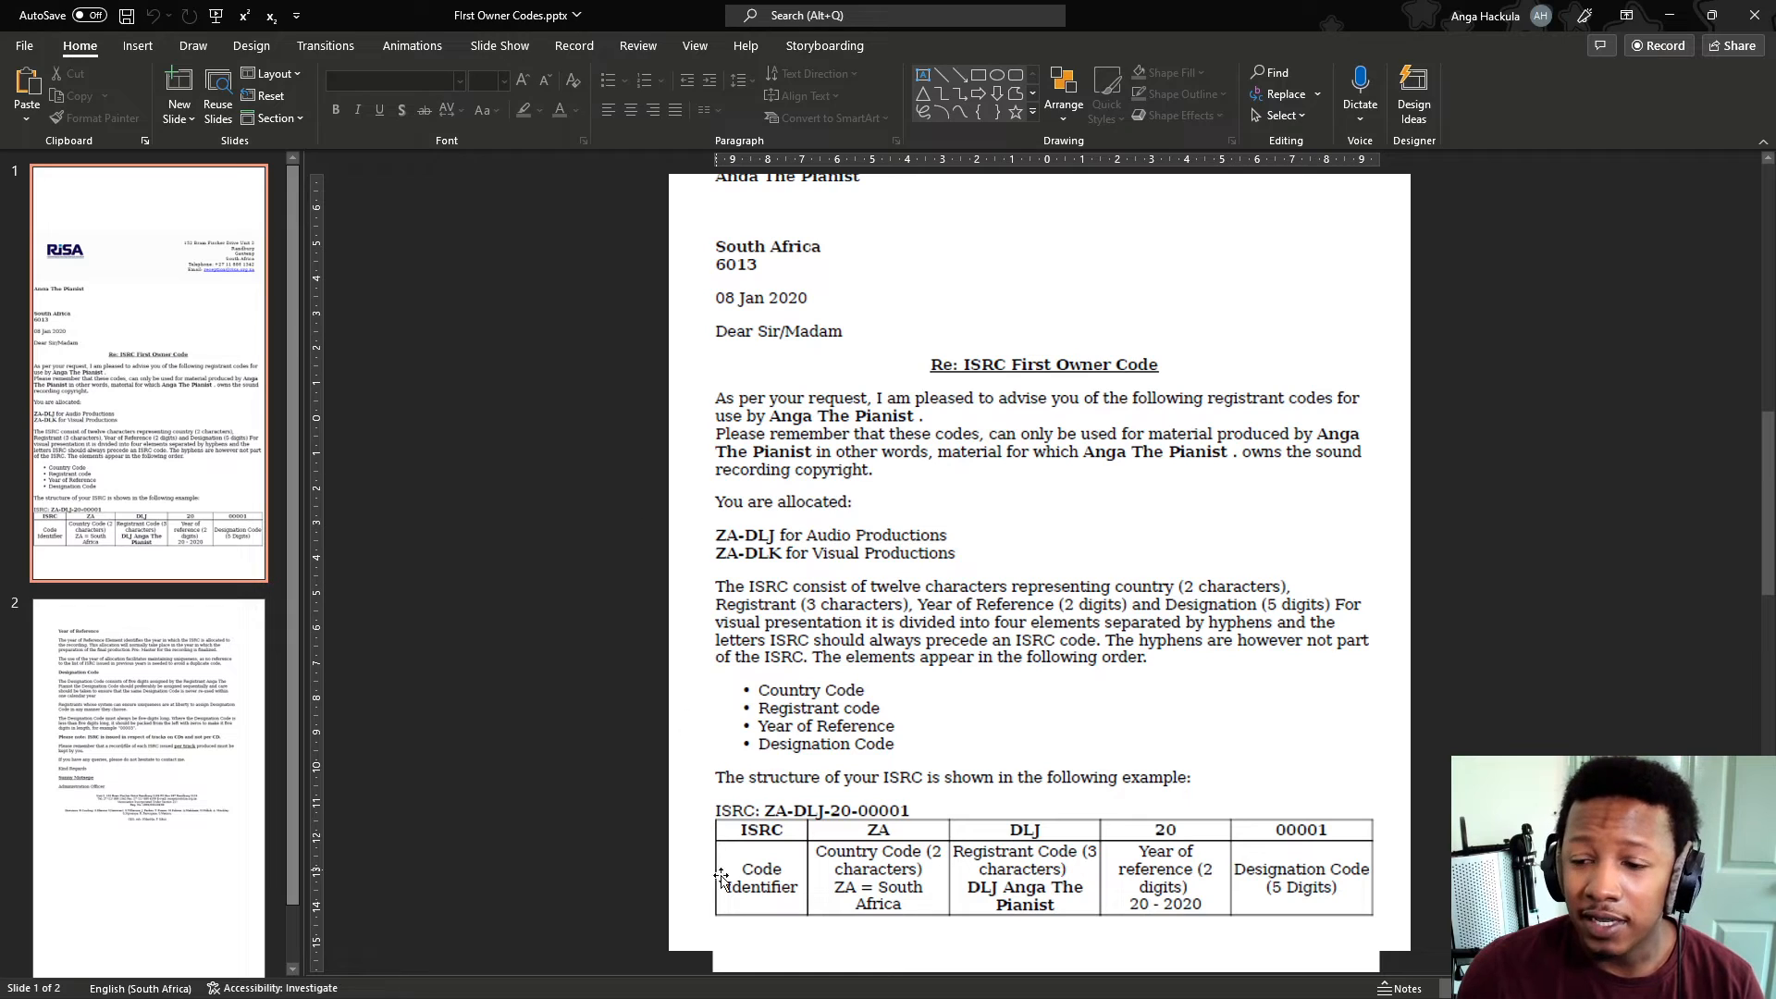
mouse_move(884, 838)
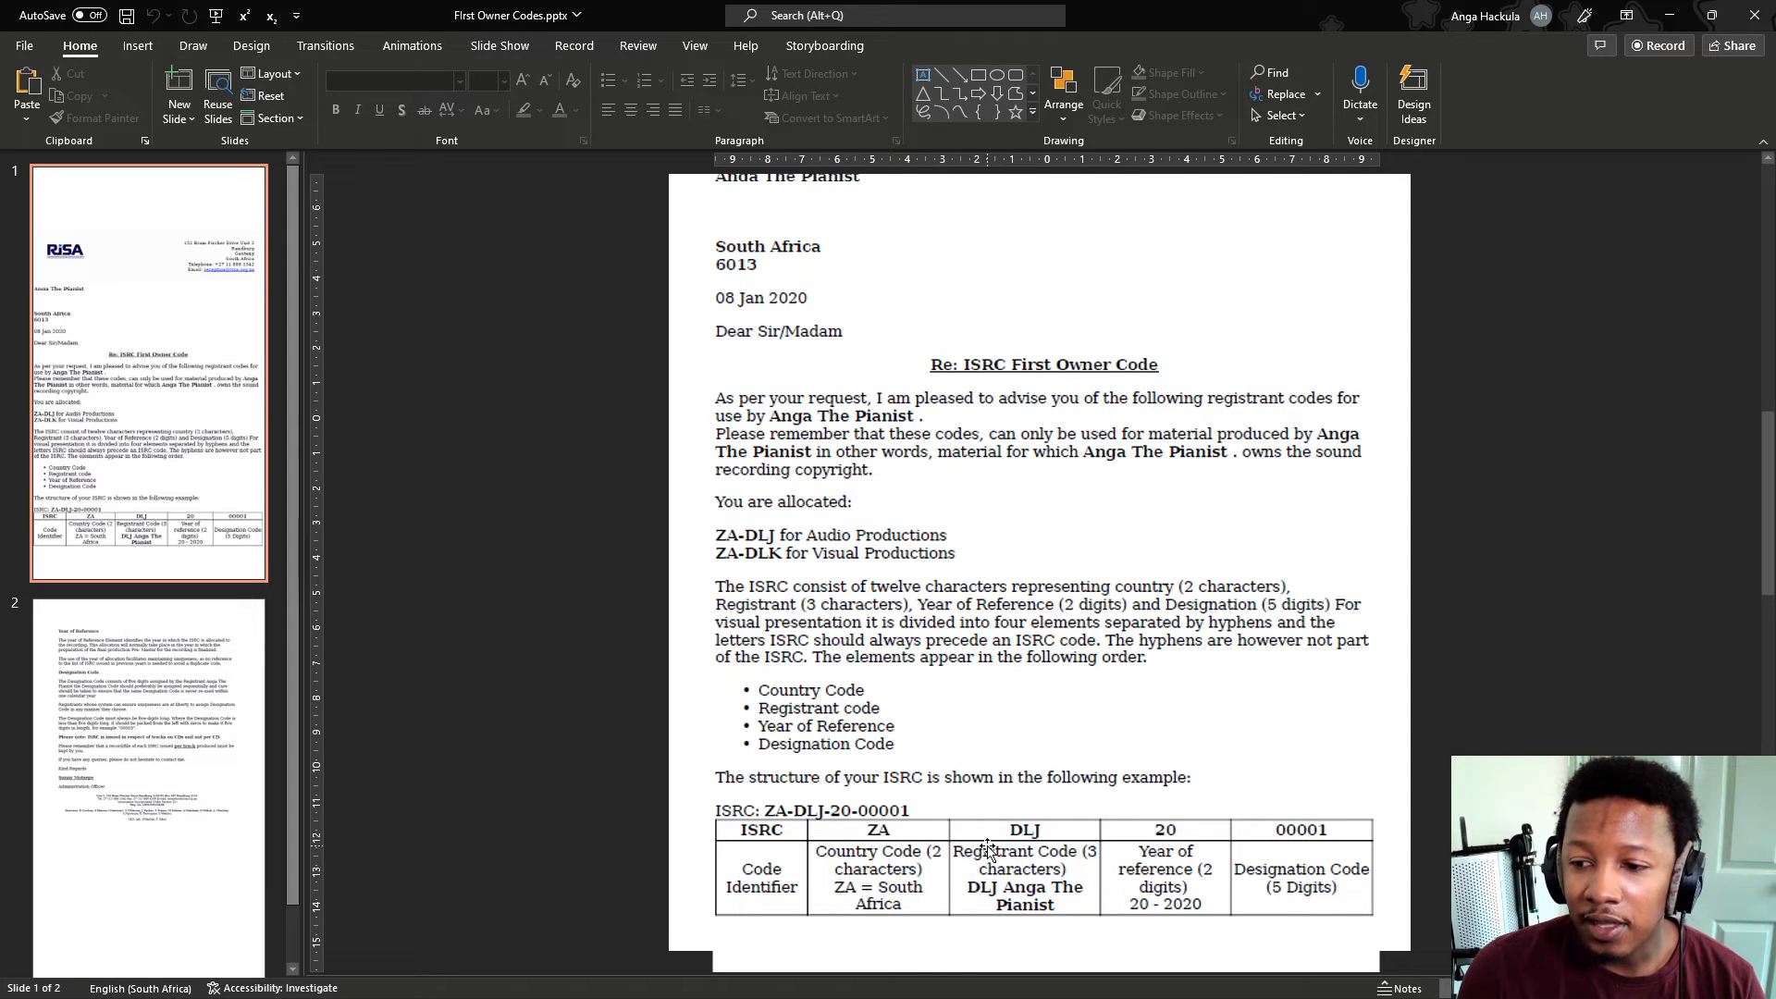
mouse_move(1074, 836)
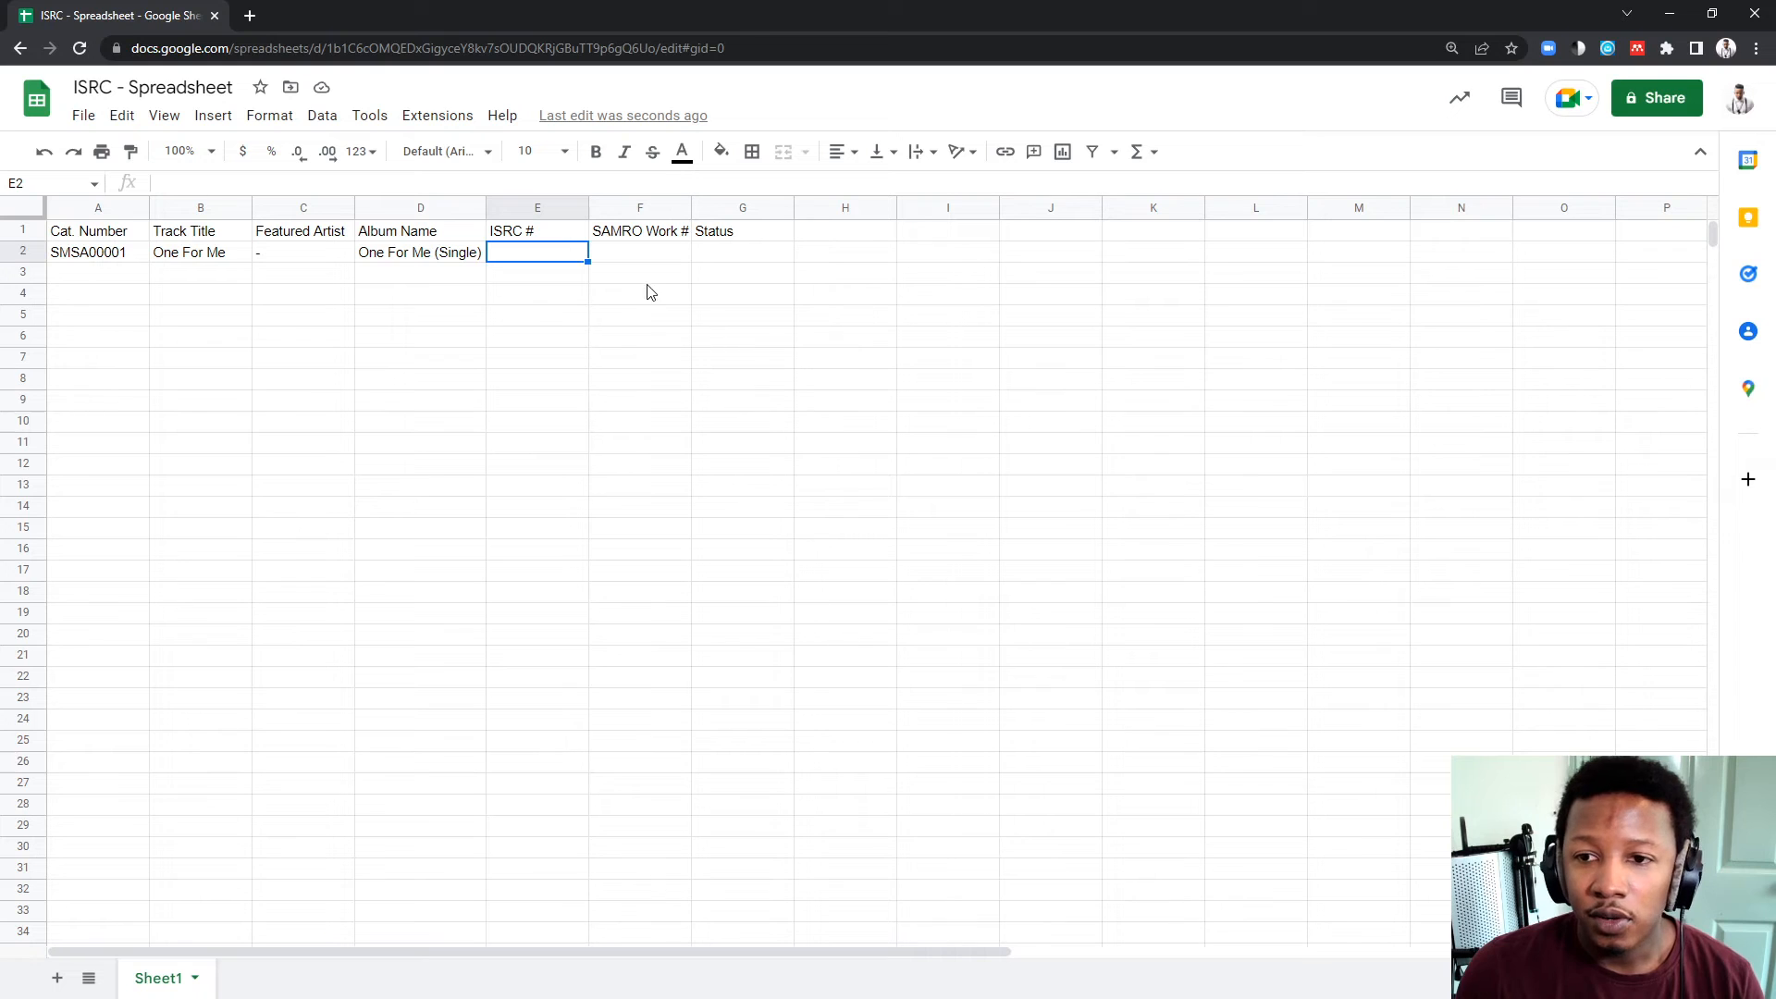
Enter ISRC code ZADLJ2200001 for the first track in E2
text(ZA)
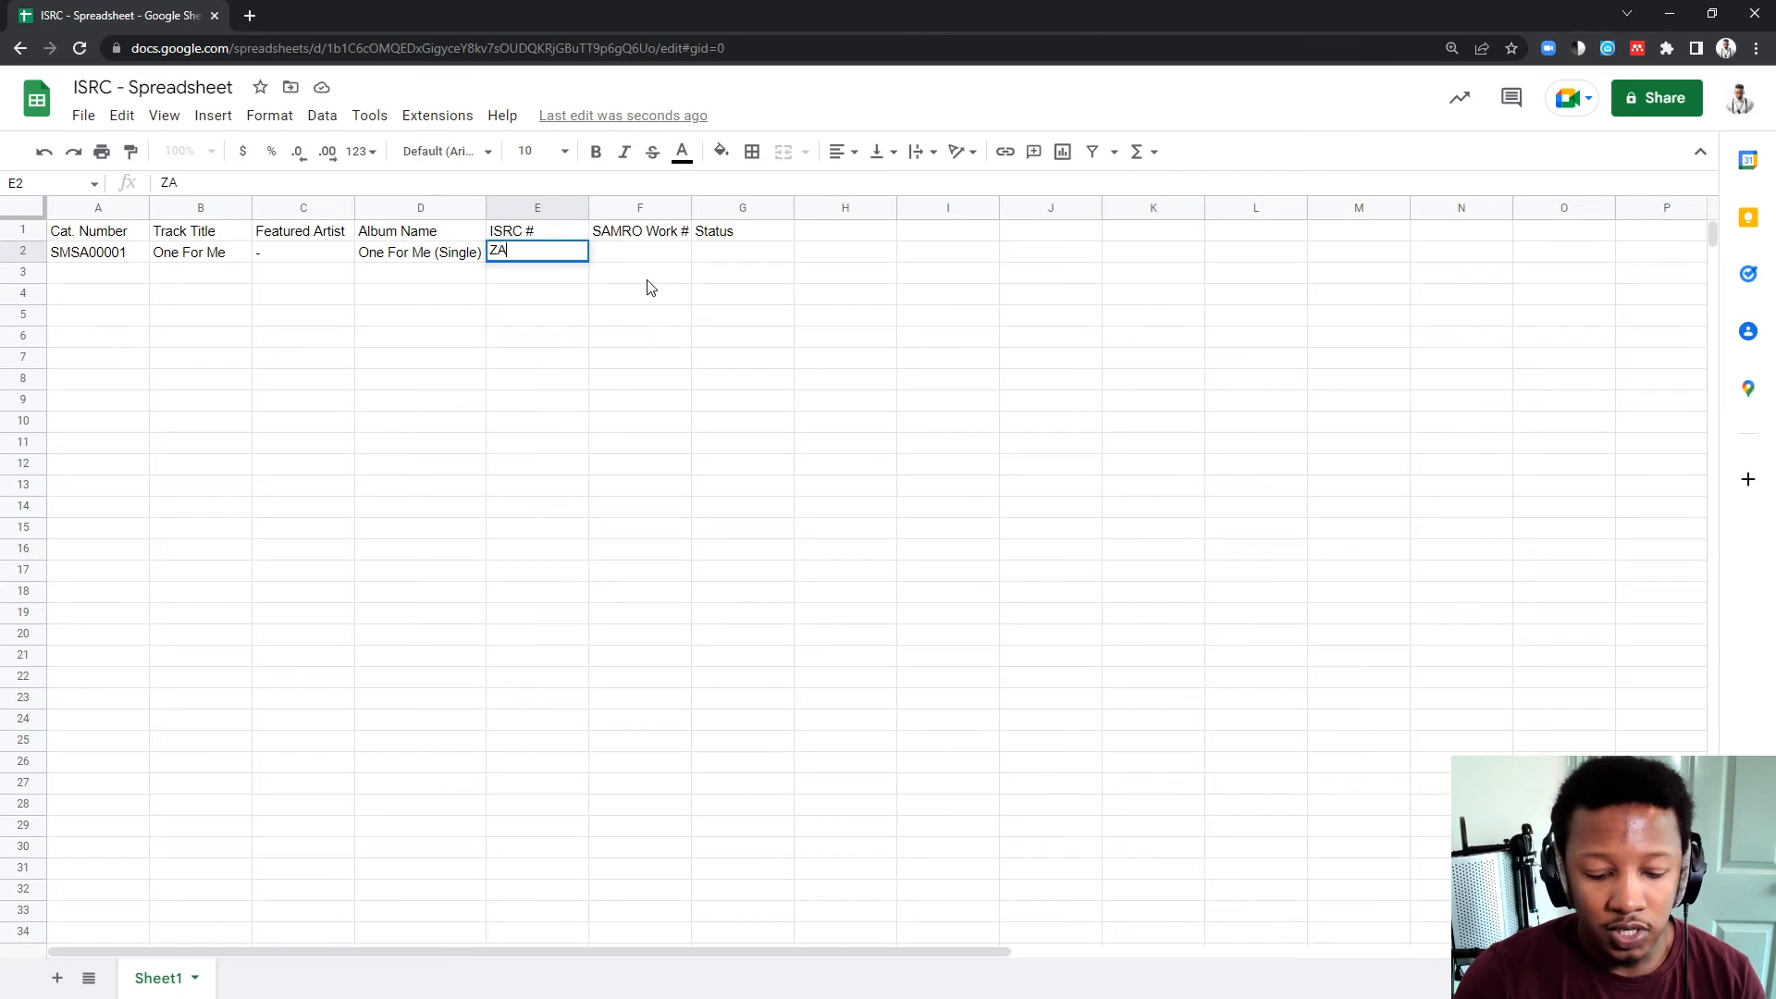
text(DLJ)
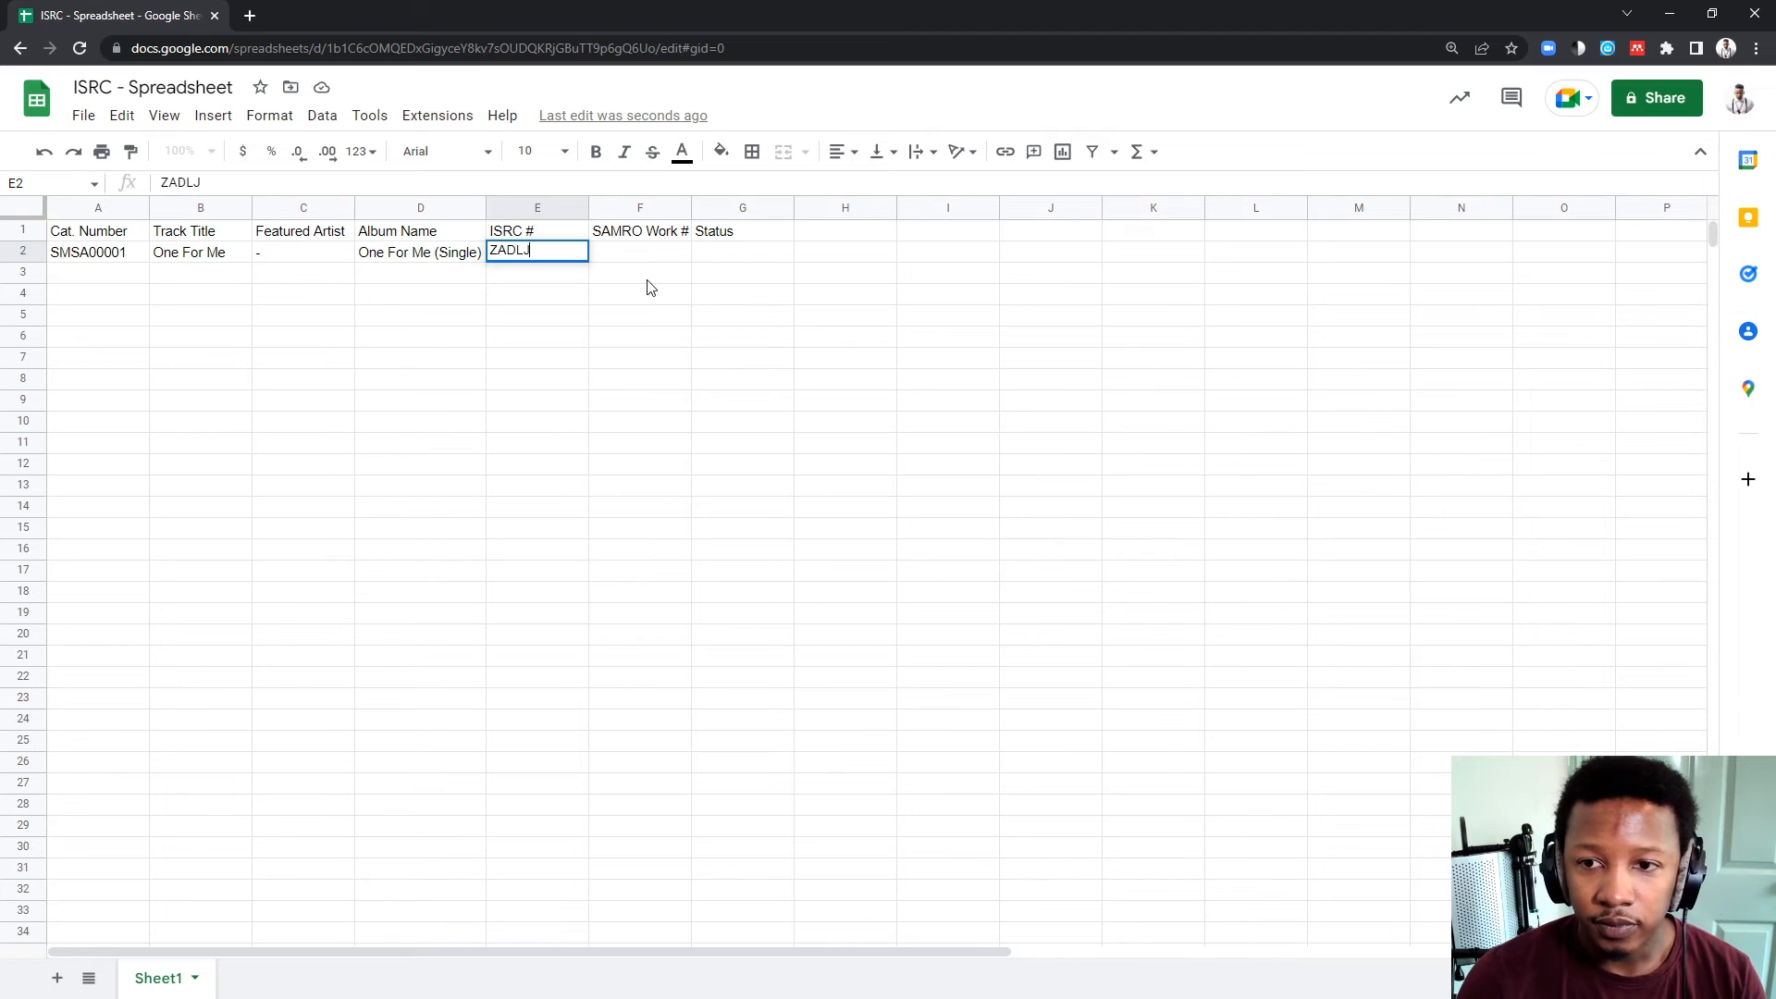
key(alt+tab)
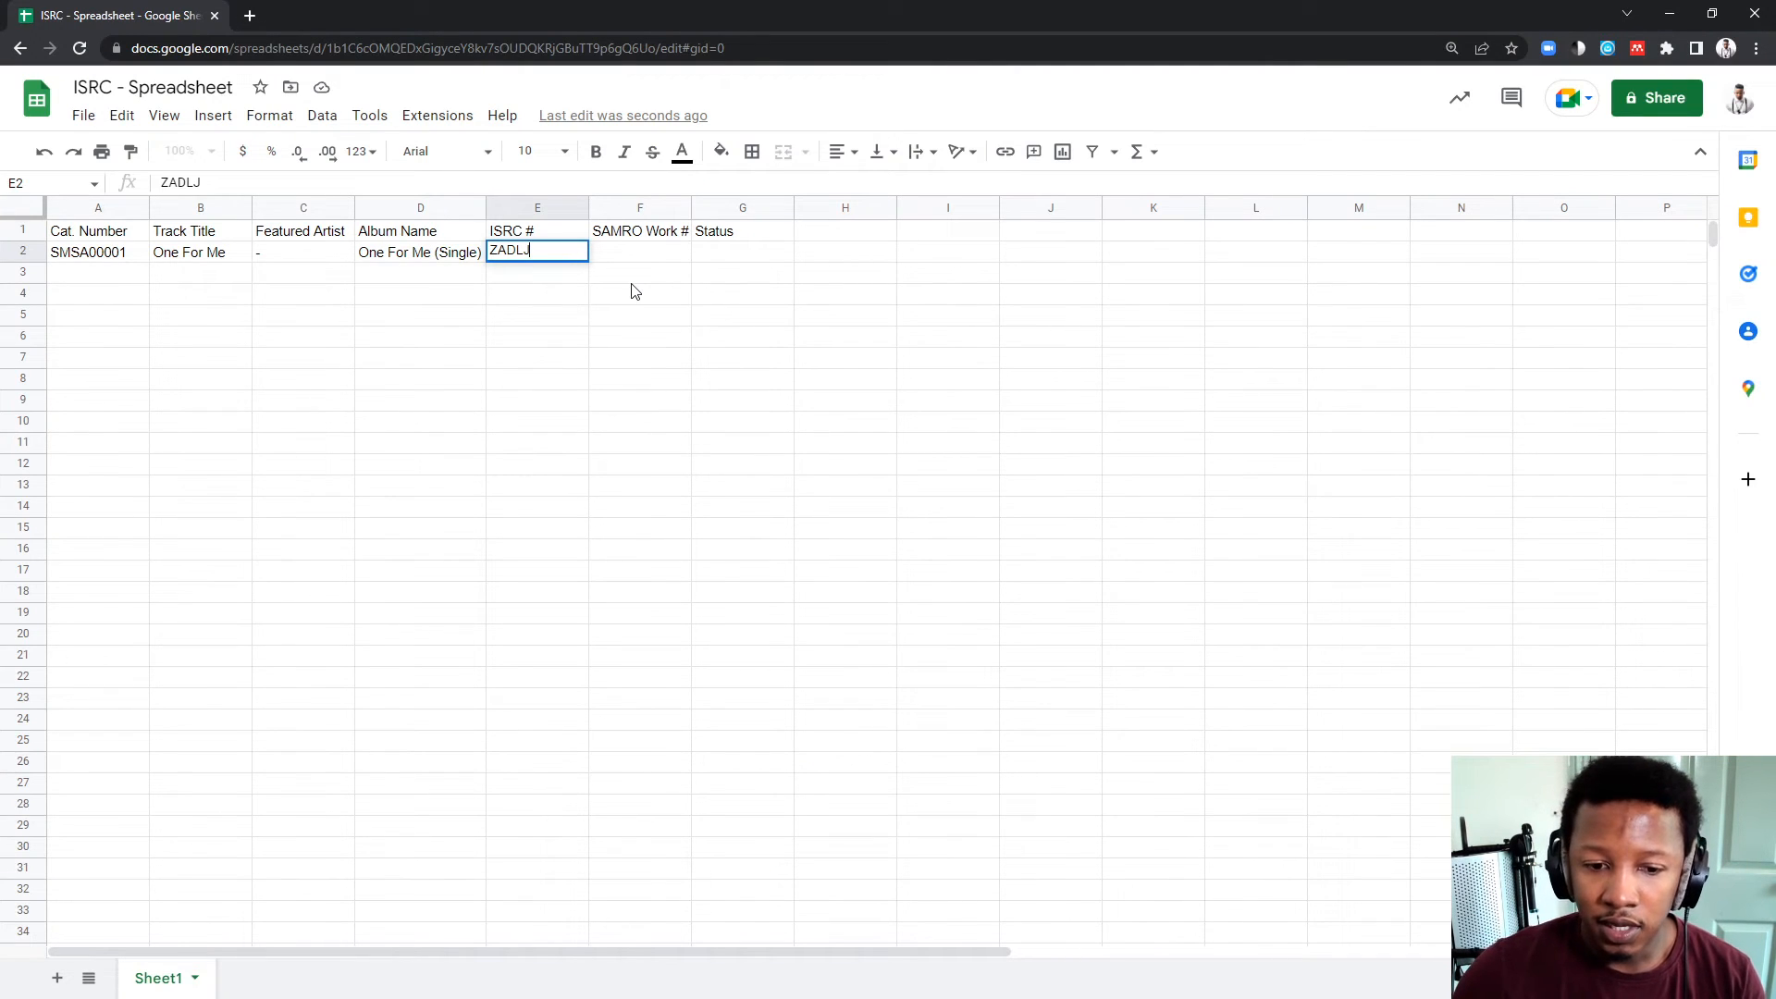
text(2200001)
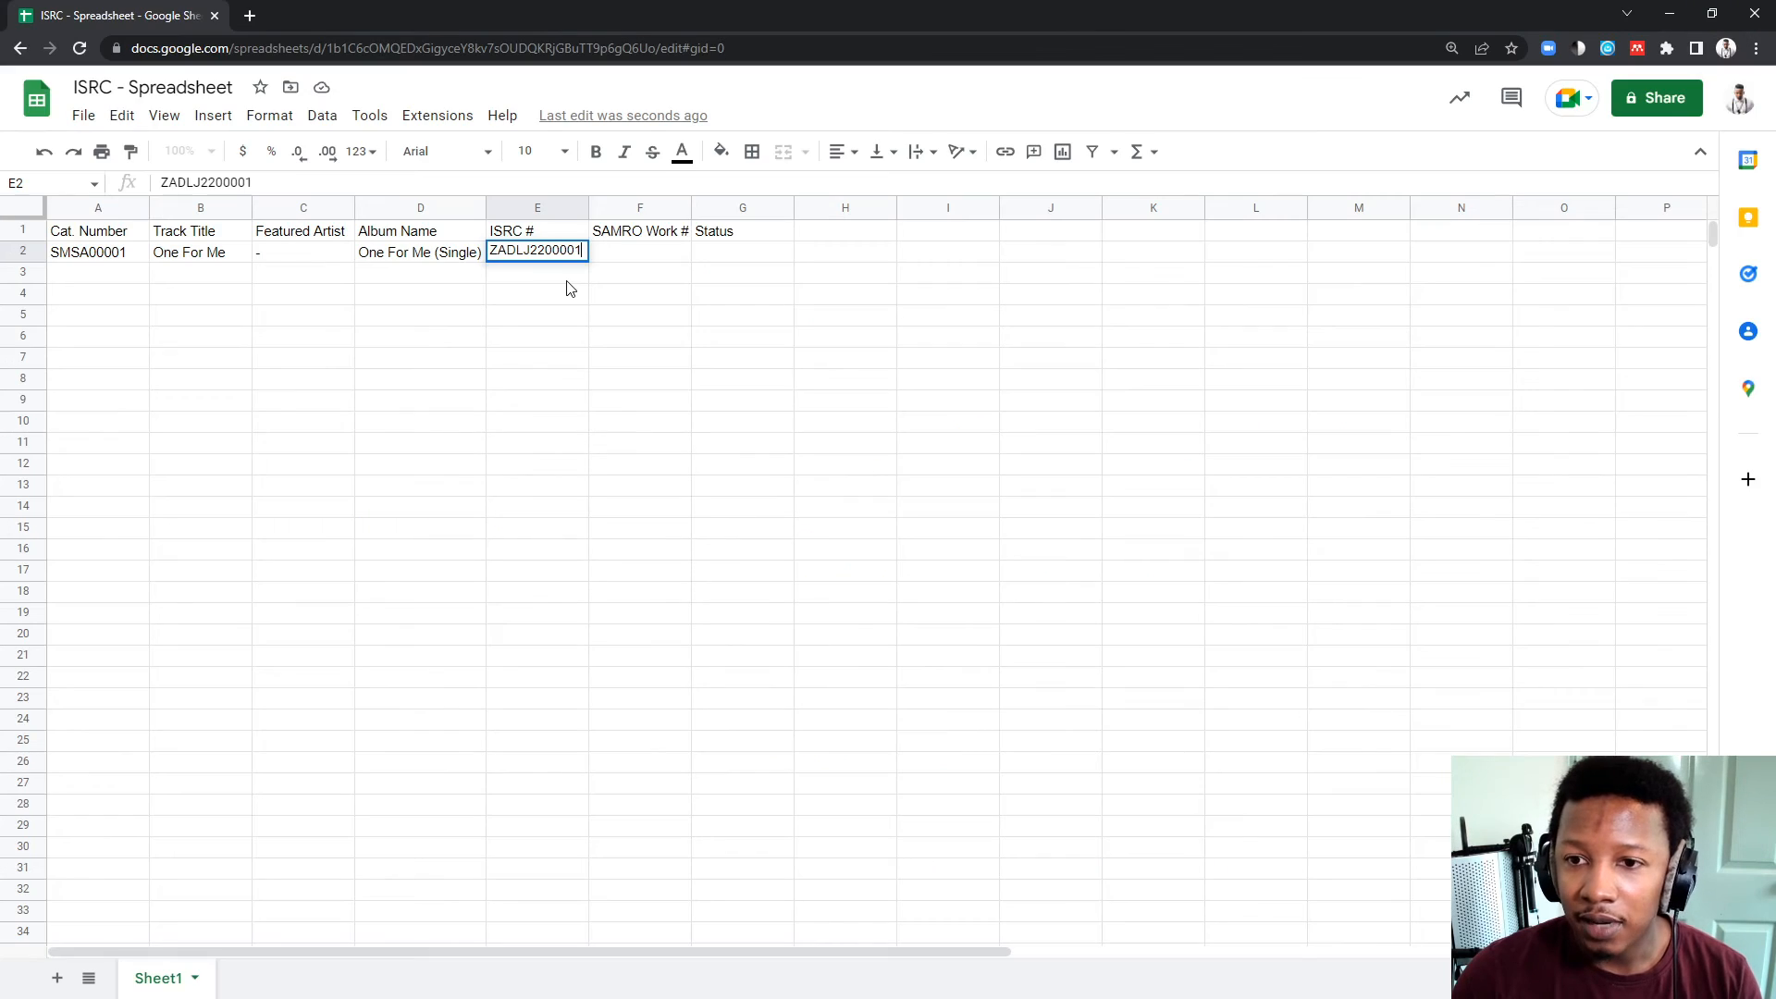
key(enter)
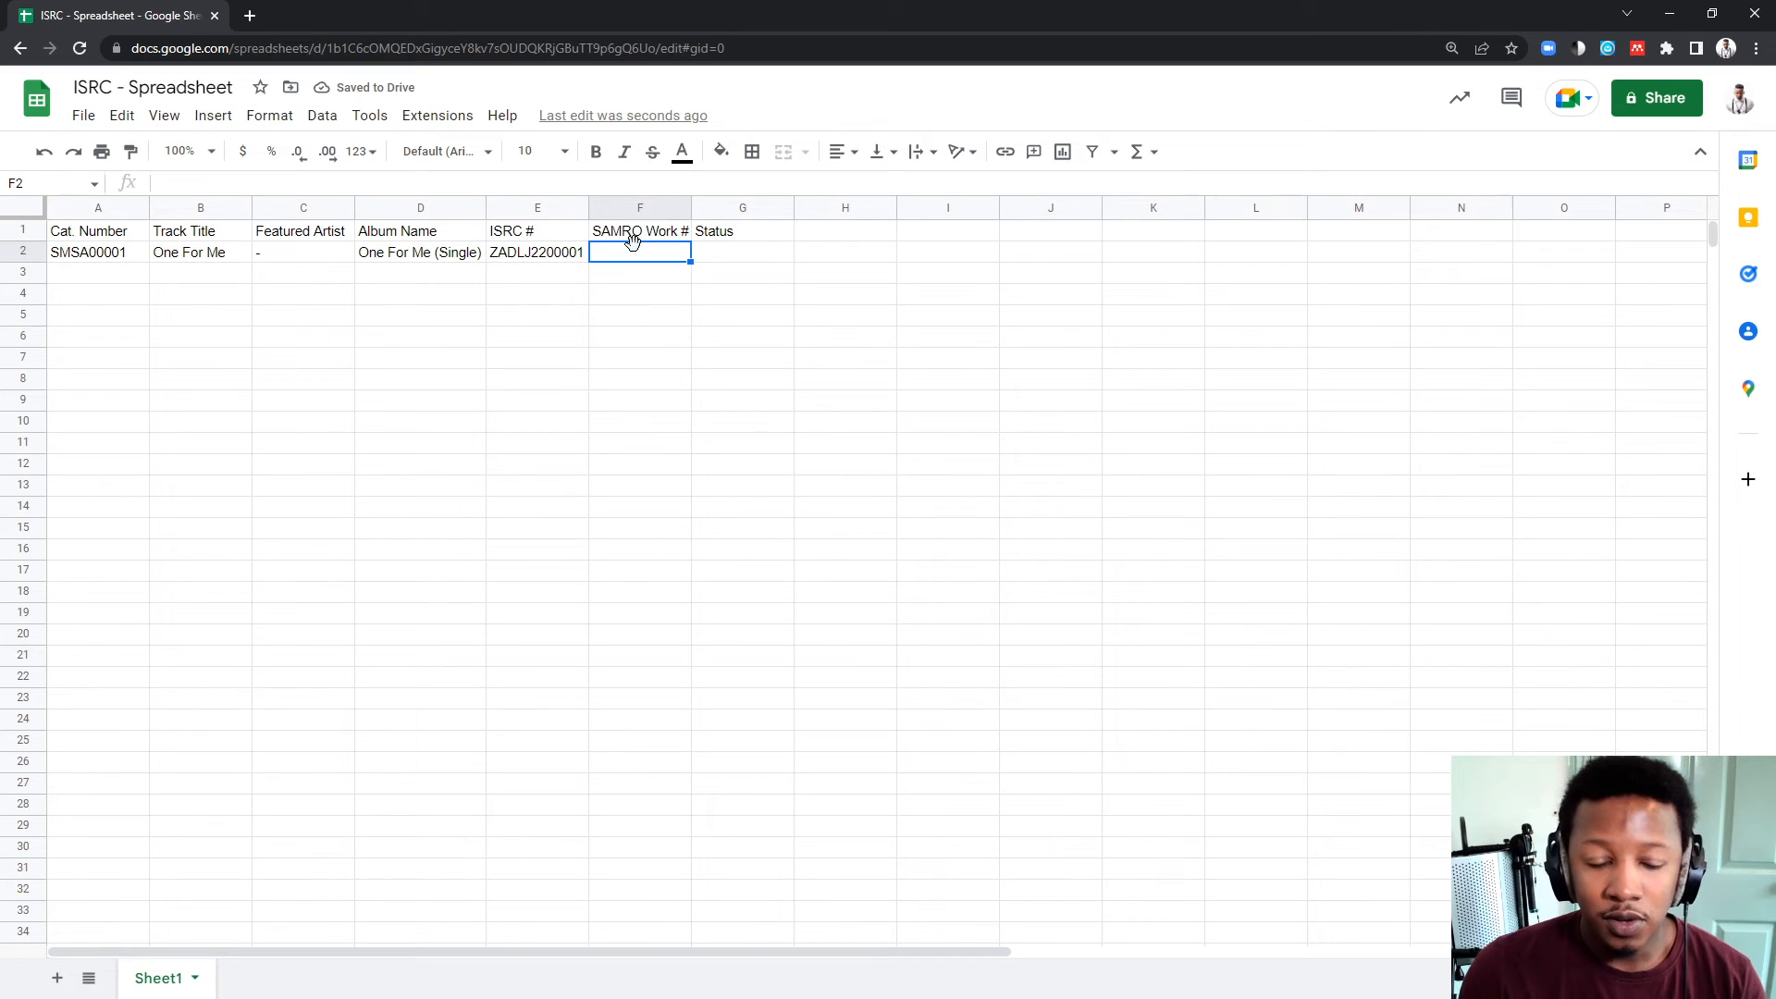
Enter '-' in F2 and status 'Still register with SAMRO,Capasso, SAMPRA, EMBED ISRC' in G2
text(-)
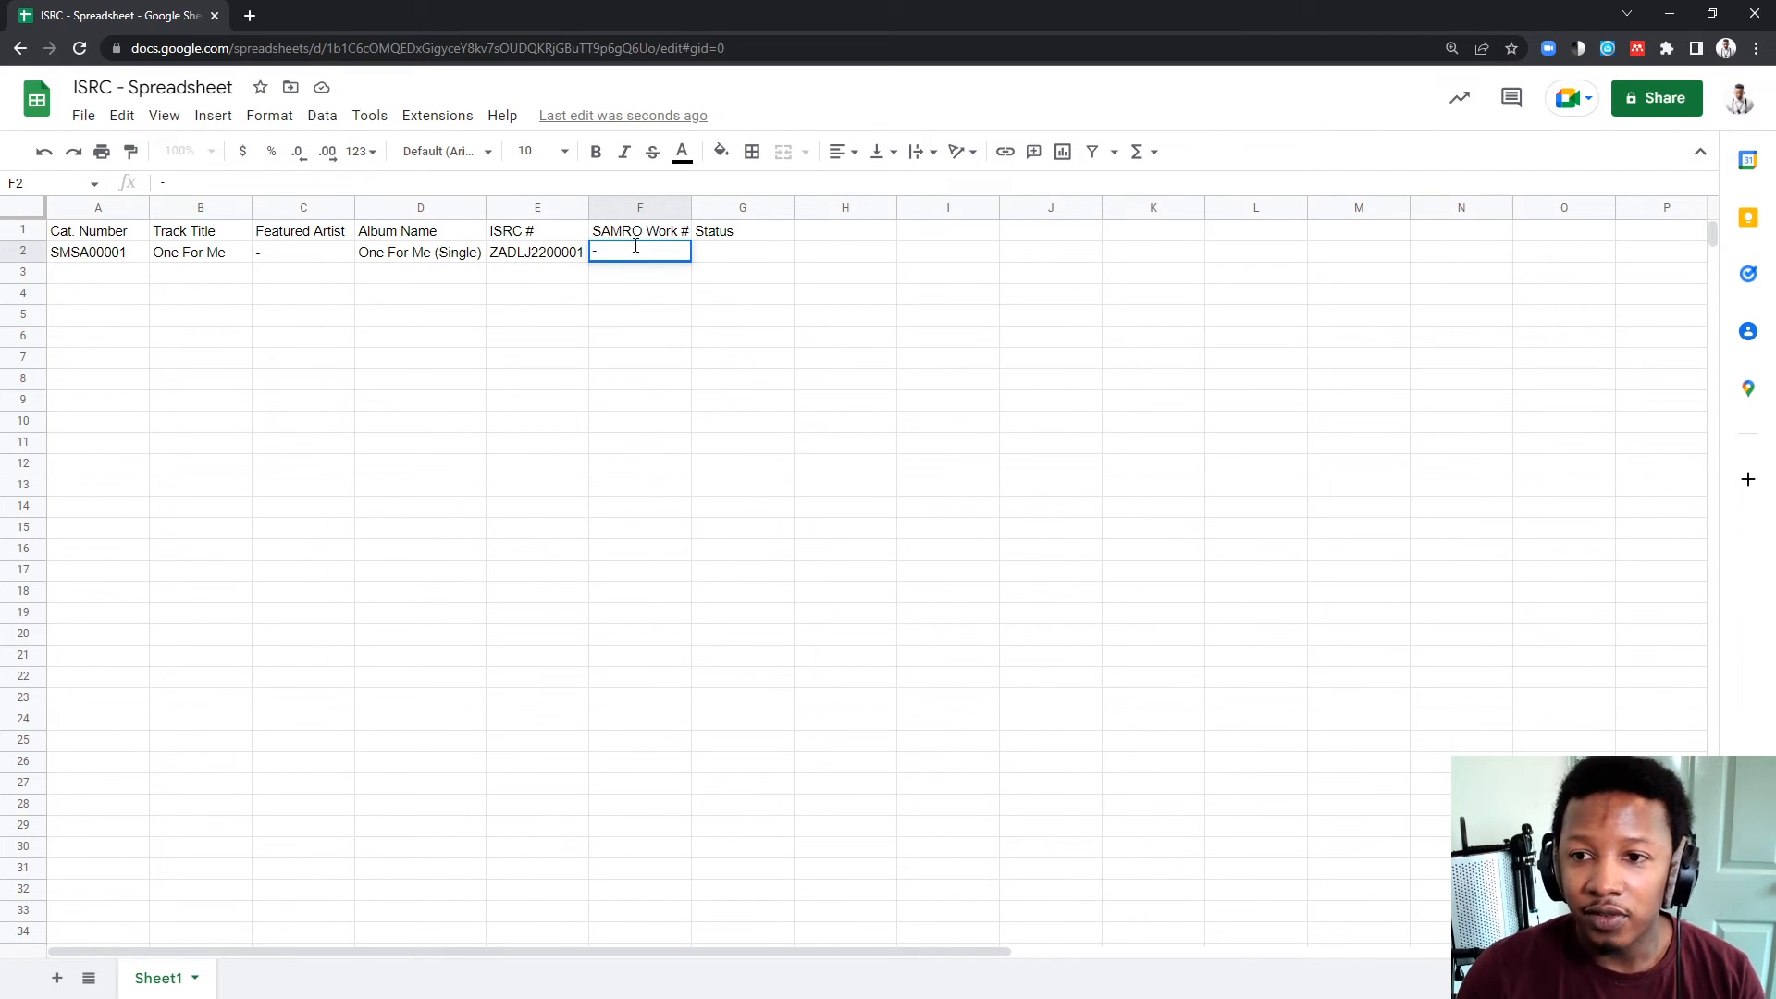
text(Still register)
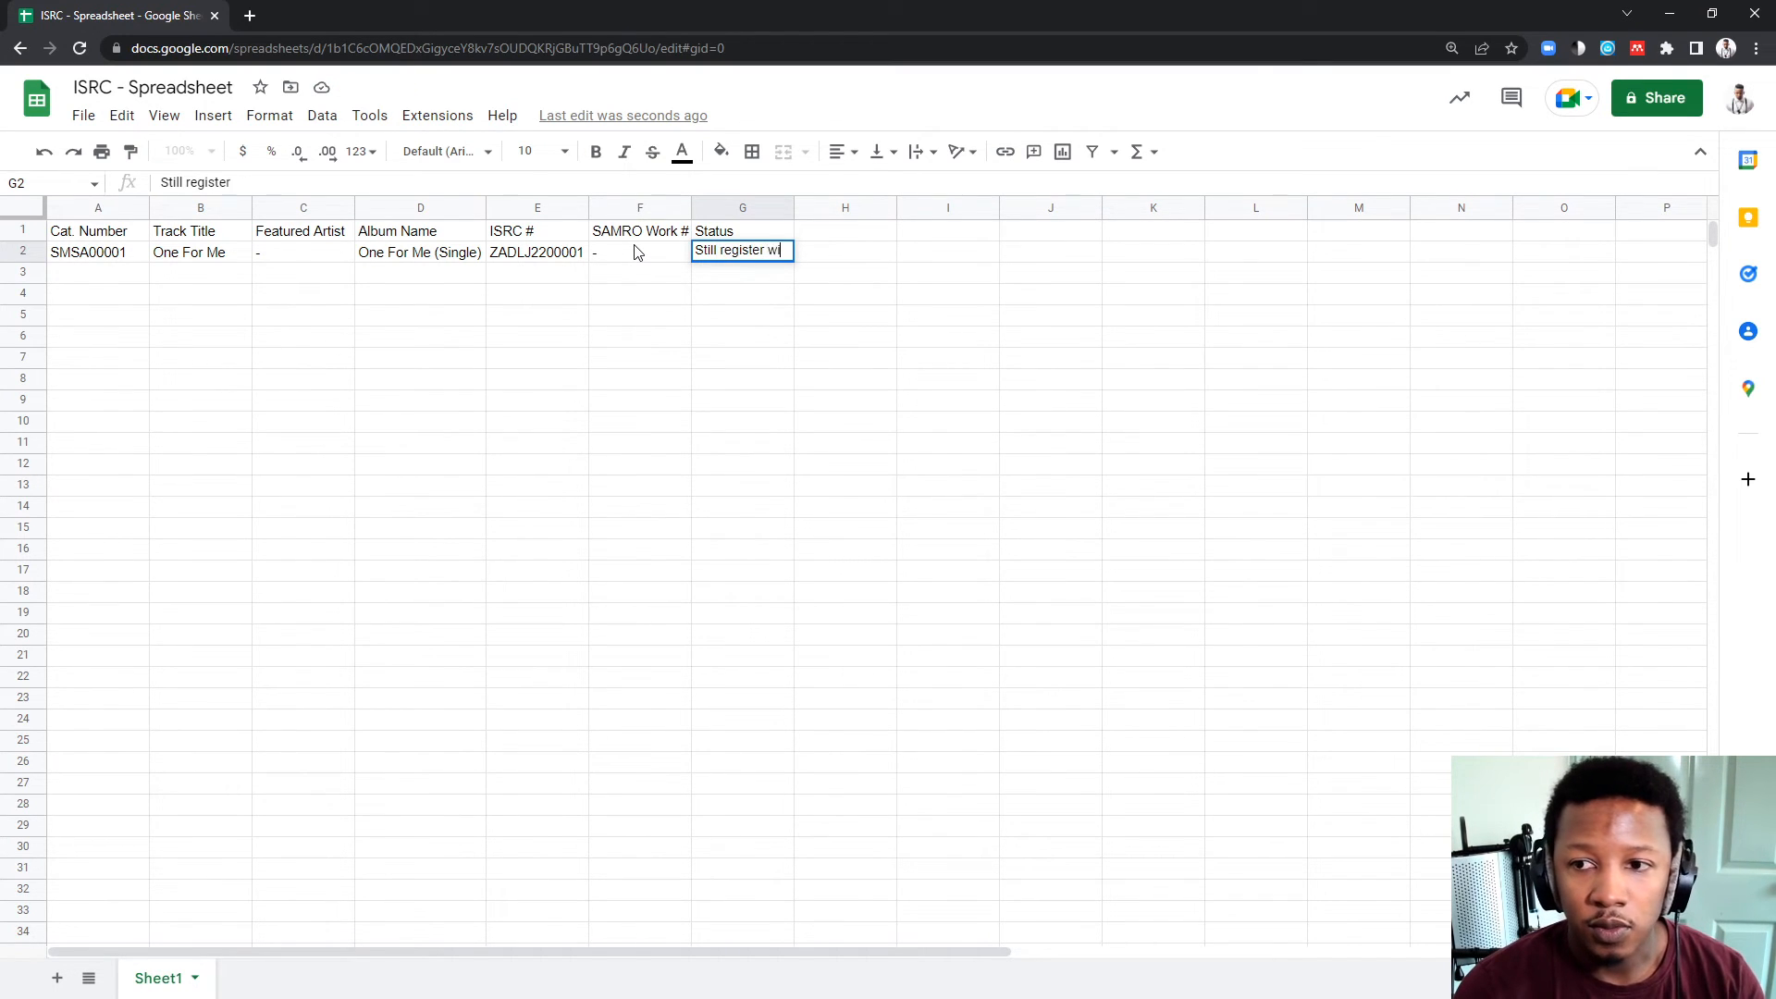
text(with SAMOR,)
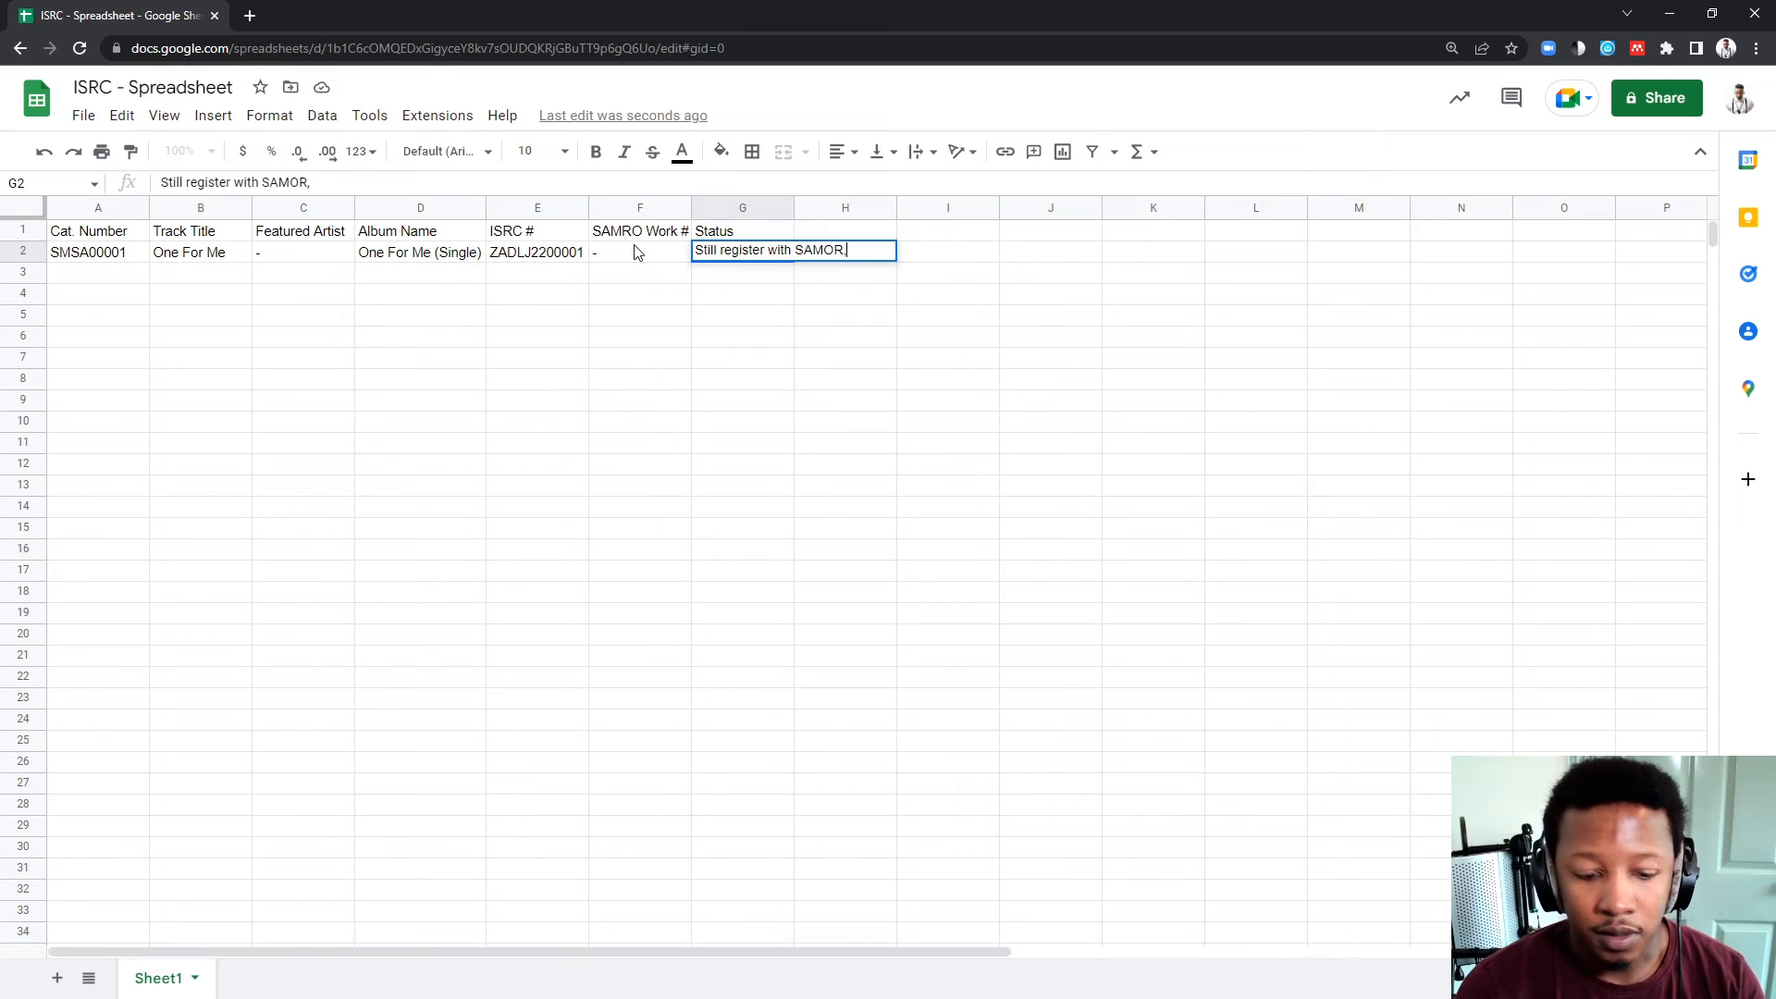
text(Capas)
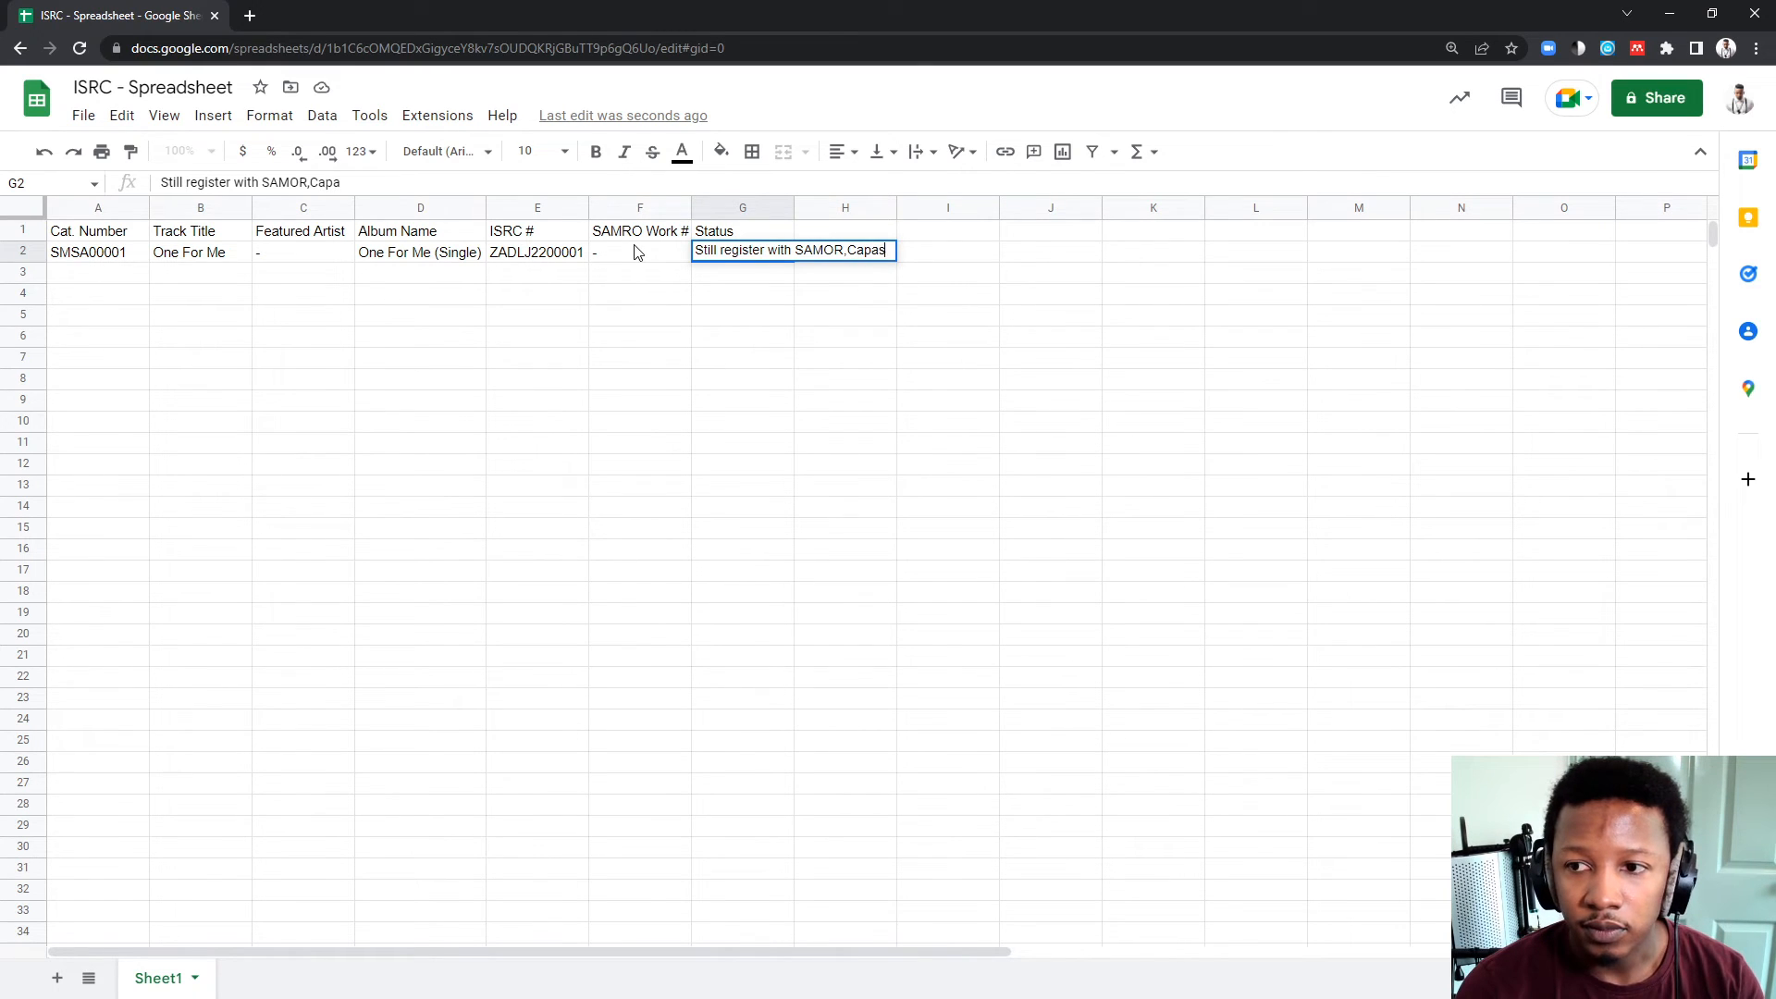
text(sso, SAM)
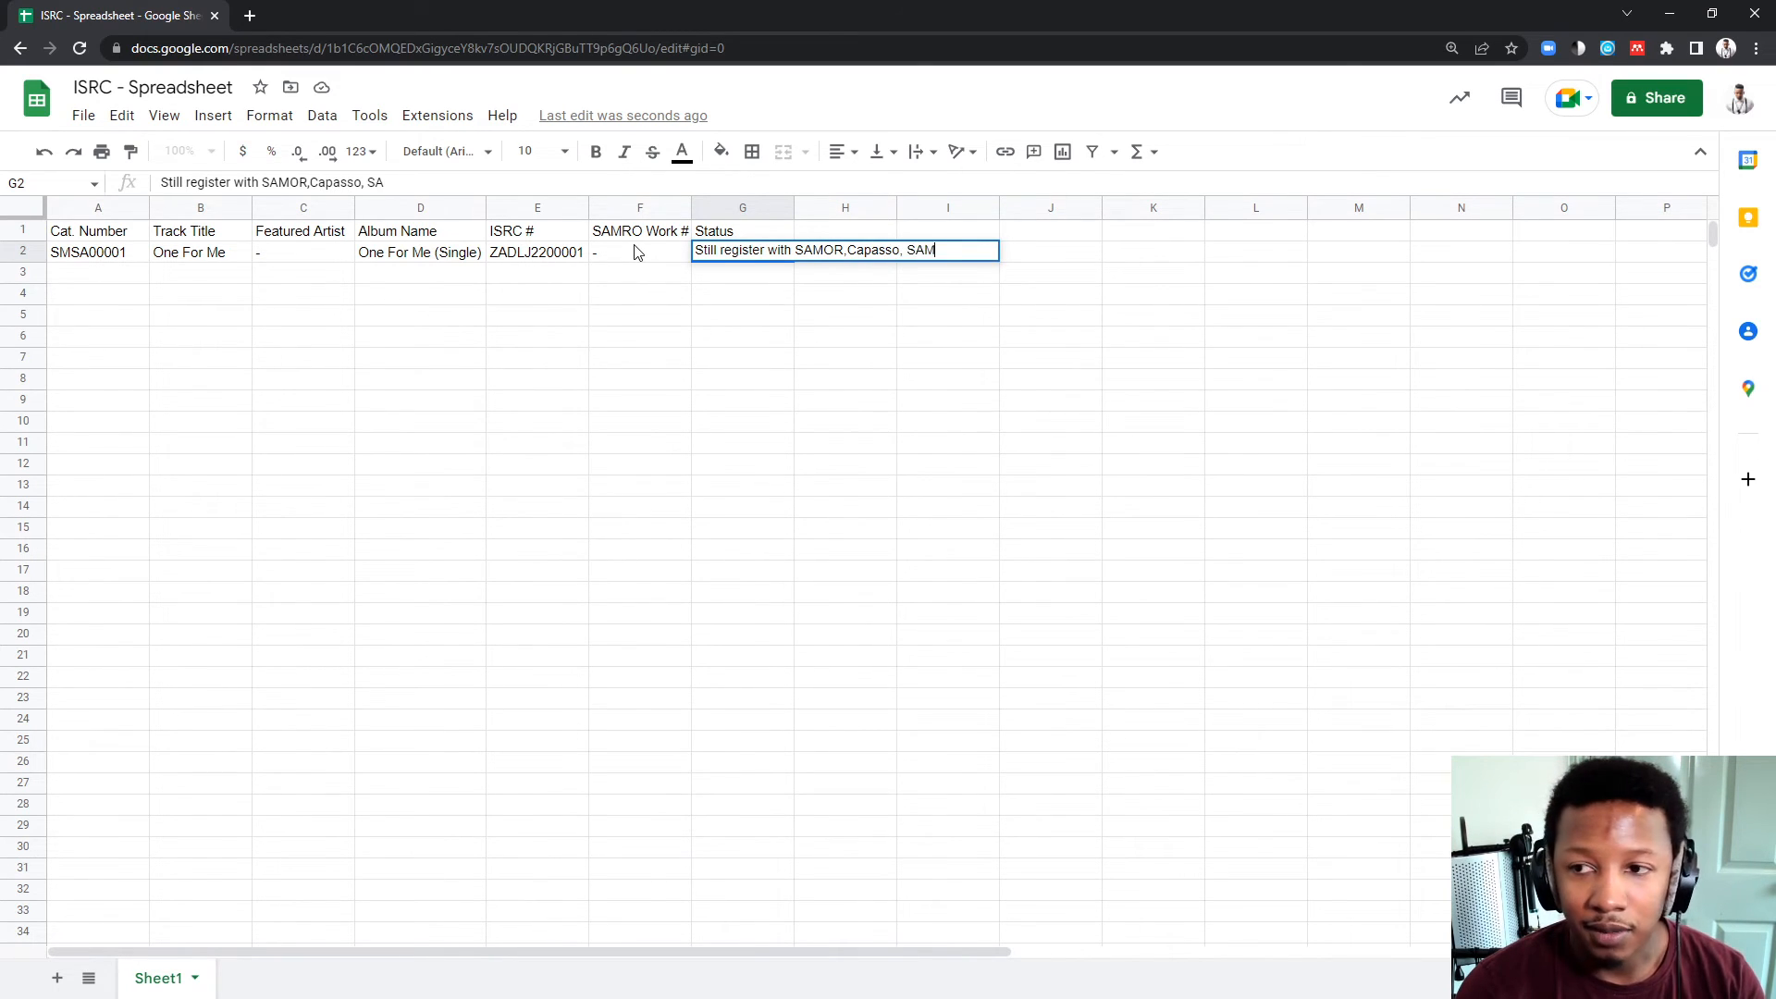
text(PRA)
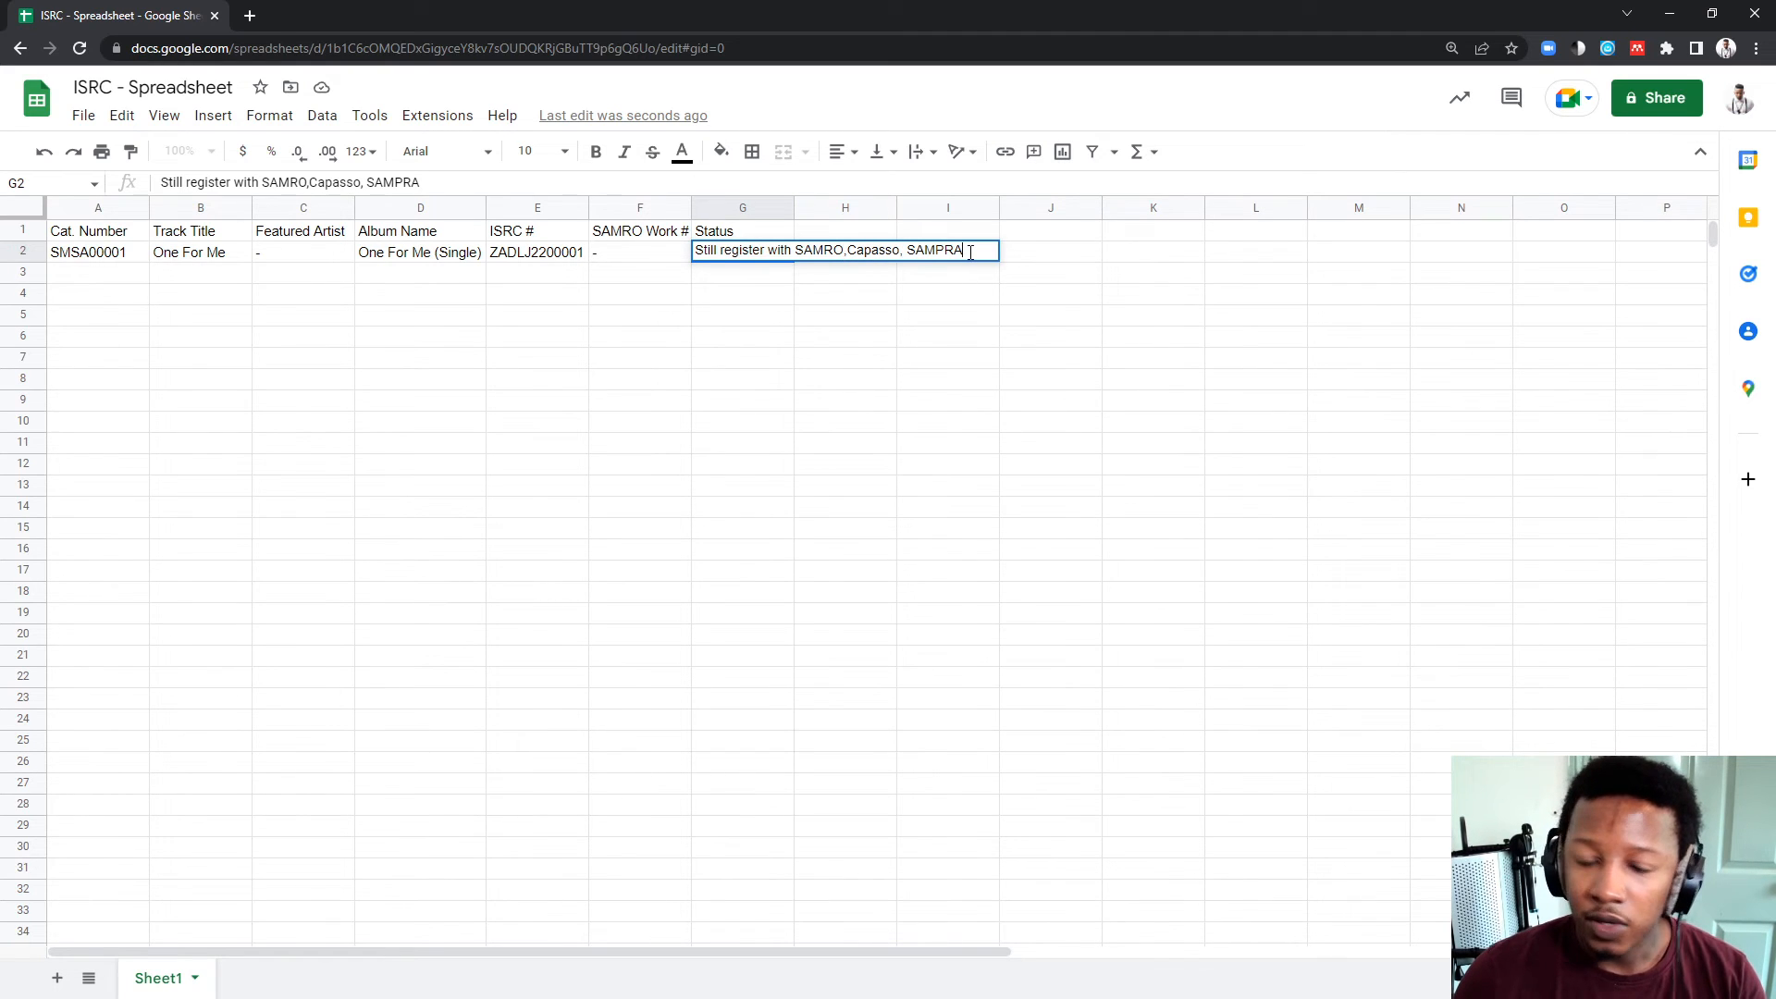
text(, EMBE)
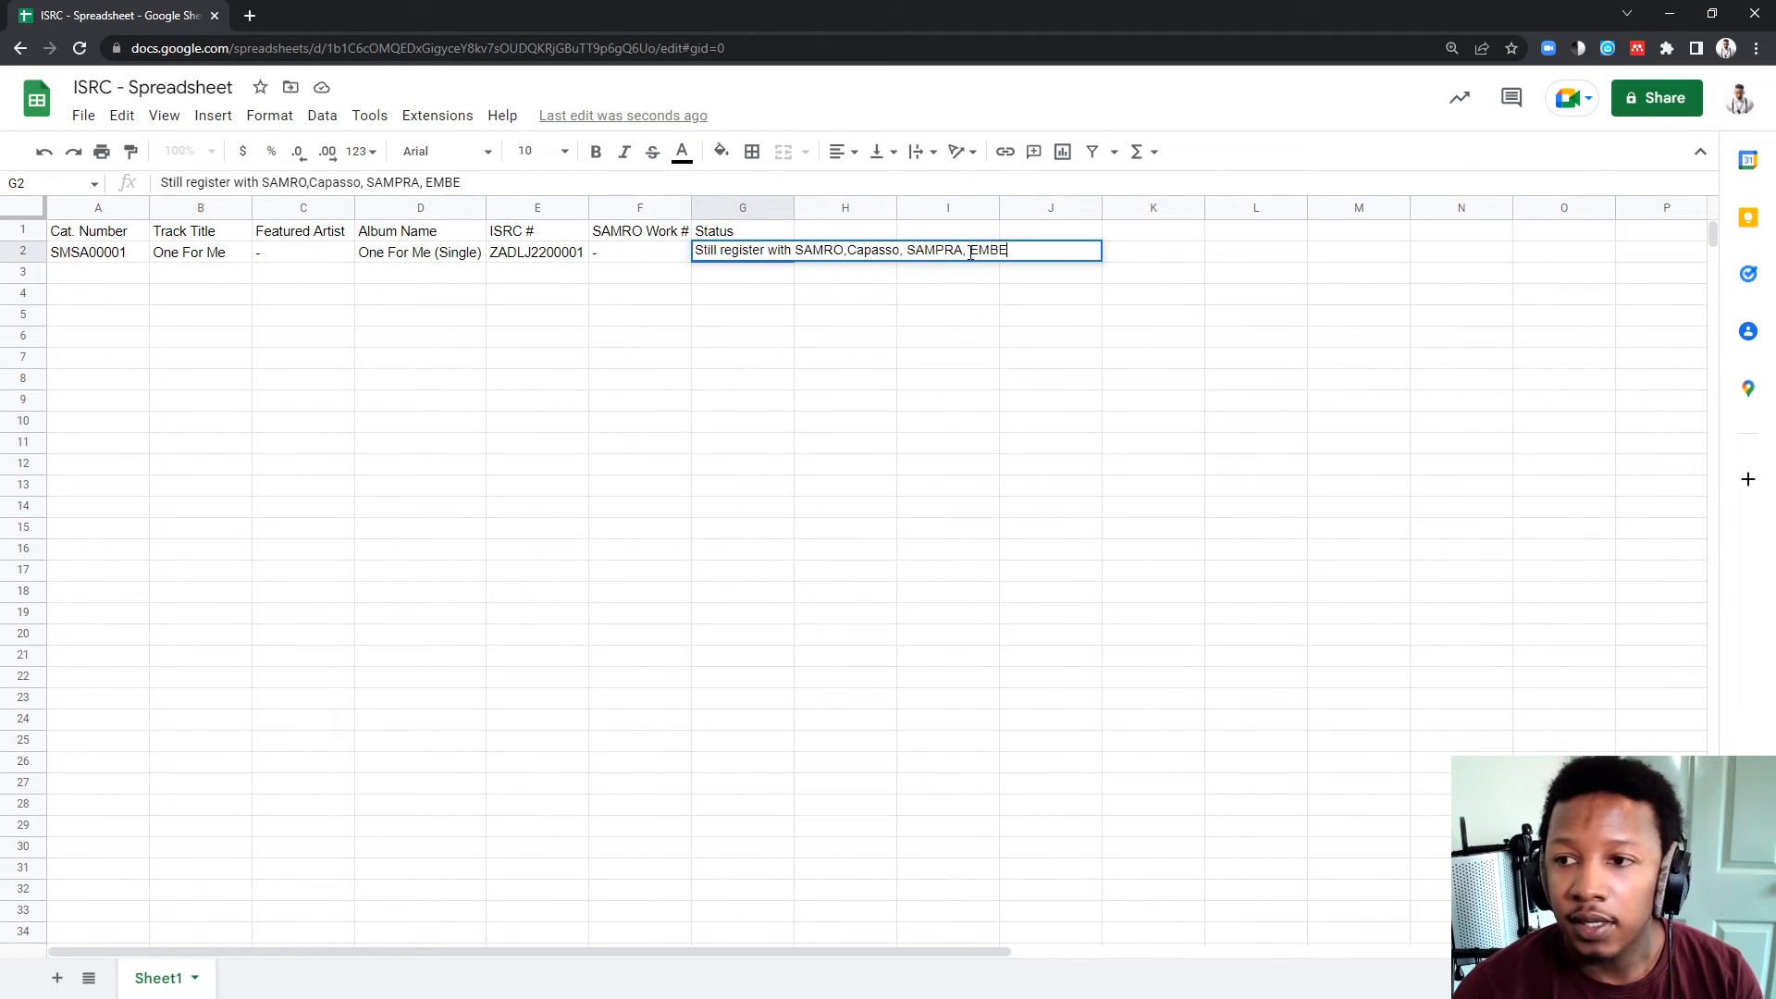
text(ISRC)
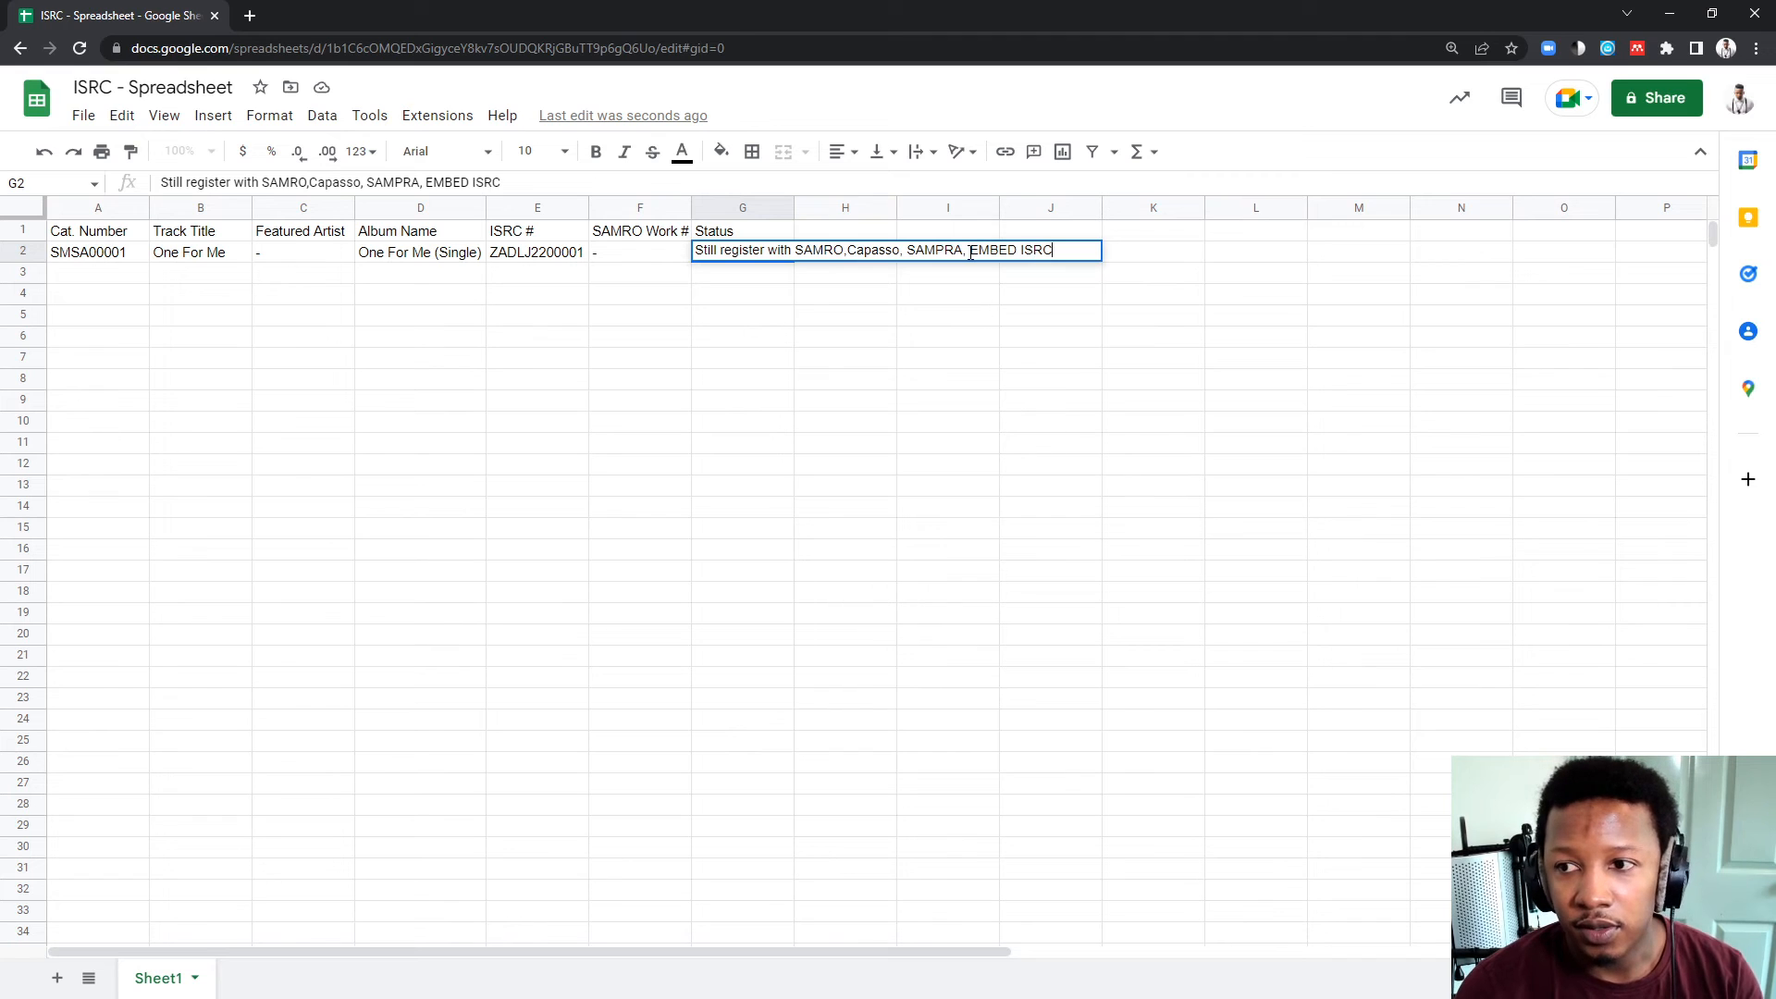
key(enter)
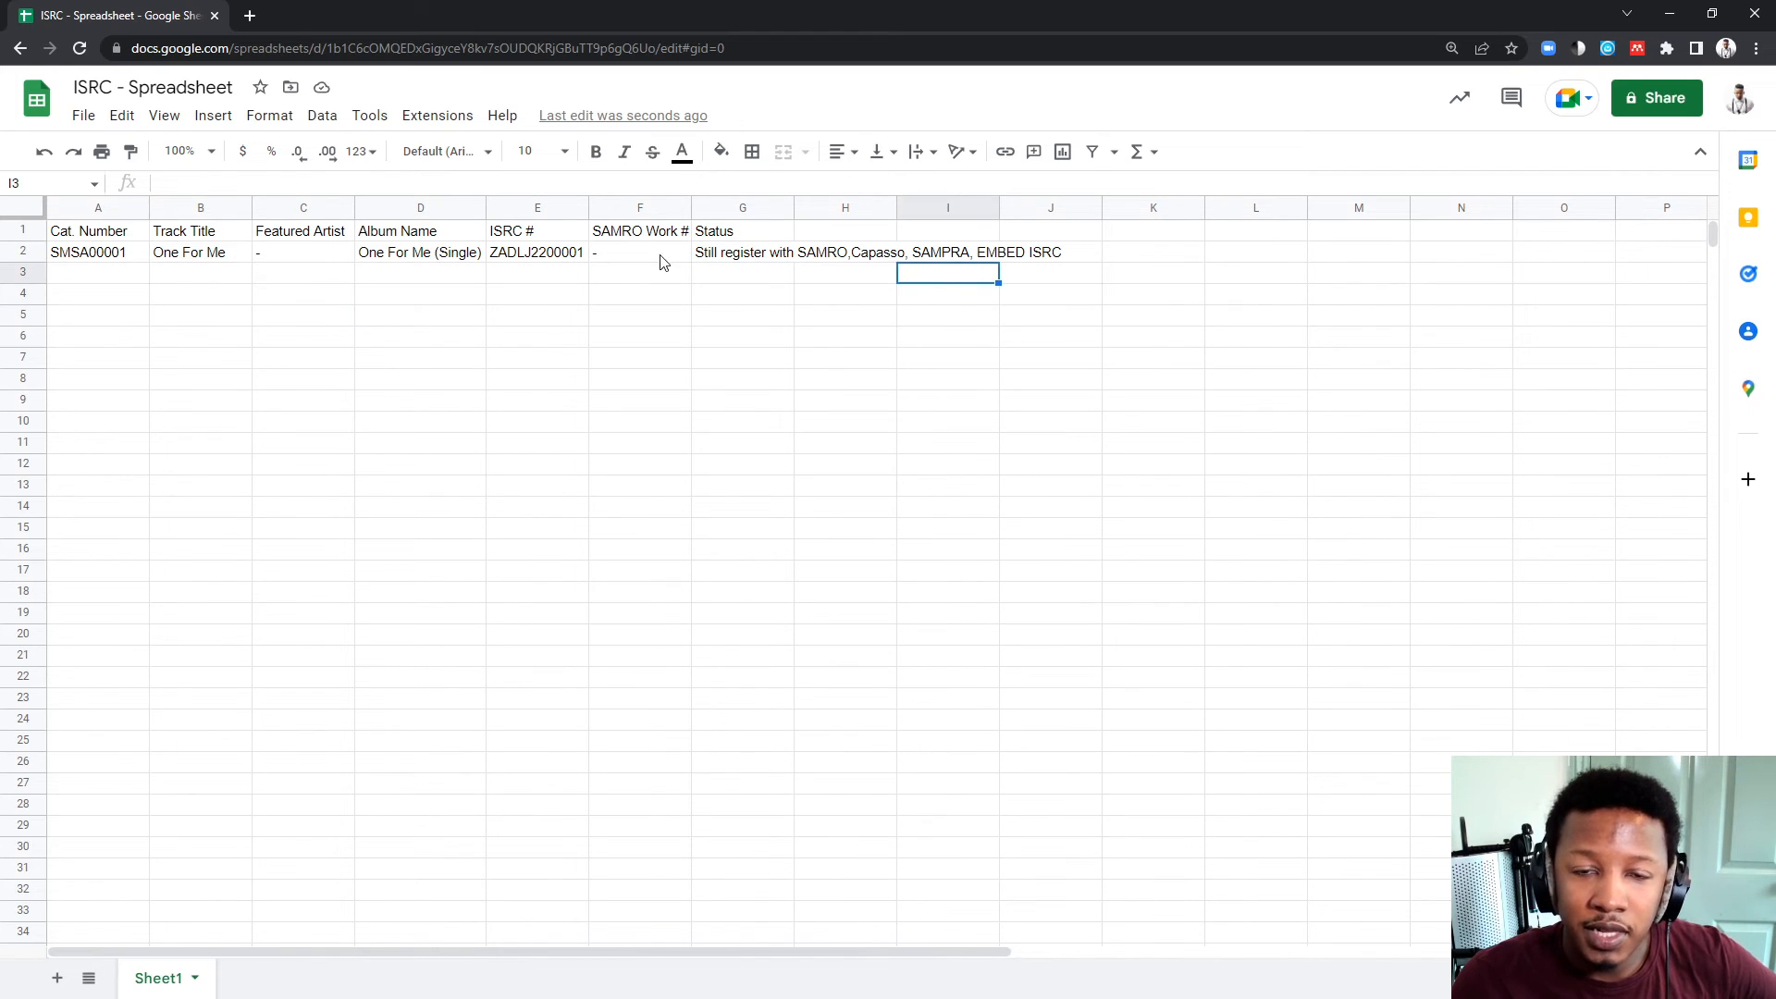
Select row 2 cells to start the second track's catalogue number SMSA00002 in row 3
click(420, 272)
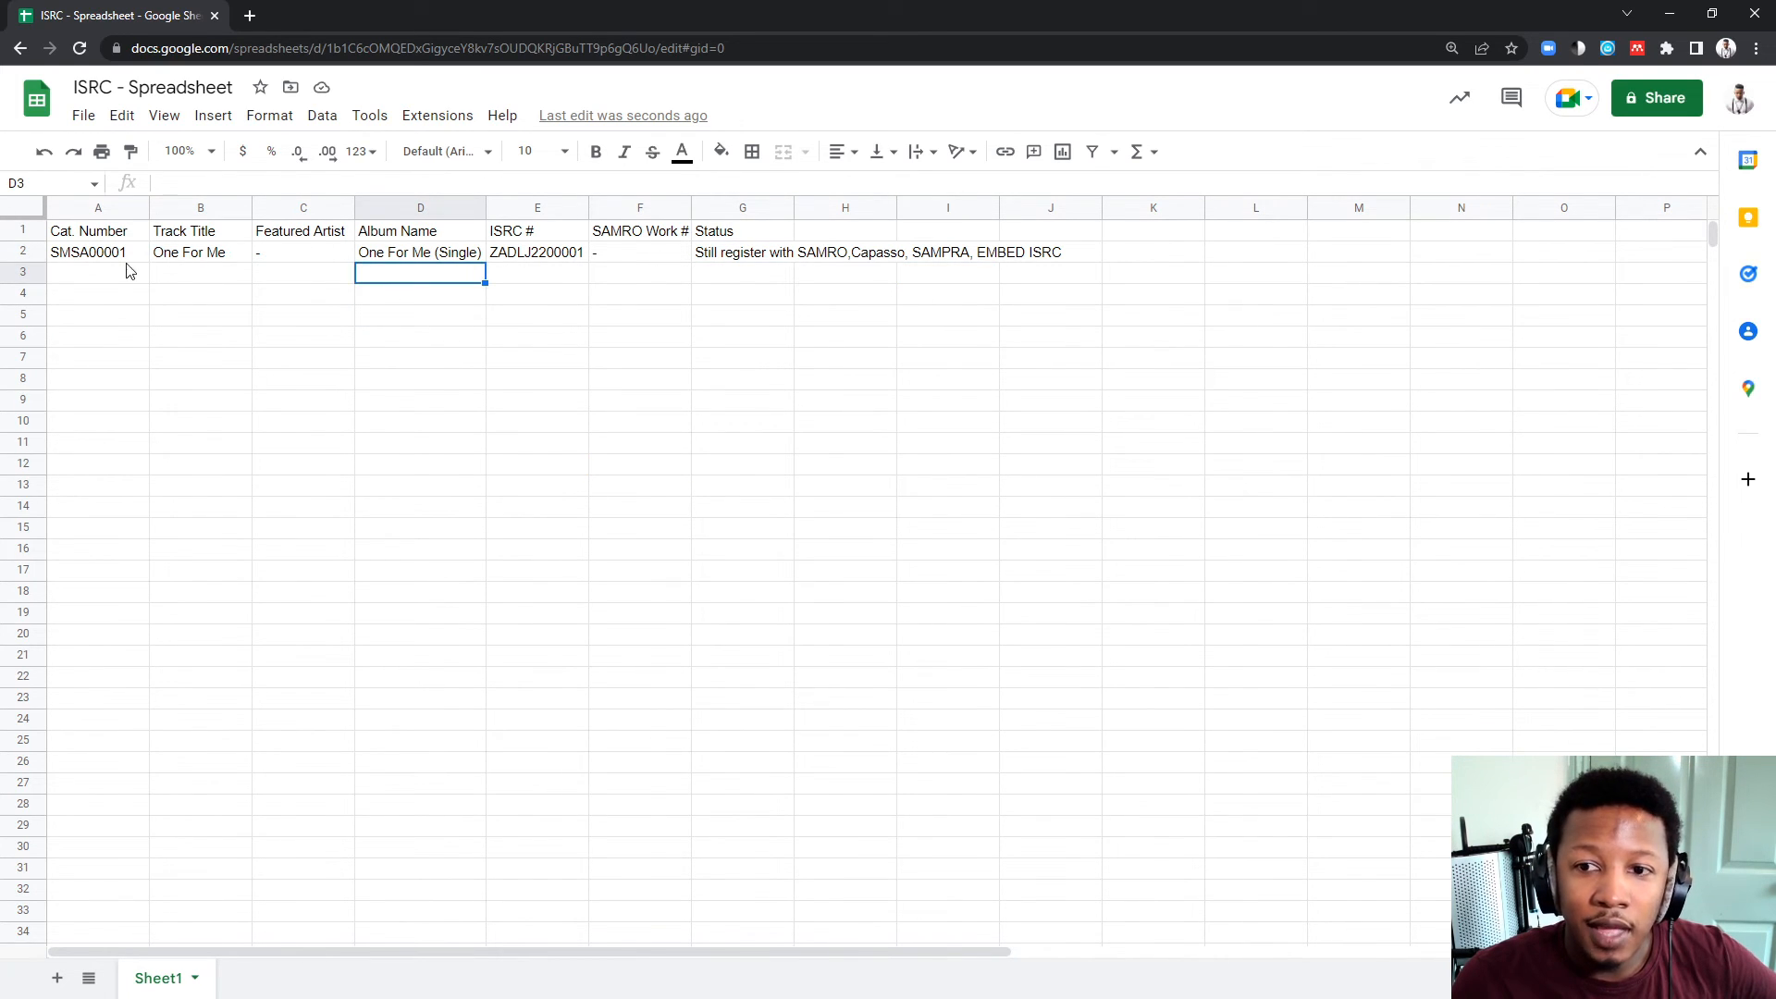
click(97, 252)
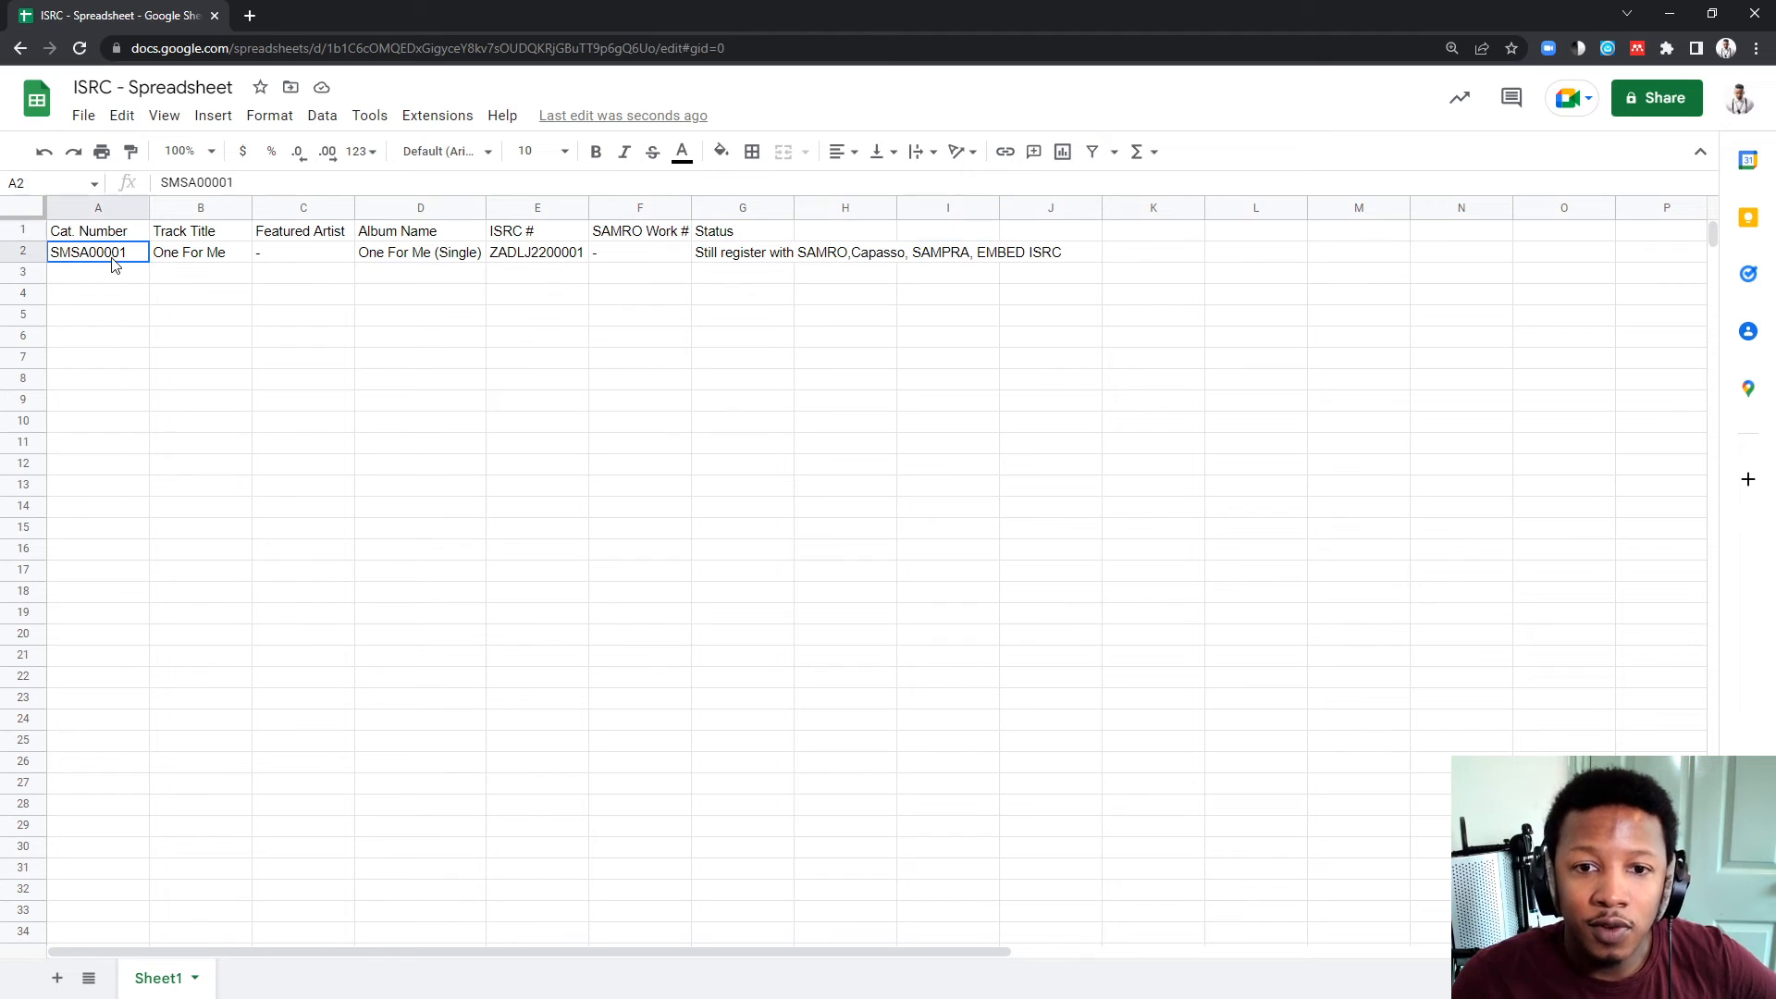
click(200, 231)
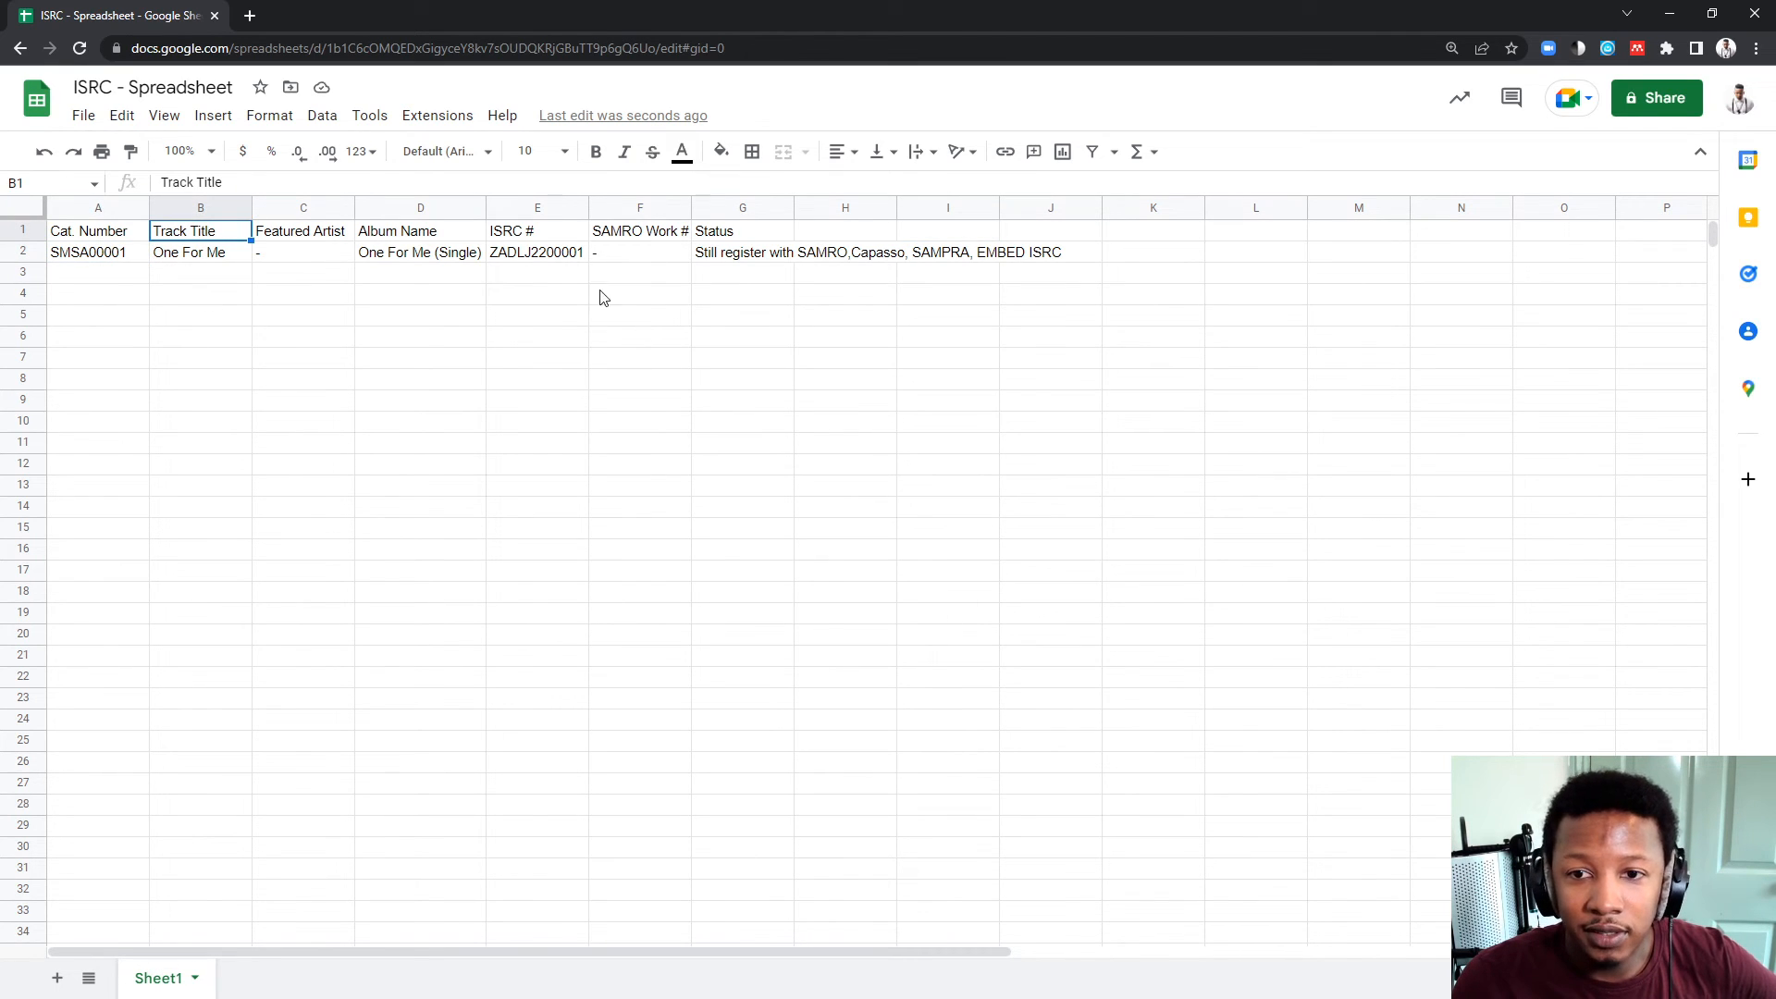
click(536, 251)
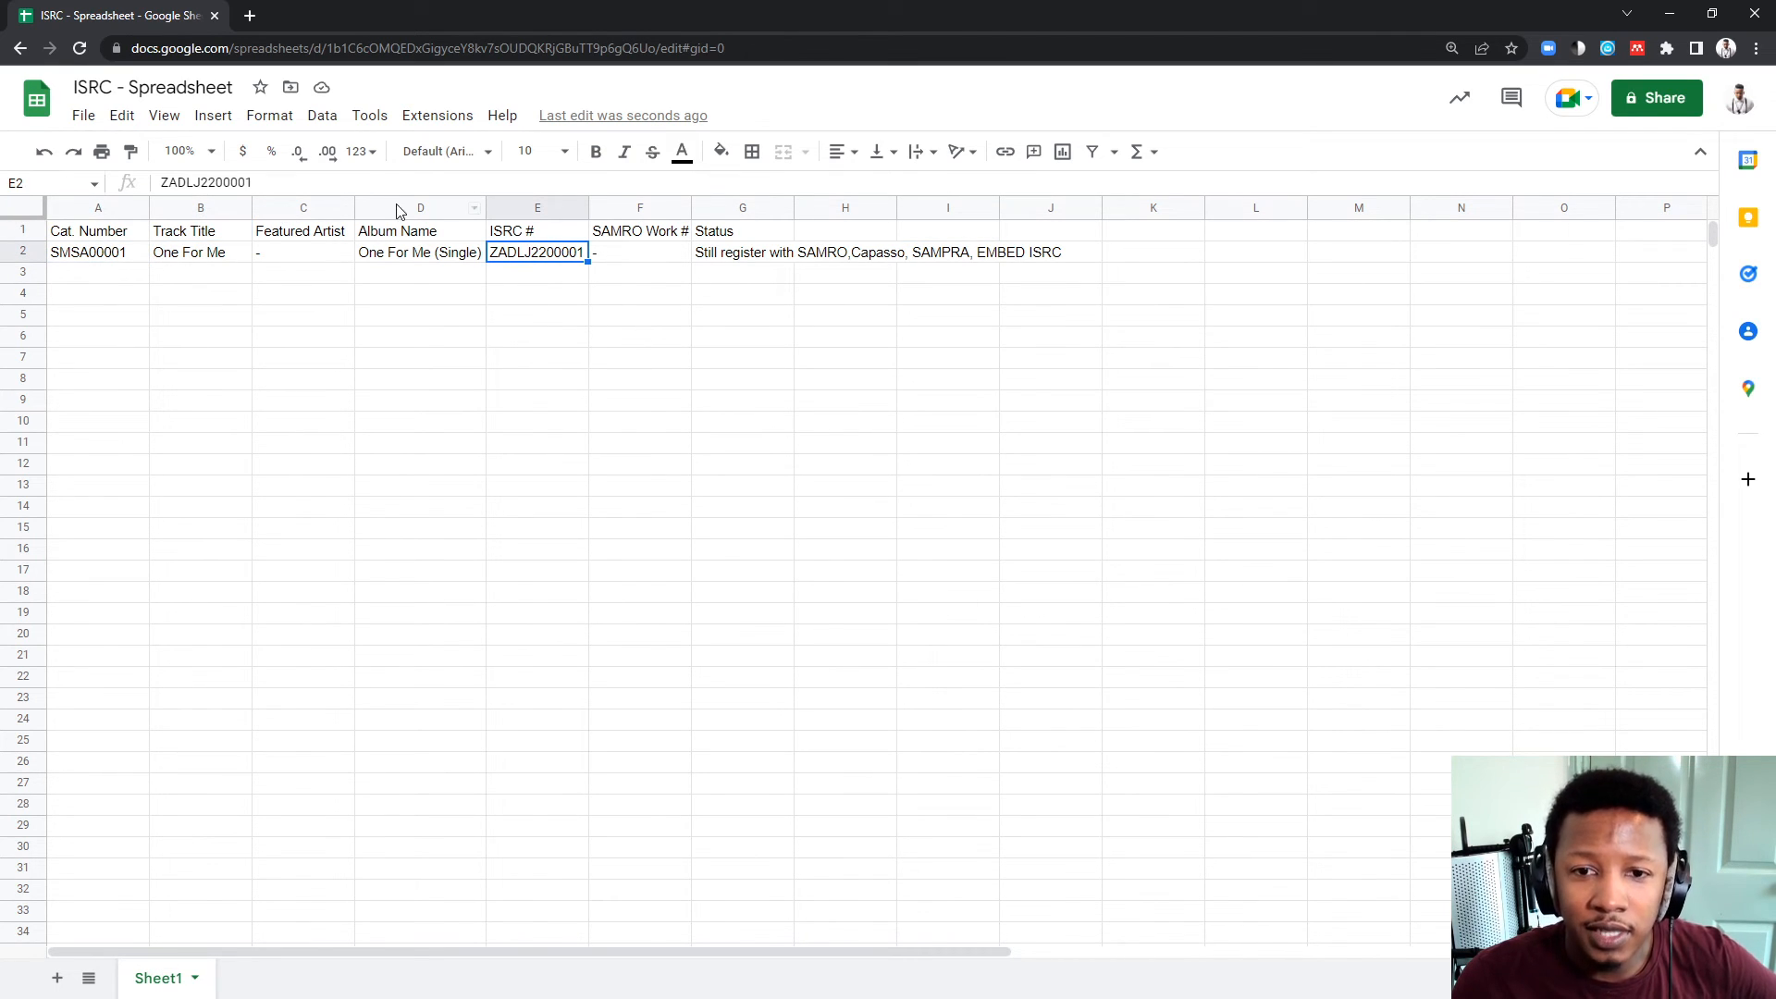
click(200, 252)
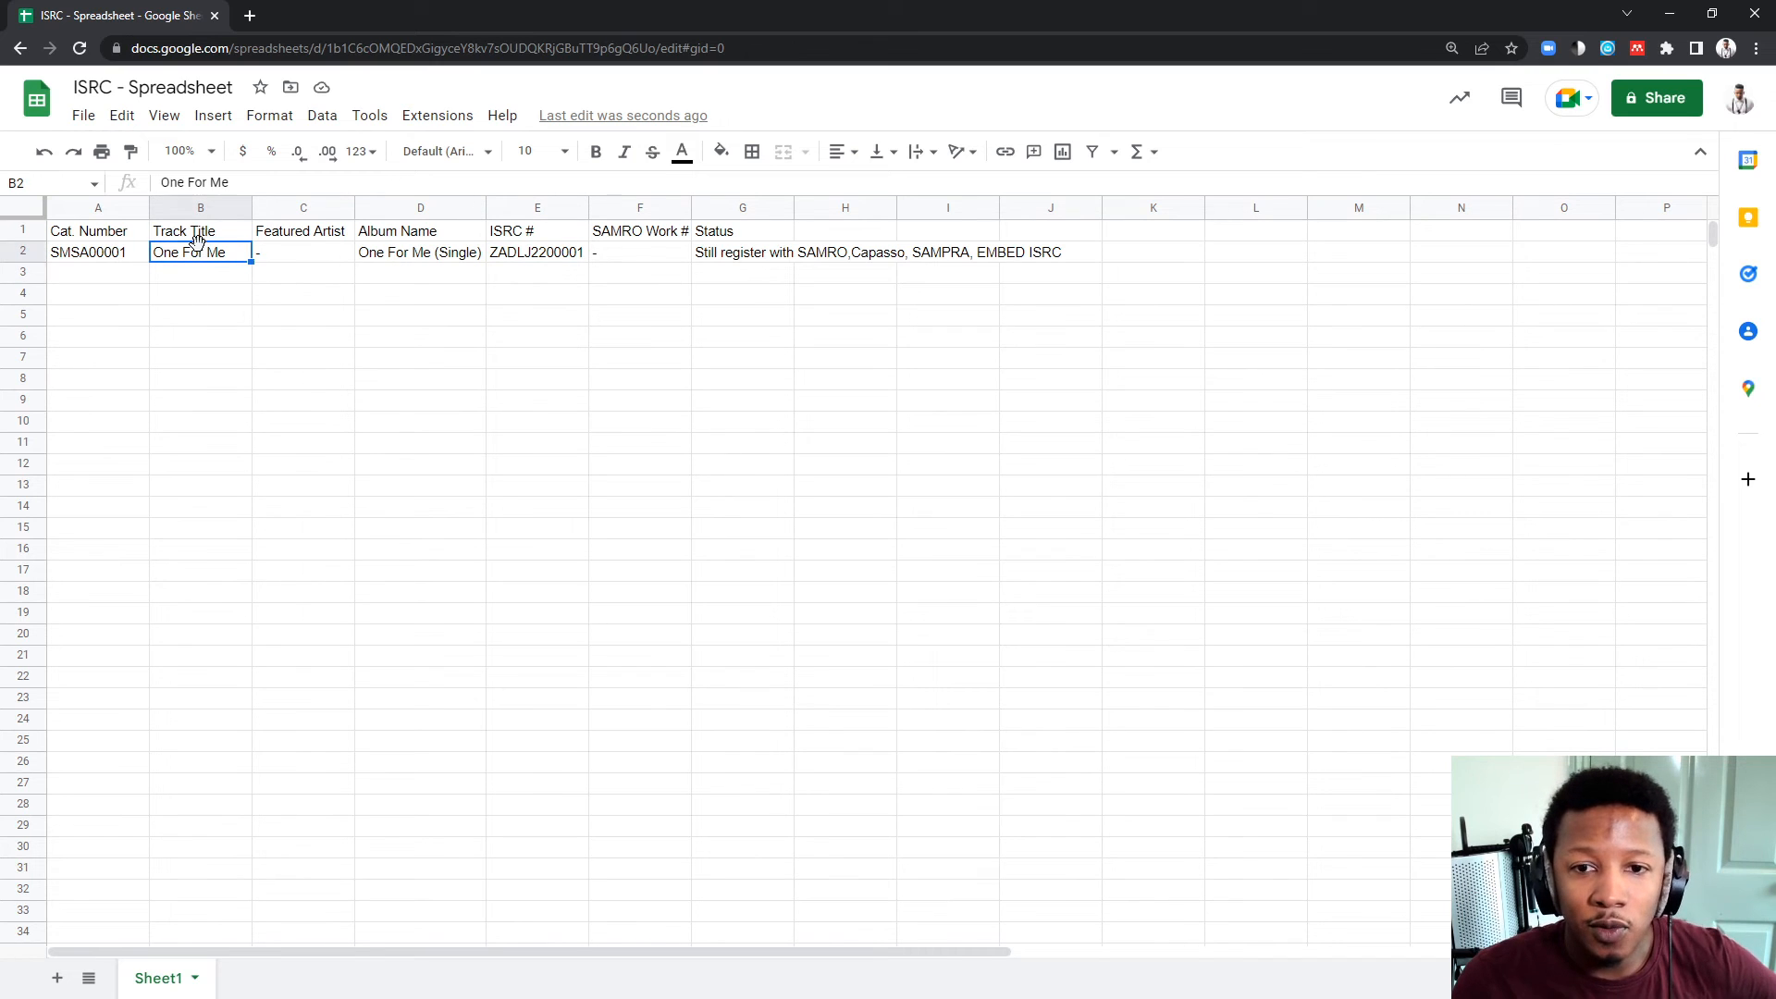
click(97, 252)
text(SMSA00002)
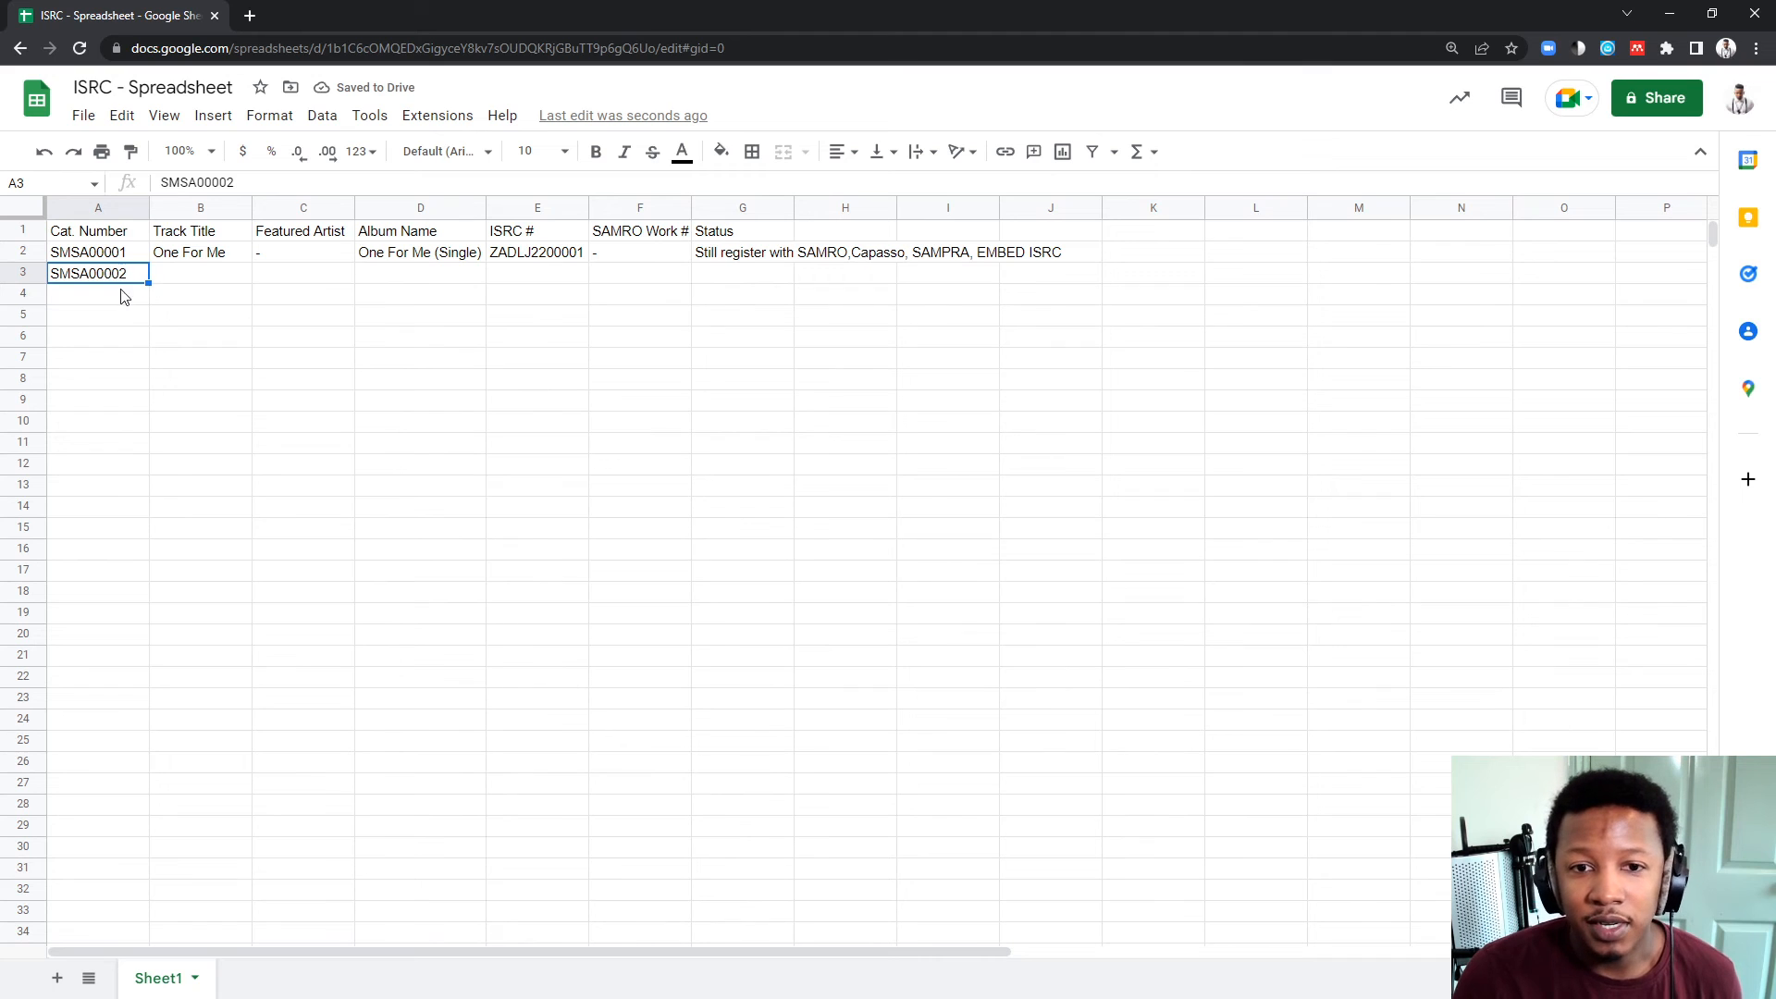
click(200, 251)
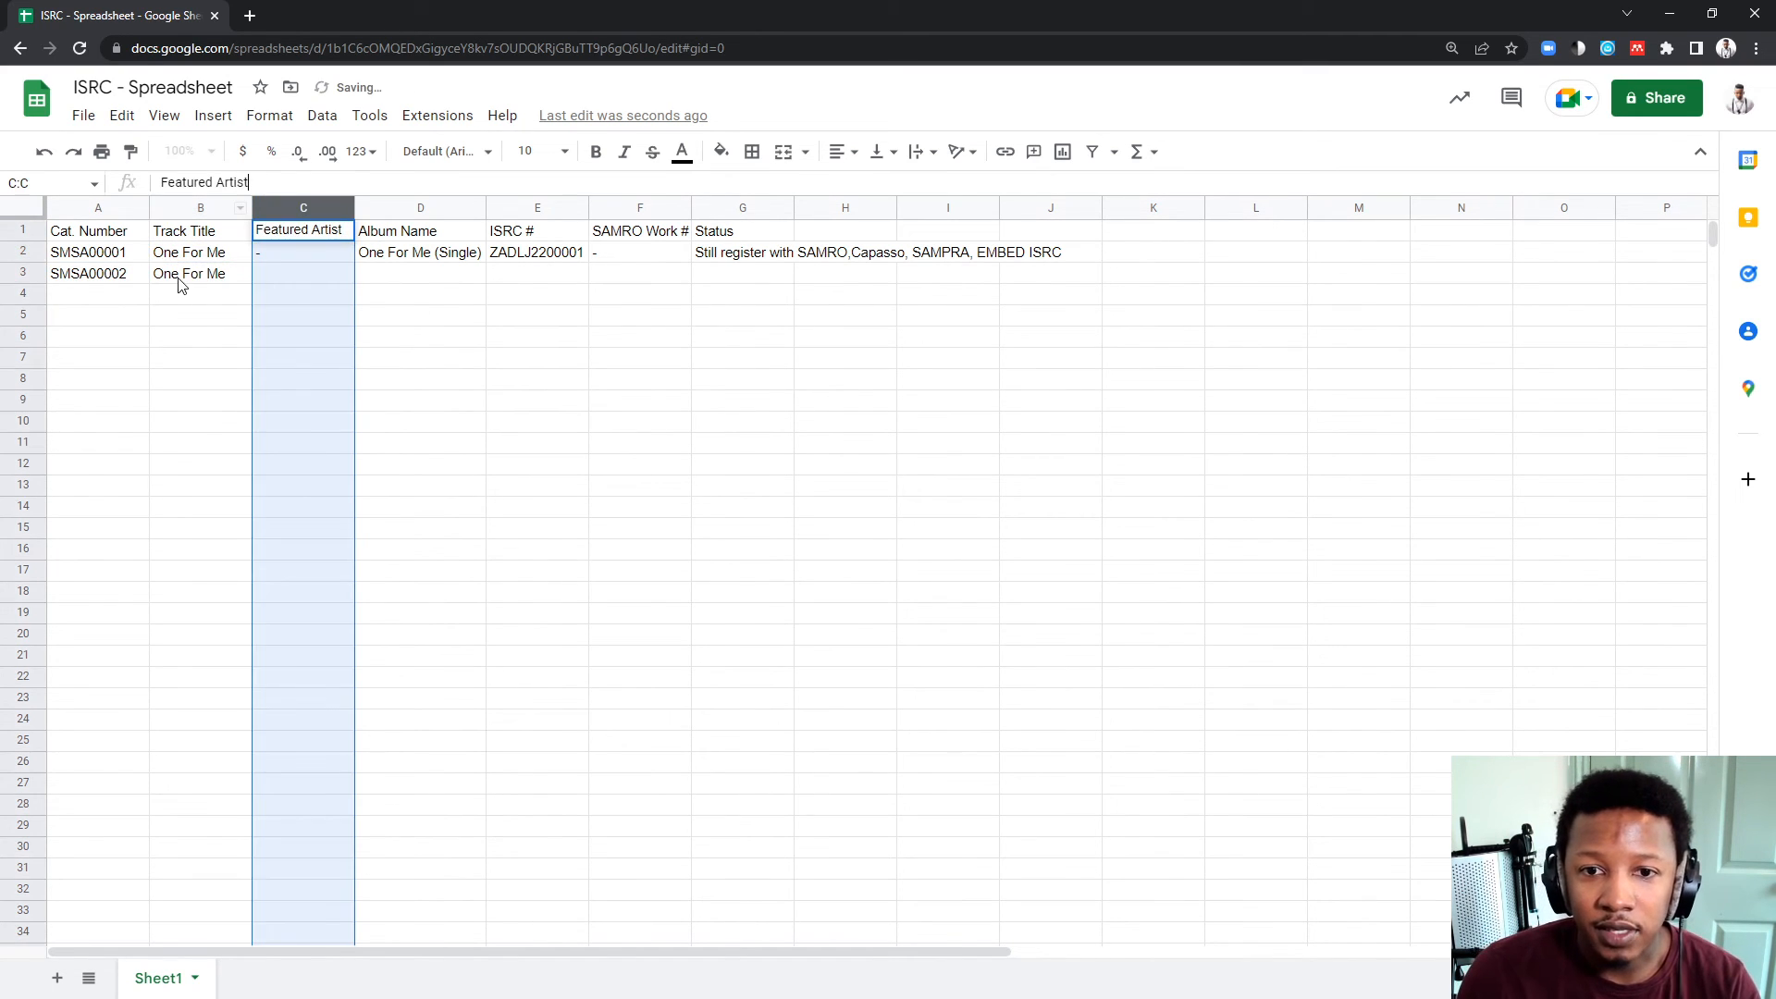
Set B3 to 'One For Me (Remix)' and featured artist Cassper Nyovest in C3
click(201, 273)
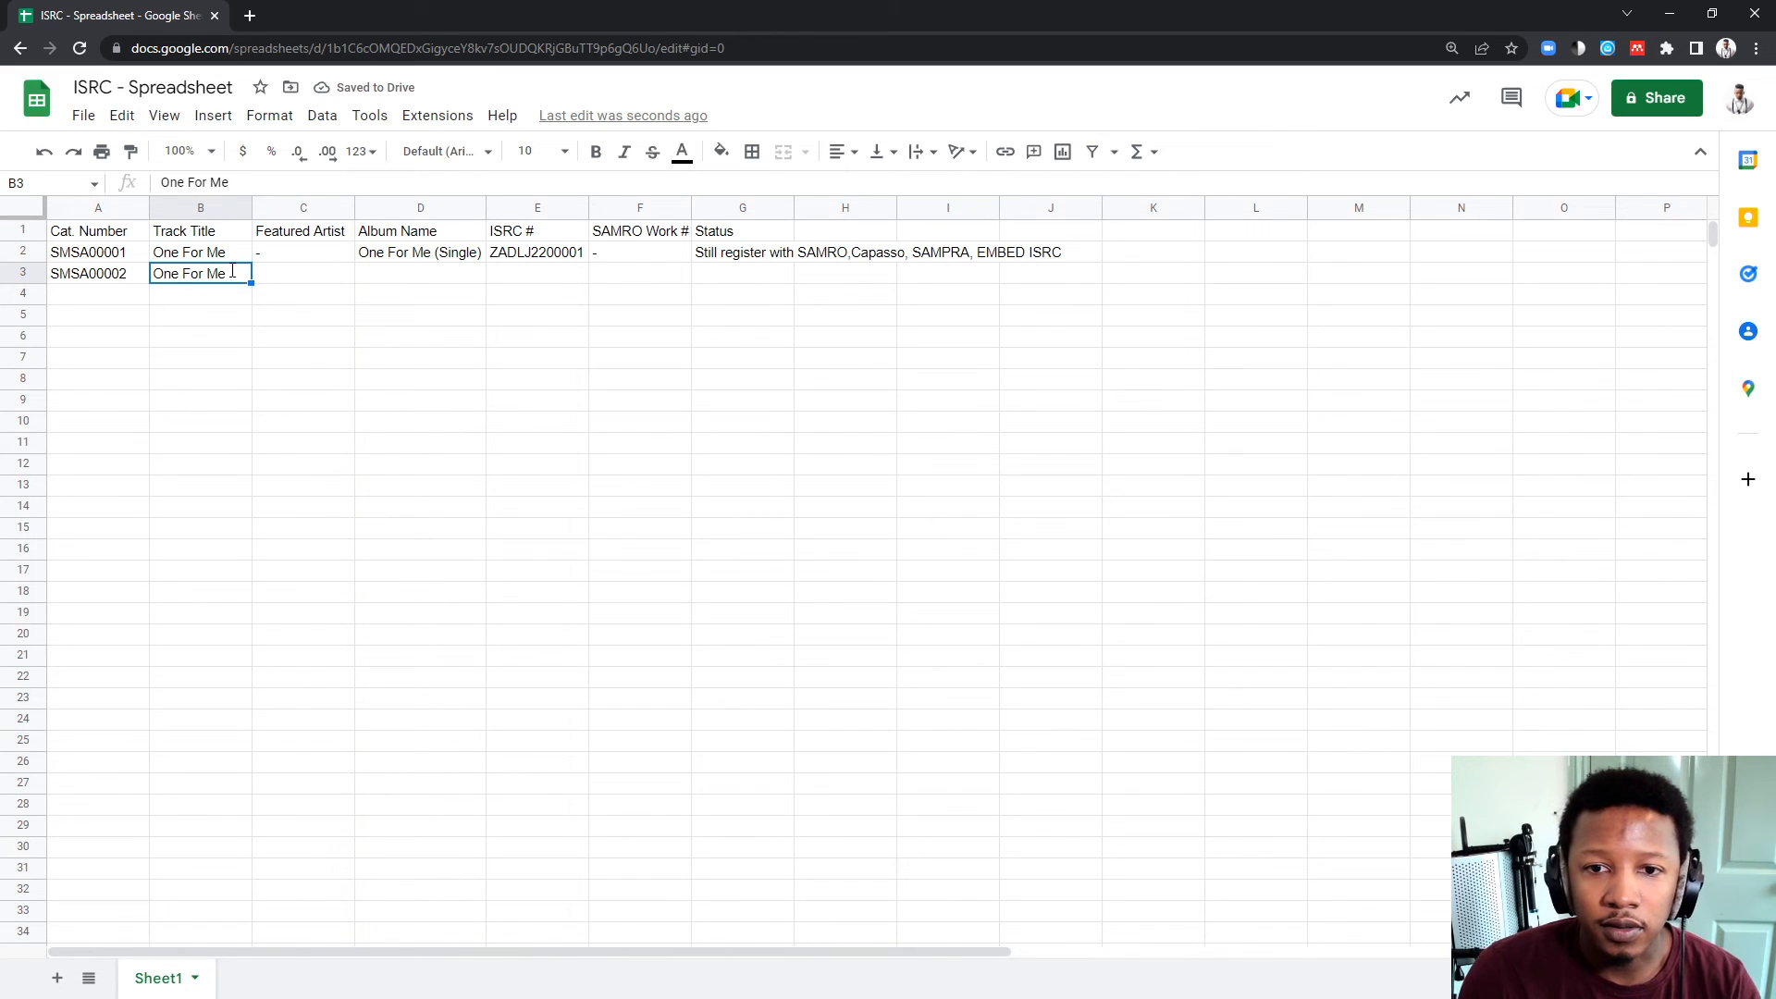
text((Remix))
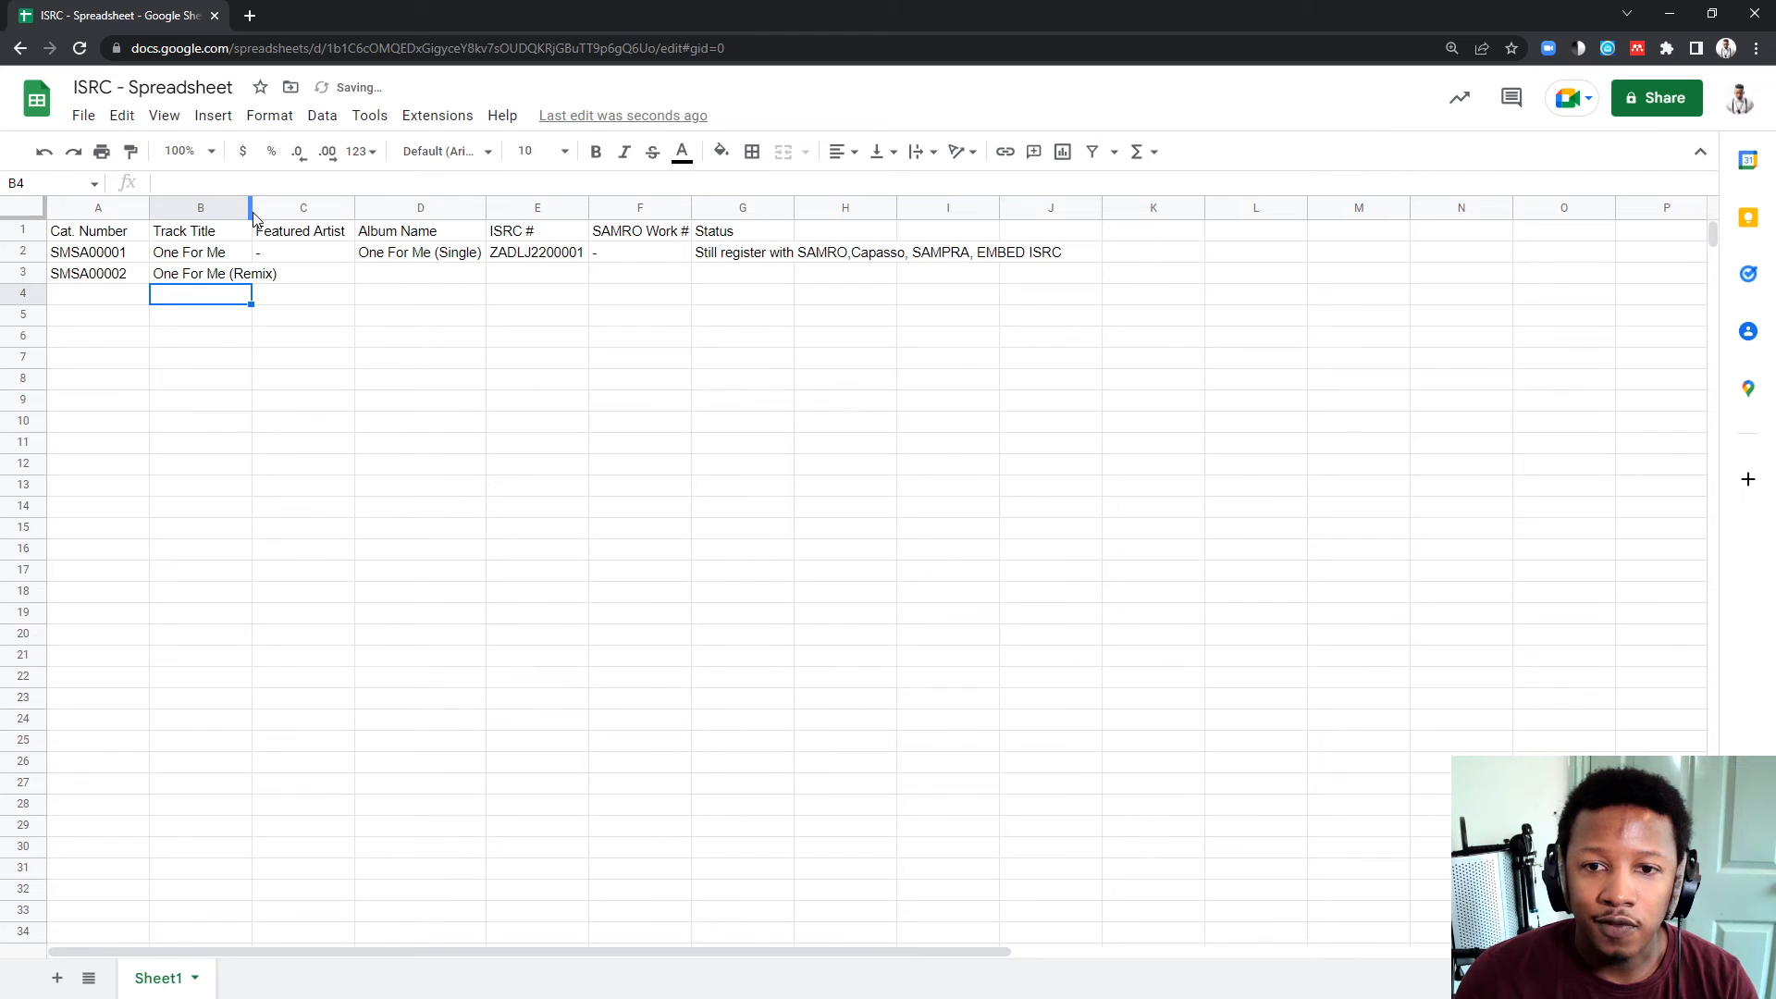
click(302, 273)
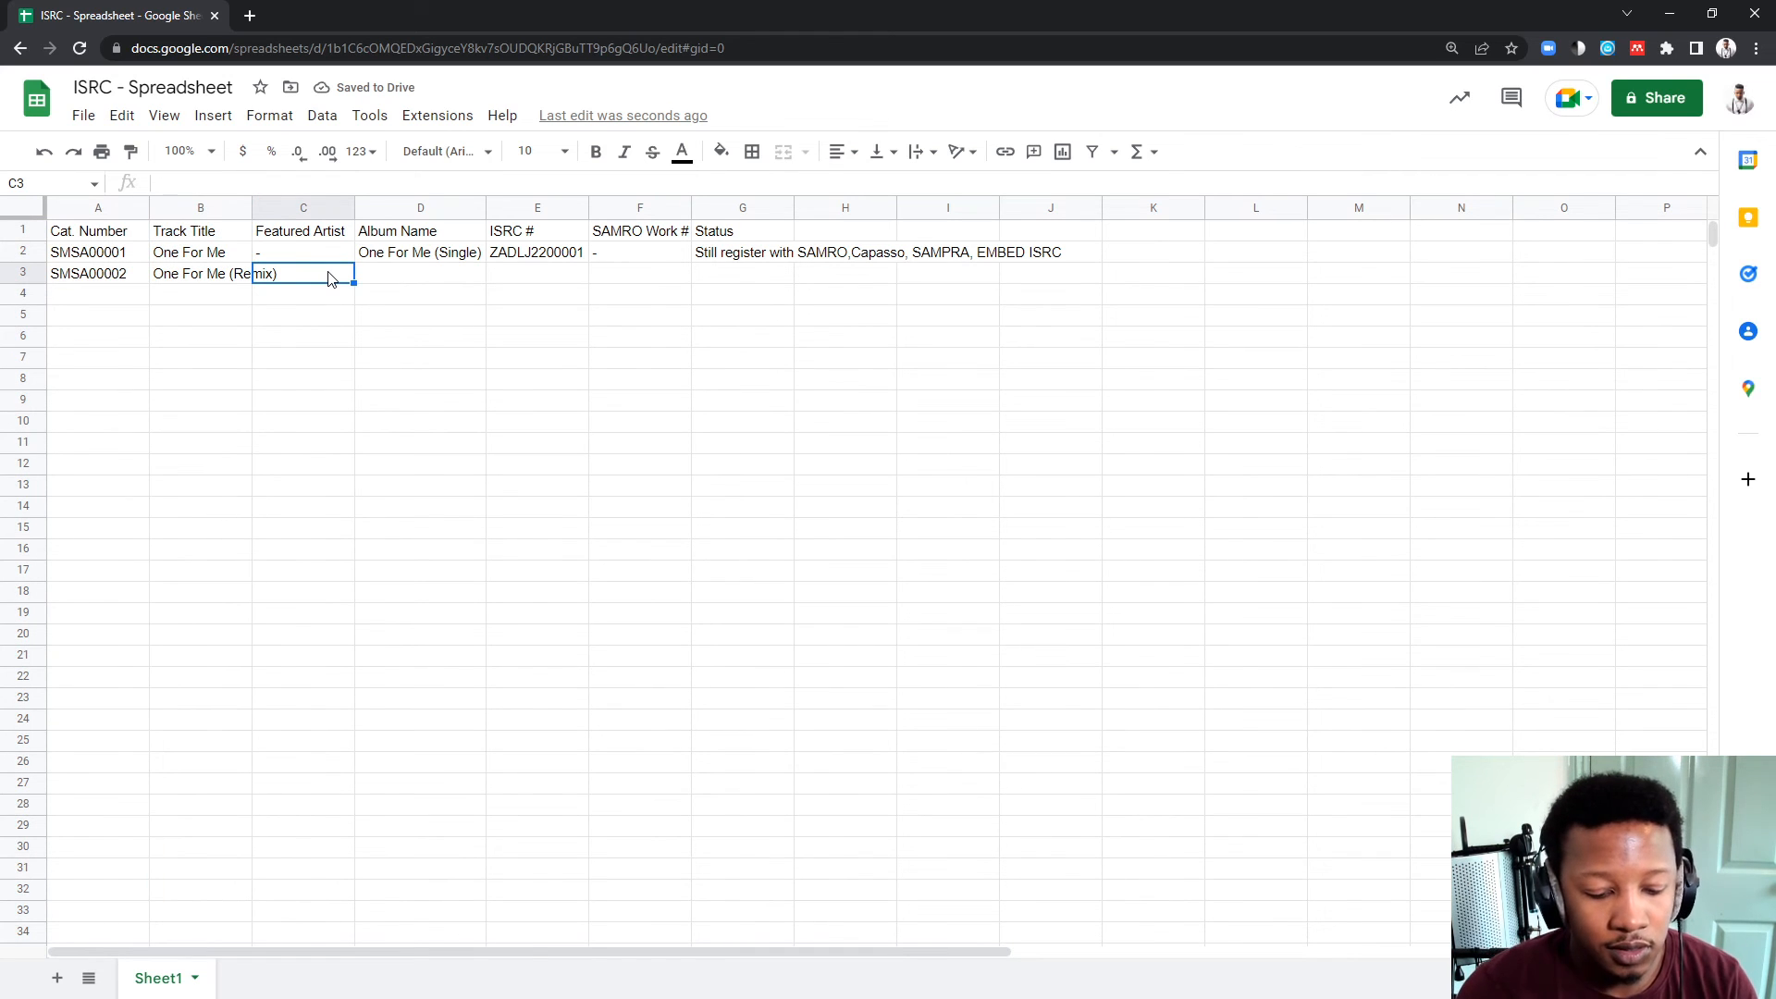
text(Cassper Nyov)
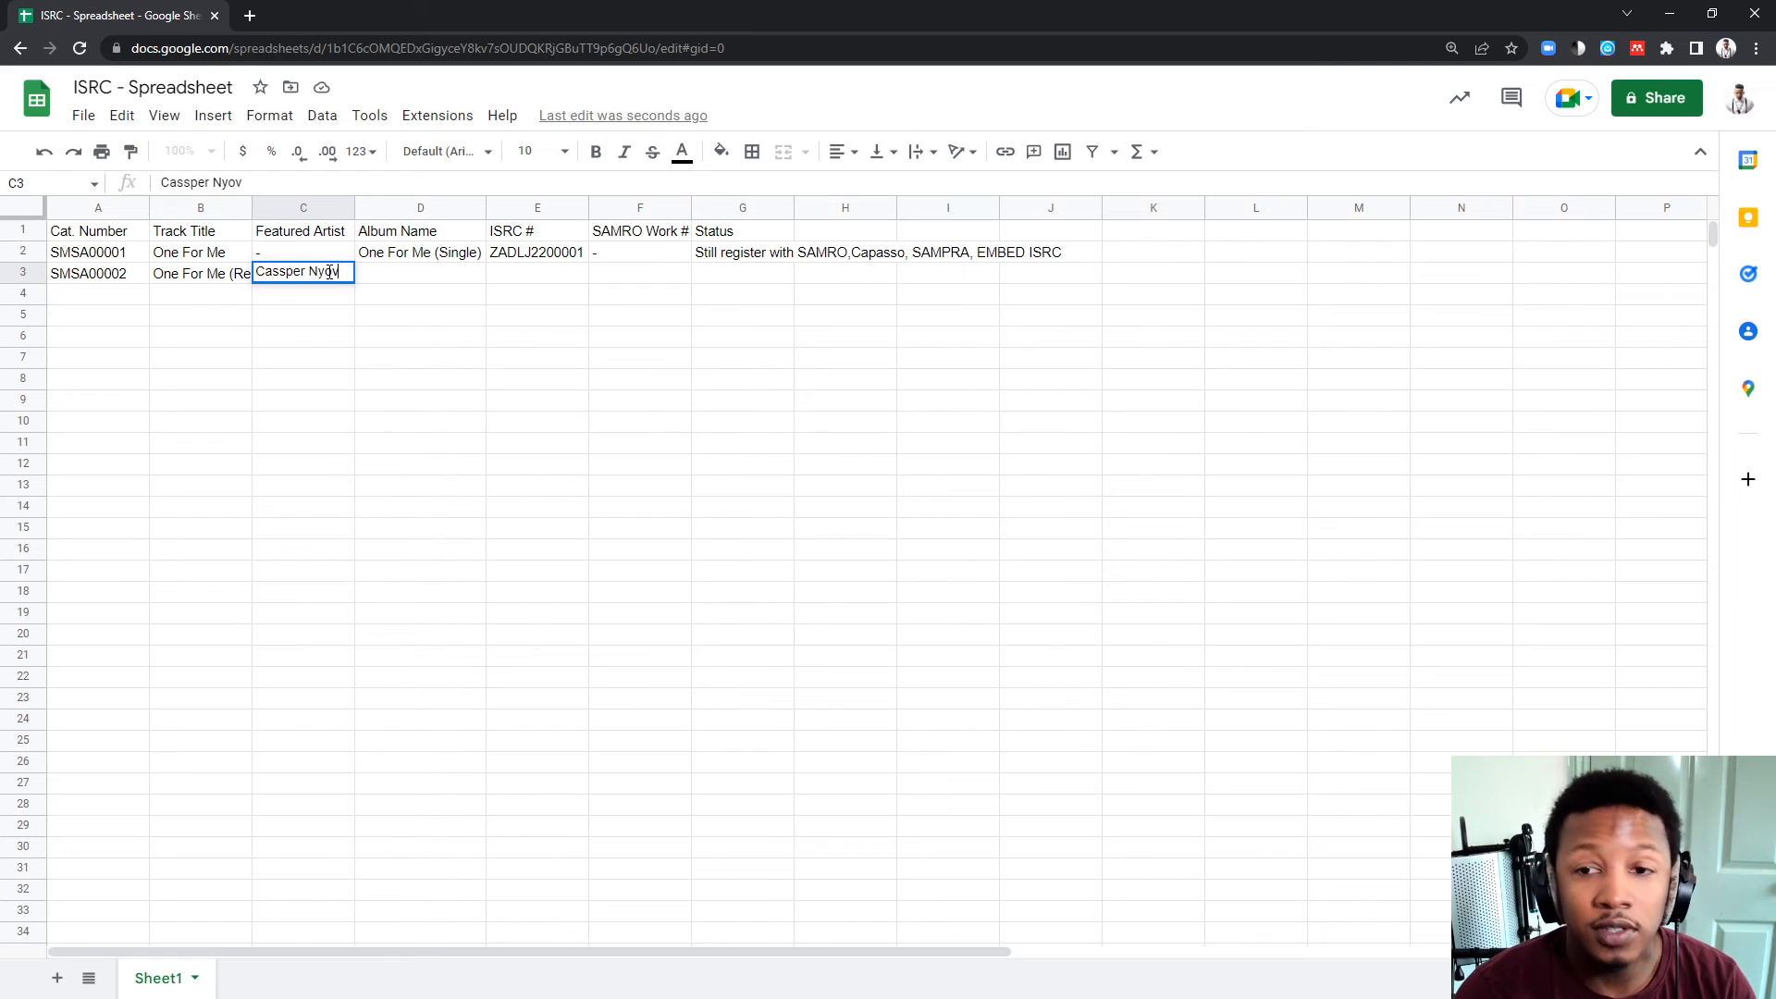
text(est)
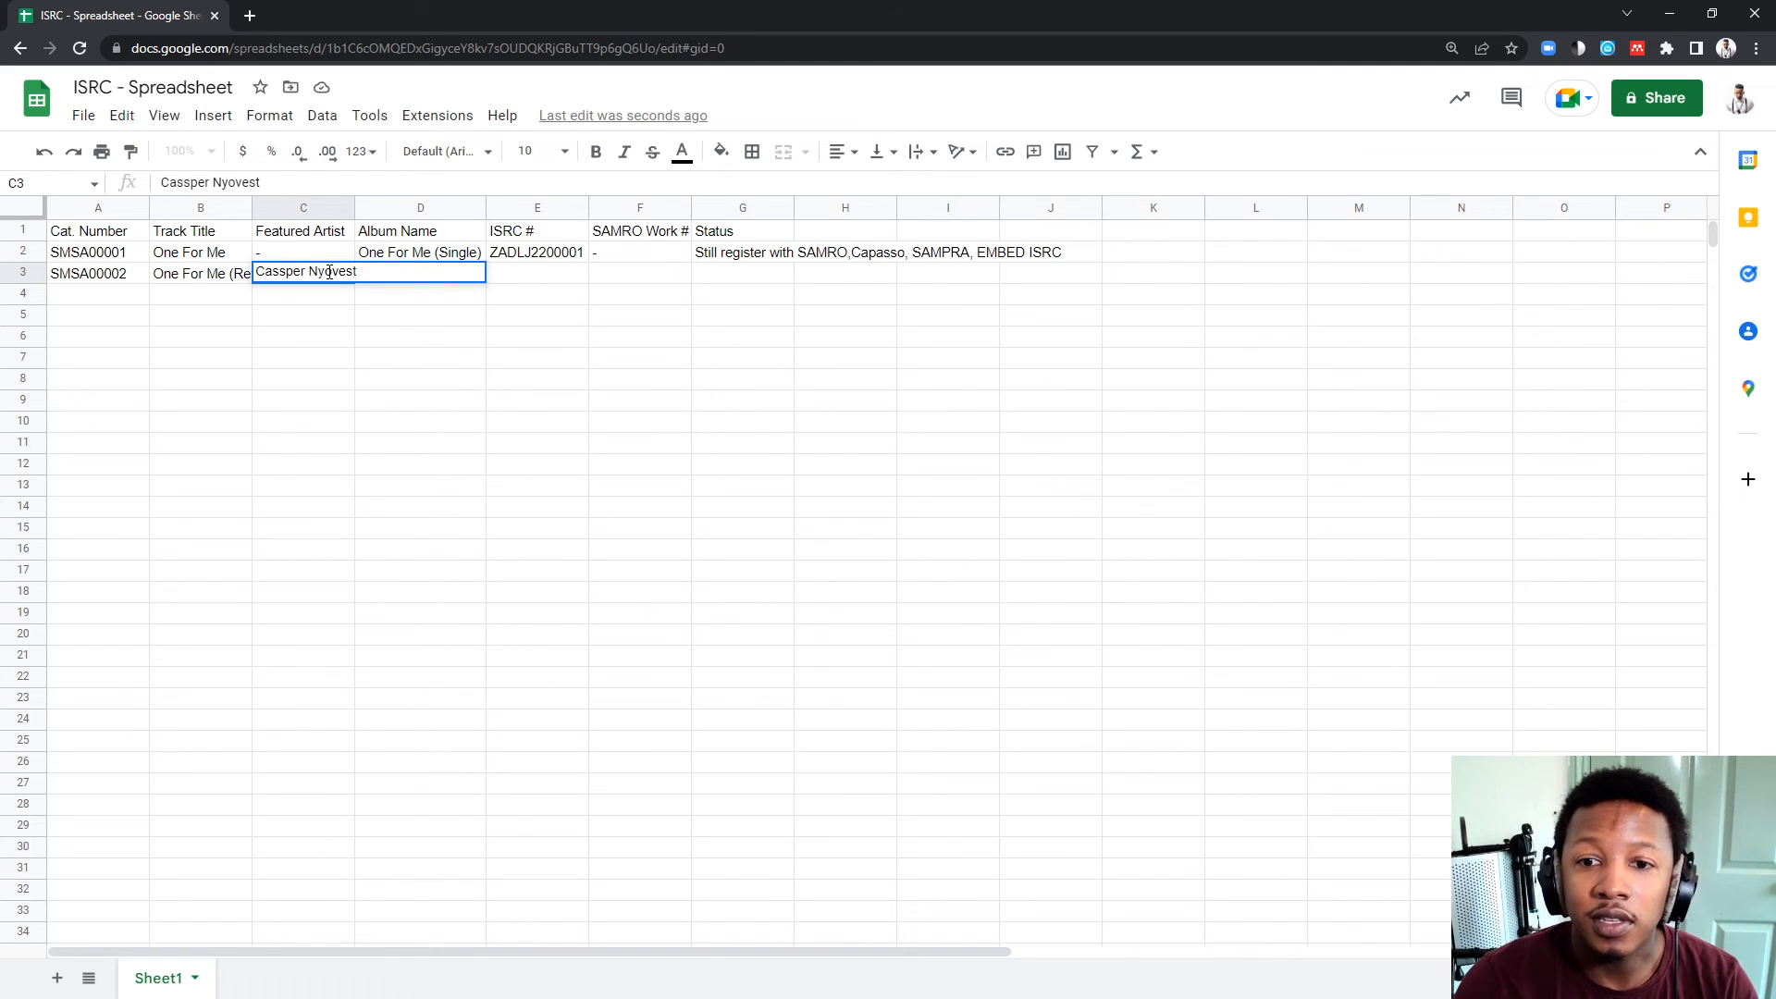
key(enter)
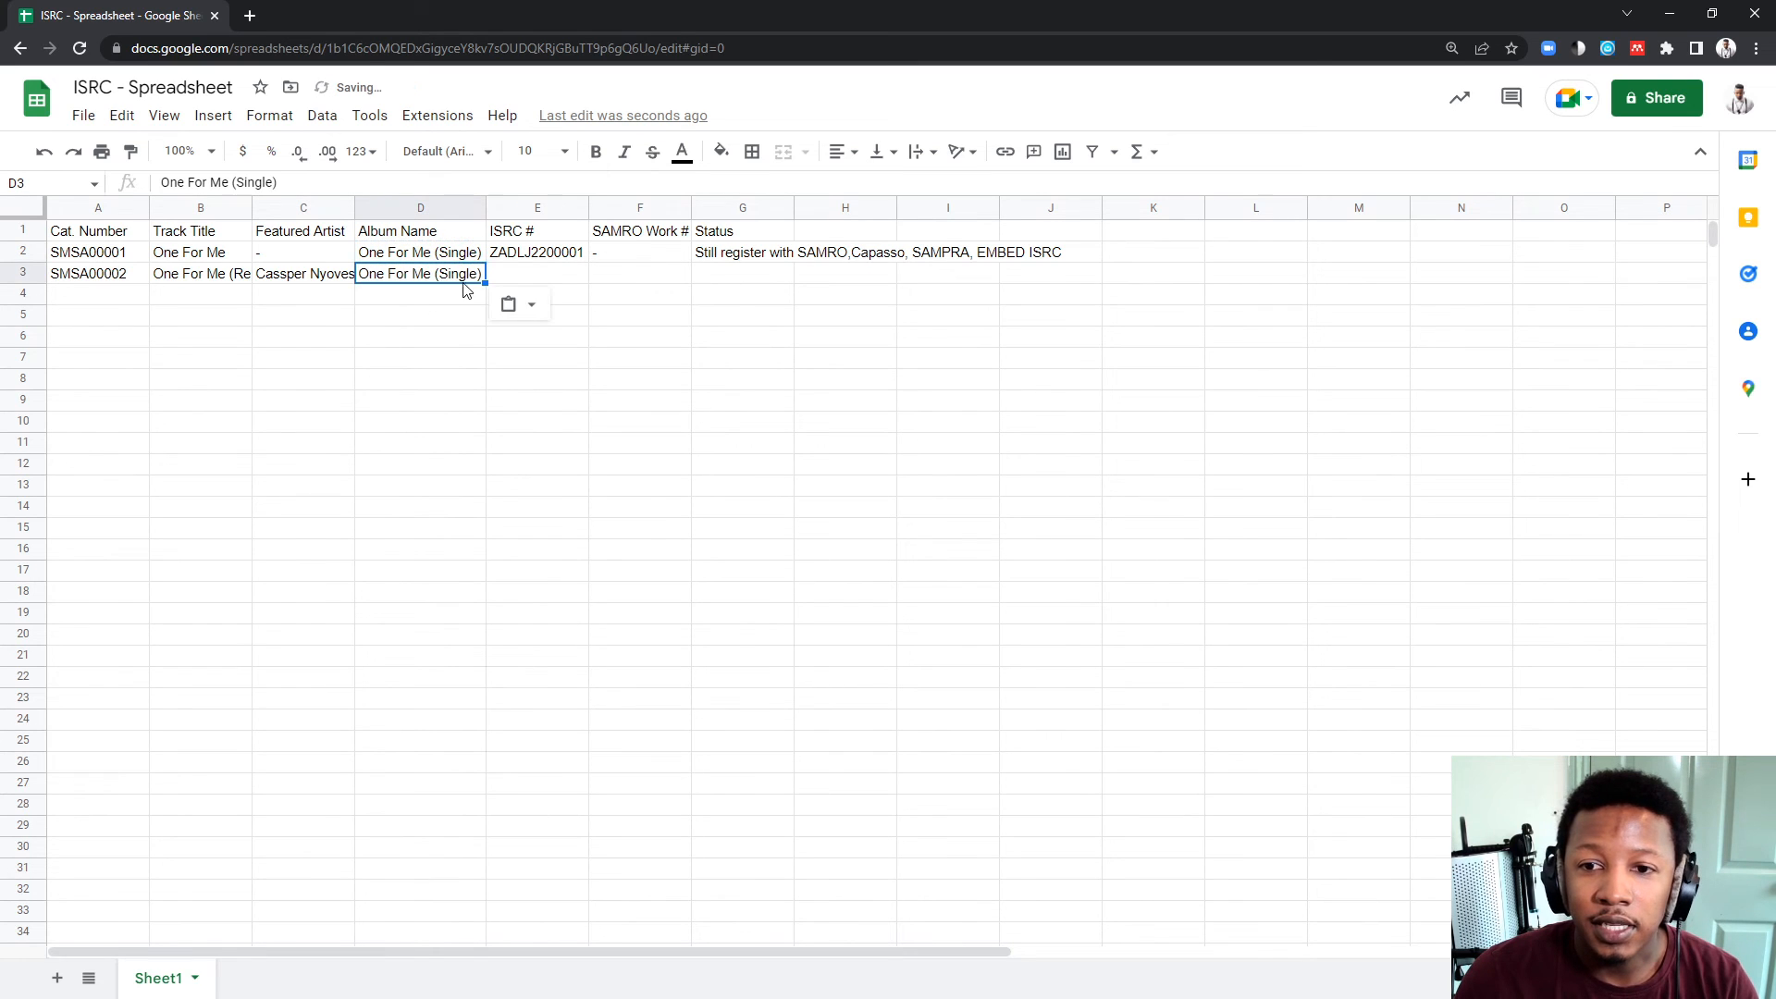
Edit the album name in D3 and enter ISRC ZADLJ2200002 in E3
double_click(456, 272)
text(ZADLJ2200002)
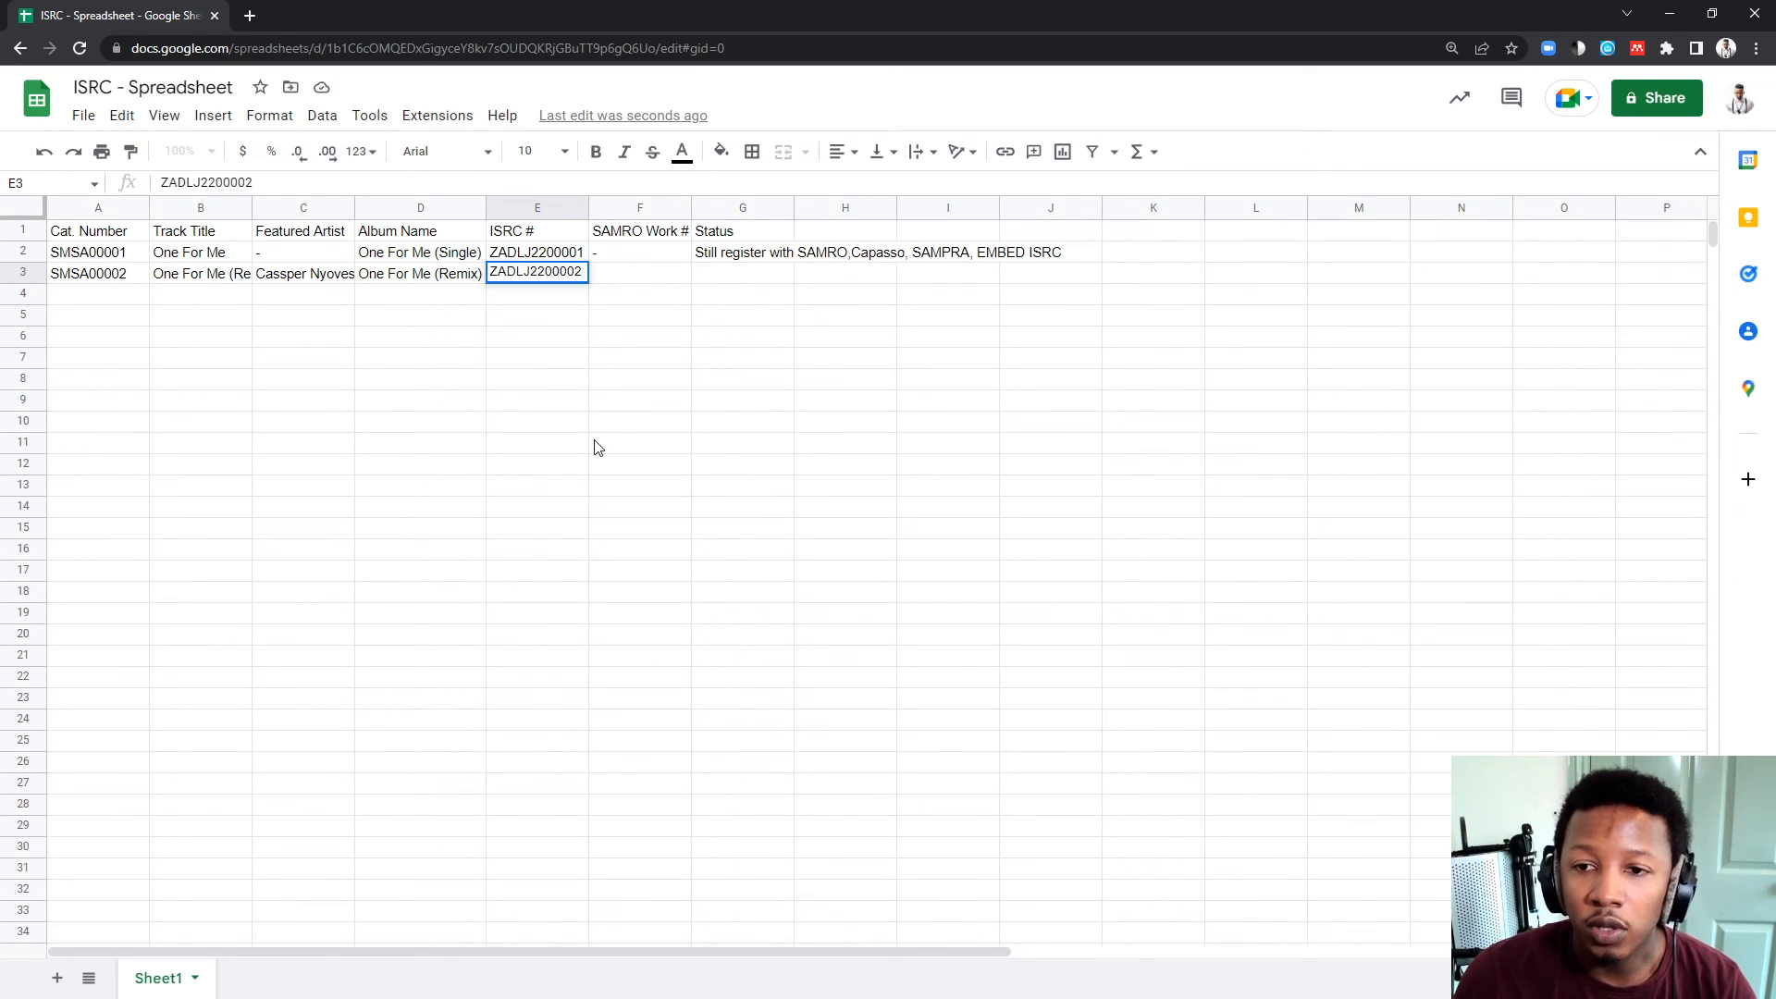
click(640, 442)
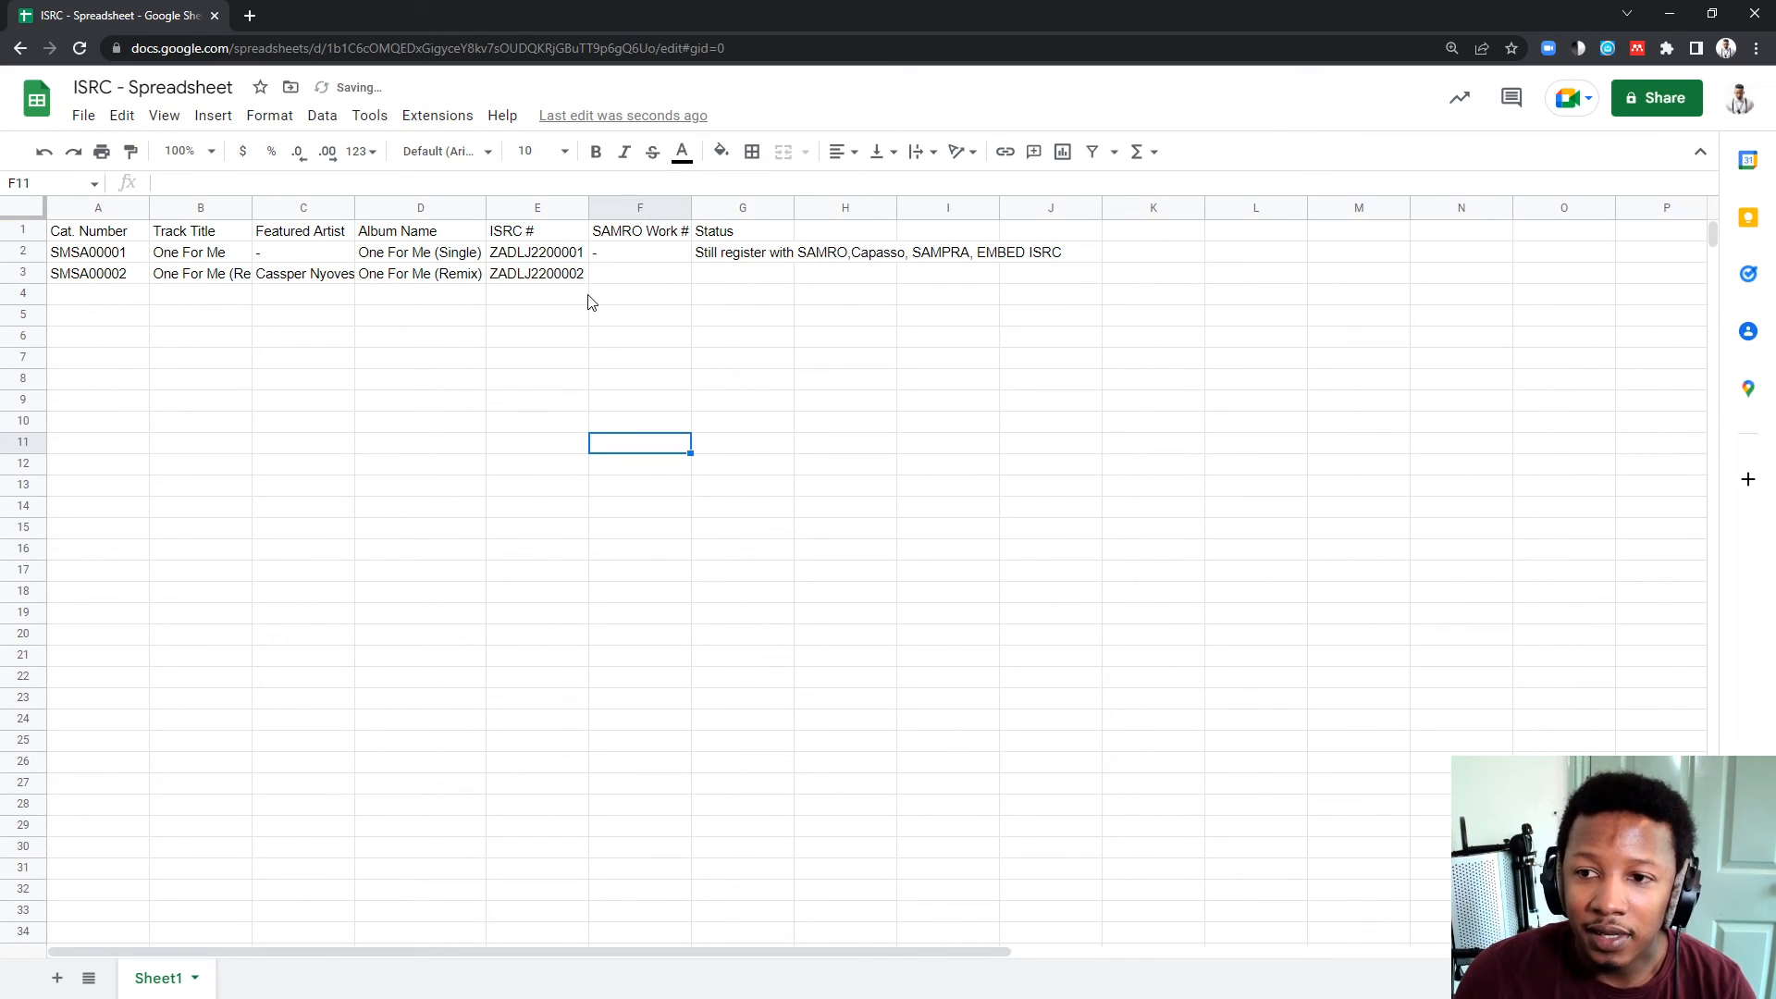
click(741, 273)
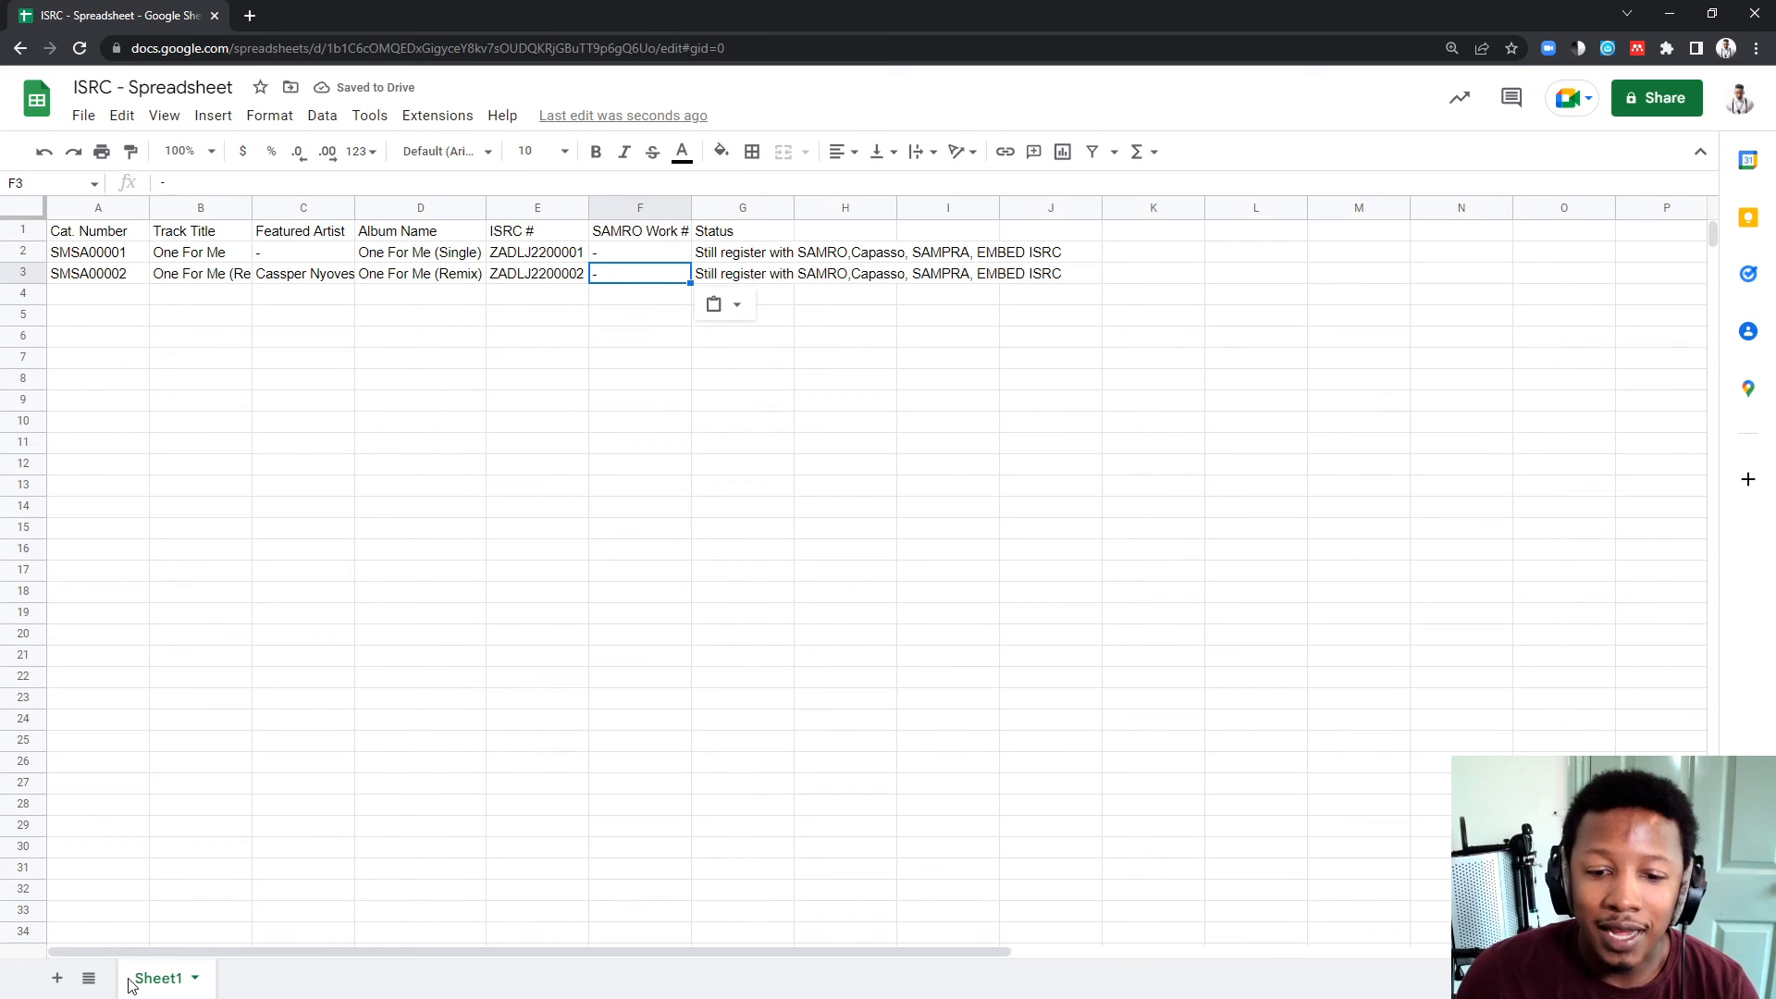
Rename Sheet1 to '2022' and add a new sheet named '2023'
double_click(157, 977)
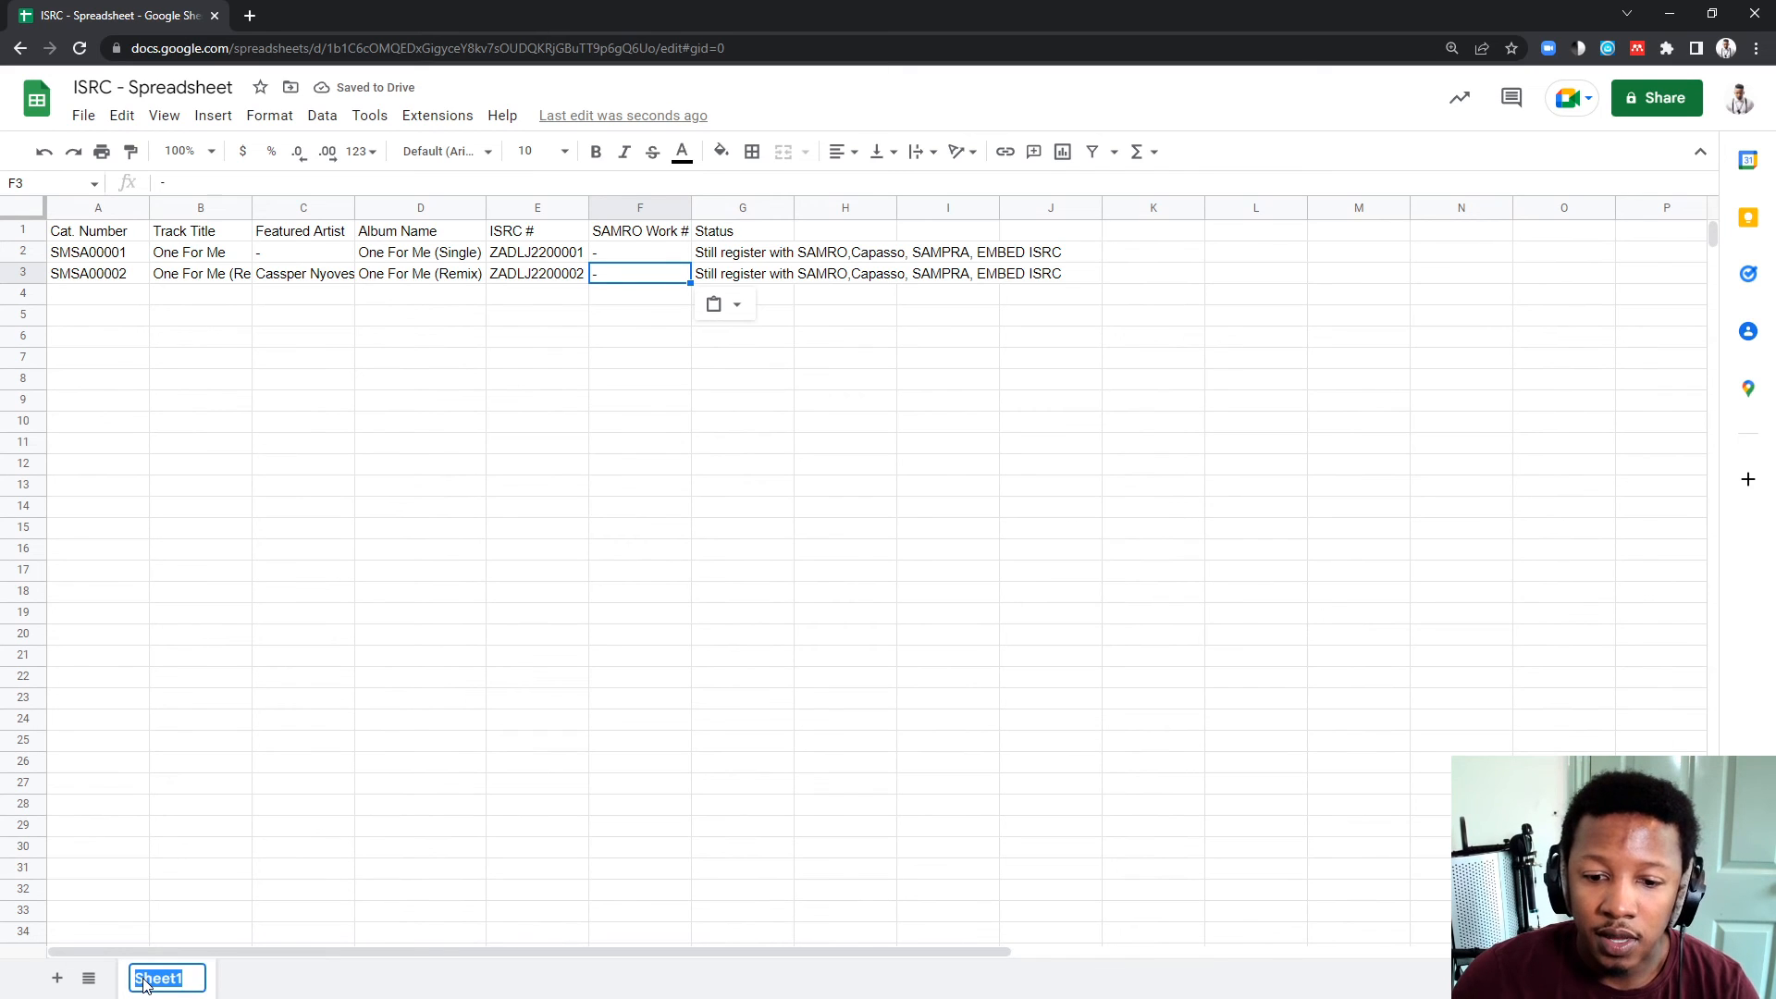
text(2022)
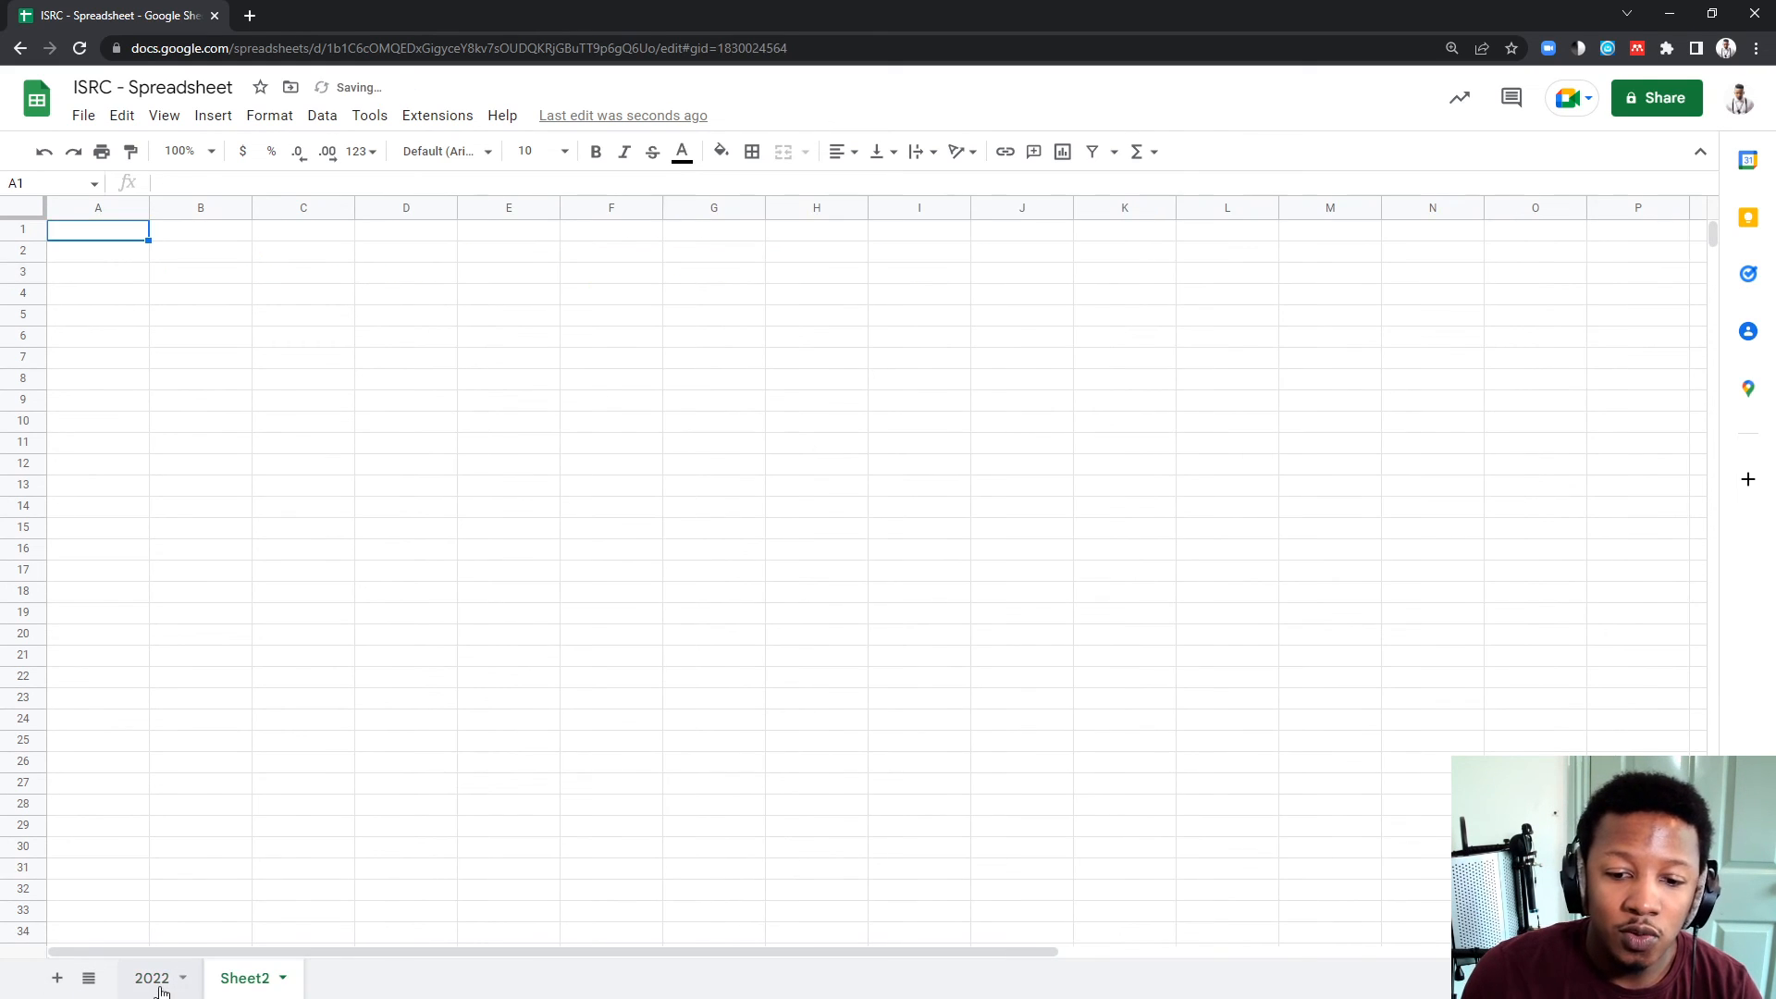
text(2023)
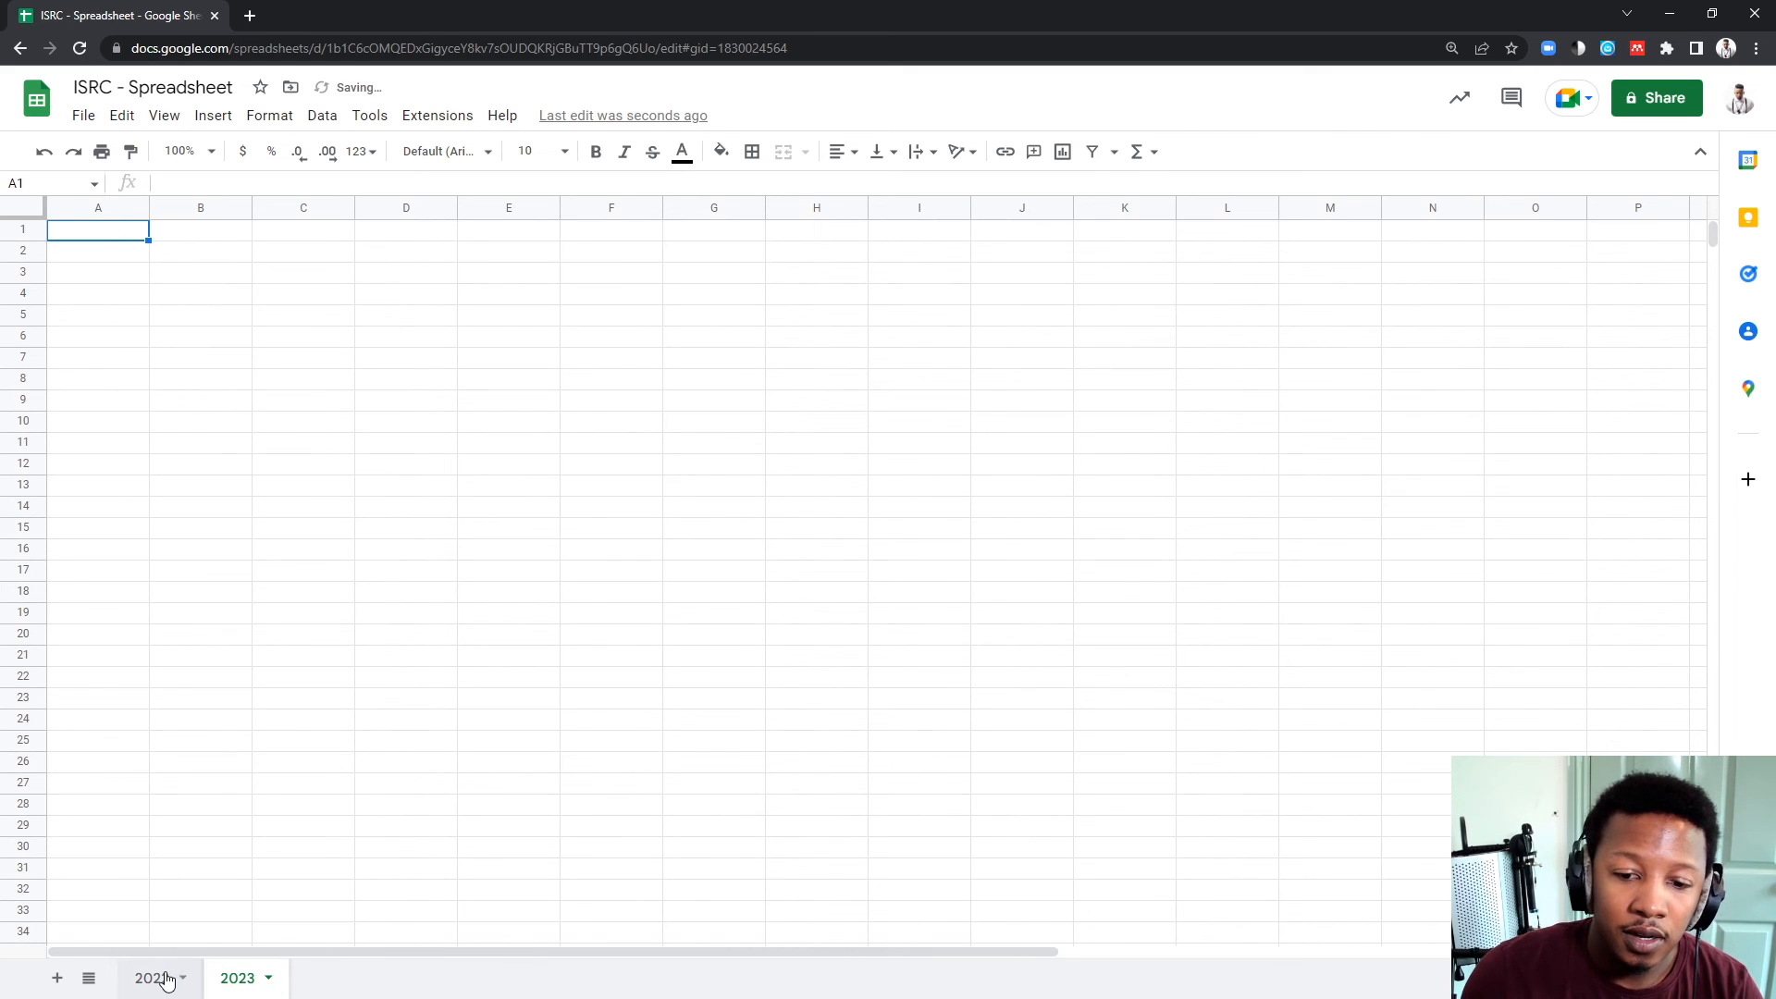
Copy the A1:G1 header row from the 2022 sheet into the 2023 sheet
right_click(152, 978)
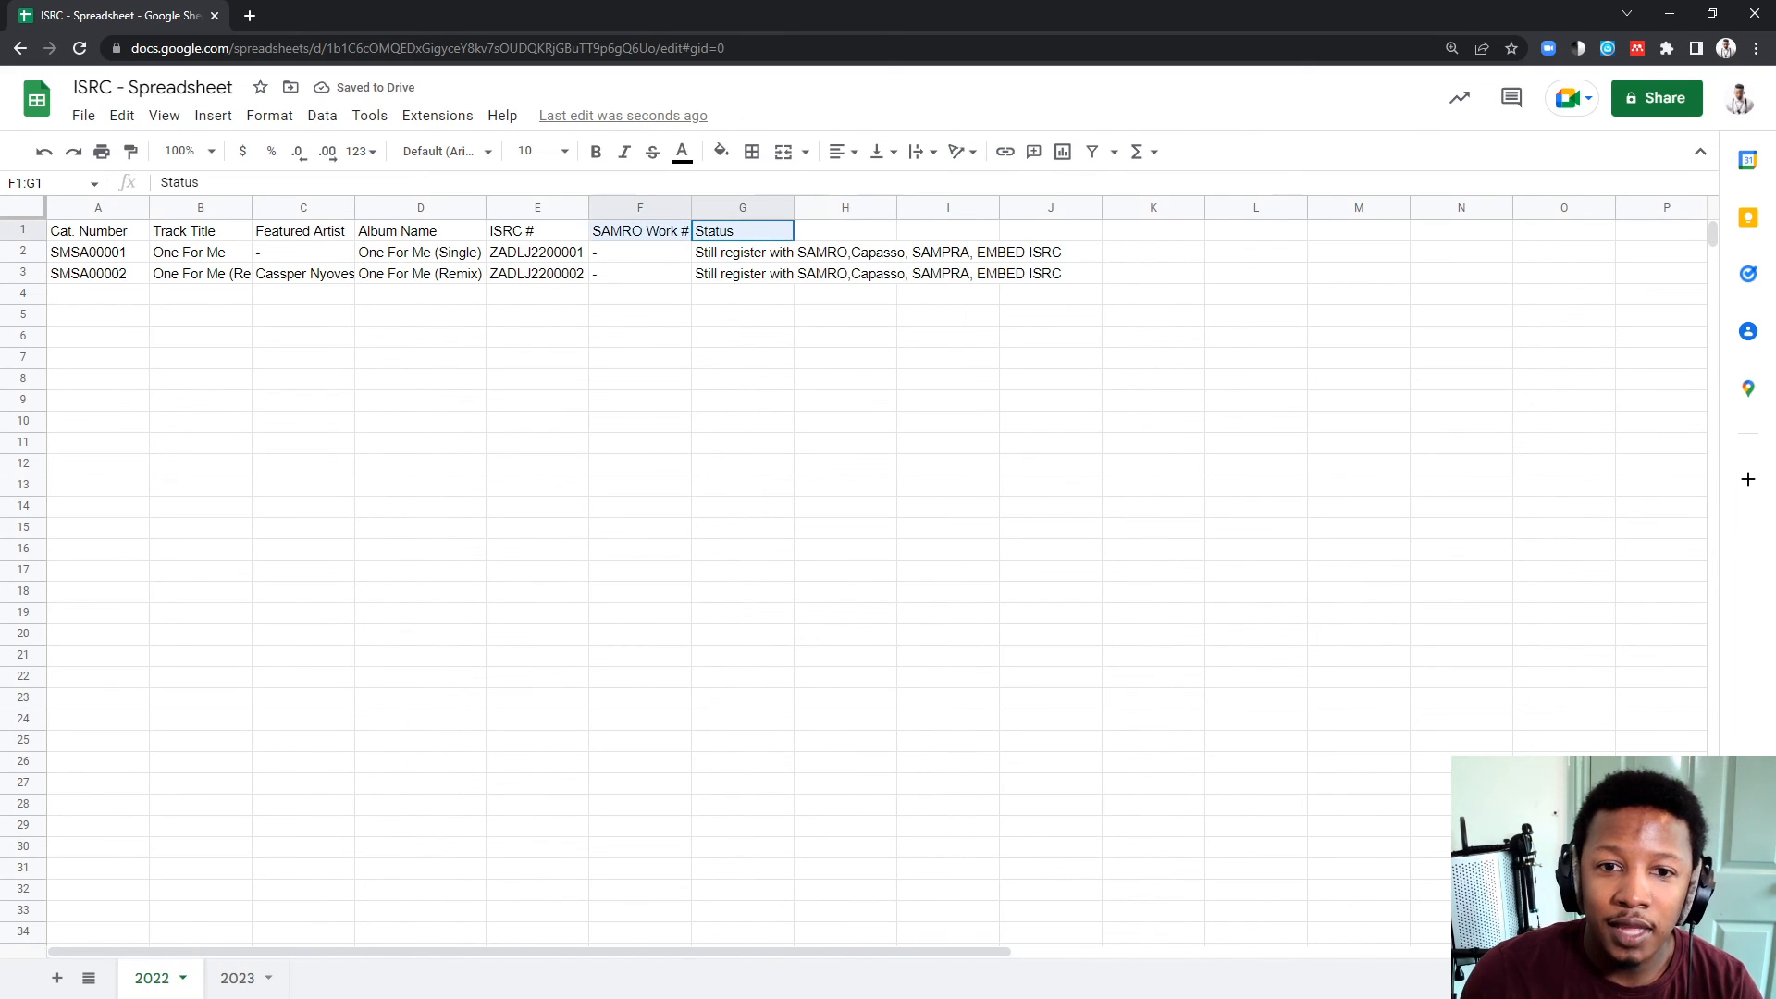
click(98, 230)
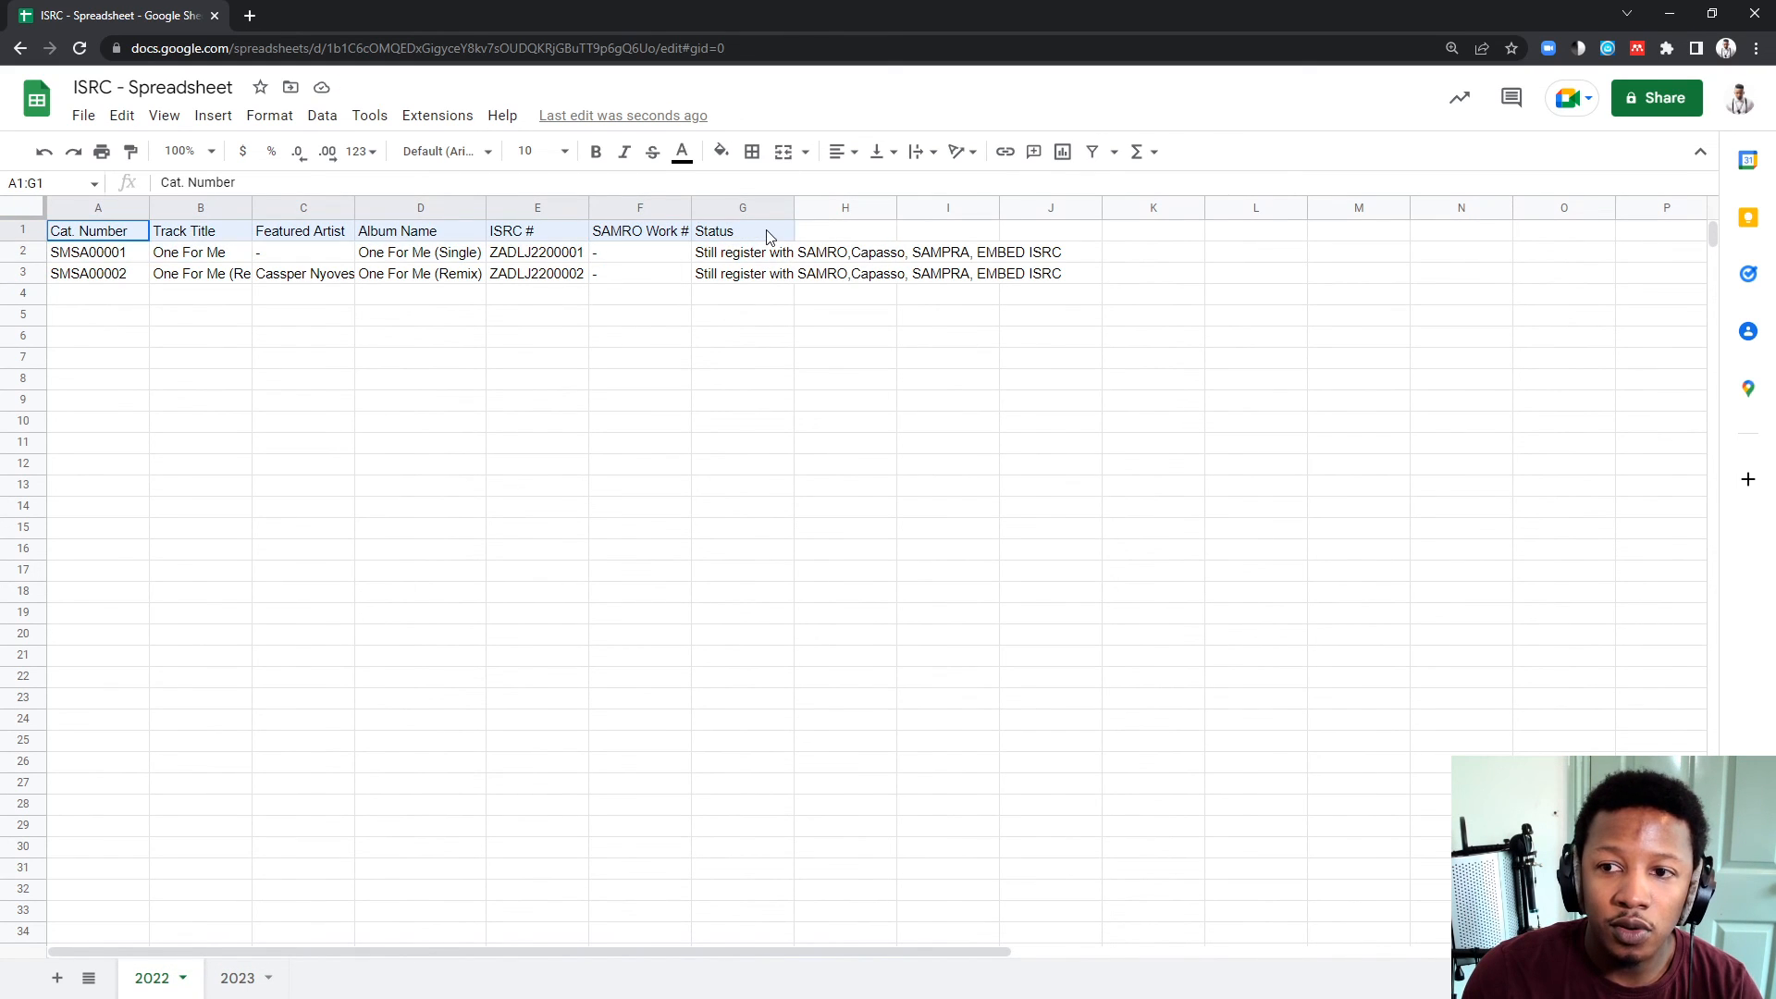
click(235, 977)
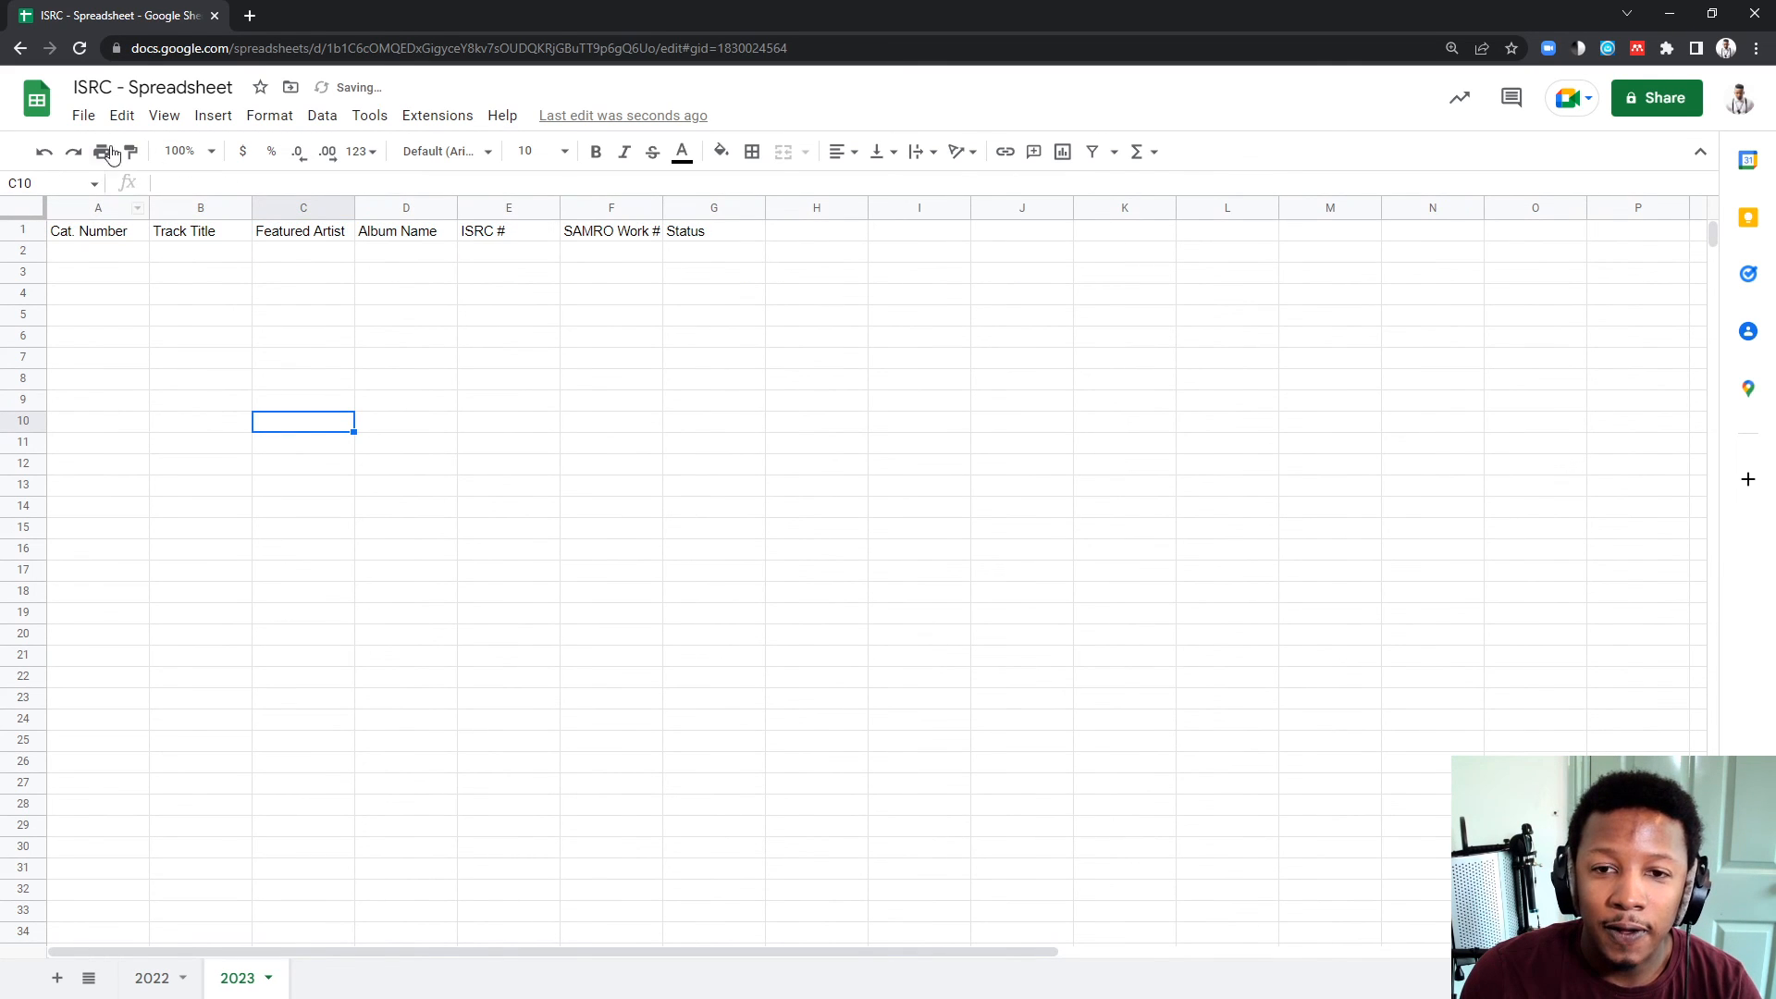
Paste E2's code into the 2023 sheet as ZADLJ2300001 and fill down to row 31
click(150, 977)
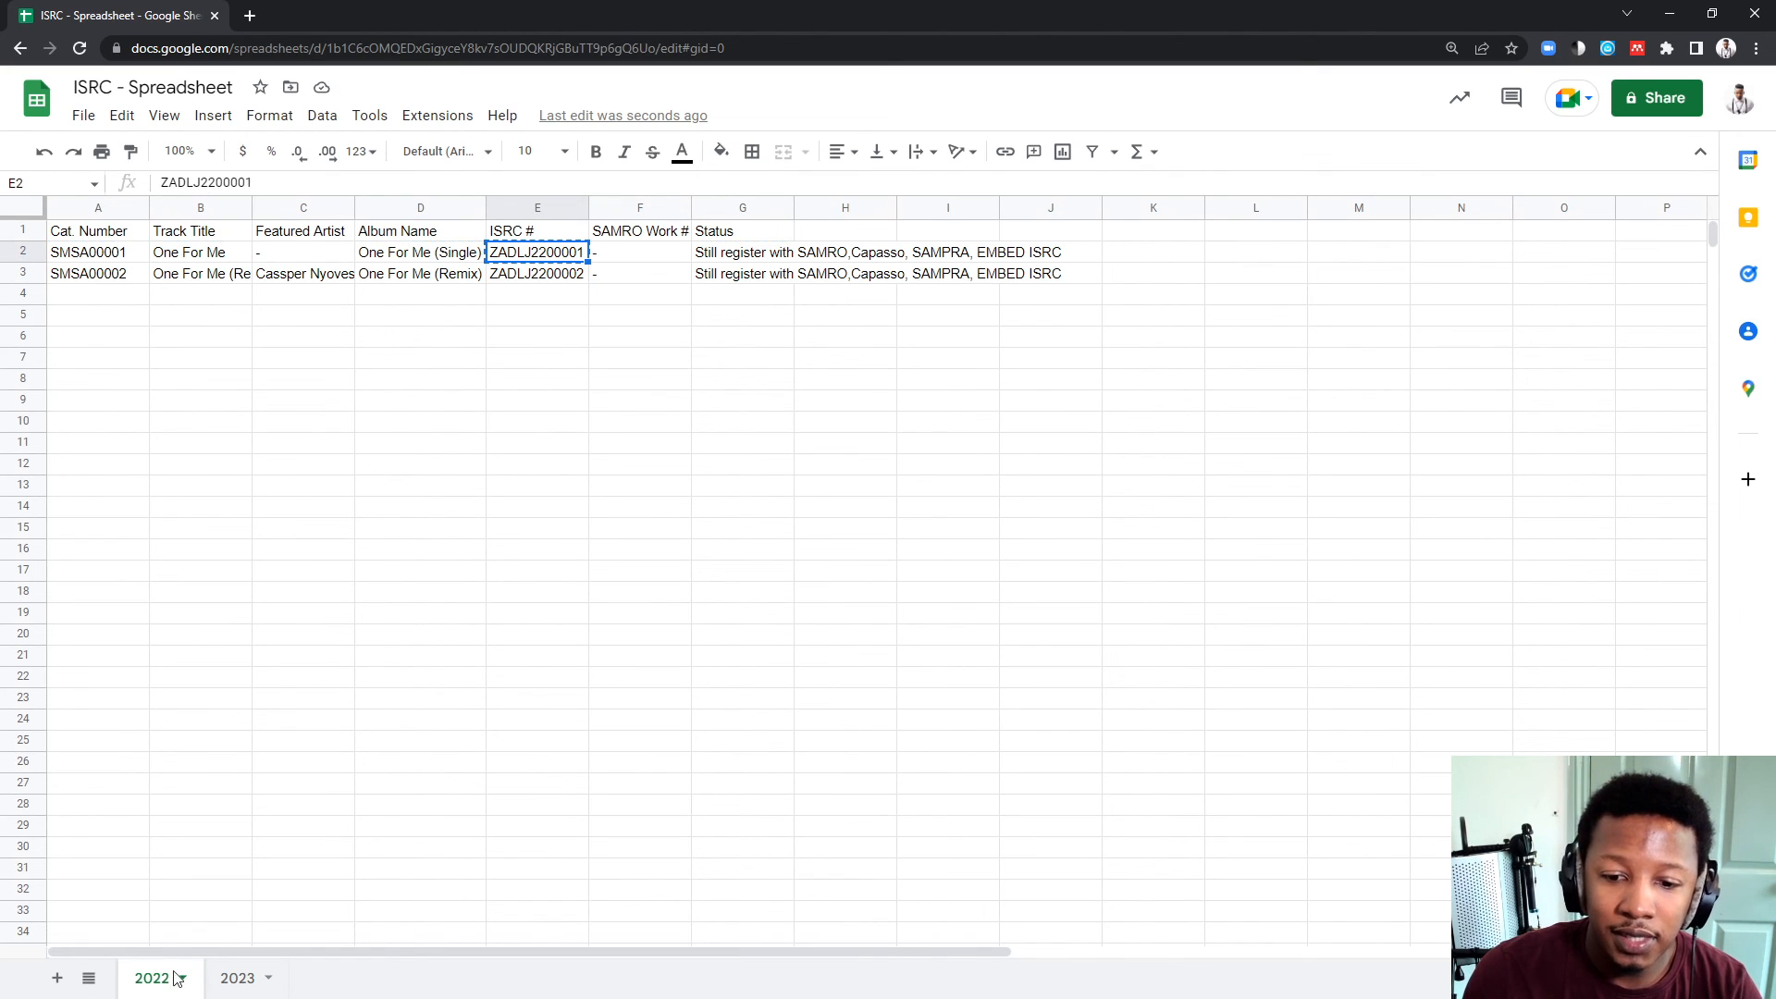
click(237, 978)
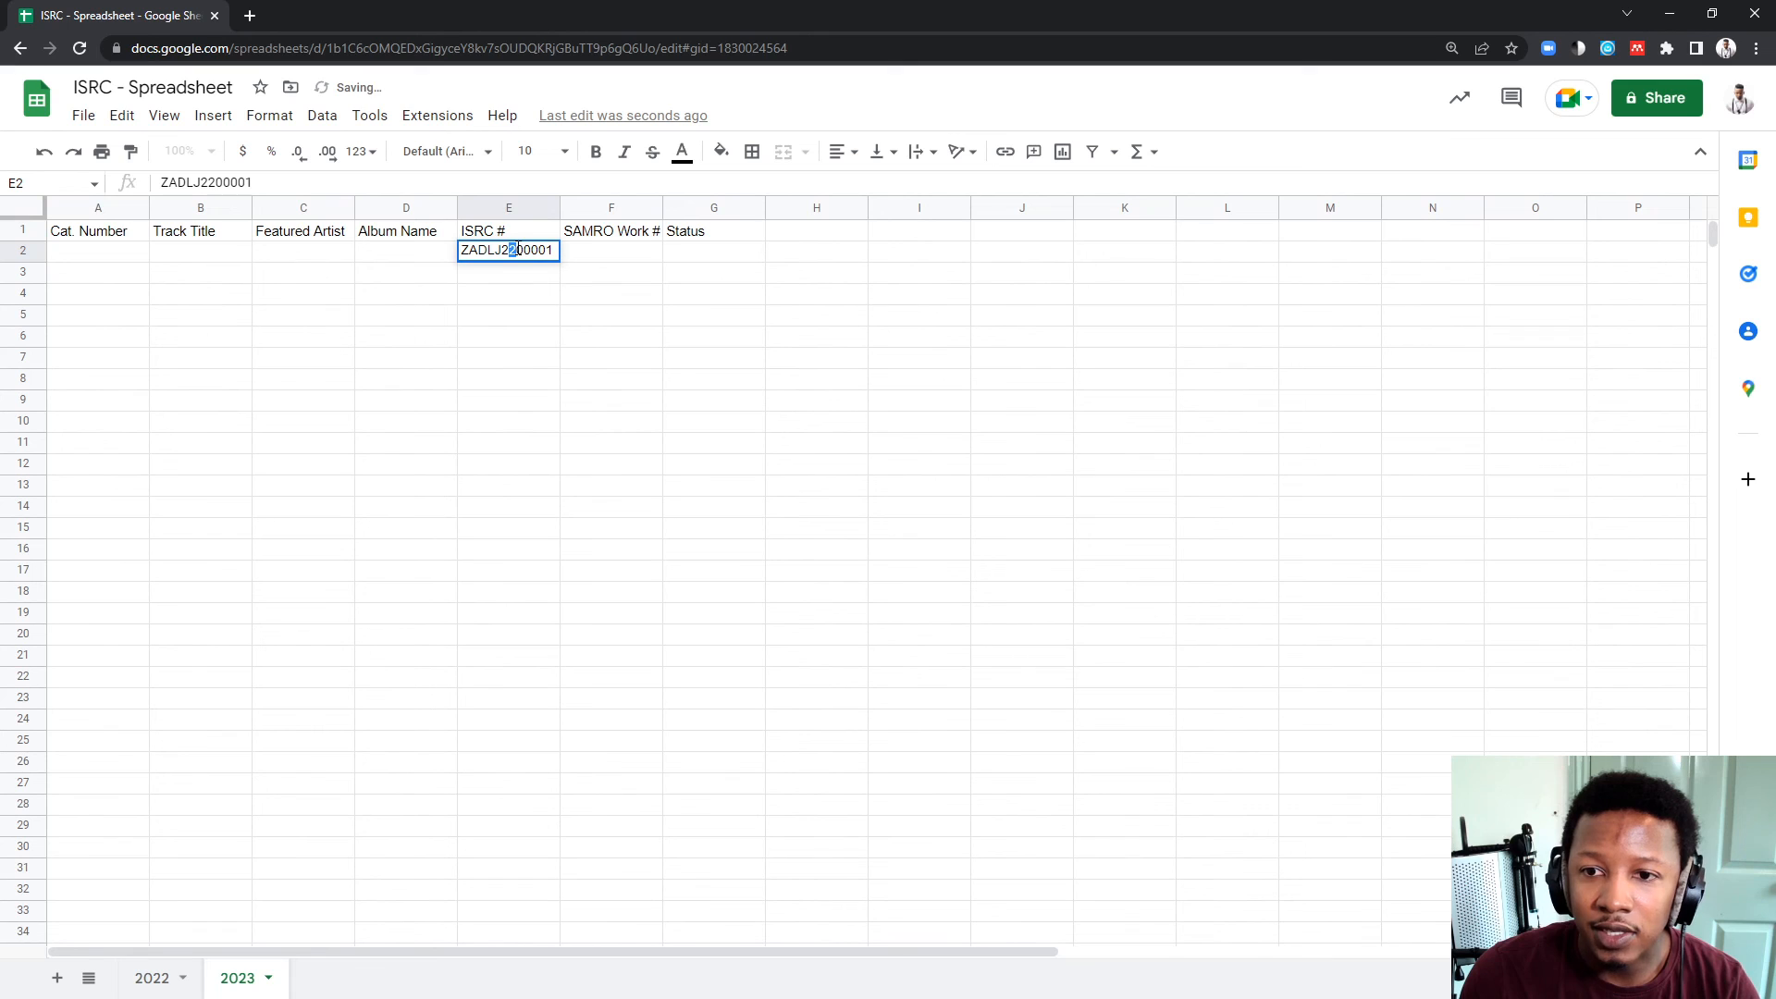
text(3)
key(enter)
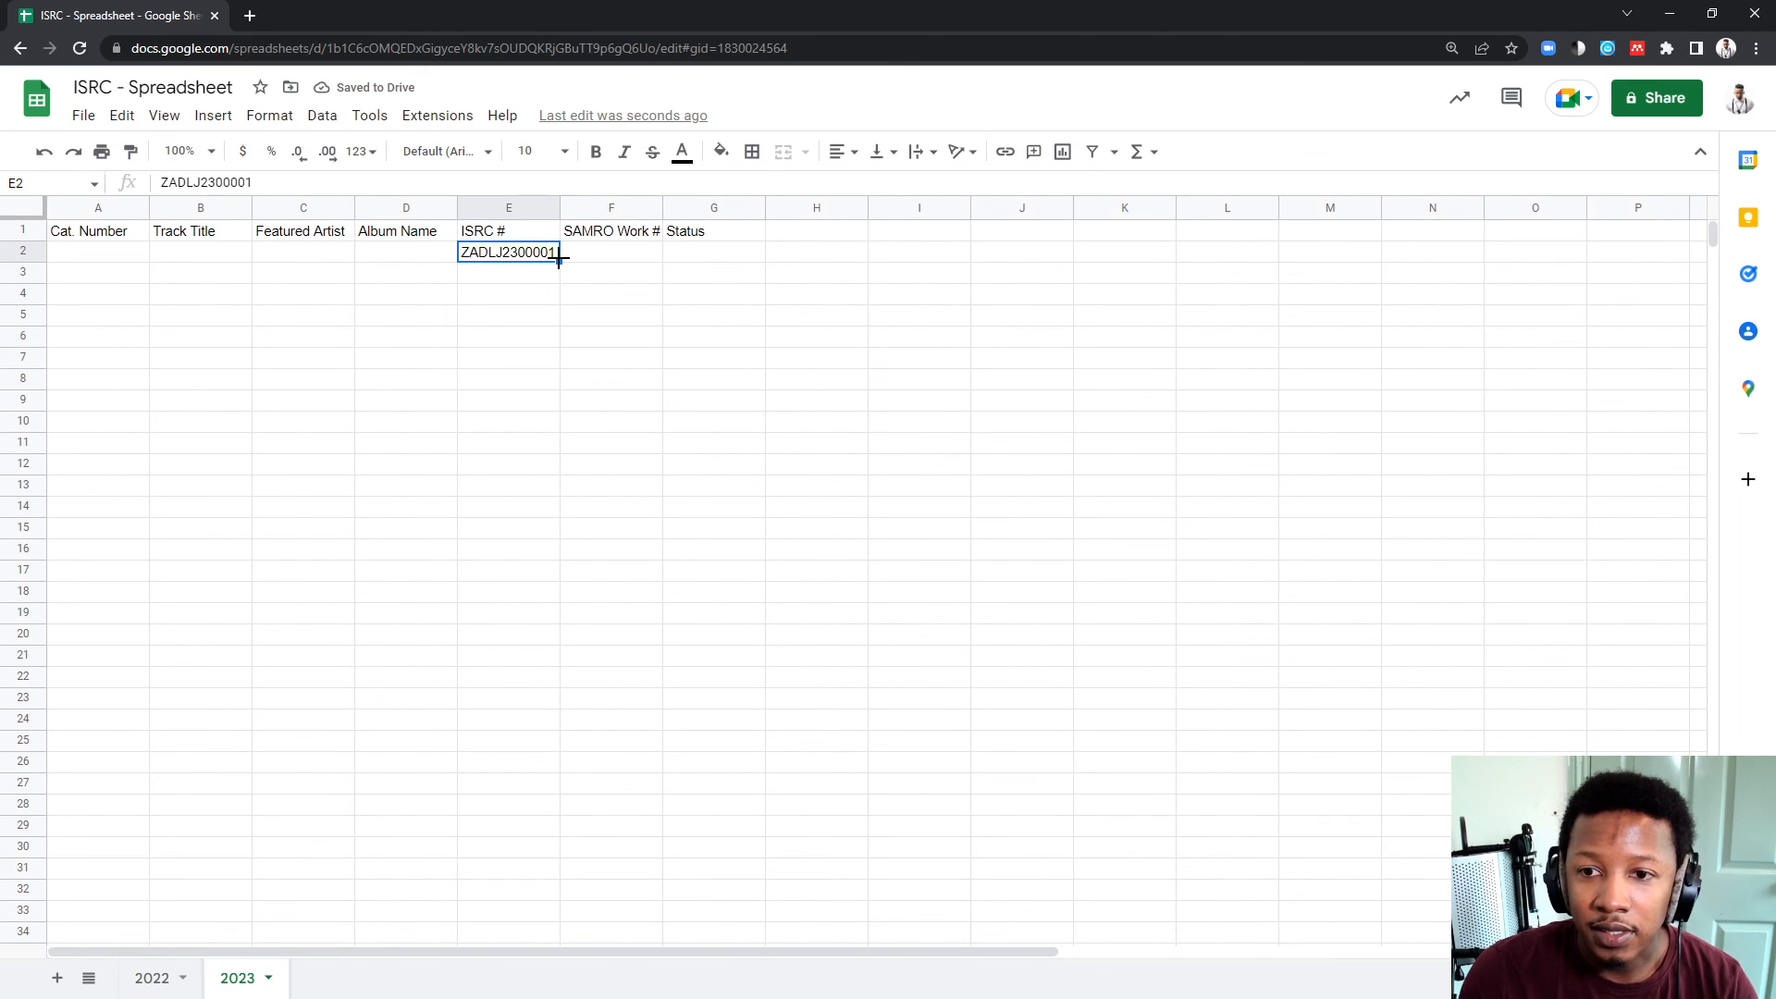
drag(558, 258, 558, 868)
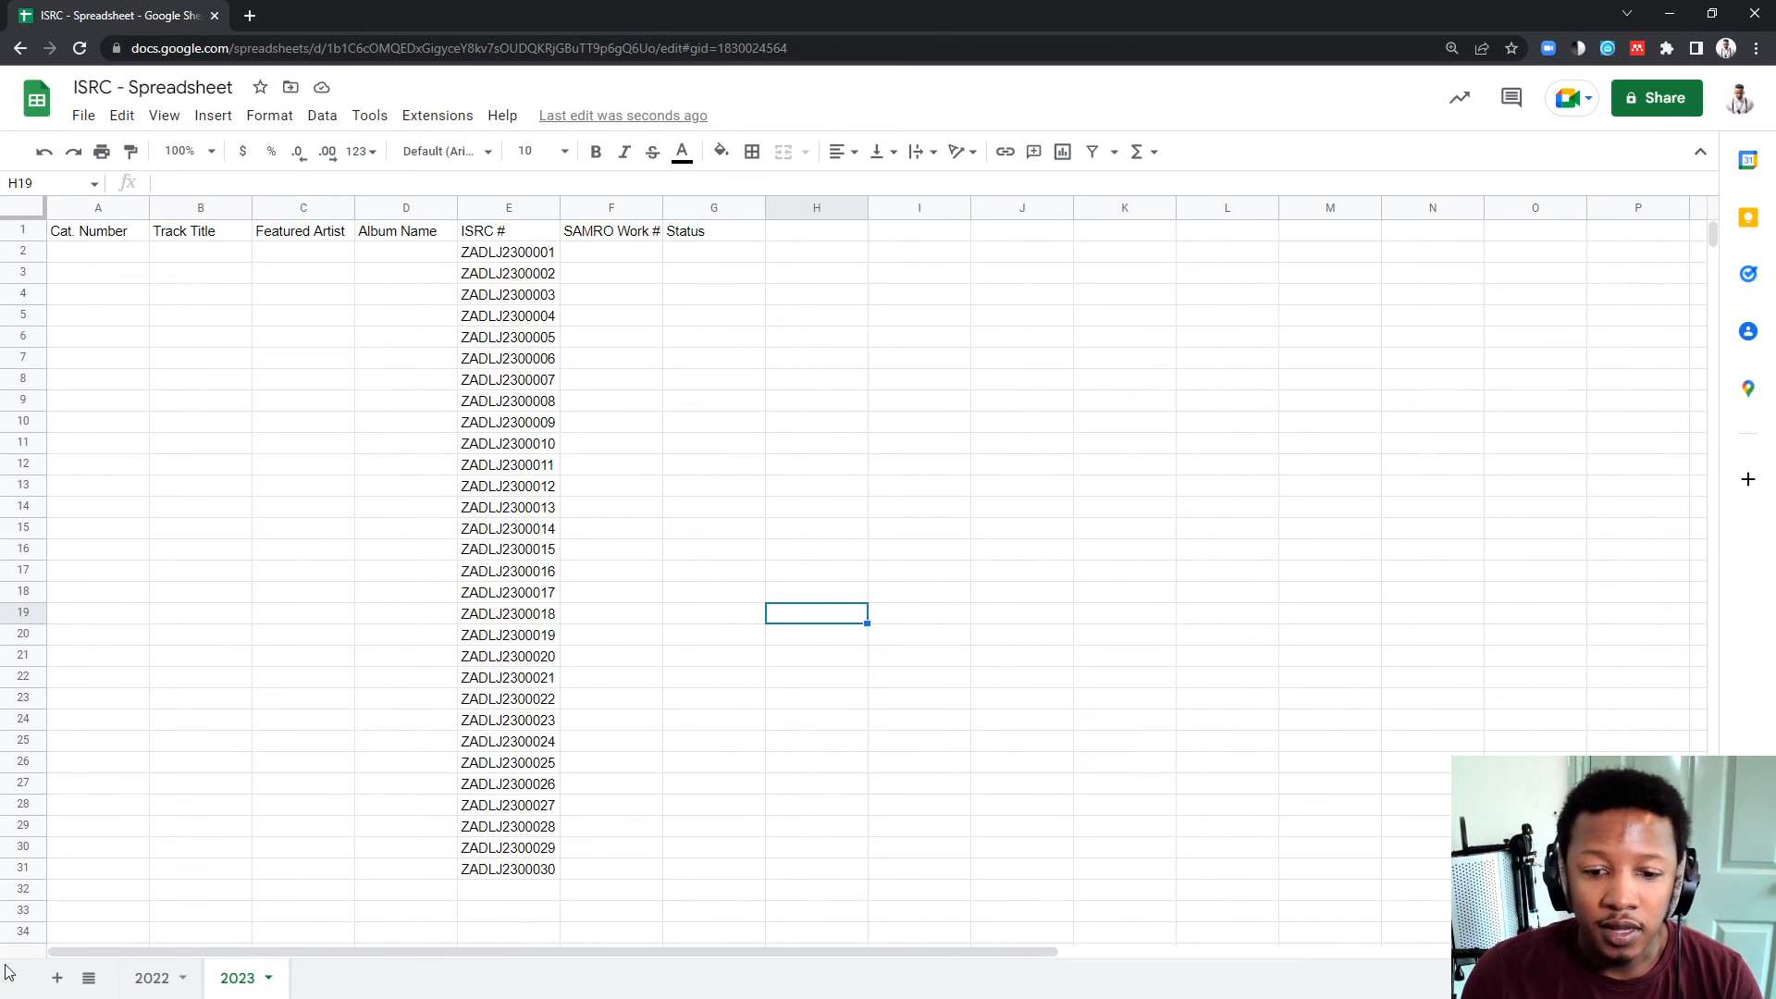
Fill the 2022 ISRC codes from E2:E3 down to ZADLJ2200015 in row 16
click(151, 977)
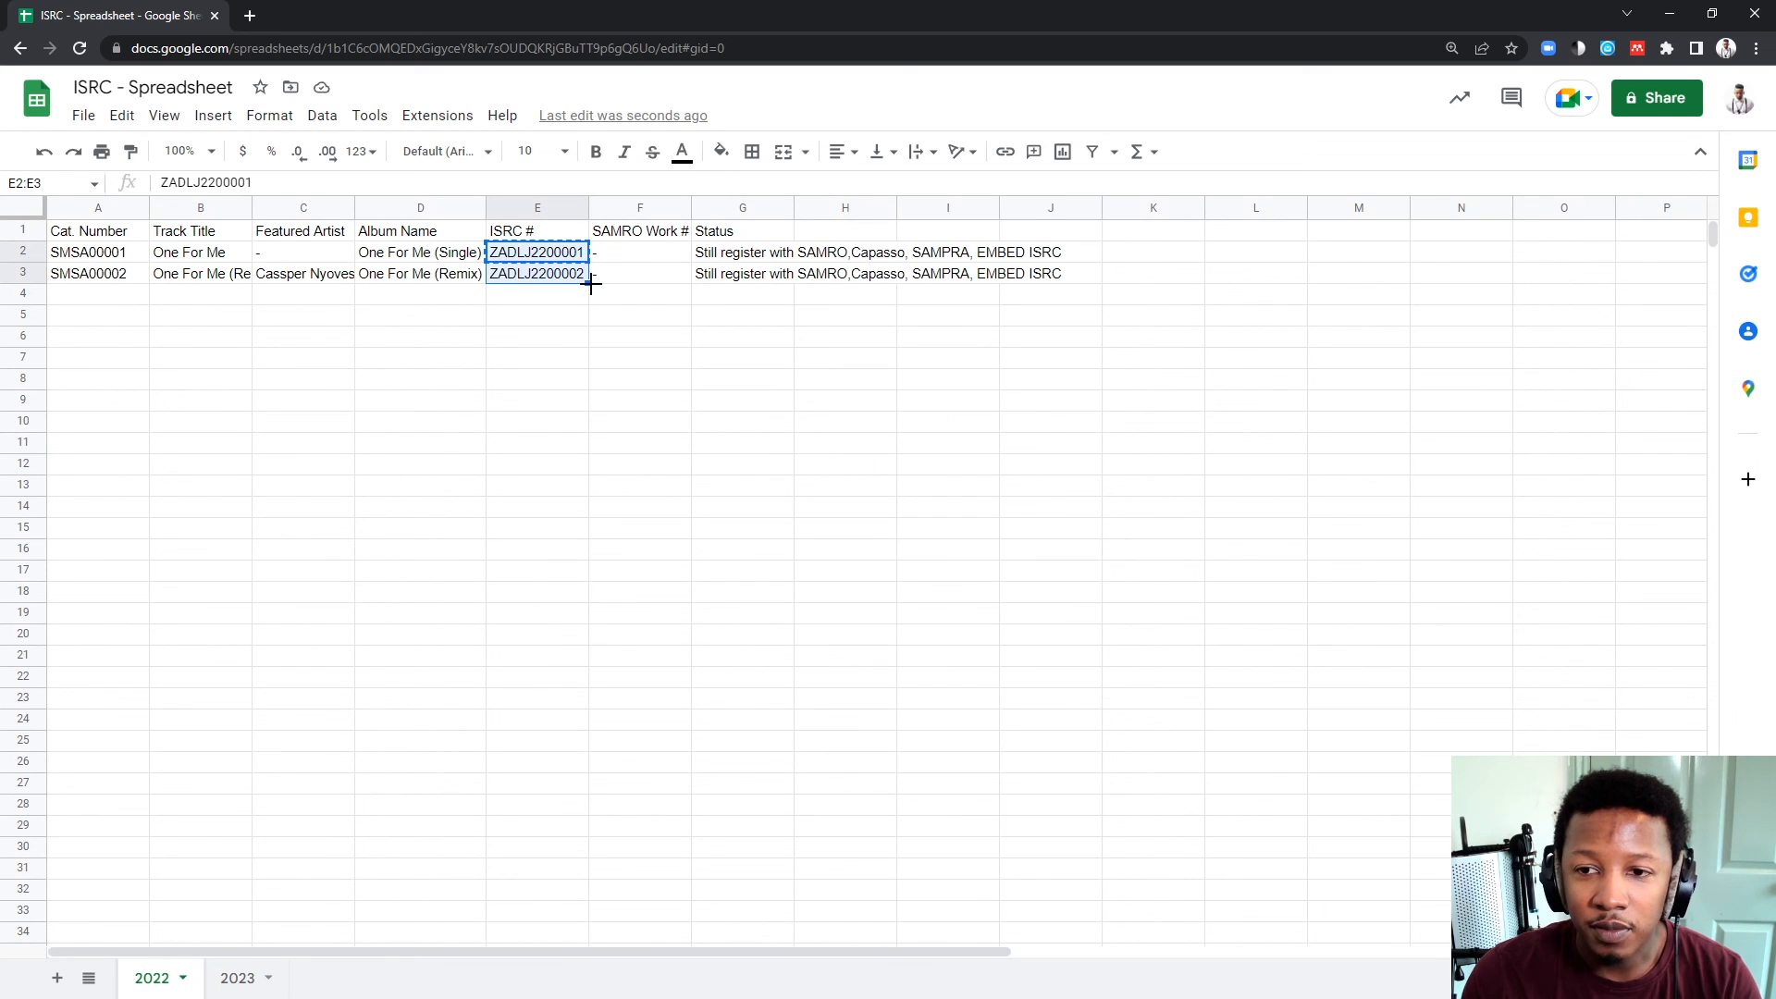
drag(588, 281, 588, 549)
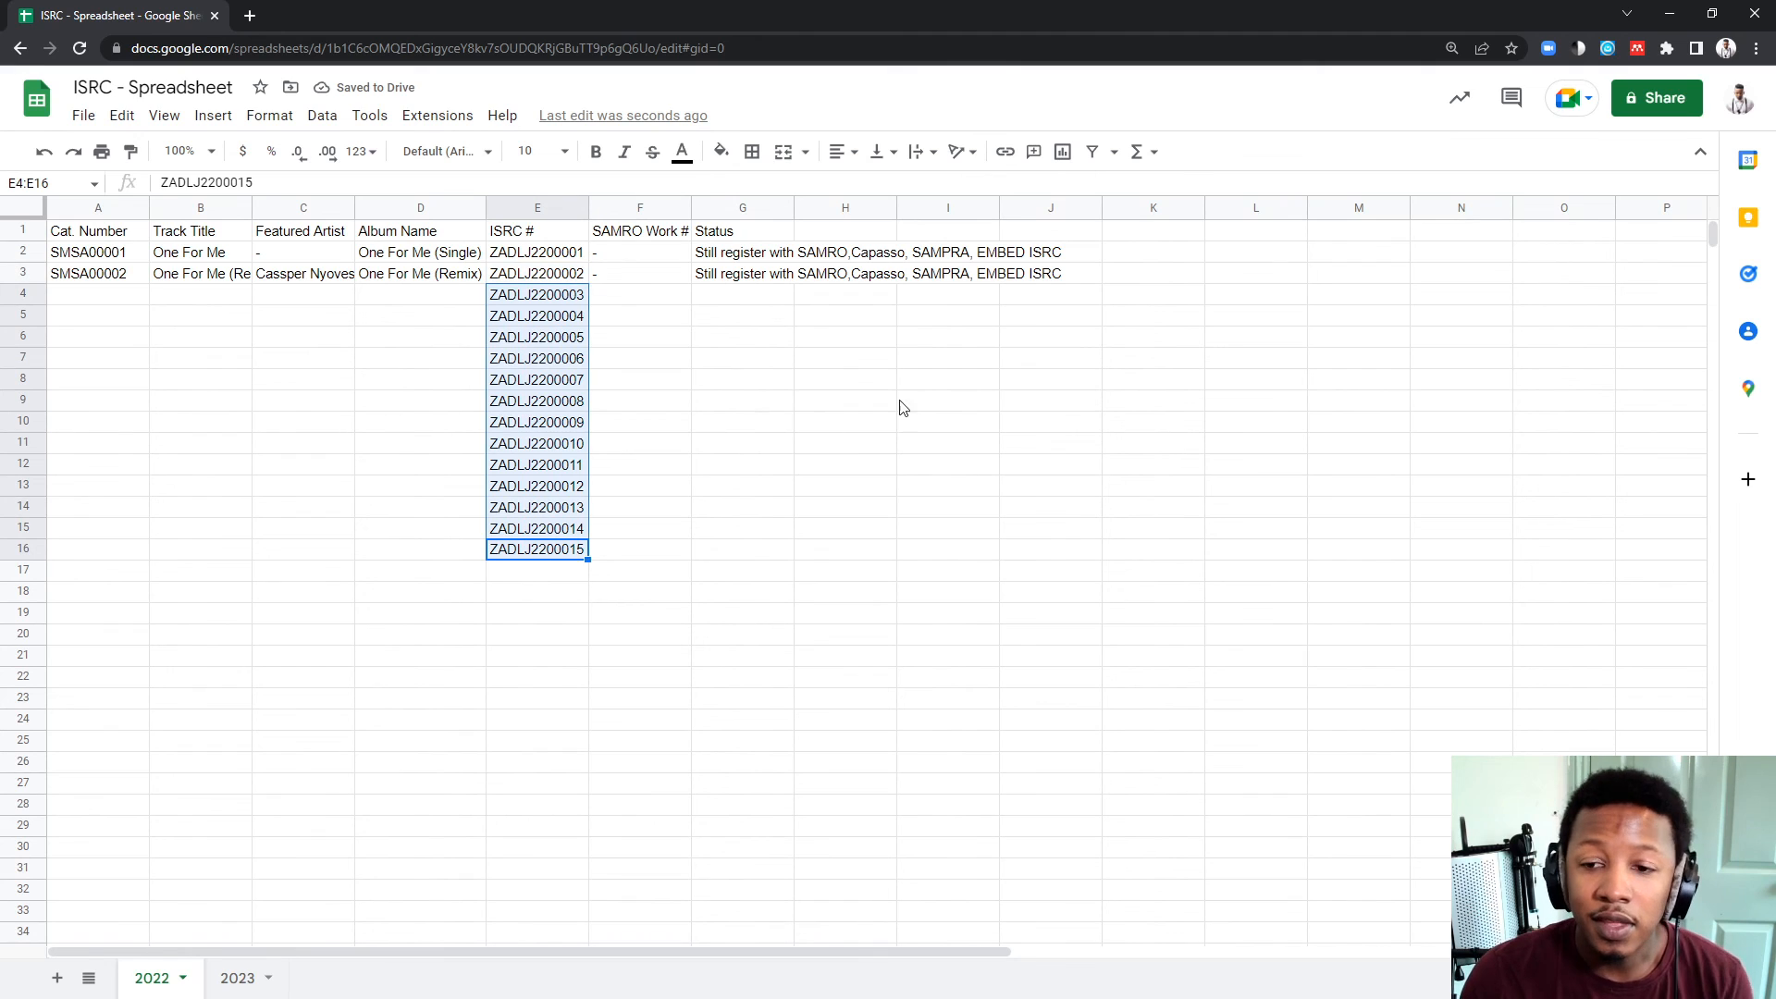
click(844, 443)
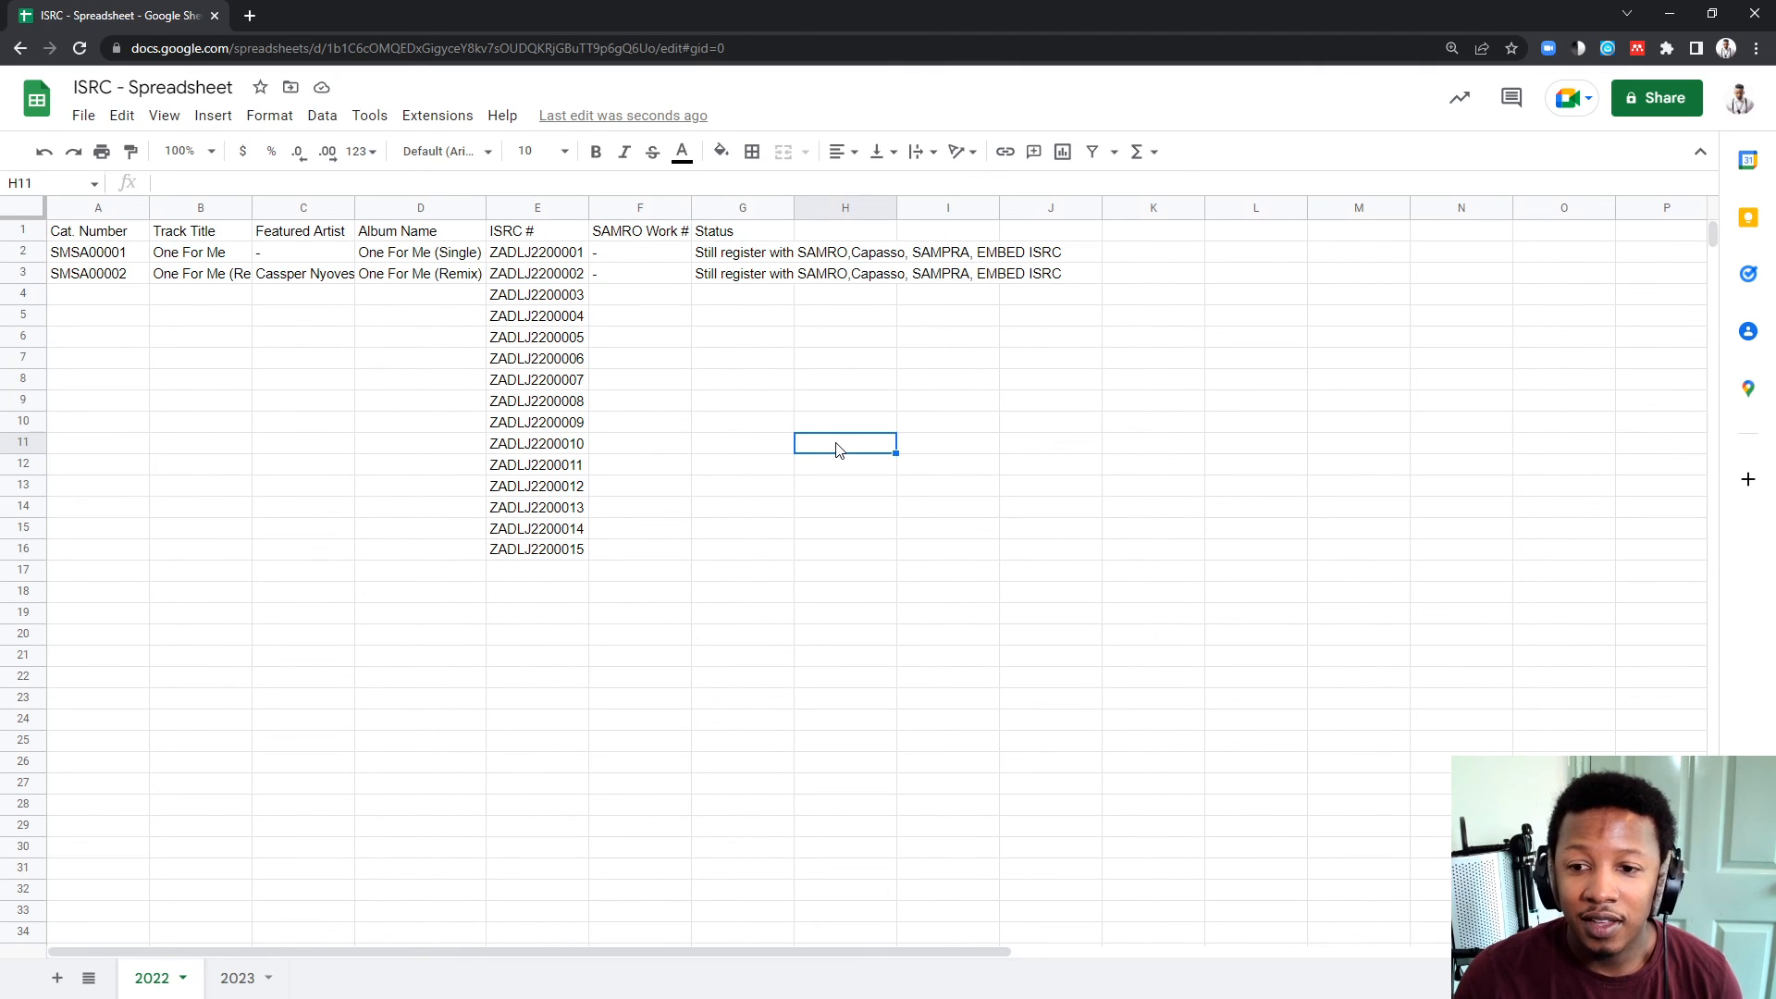